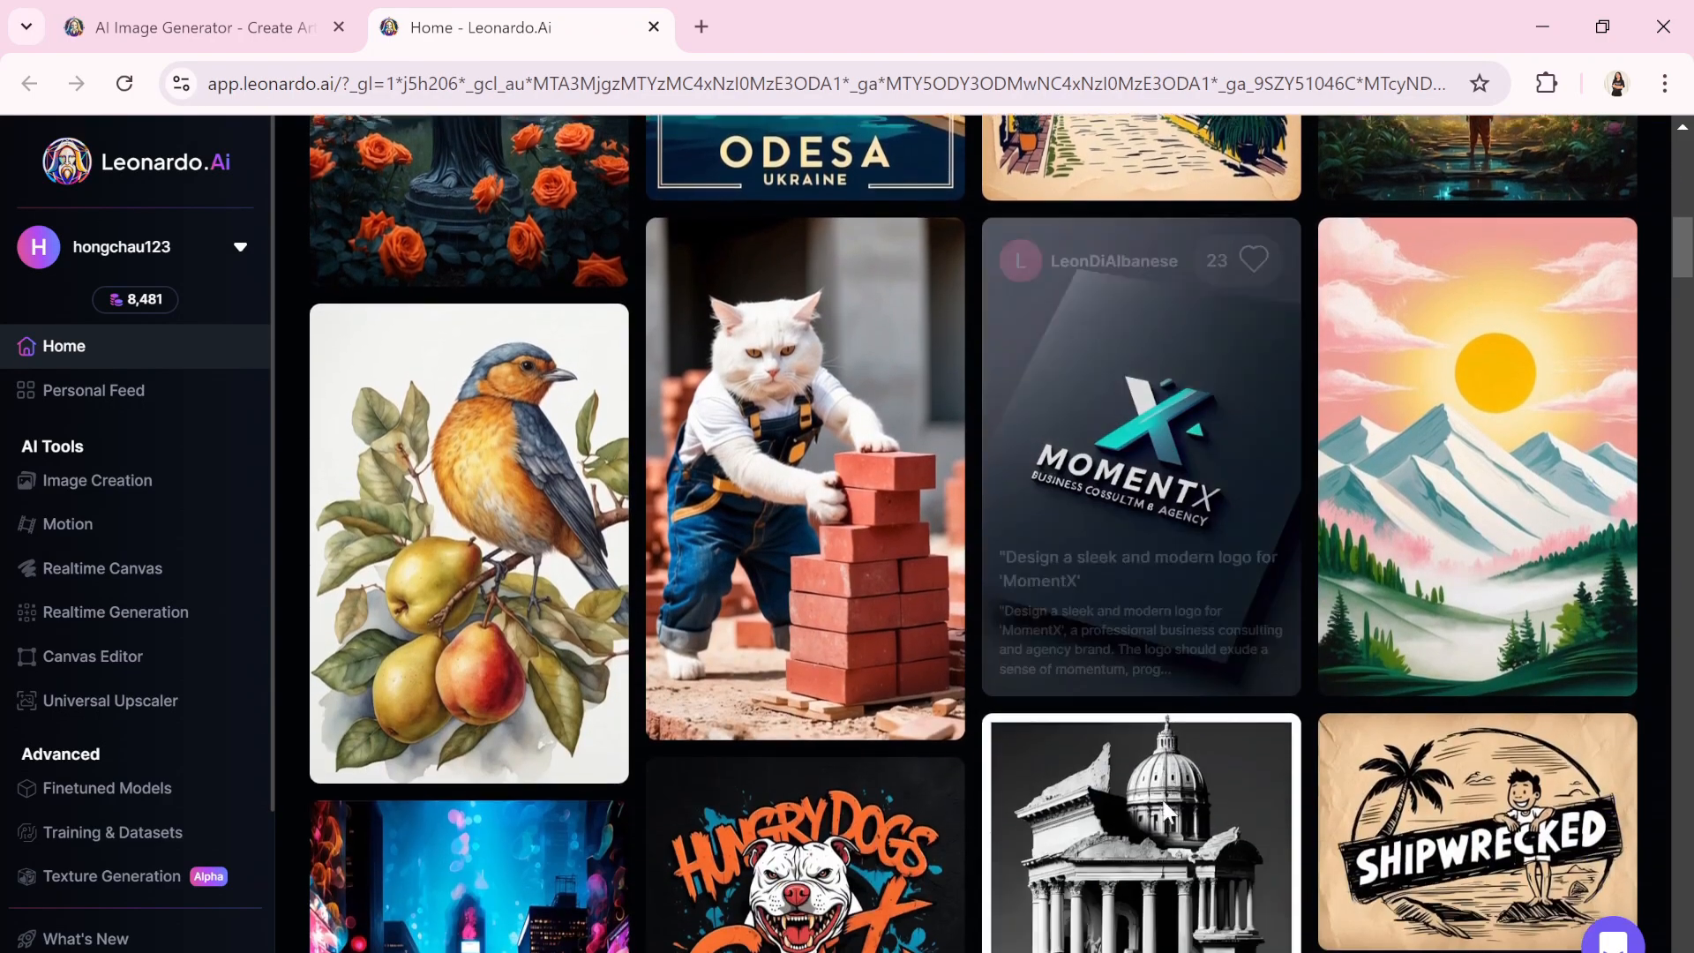
# Browse the finetuned models list and the PhotoReal example images
pyautogui.scroll(-3)
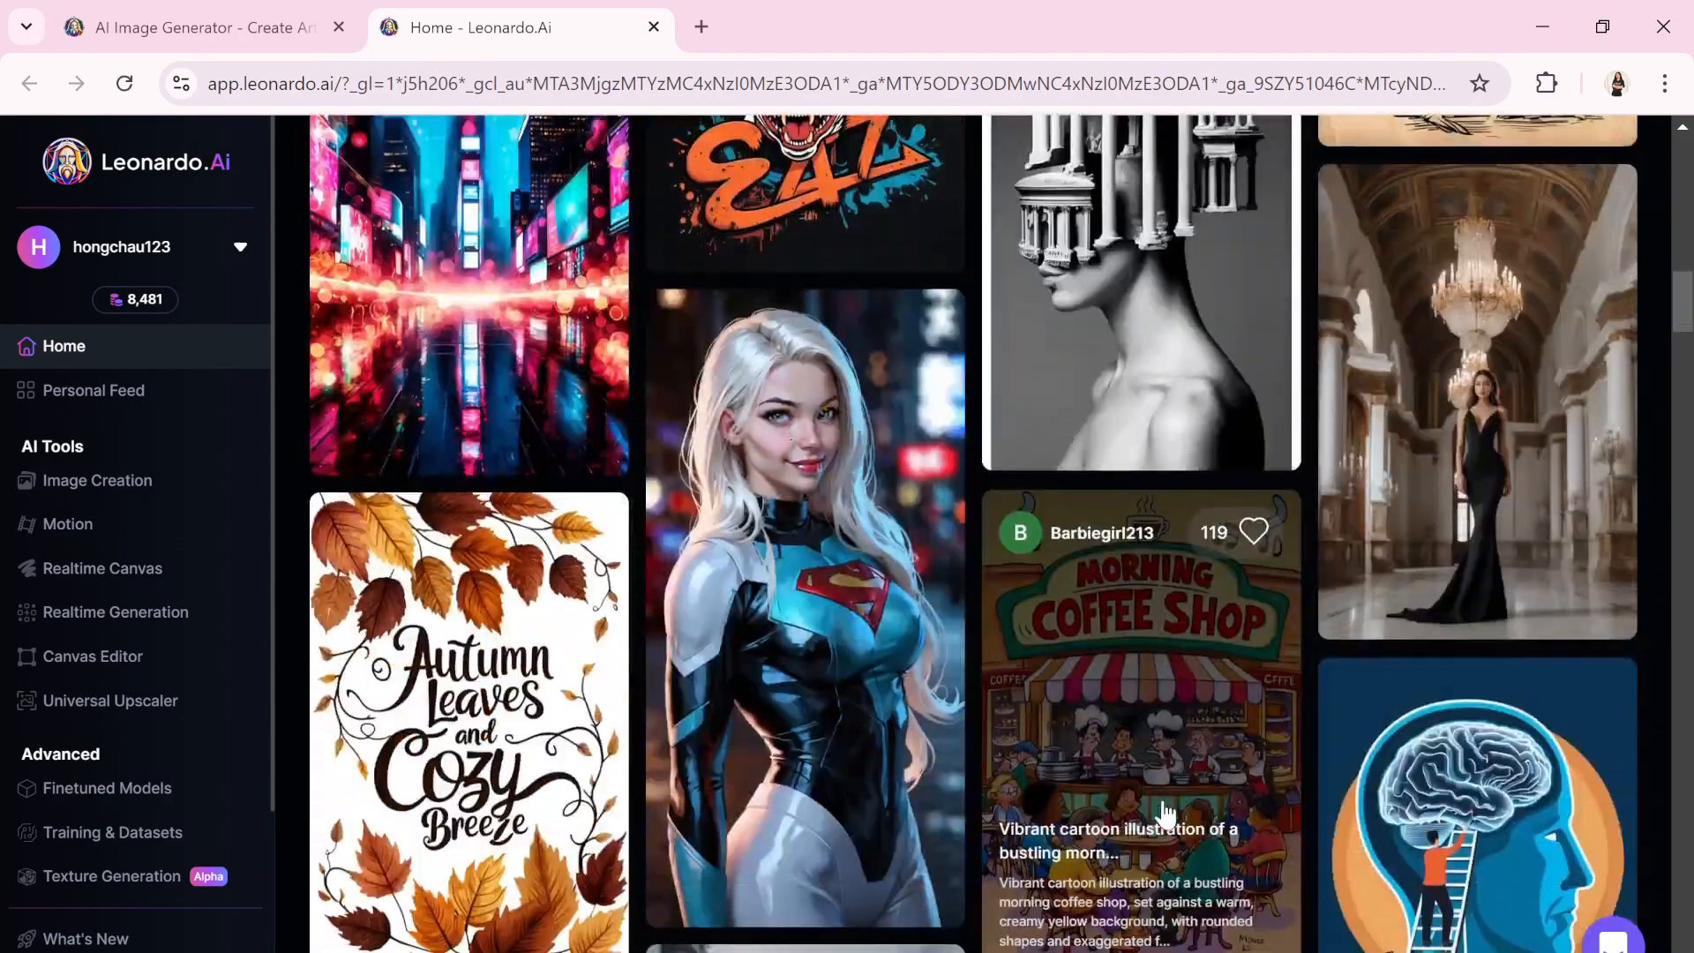
pyautogui.scroll(-3)
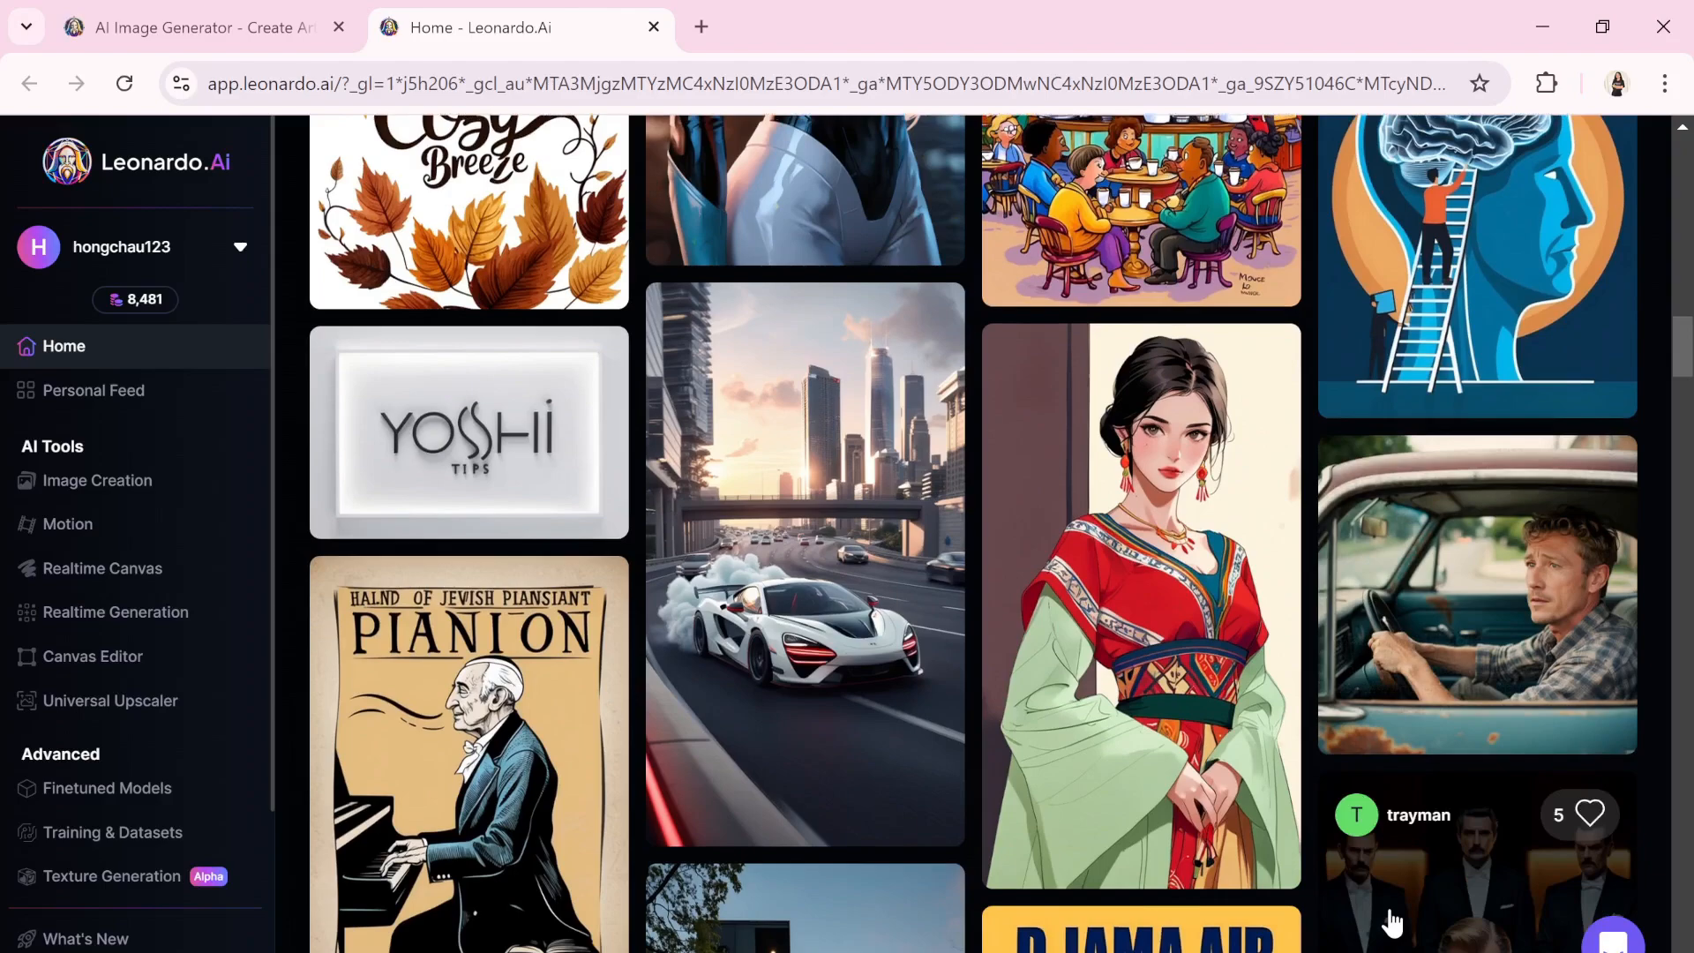
pyautogui.scroll(-3)
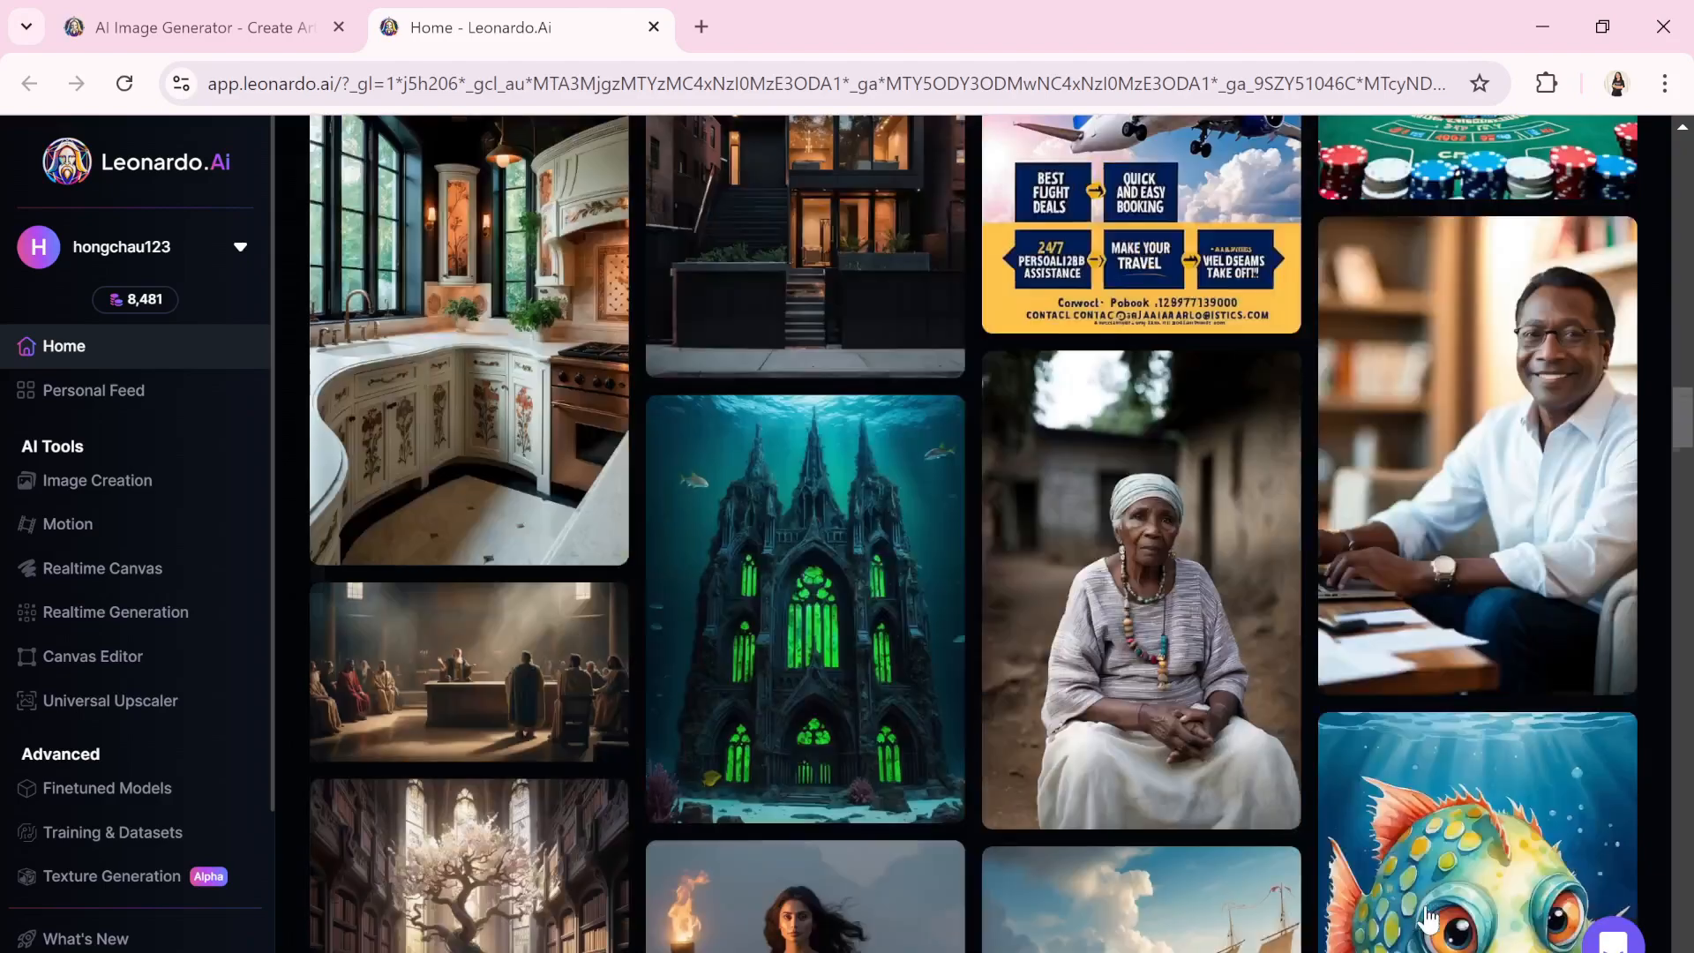
pyautogui.scroll(-3)
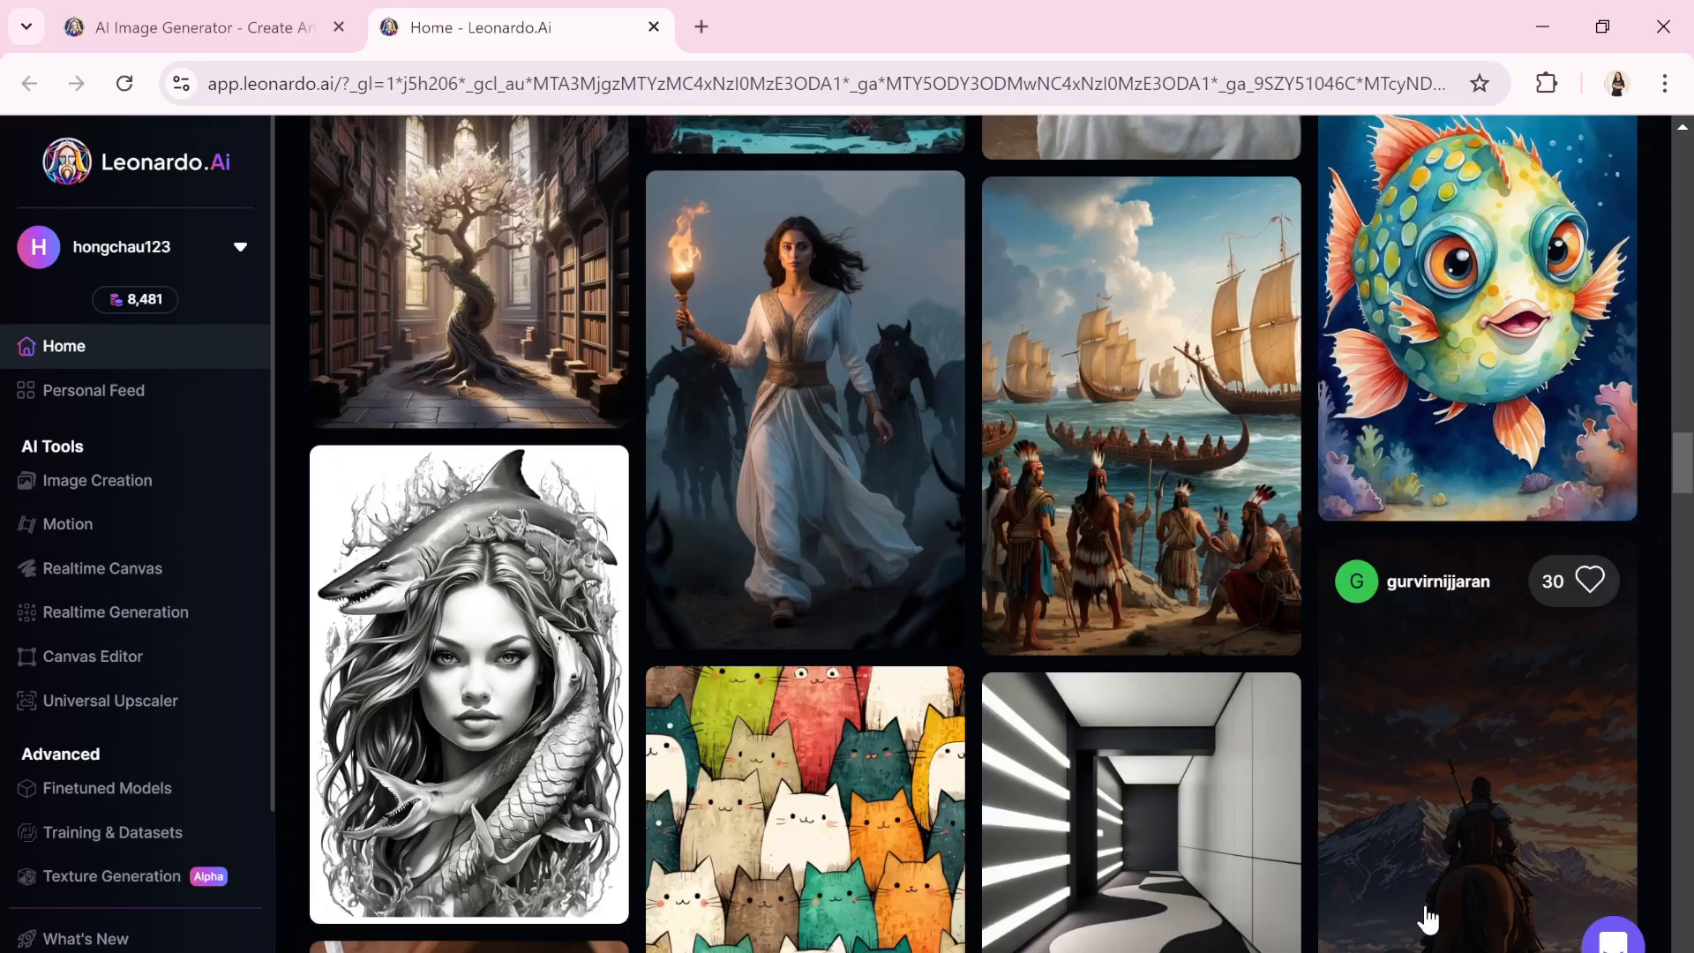
pyautogui.scroll(-3)
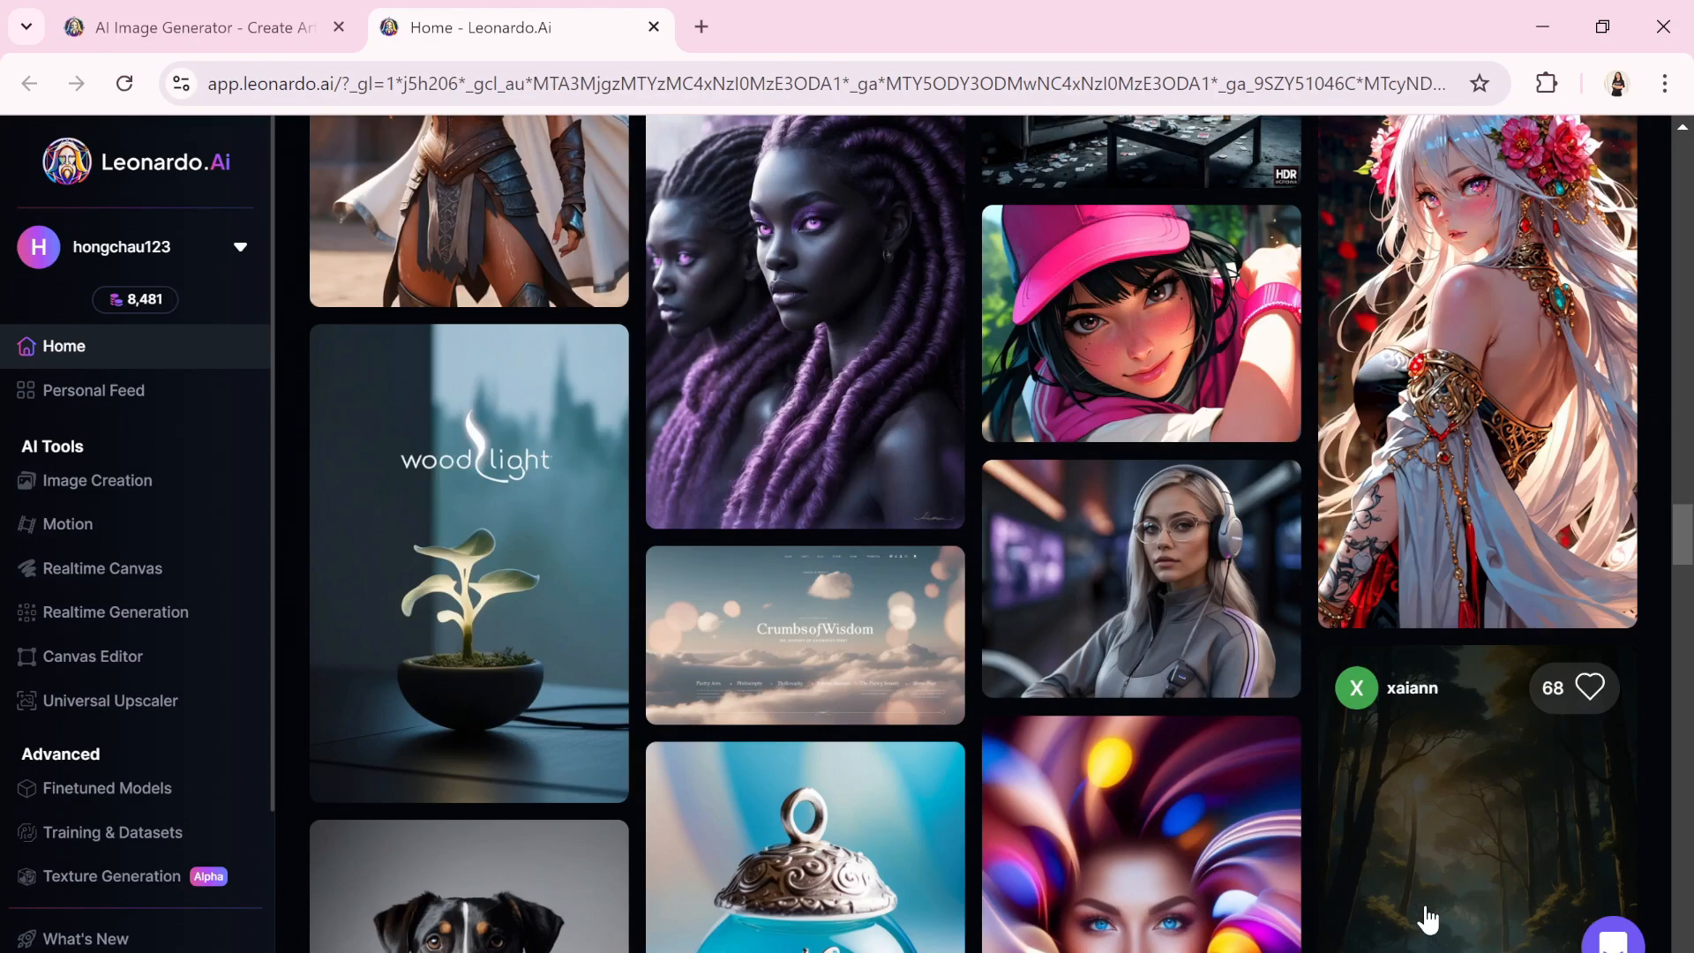
pyautogui.scroll(-3)
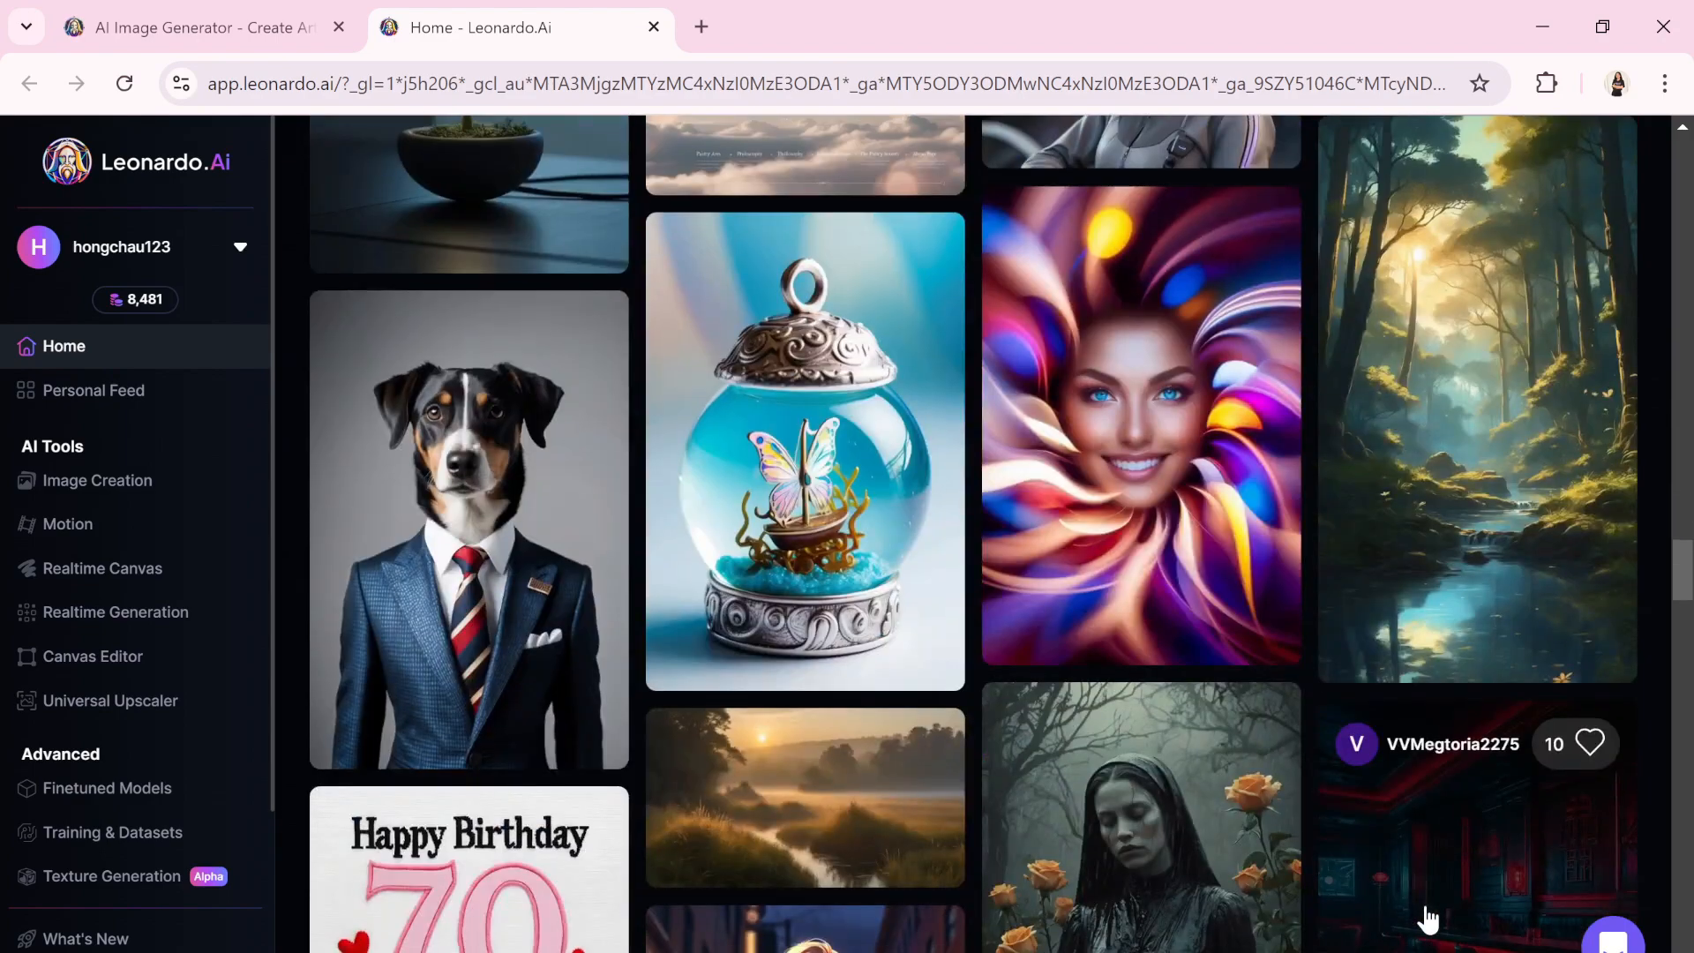
pyautogui.scroll(-3)
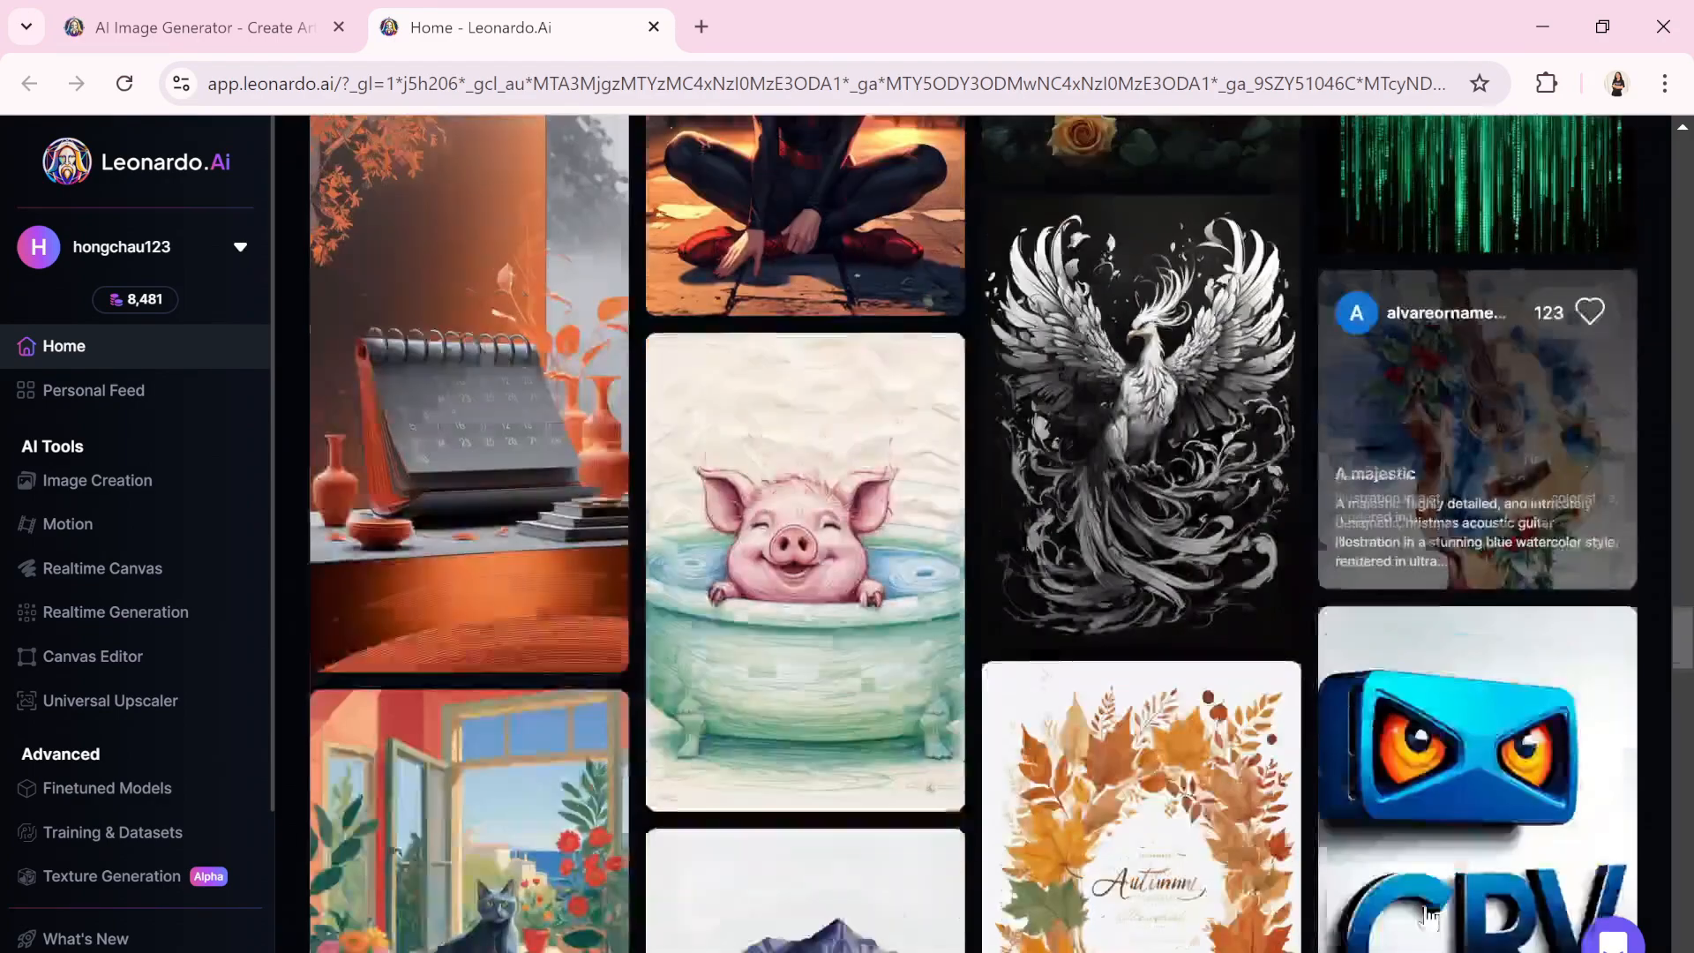
pyautogui.scroll(-3)
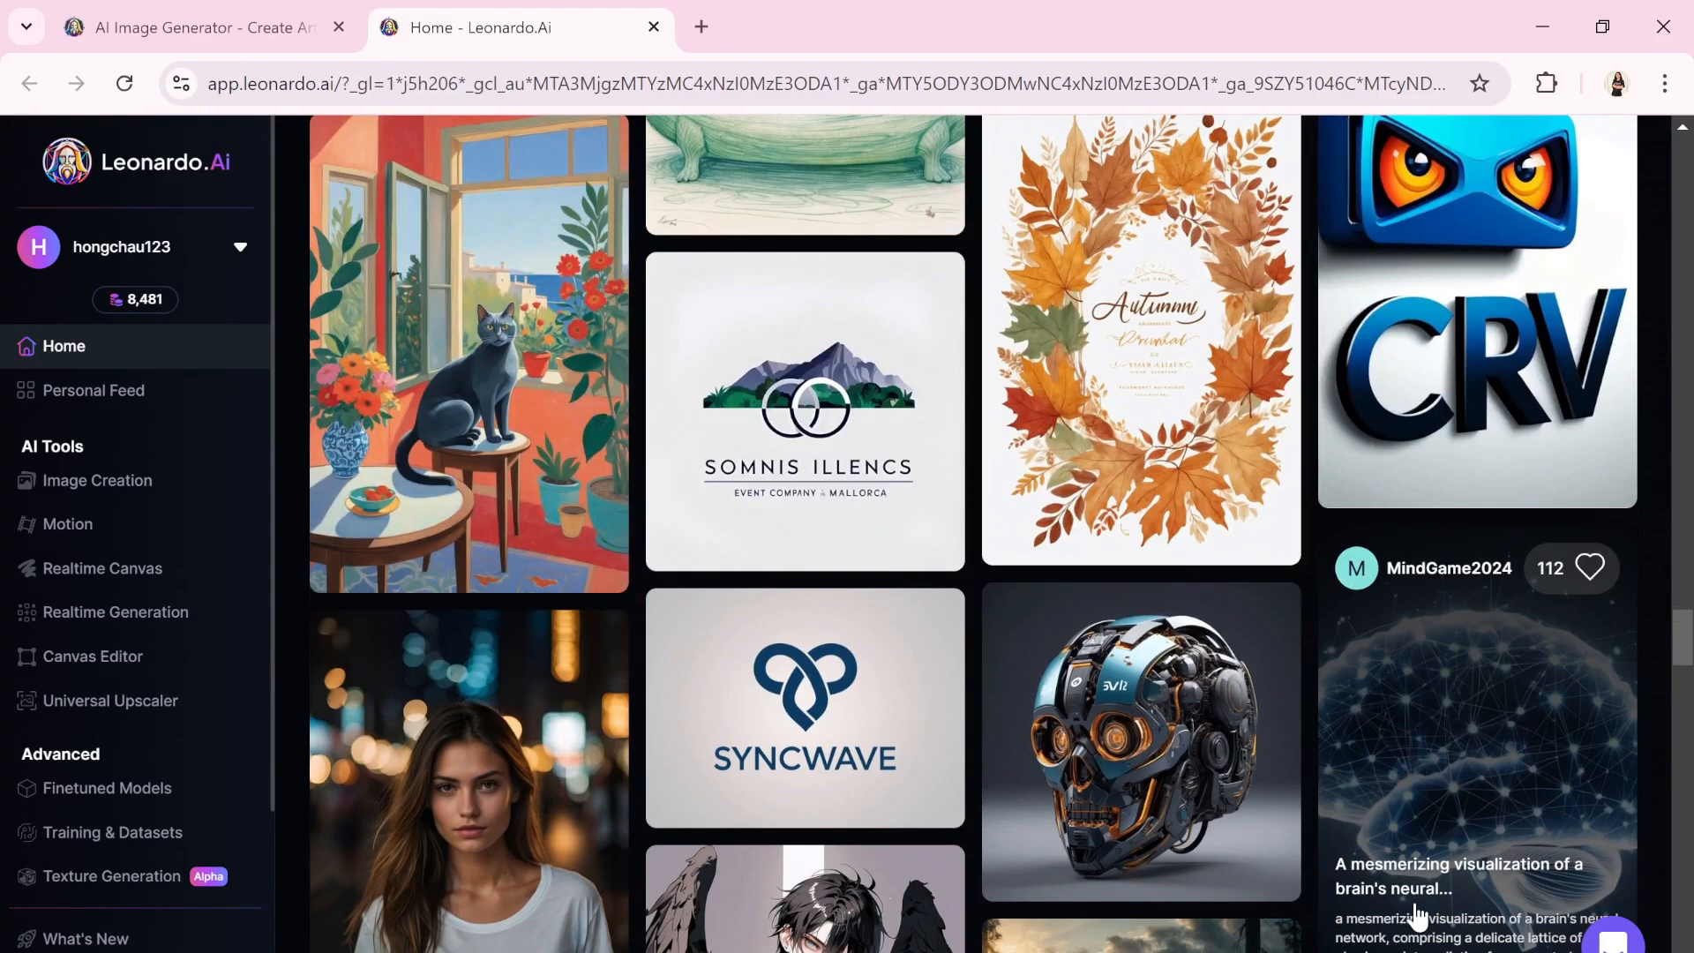
pyautogui.scroll(-3)
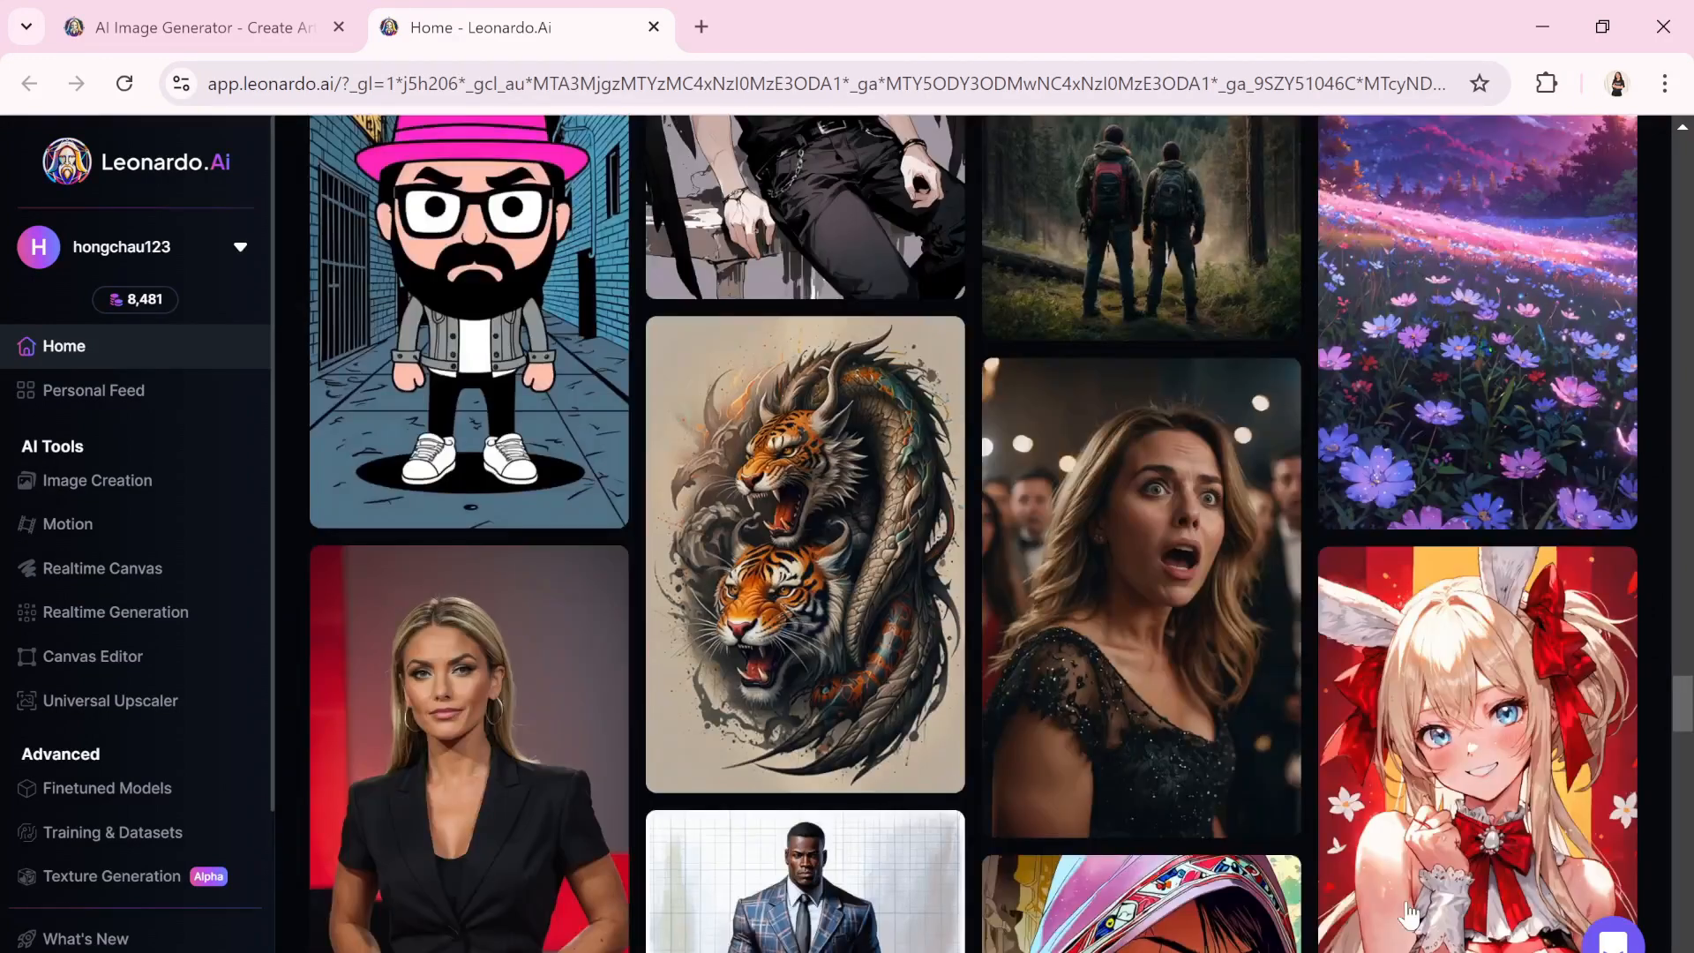
pyautogui.scroll(-3)
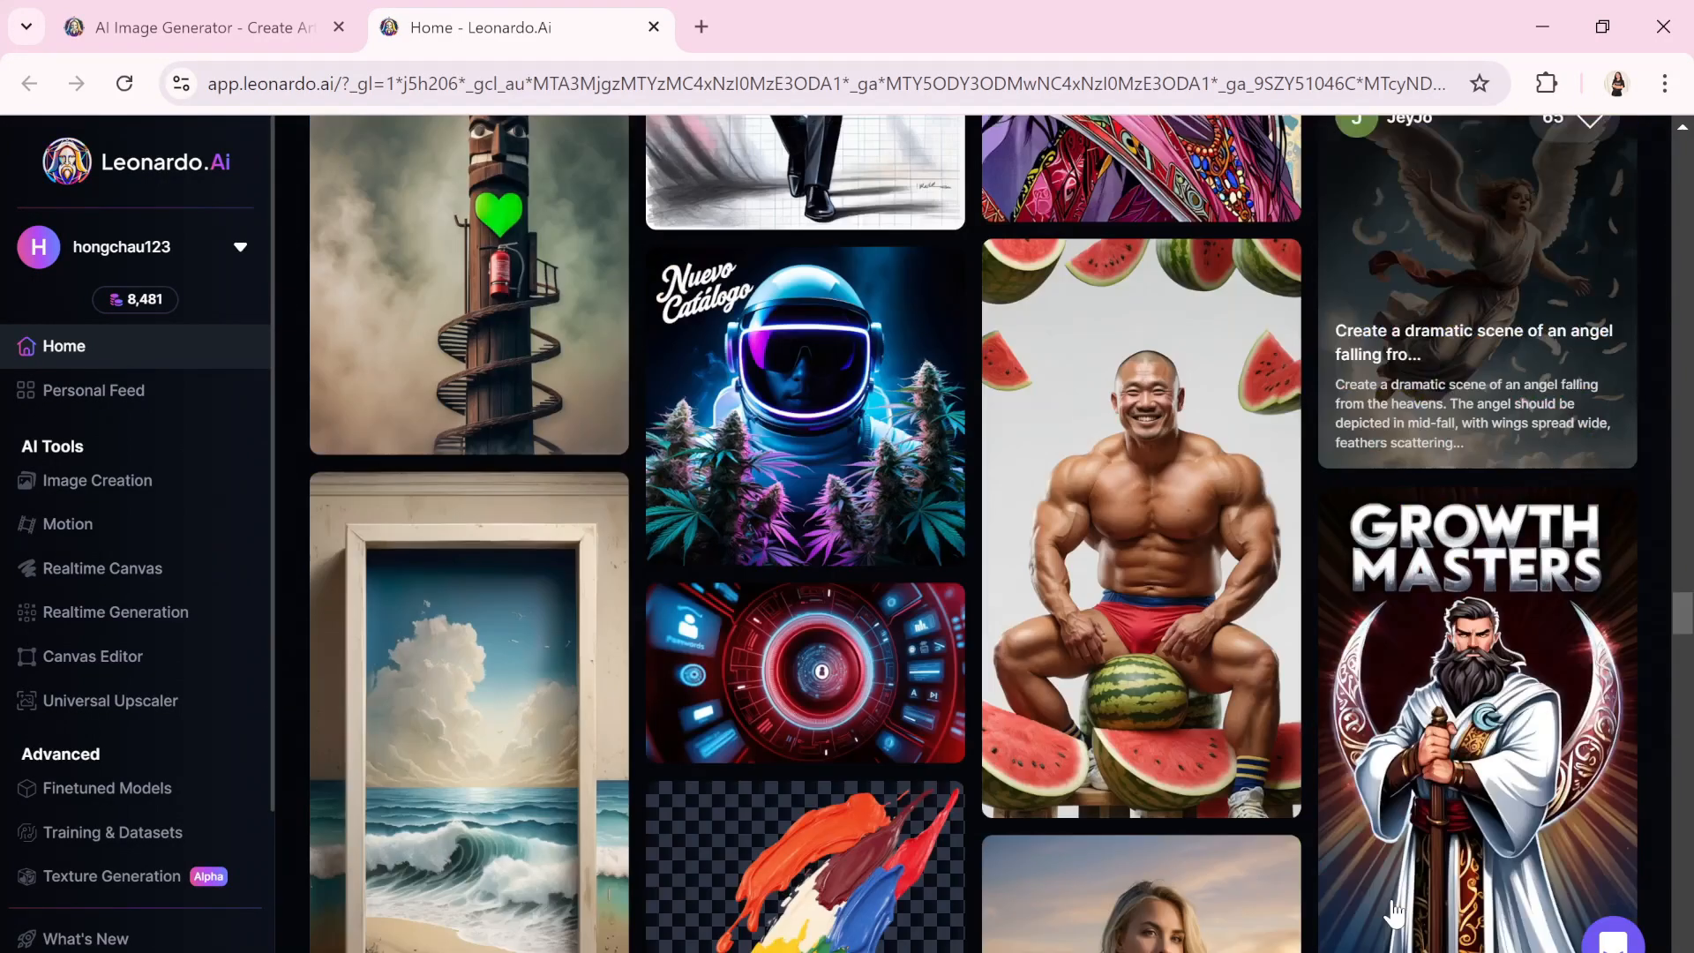
pyautogui.scroll(-3)
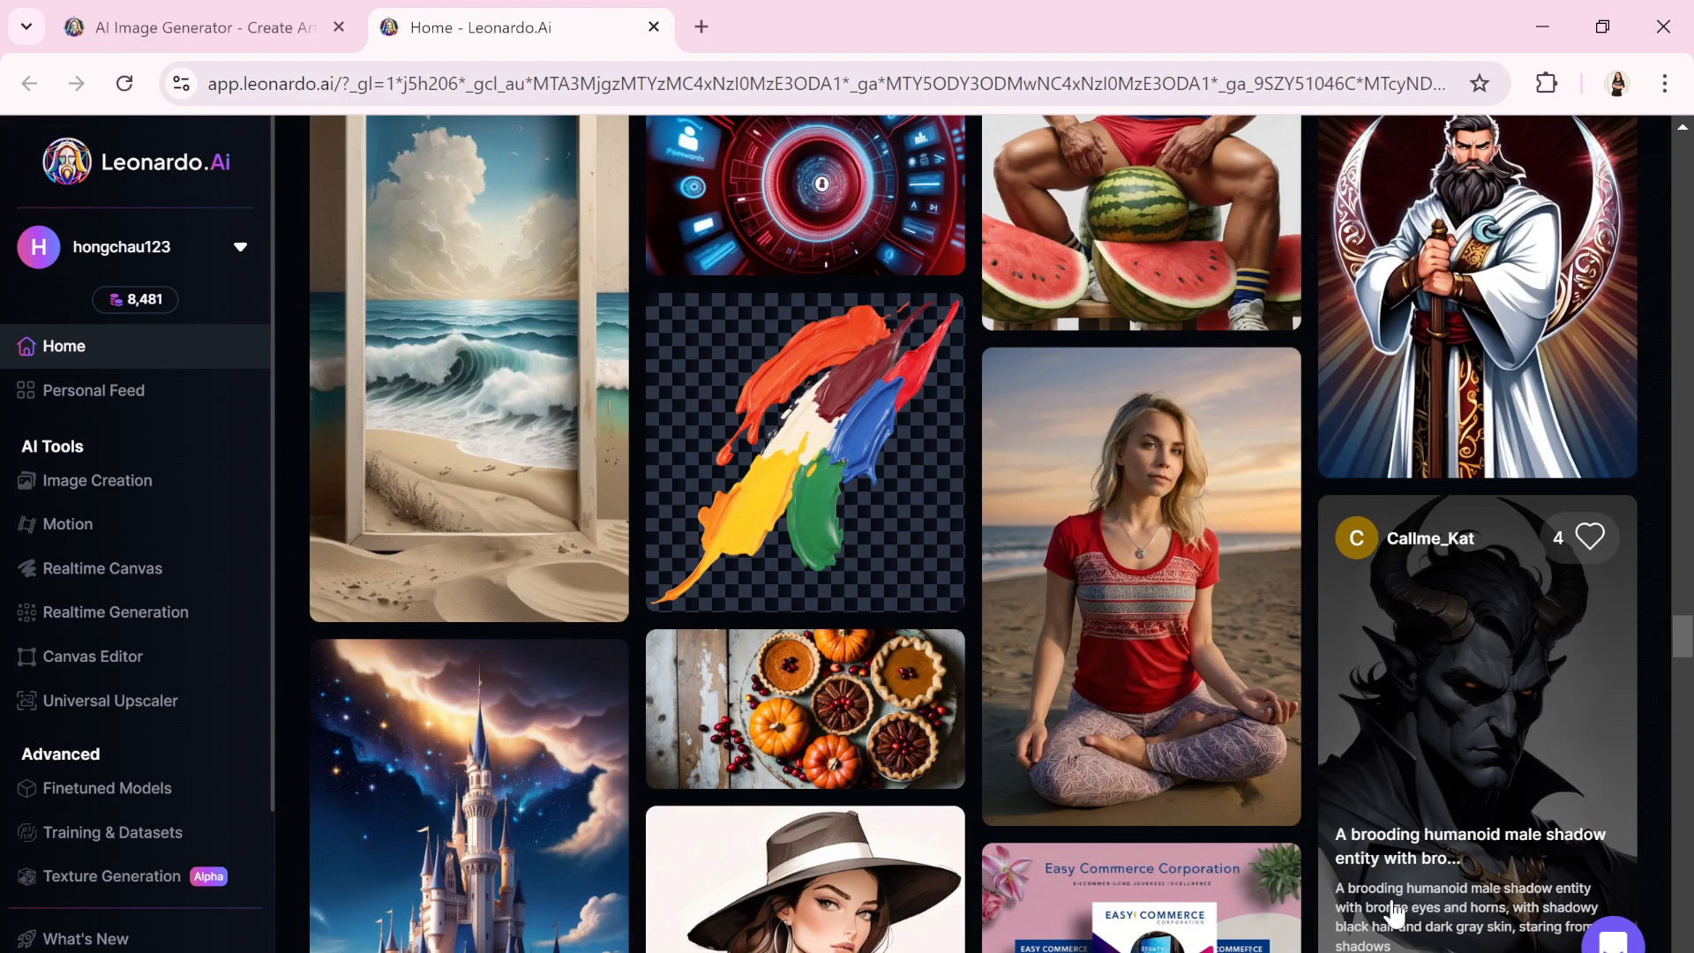
pyautogui.scroll(-3)
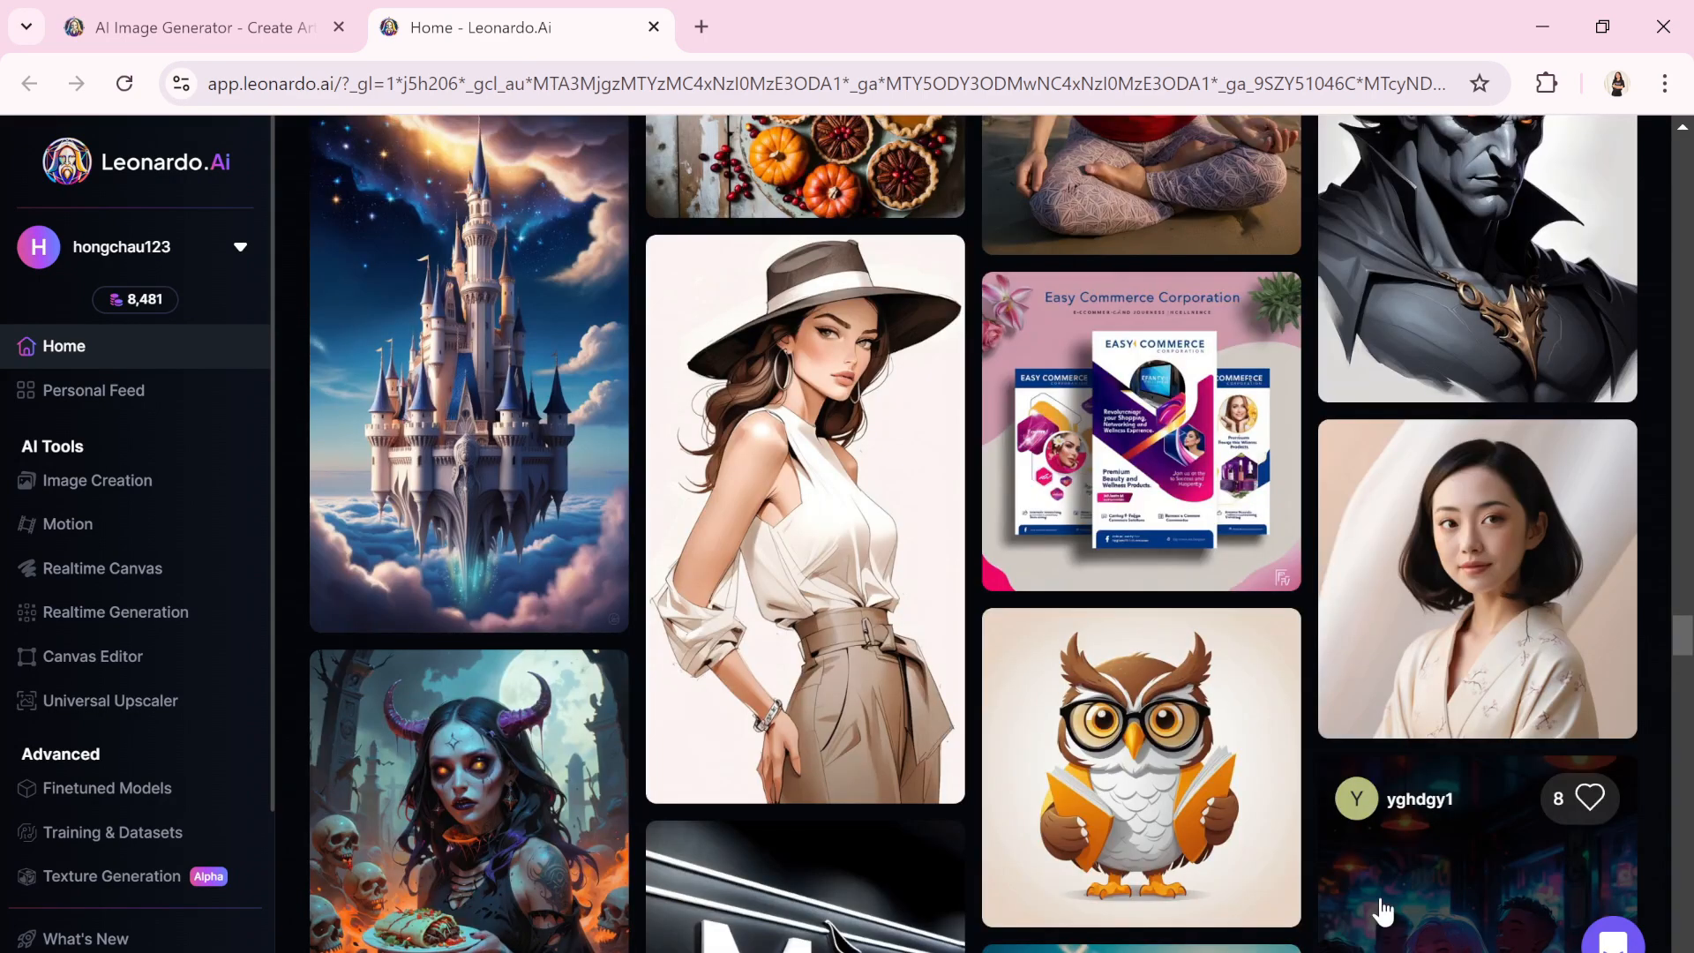
pyautogui.scroll(-3)
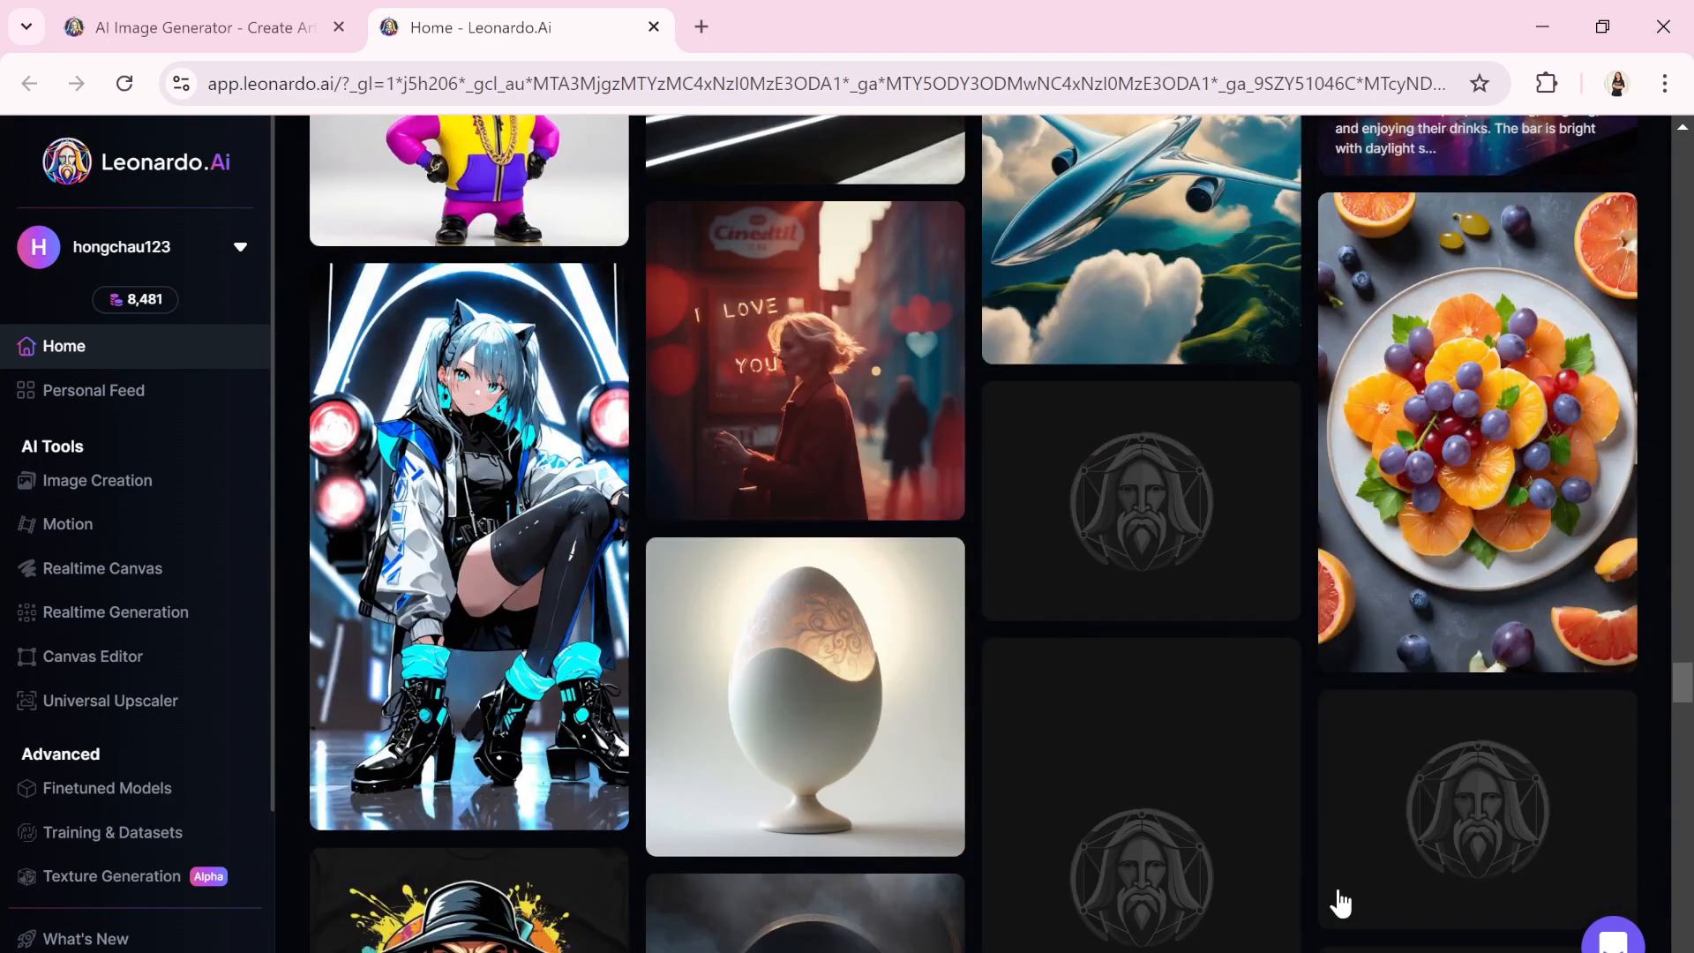
pyautogui.scroll(-3)
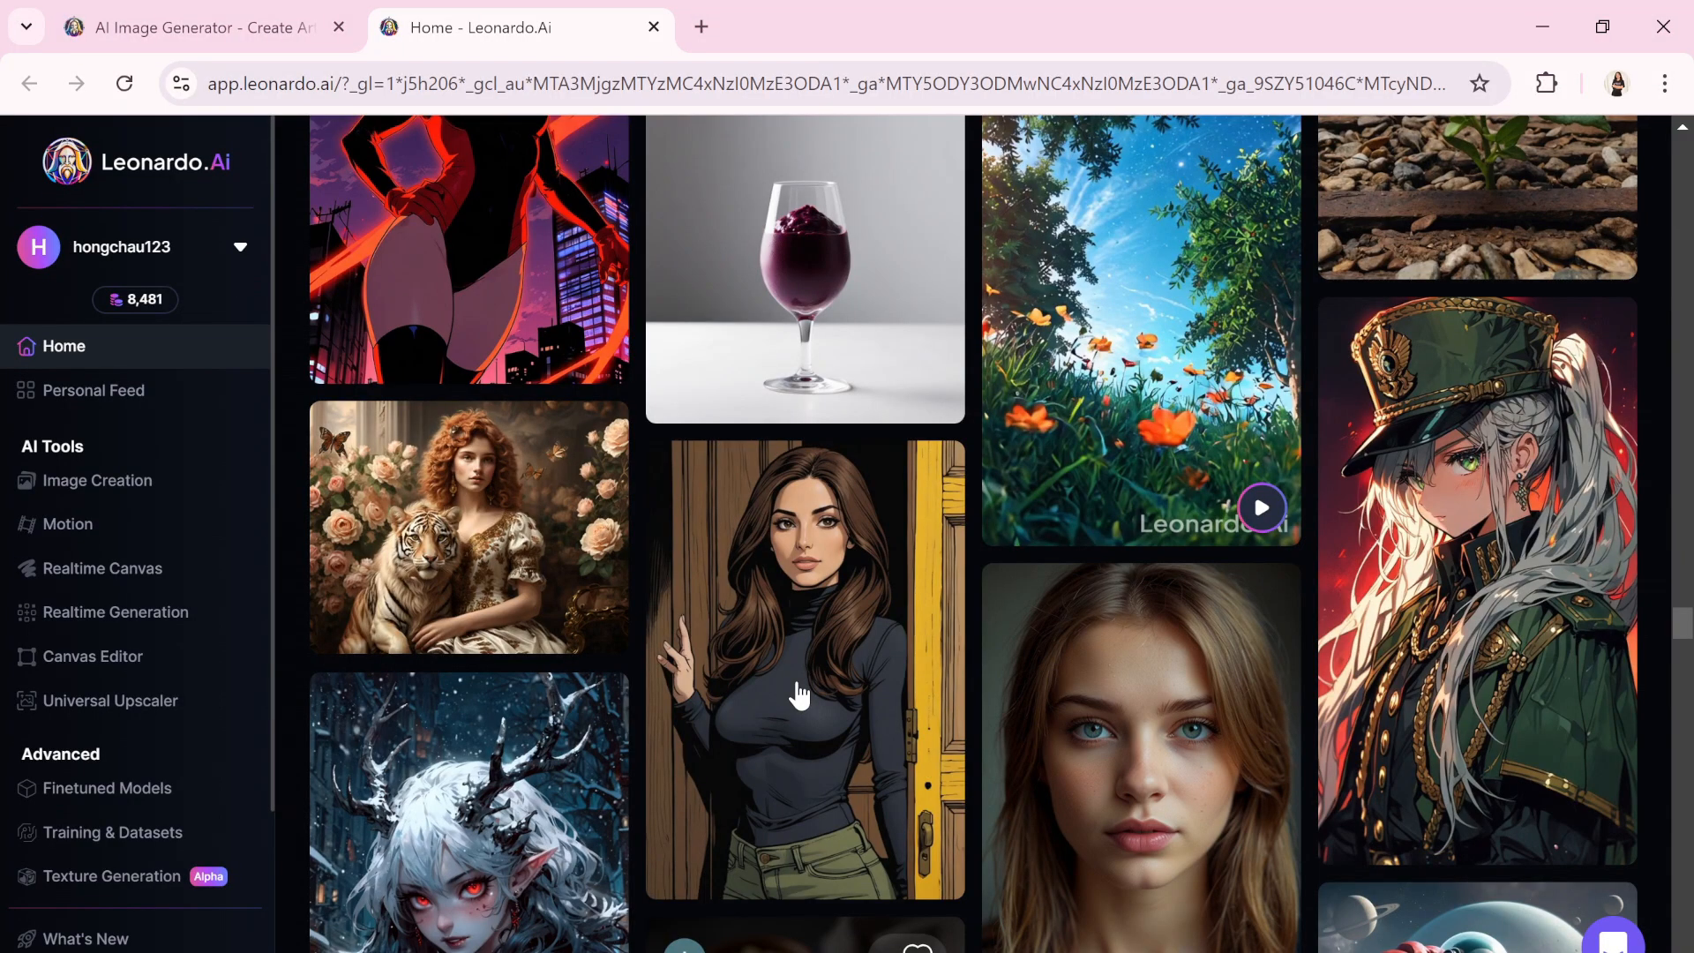
pyautogui.moveTo(108, 787)
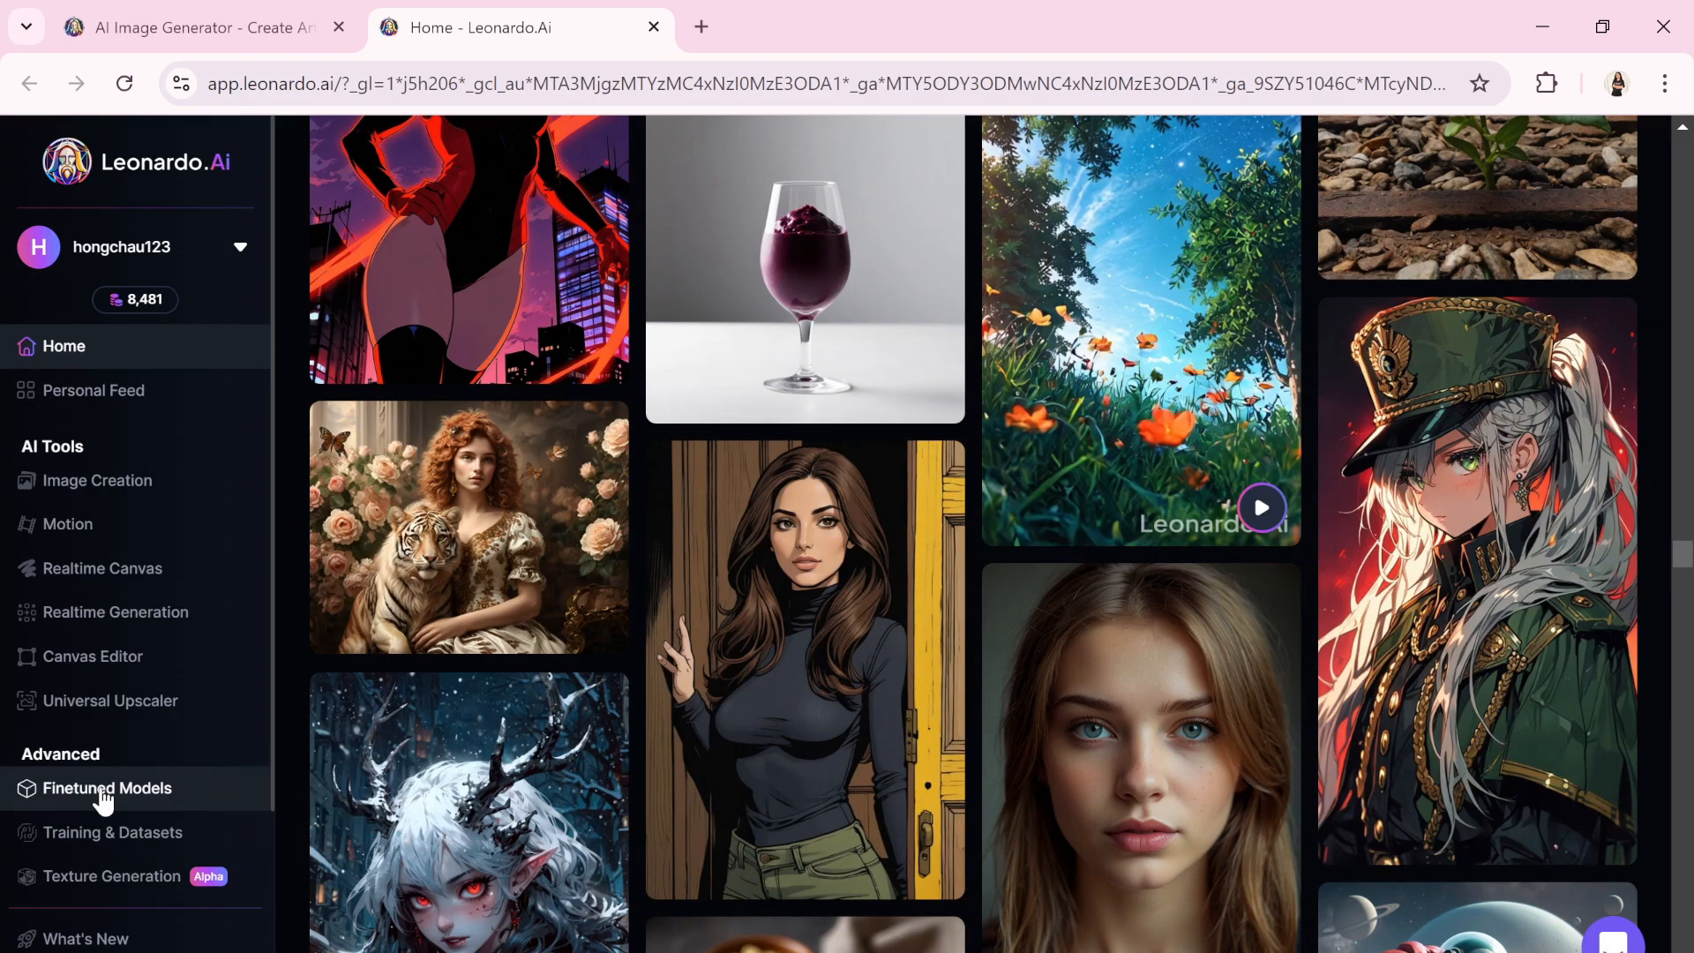
pyautogui.click(107, 787)
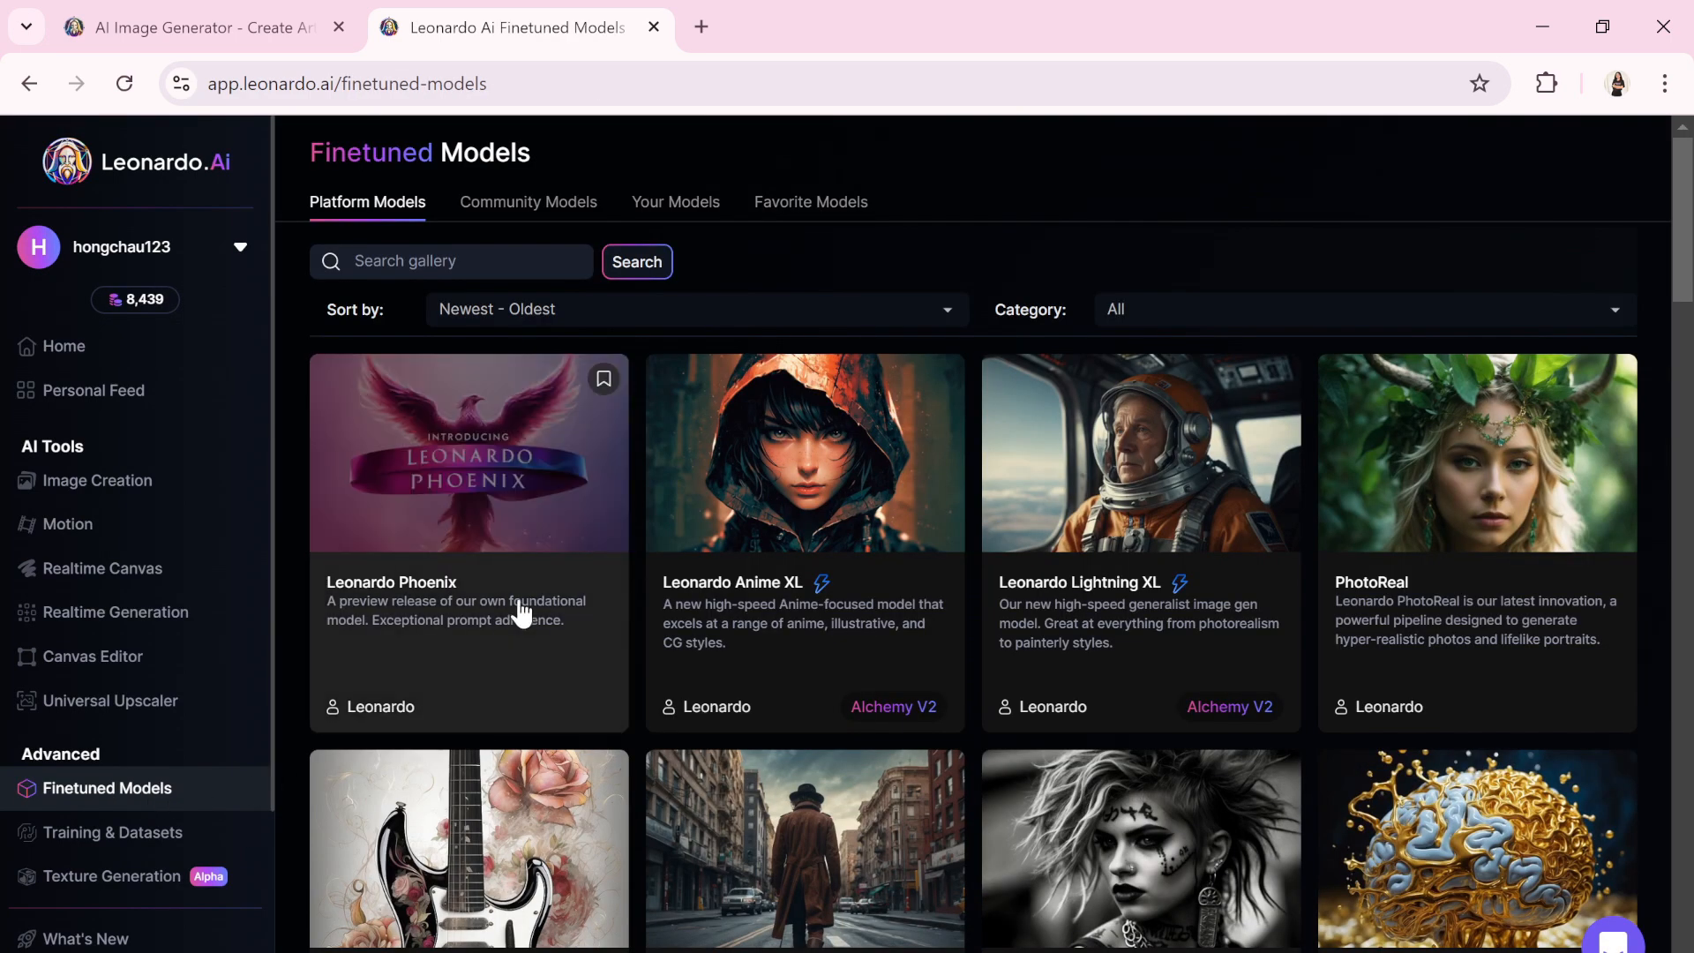
pyautogui.moveTo(1426, 508)
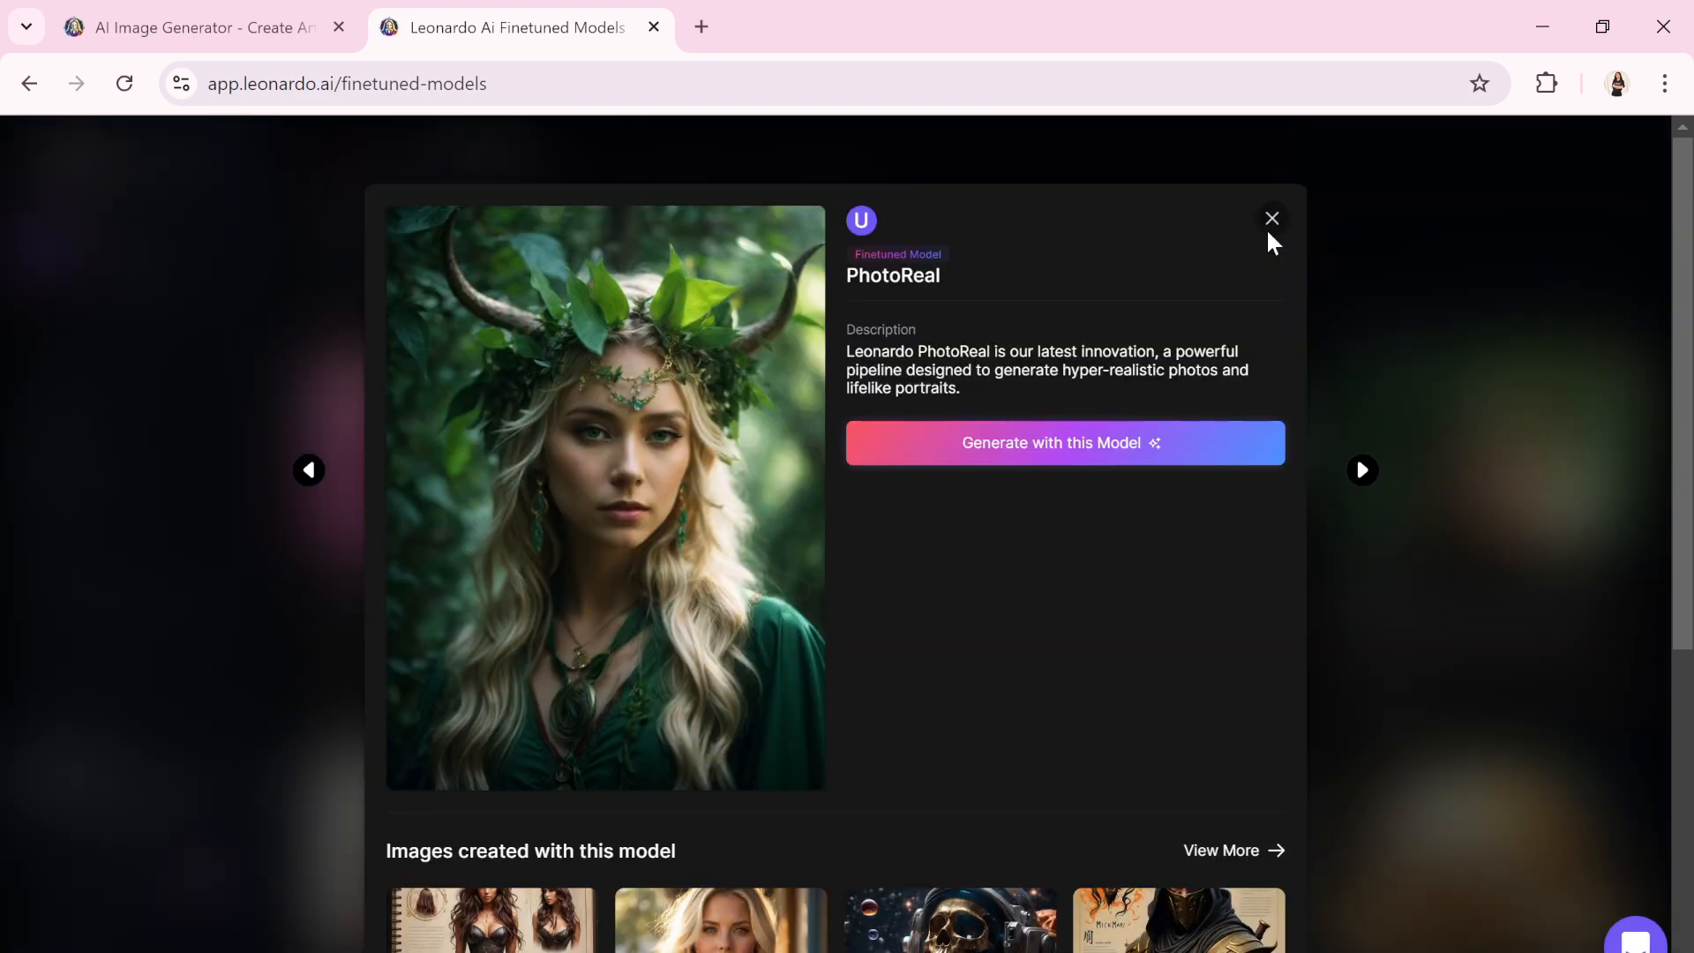
pyautogui.click(1272, 219)
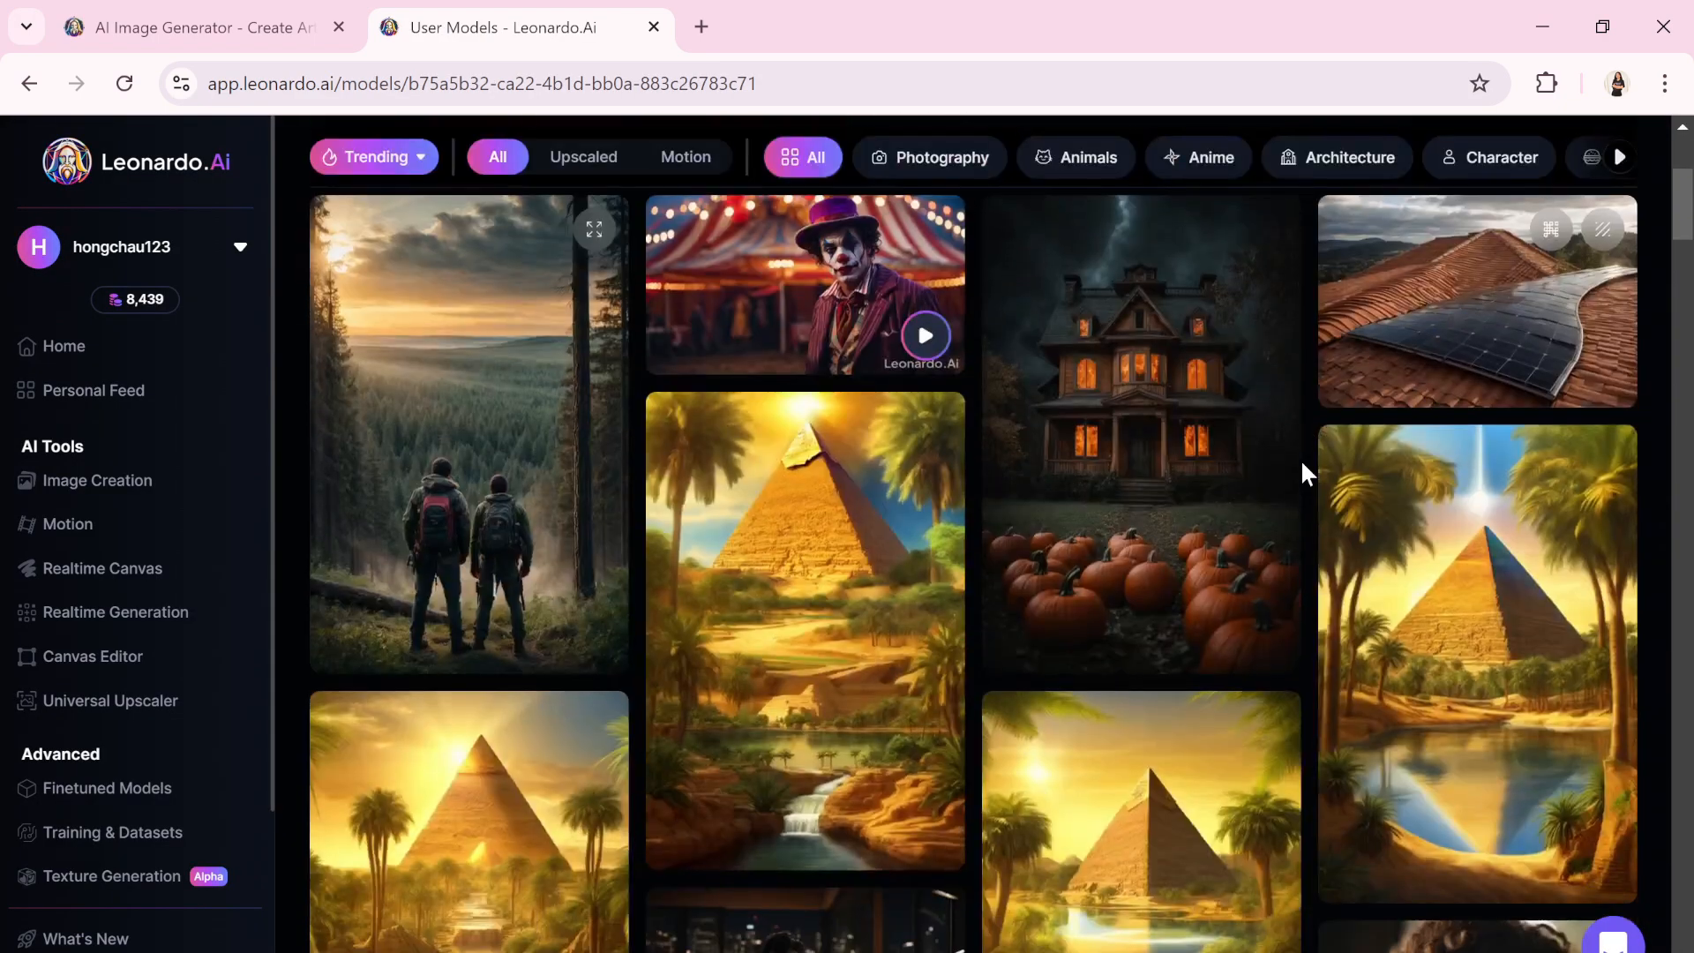
pyautogui.scroll(-3)
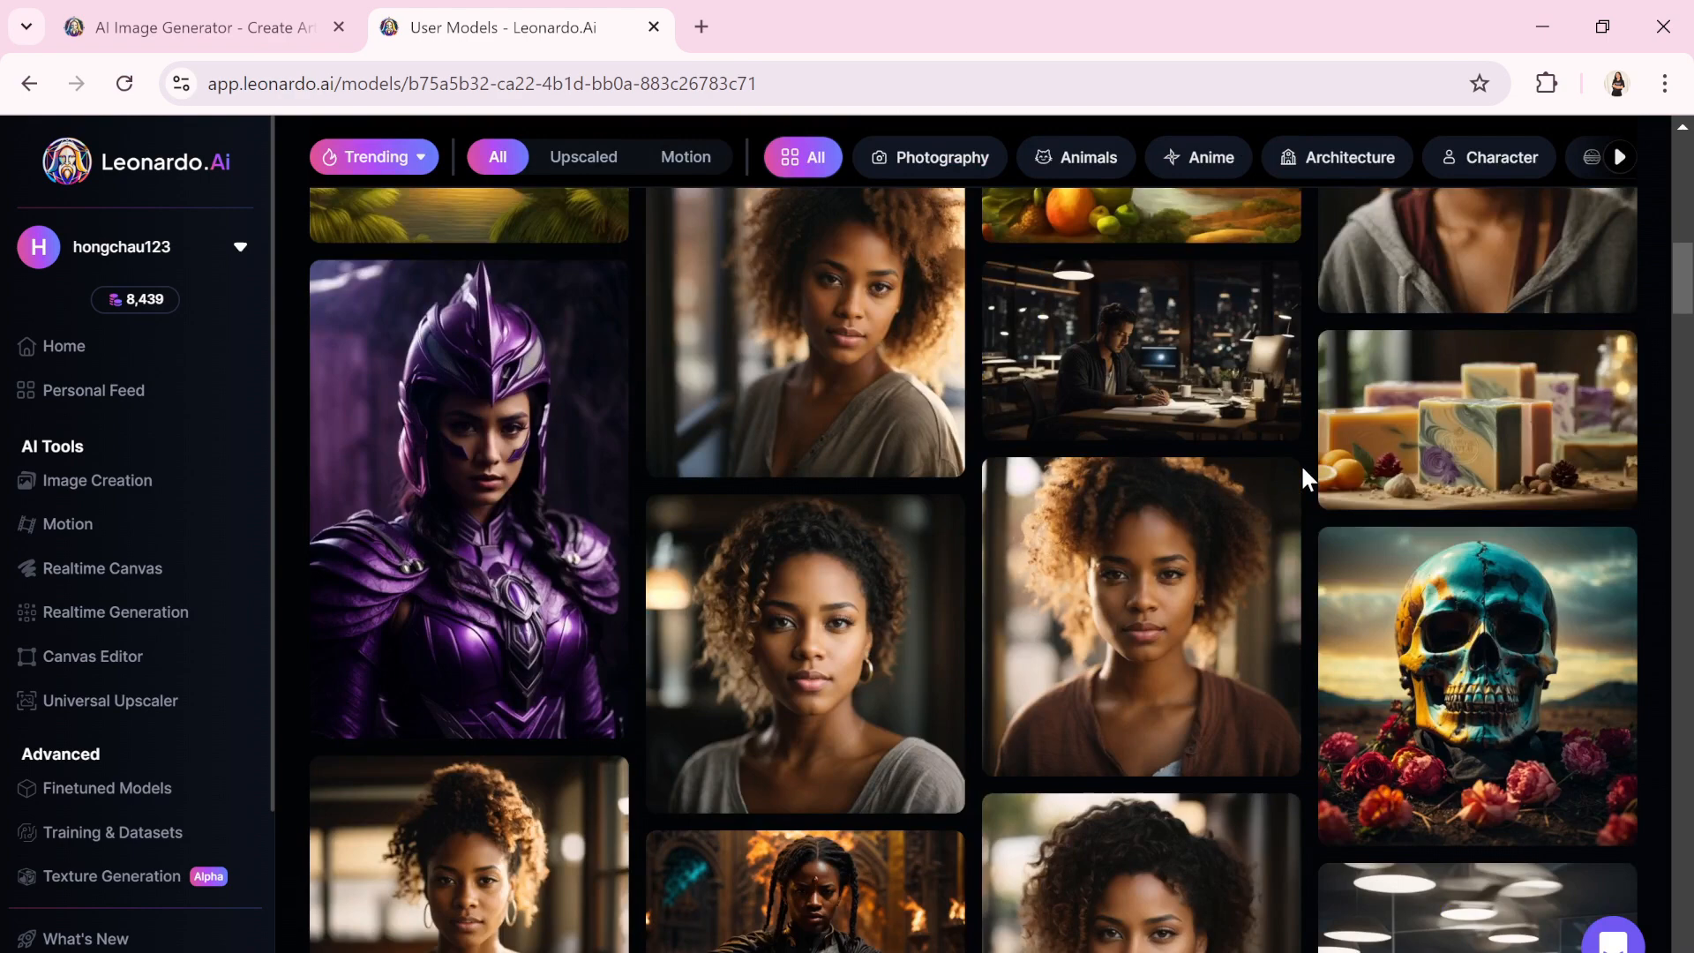
pyautogui.scroll(-3)
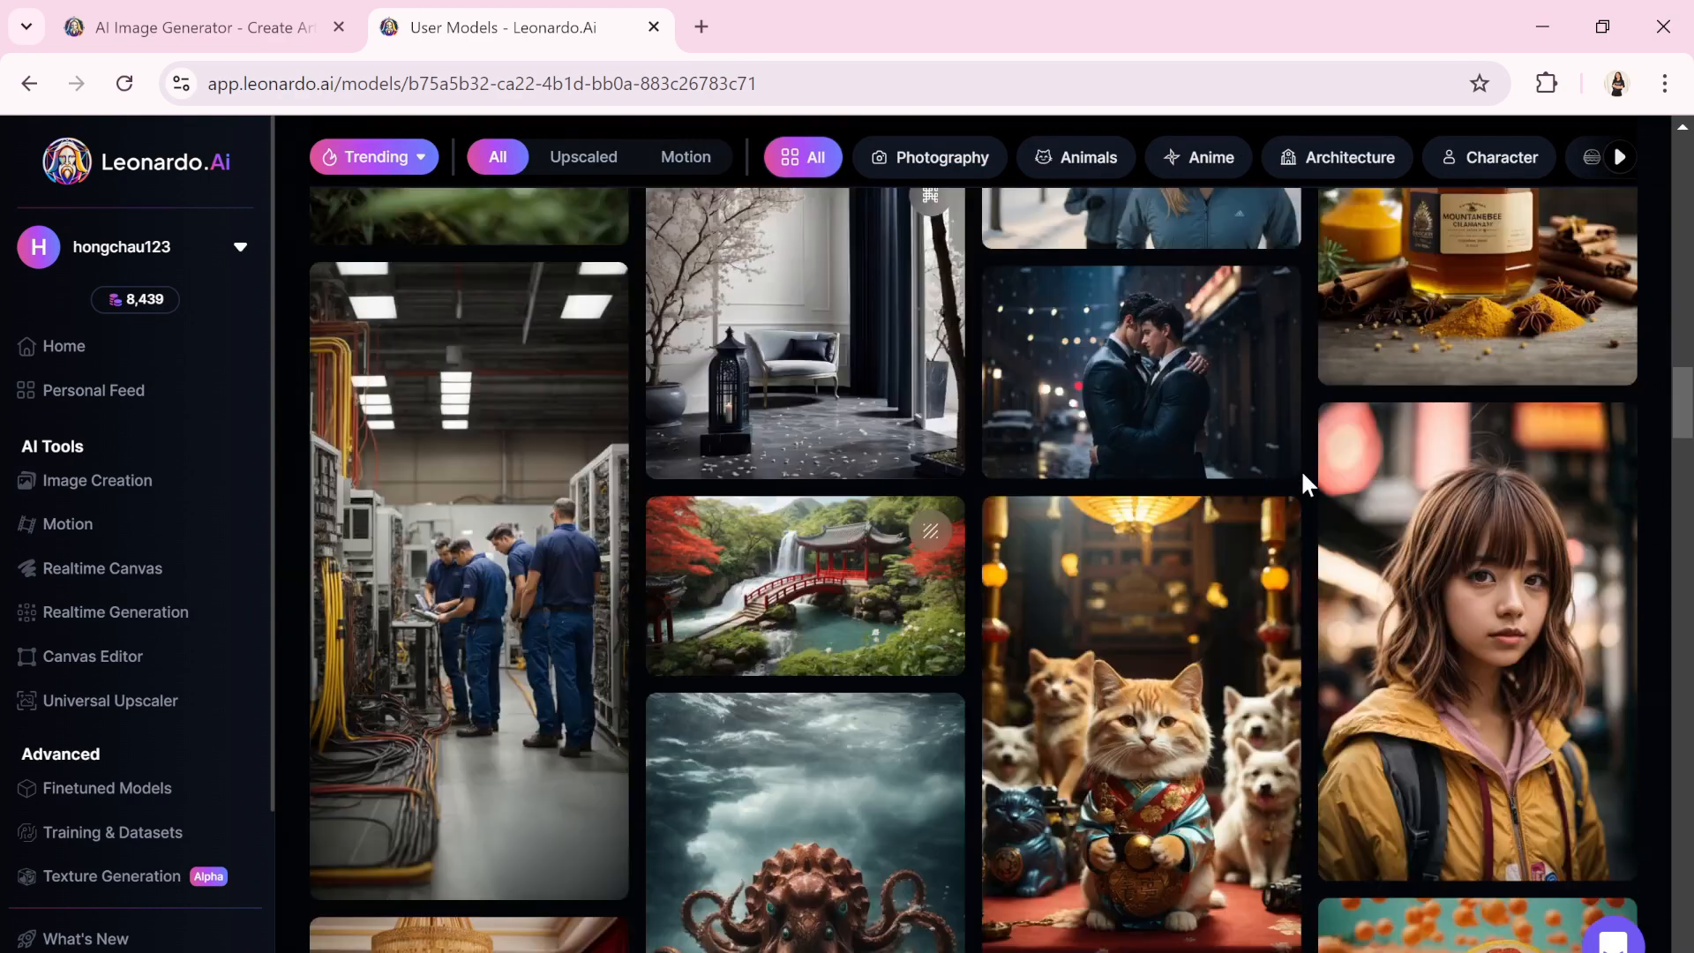
pyautogui.click(107, 787)
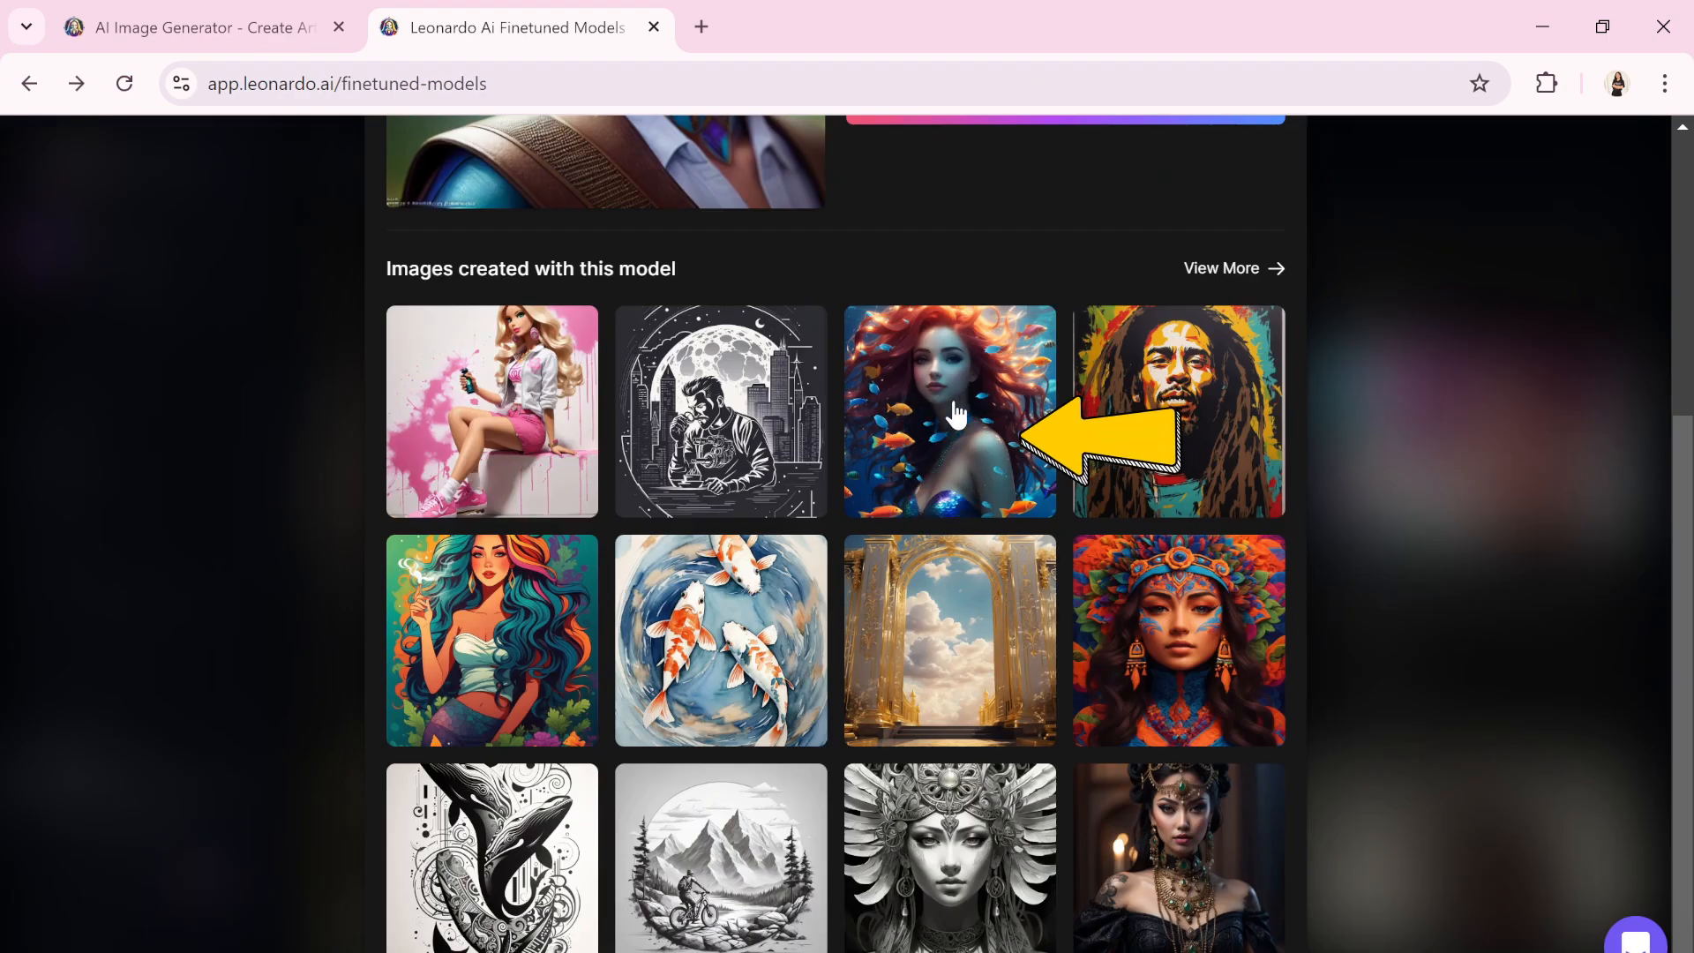
pyautogui.click(949, 411)
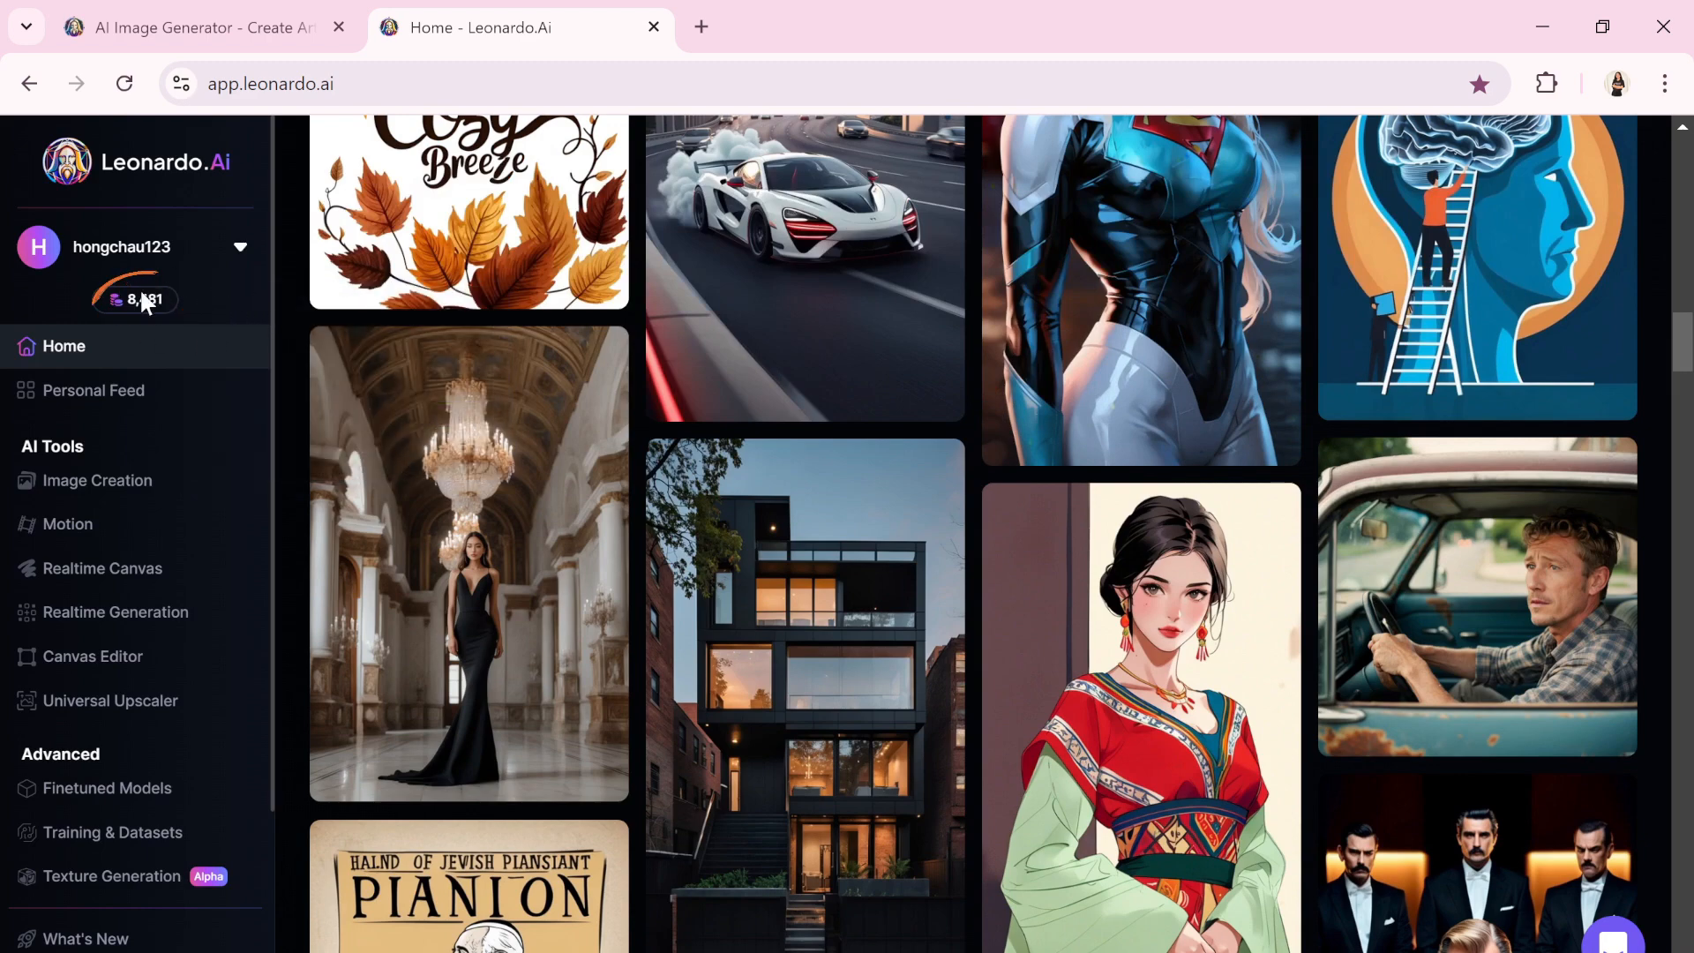
# Go to AI Image Creation and enable Legacy Mode, keeping the neon-city prompt
pyautogui.click(135, 300)
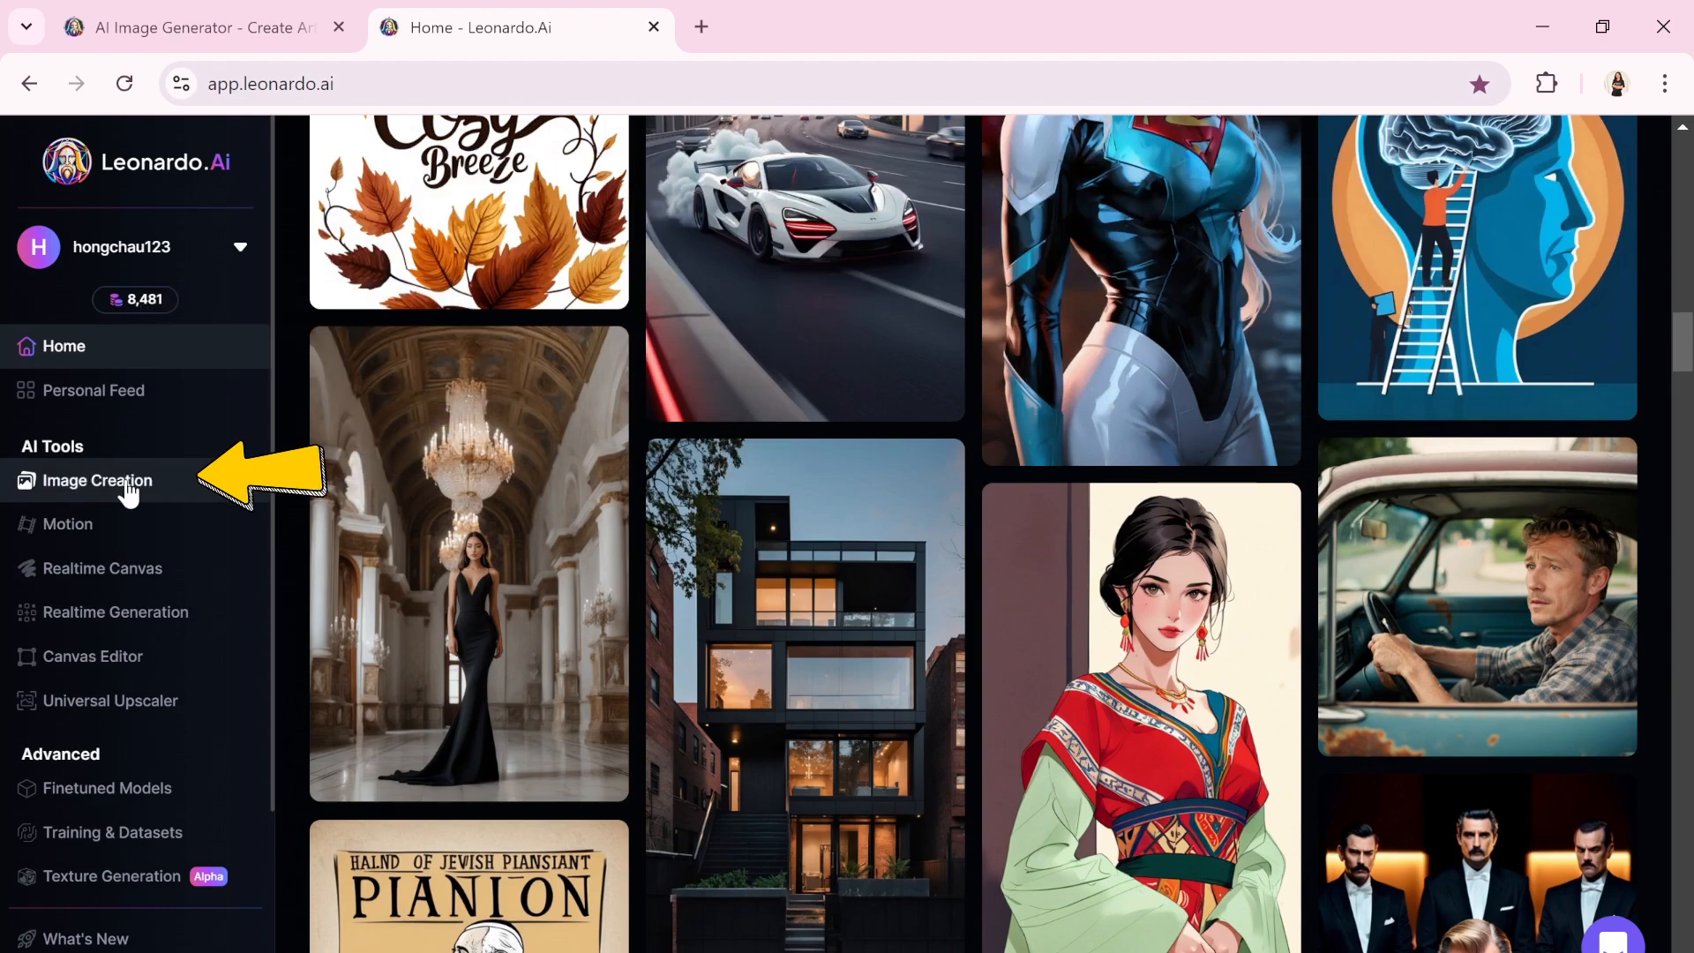
pyautogui.click(96, 480)
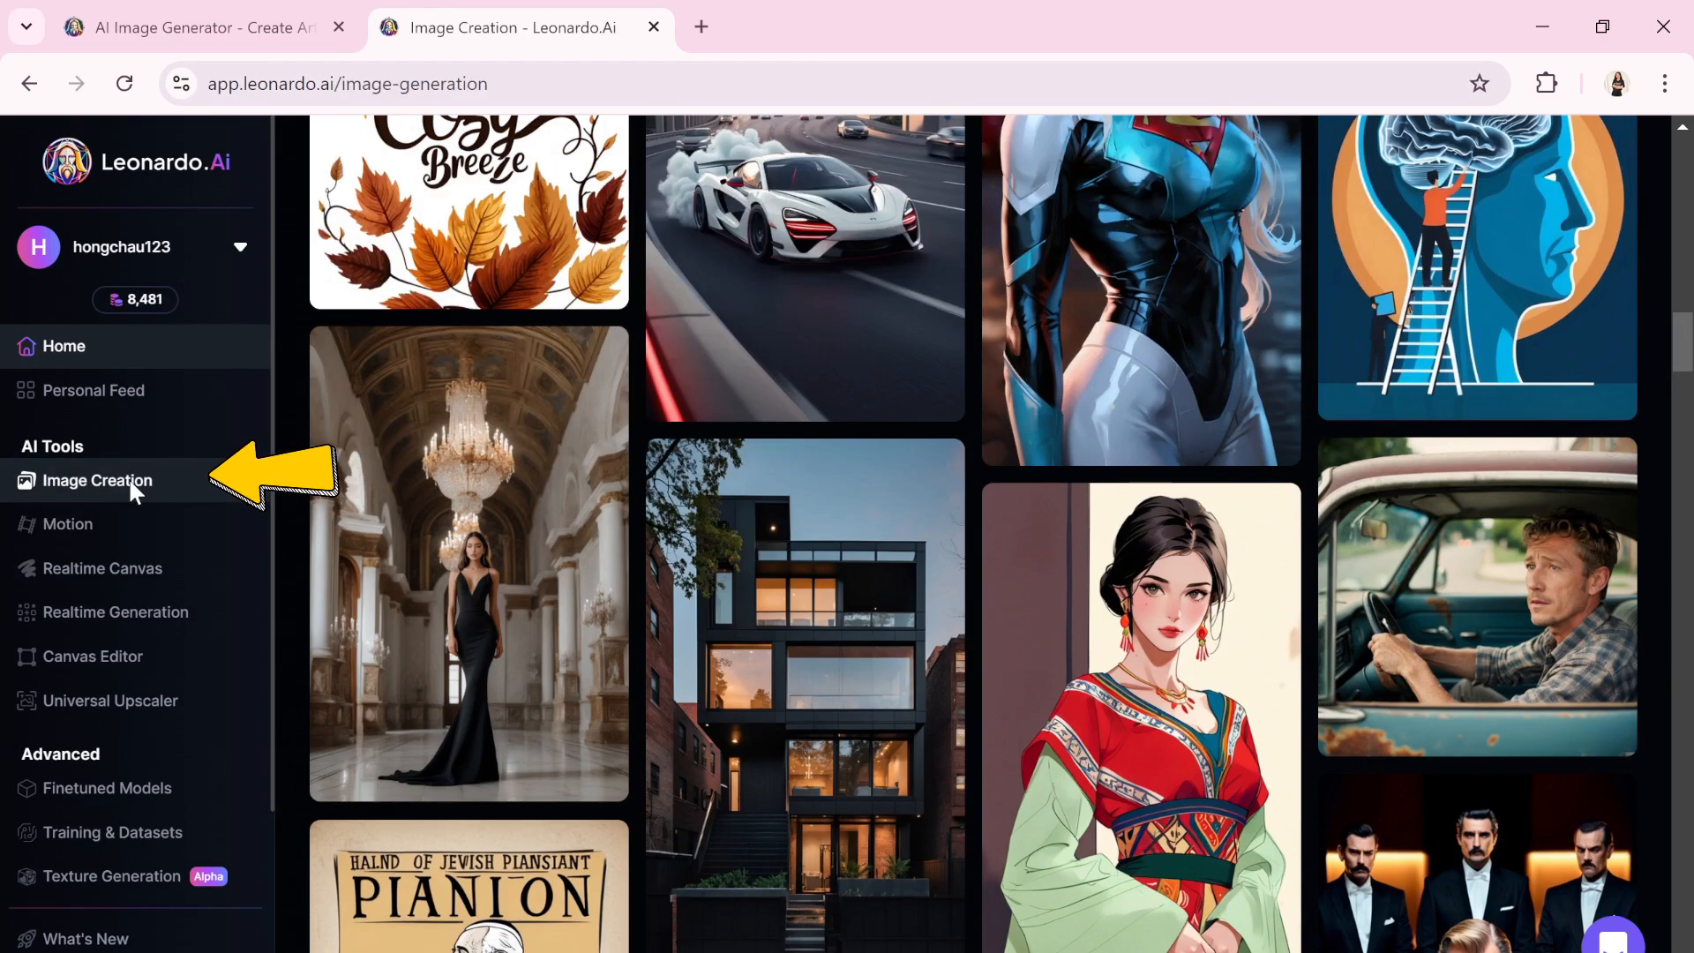
pyautogui.click(96, 480)
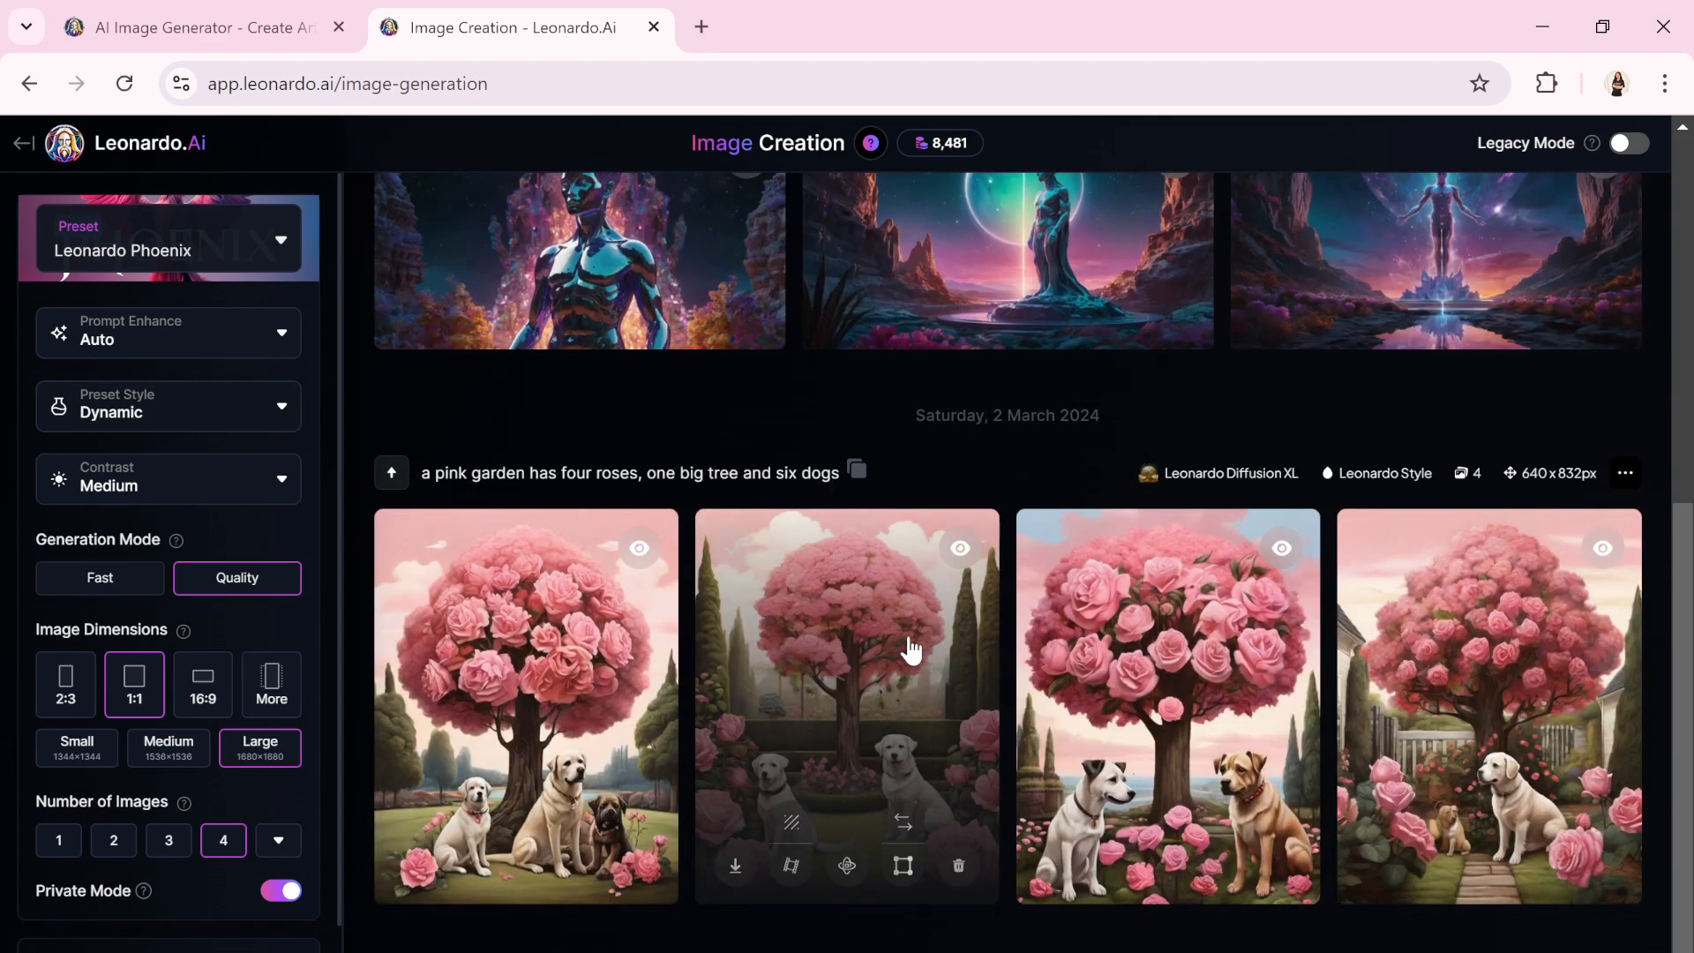
pyautogui.scroll(3)
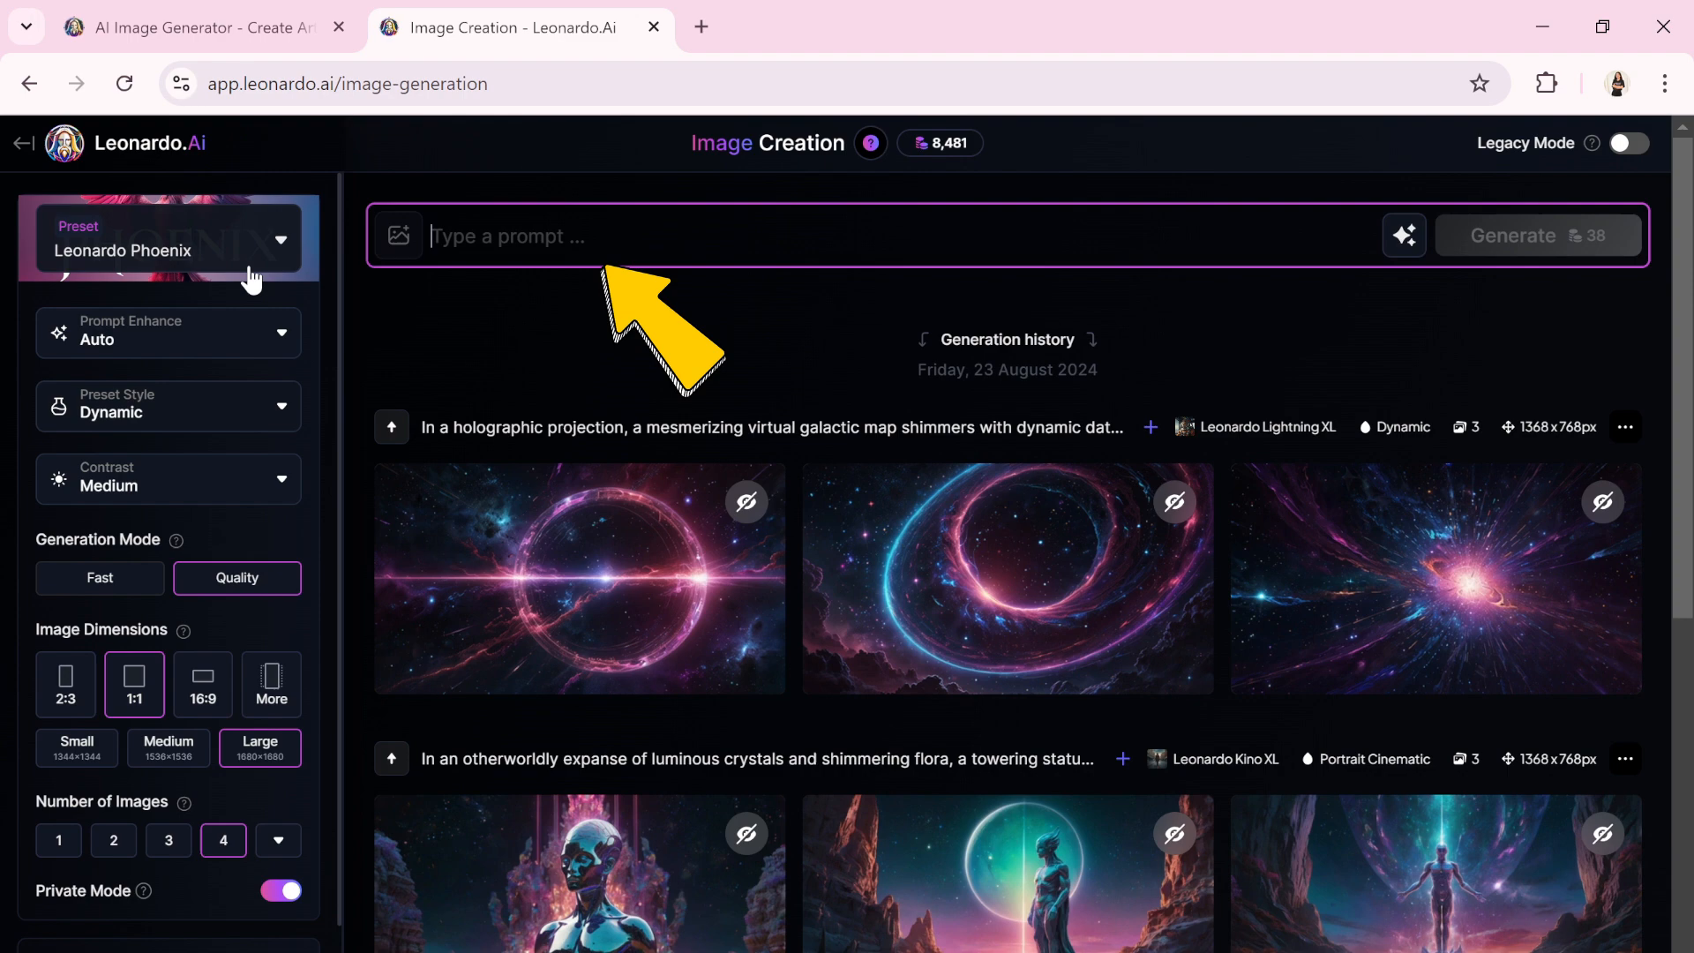
pyautogui.click(168, 332)
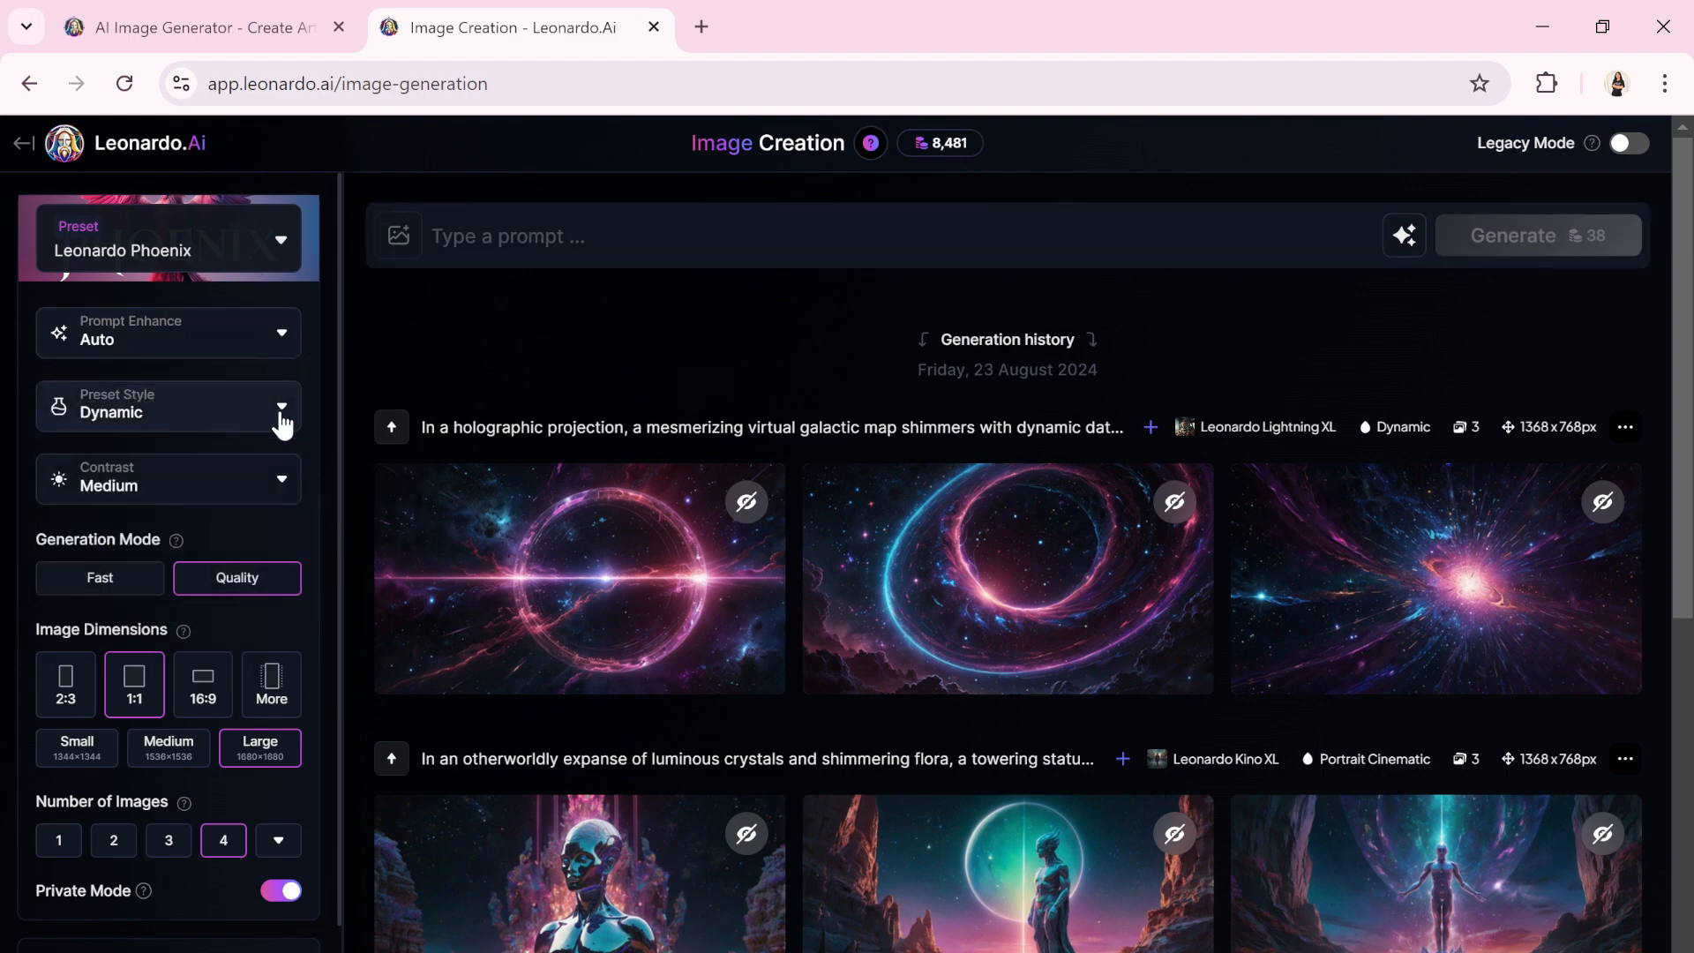
pyautogui.click(1625, 157)
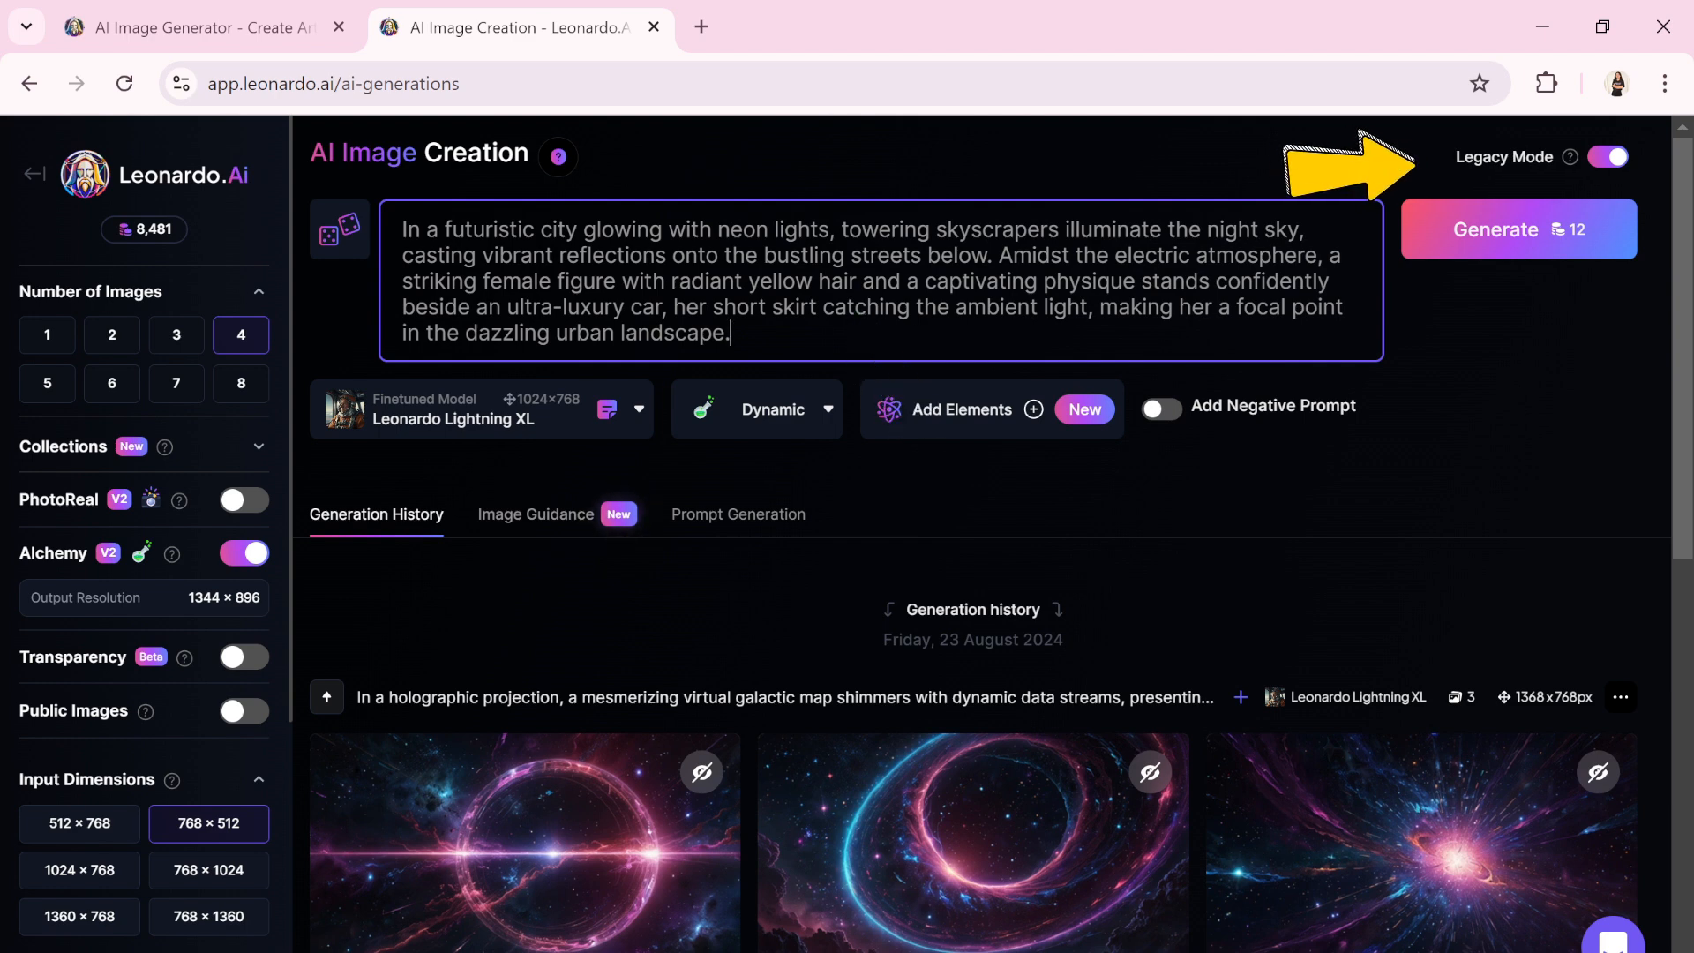
# Select DreamShaper v7 as the finetuned model, raising the generation cost to 20
pyautogui.click(637, 407)
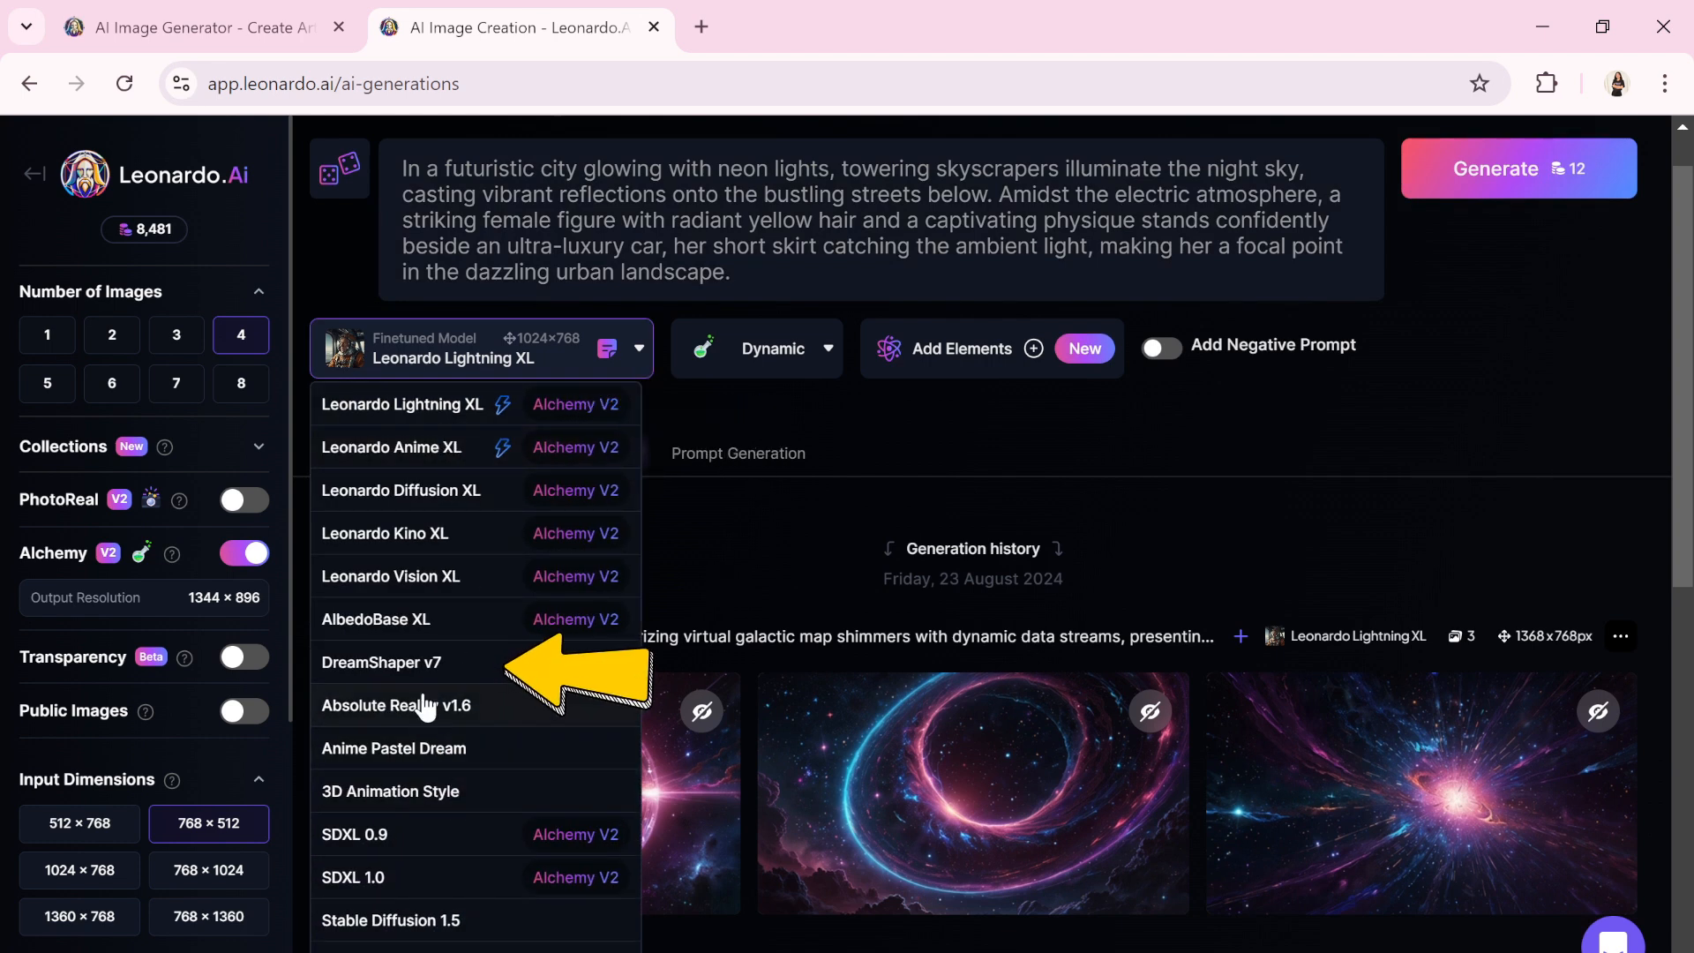
pyautogui.click(379, 661)
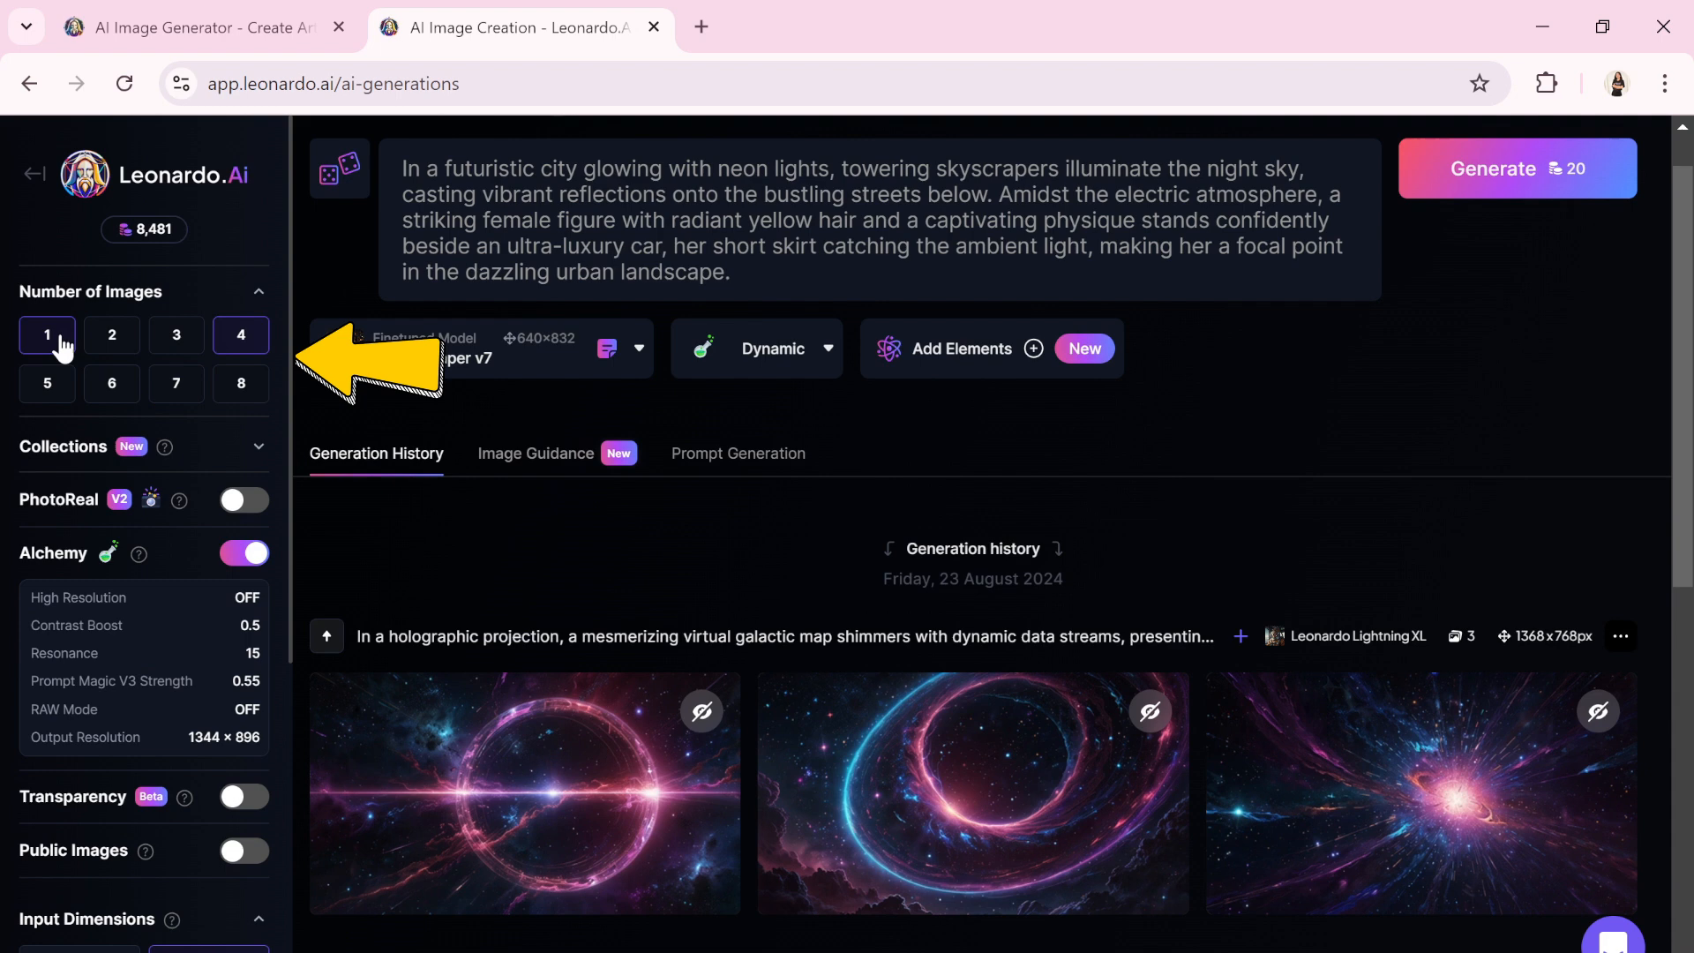
pyautogui.click(109, 383)
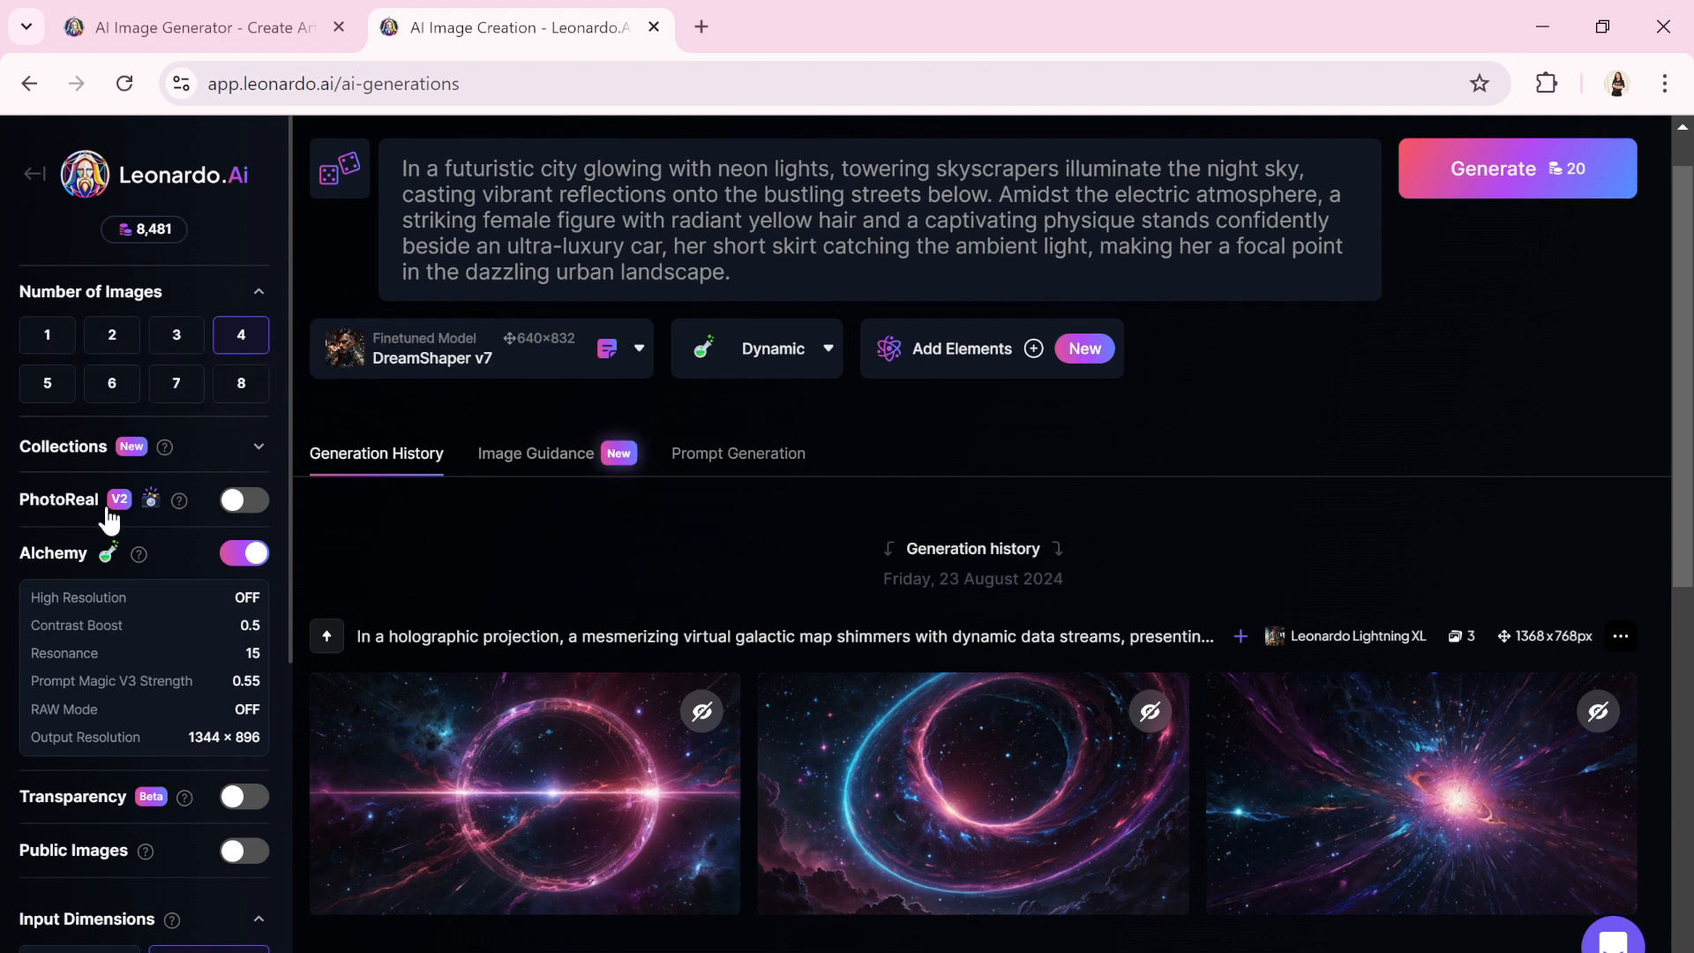
# Confirm 768×512 input dimensions at 3:2 and generate four neon-city images
pyautogui.scroll(-3)
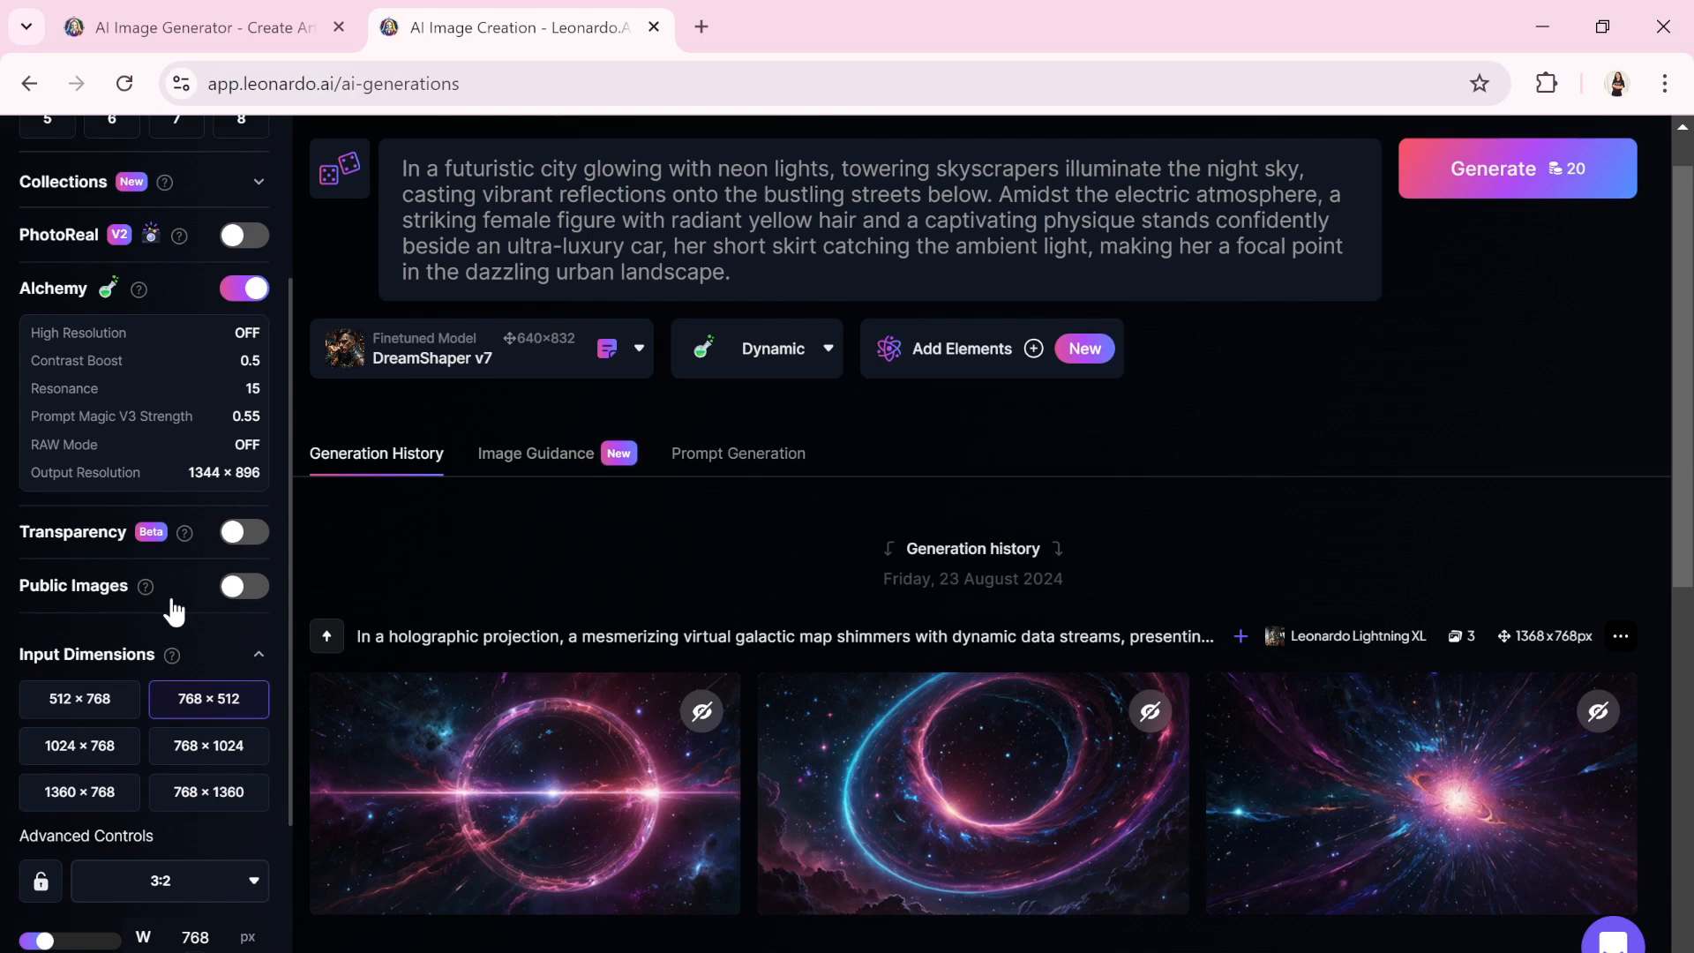
pyautogui.scroll(-3)
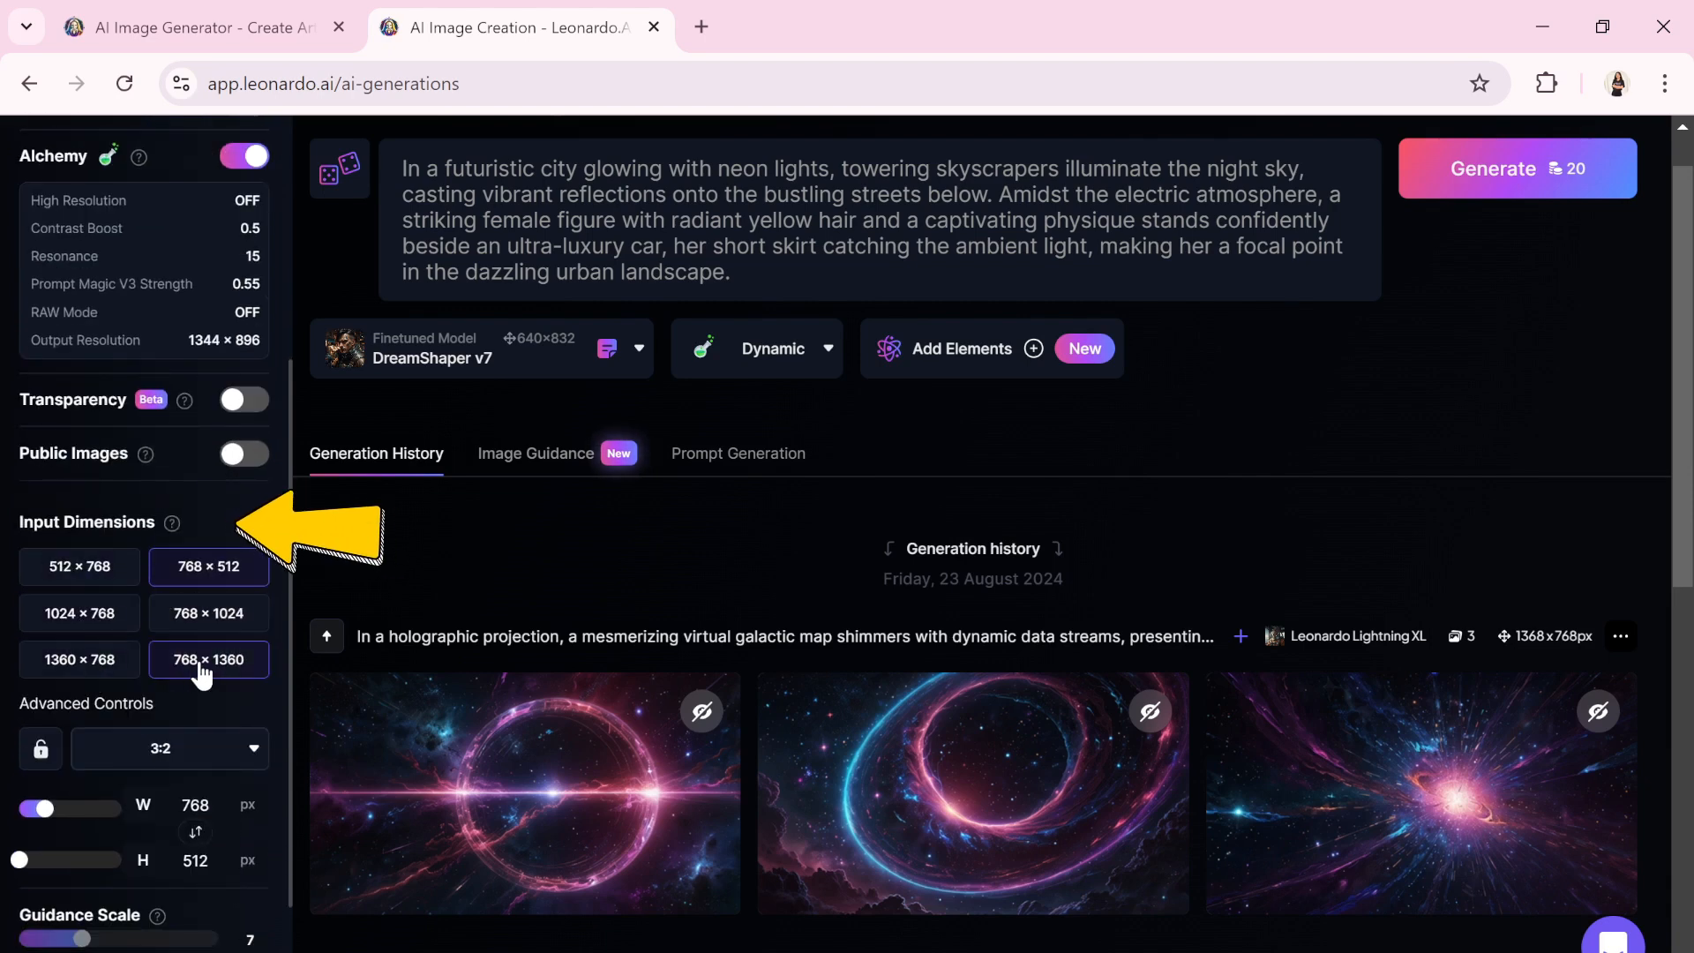
pyautogui.scroll(-3)
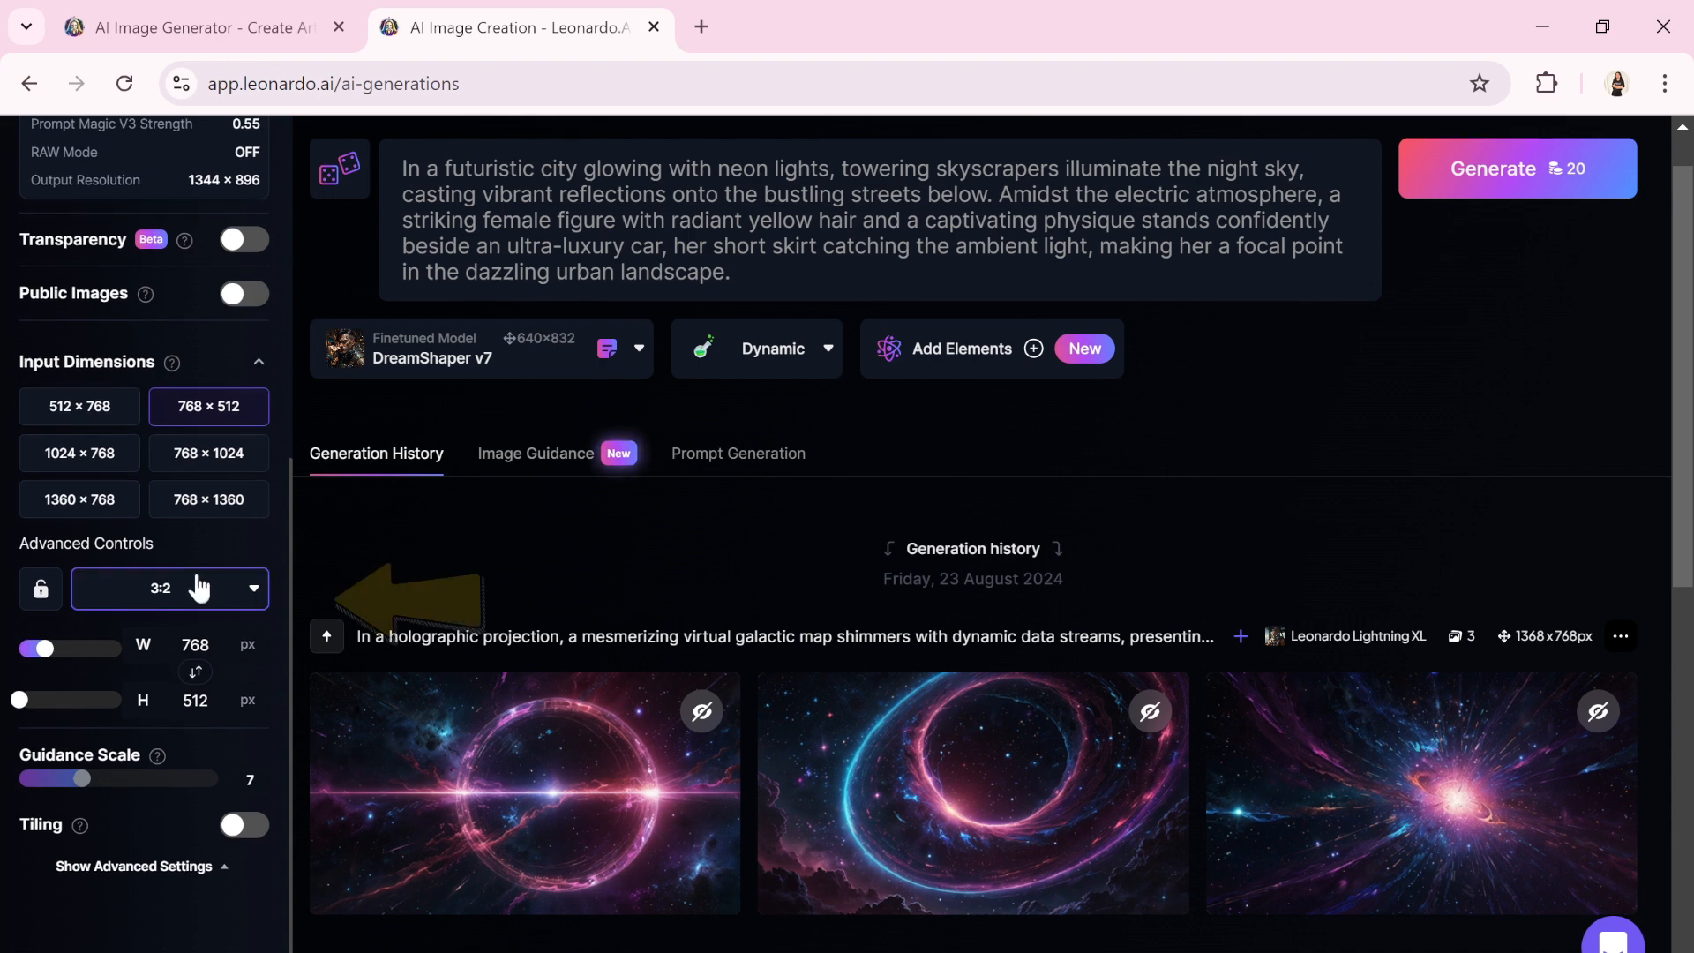
pyautogui.click(167, 588)
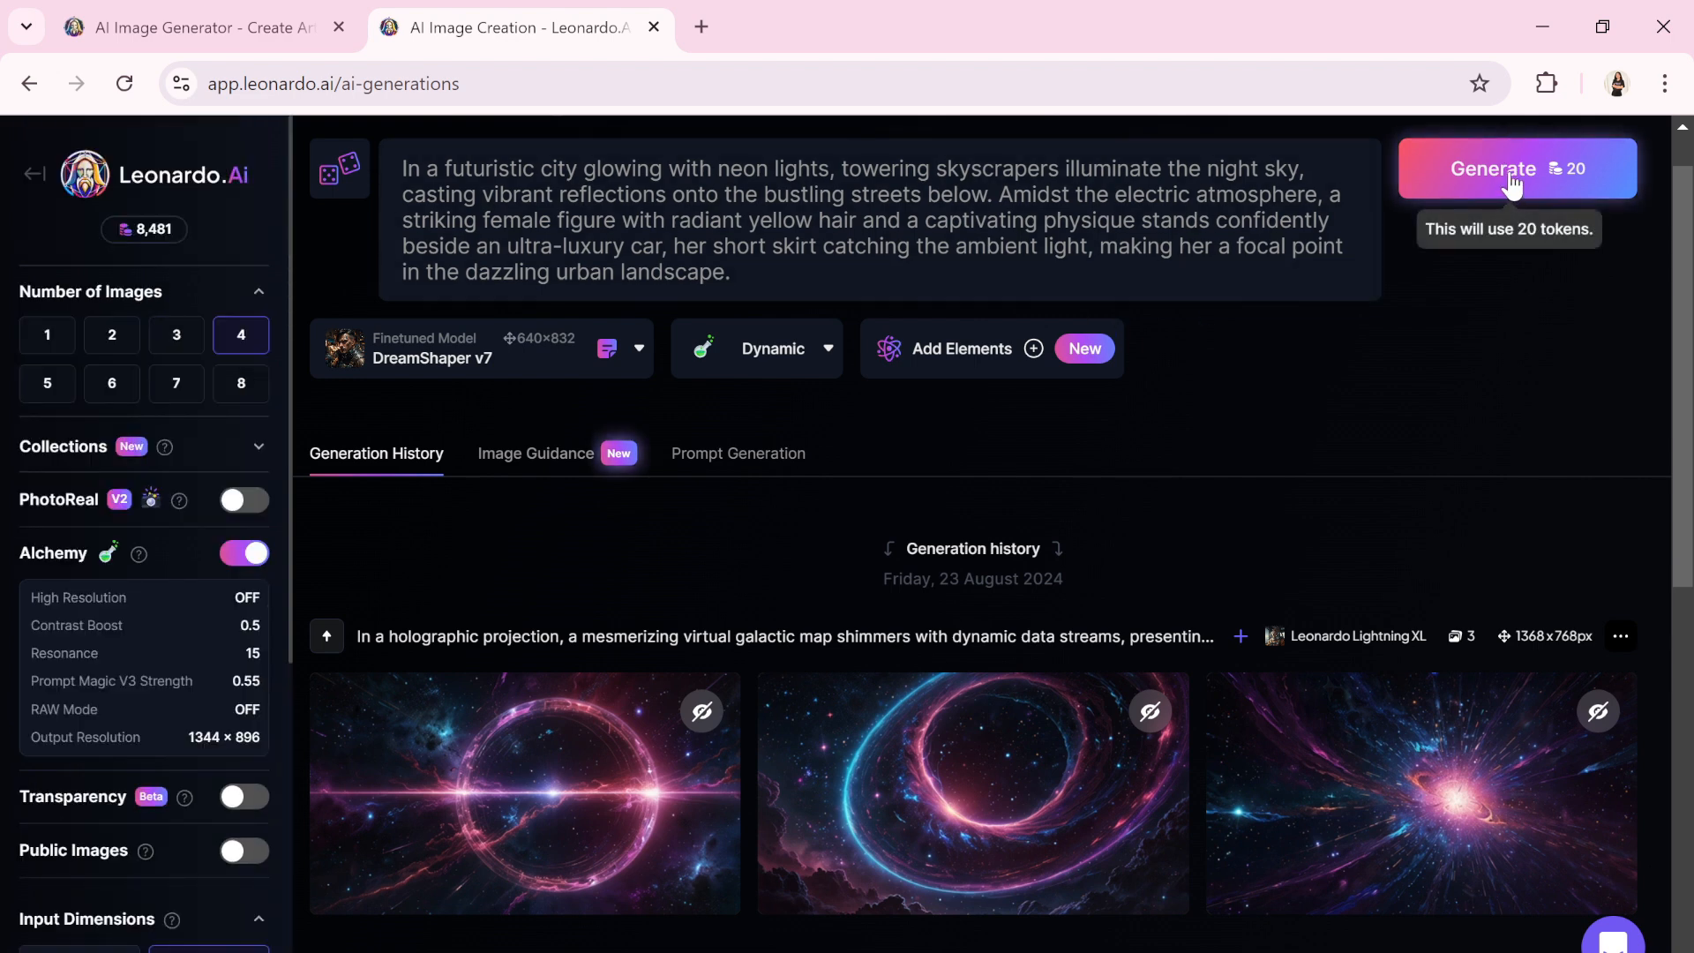
pyautogui.click(1494, 170)
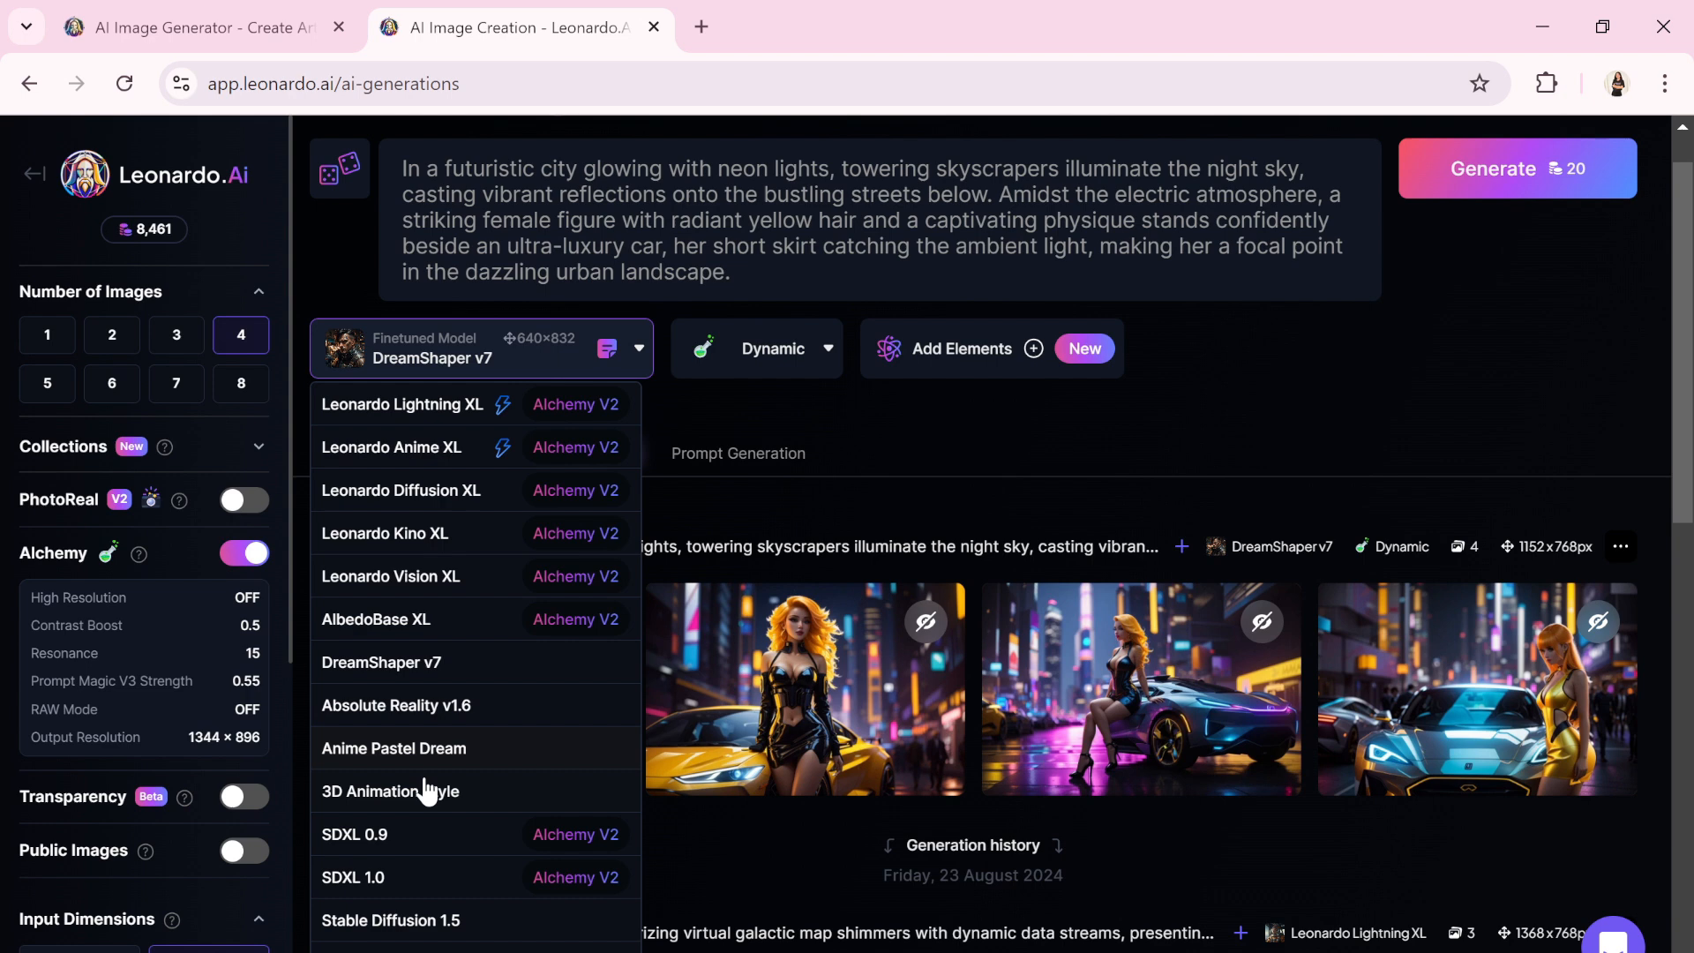
pyautogui.moveTo(430, 799)
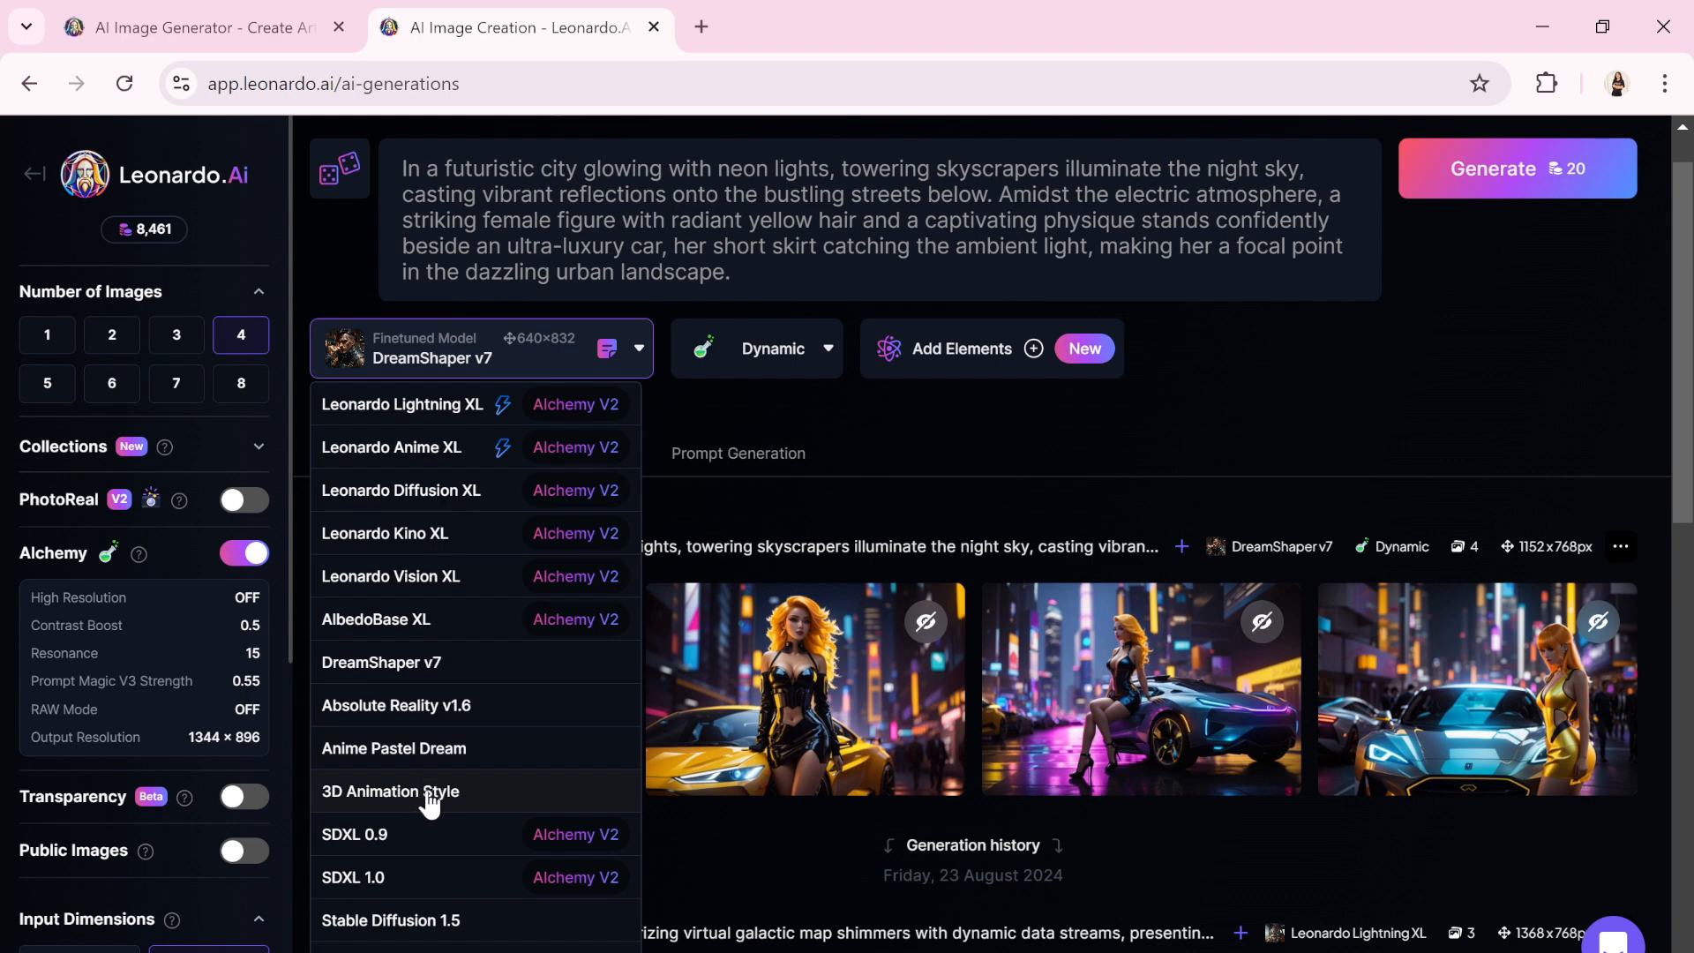
pyautogui.moveTo(416, 804)
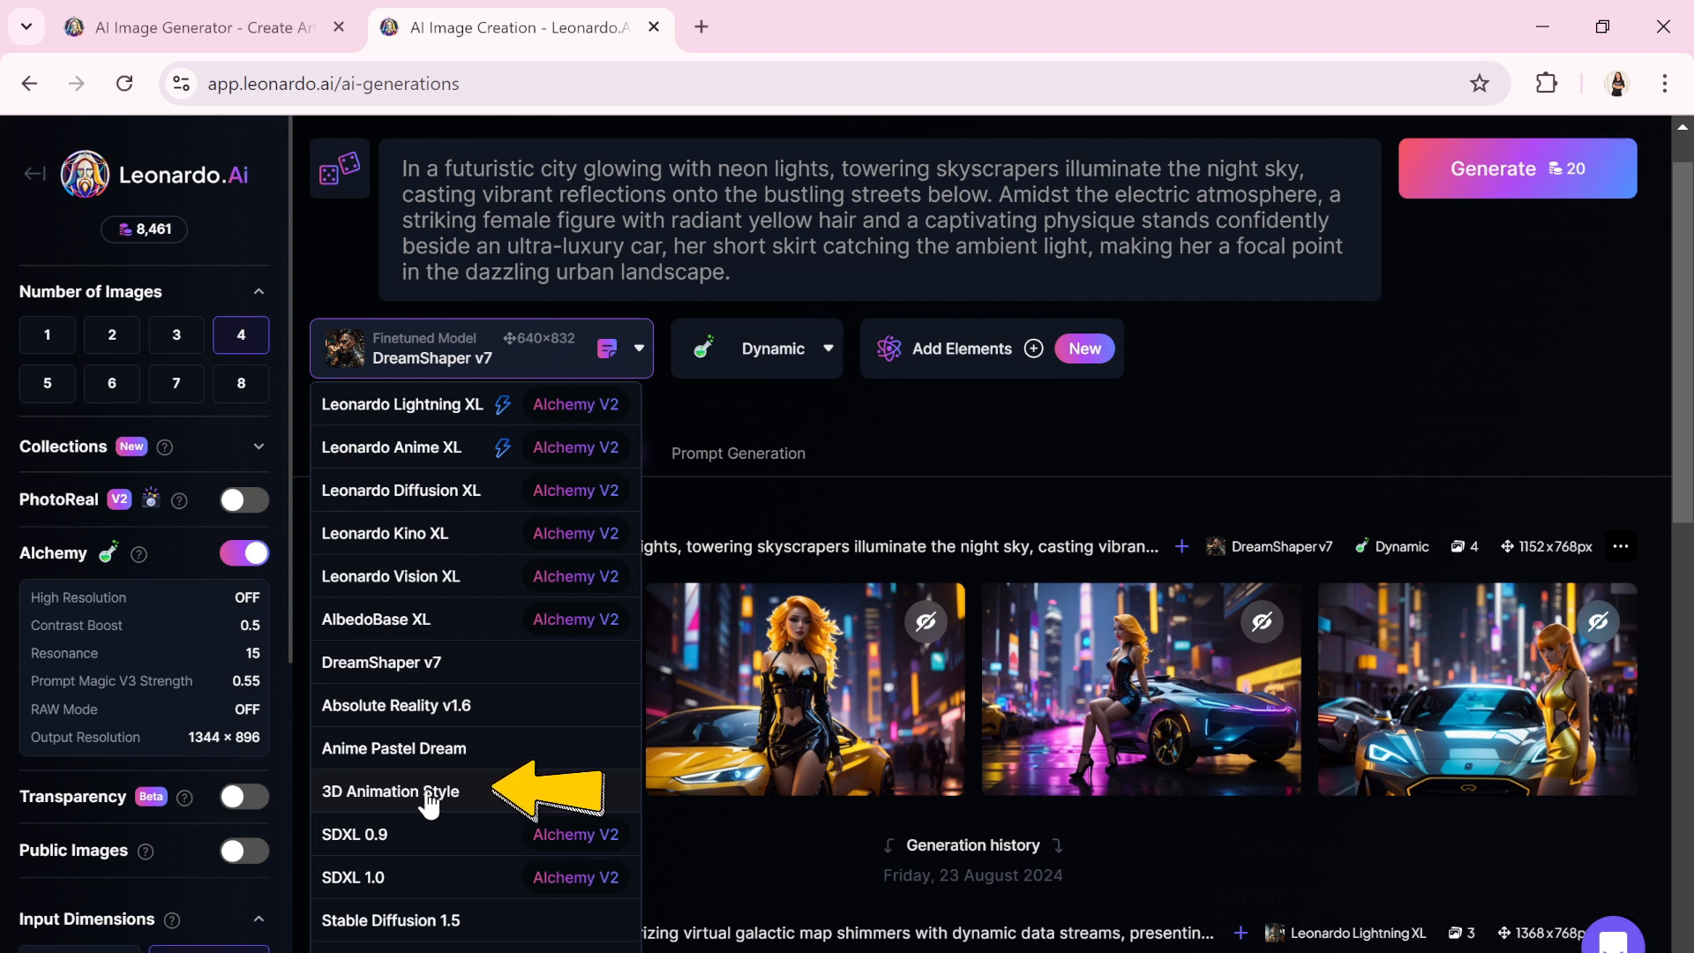
# Change the model to 3D Animation Style and regenerate the neon-city images
pyautogui.click(390, 790)
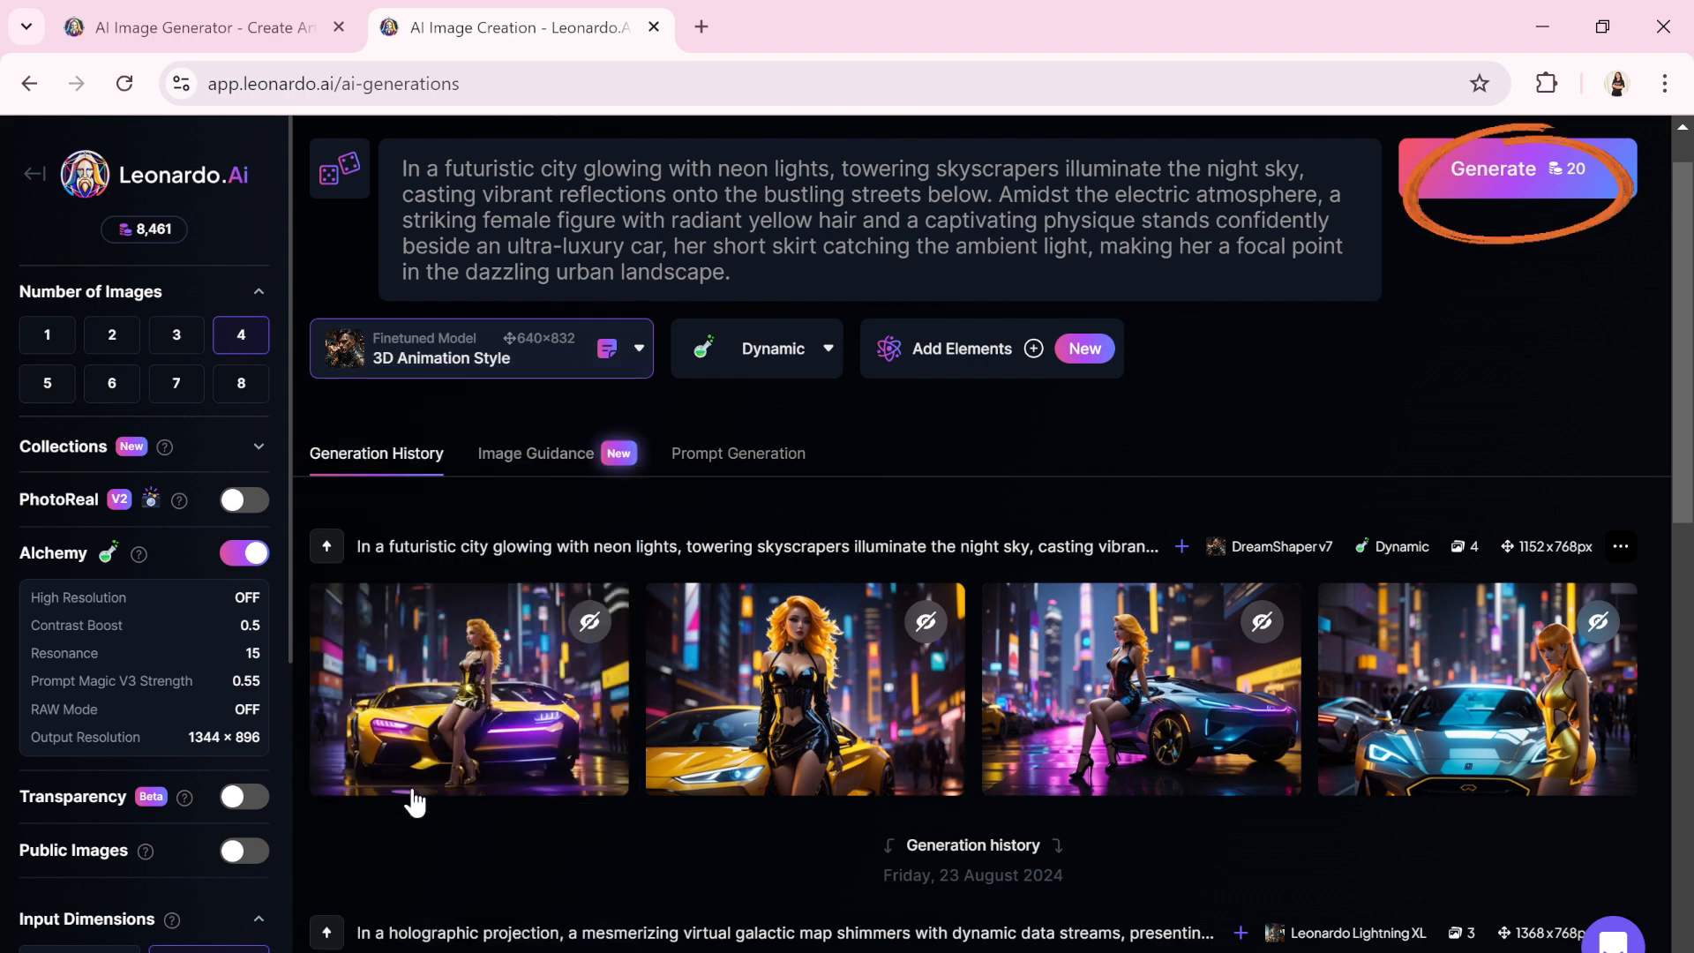
pyautogui.click(1512, 170)
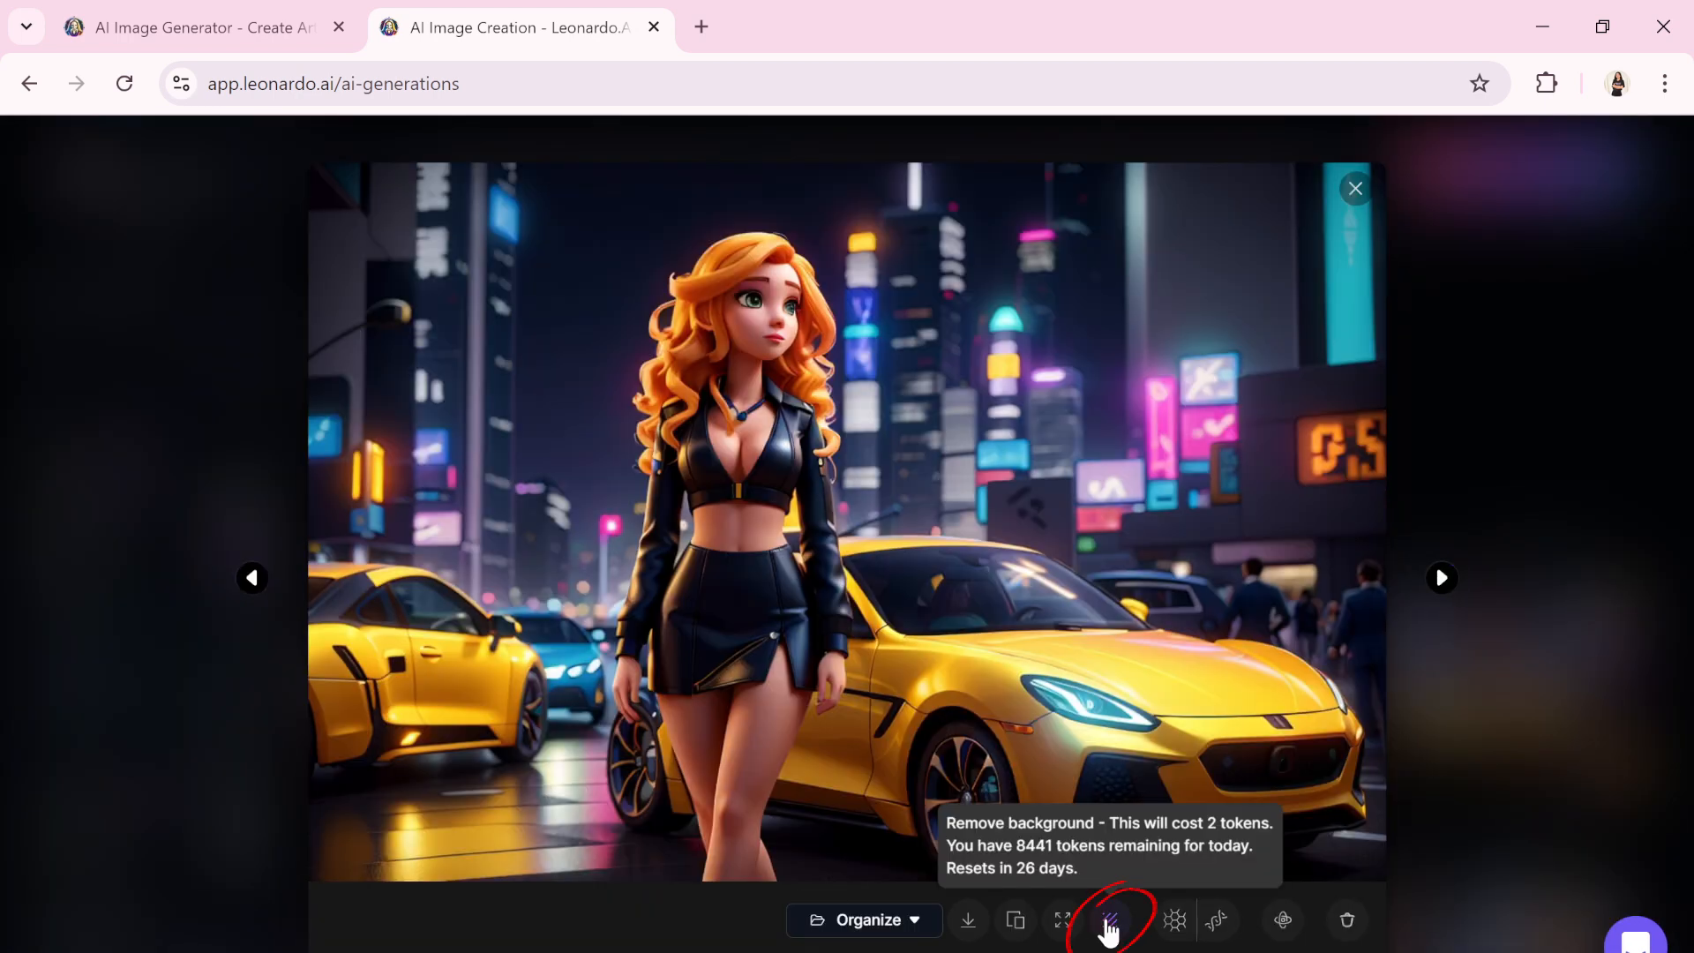
# Remove the background of the yellow-car render, view the No Background version, then return to Original Image
pyautogui.click(1108, 919)
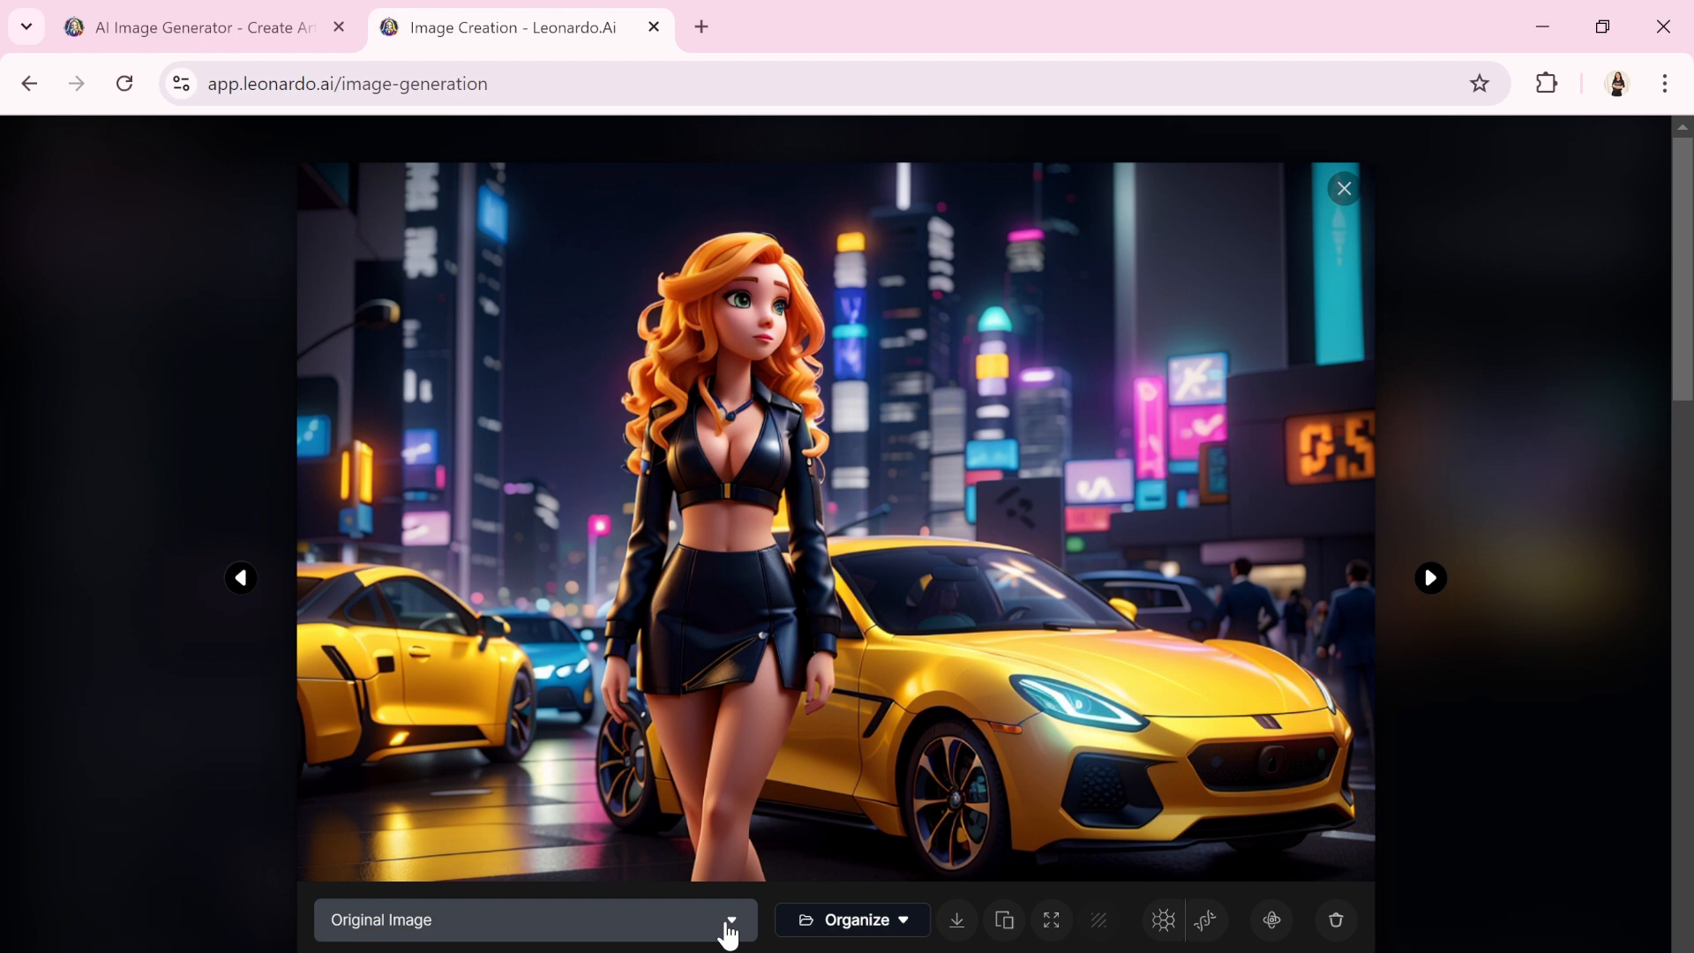
pyautogui.click(731, 919)
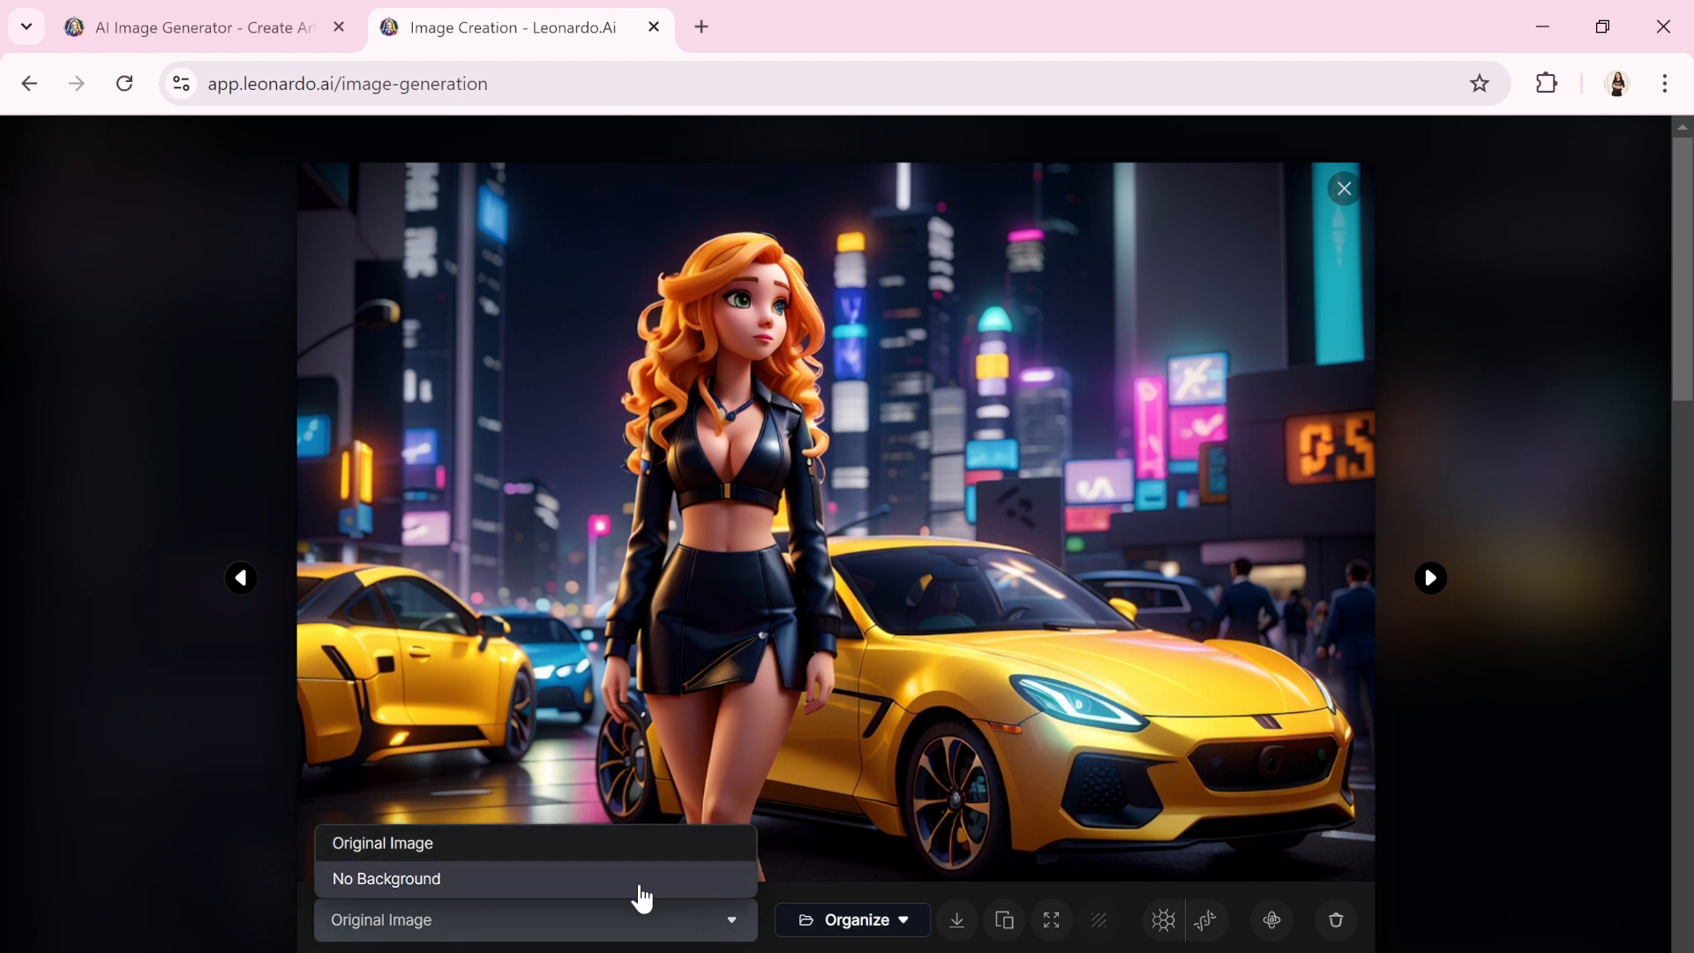
pyautogui.click(381, 843)
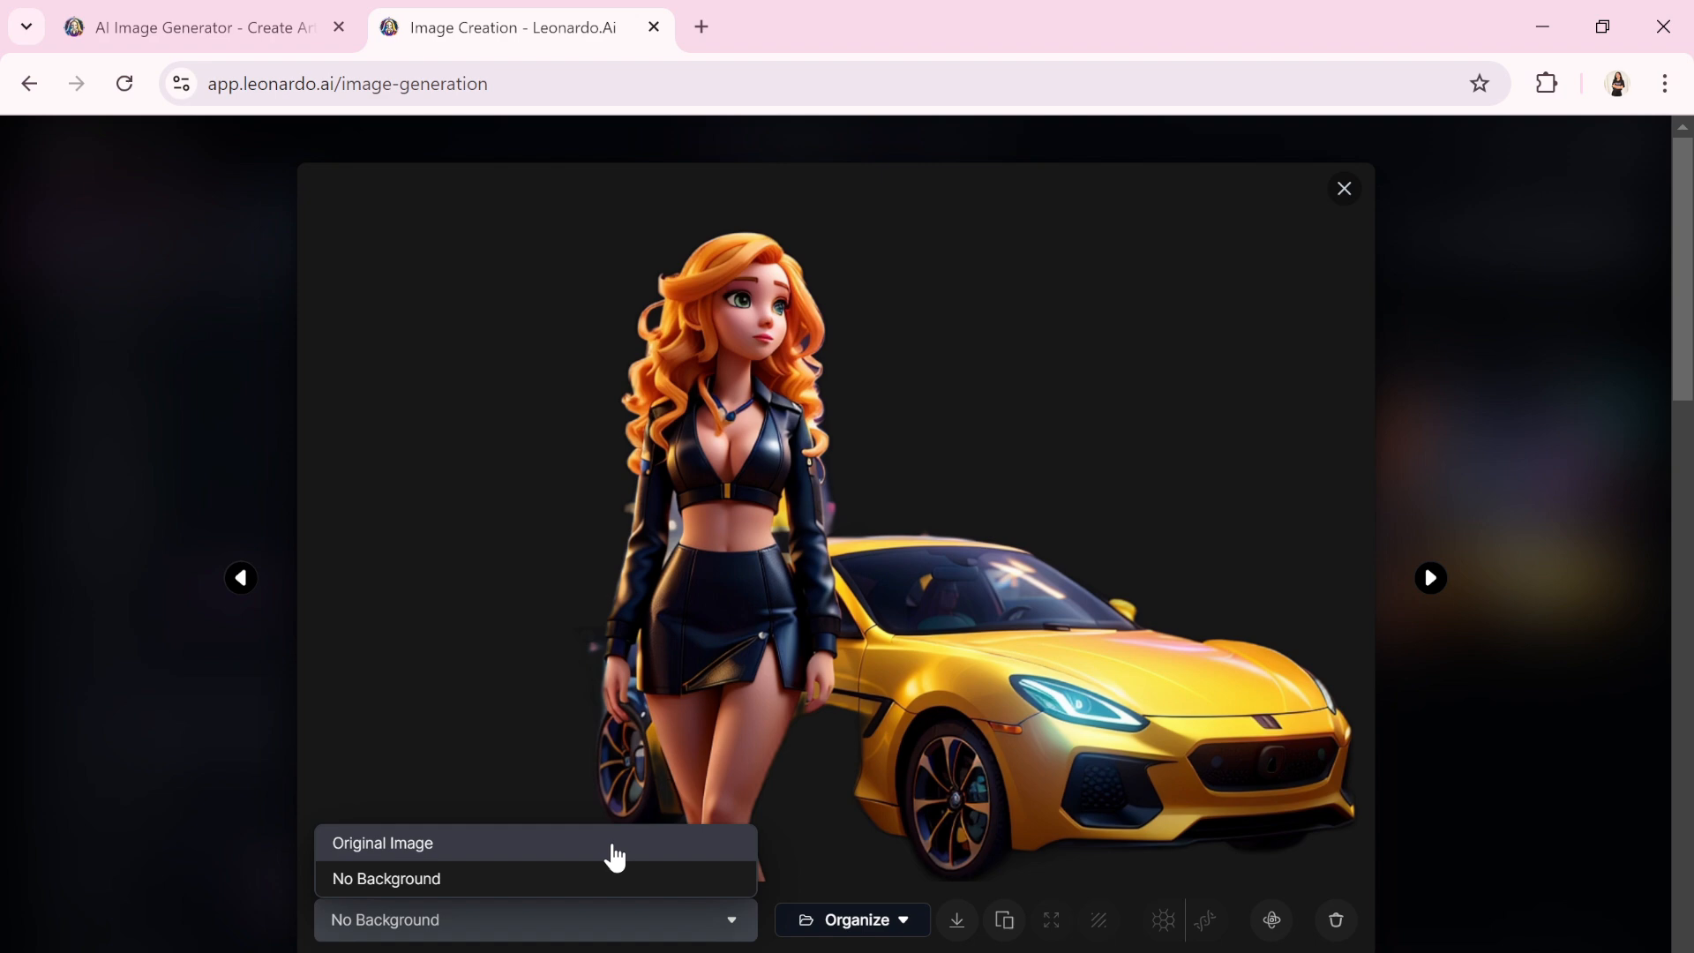
pyautogui.click(381, 843)
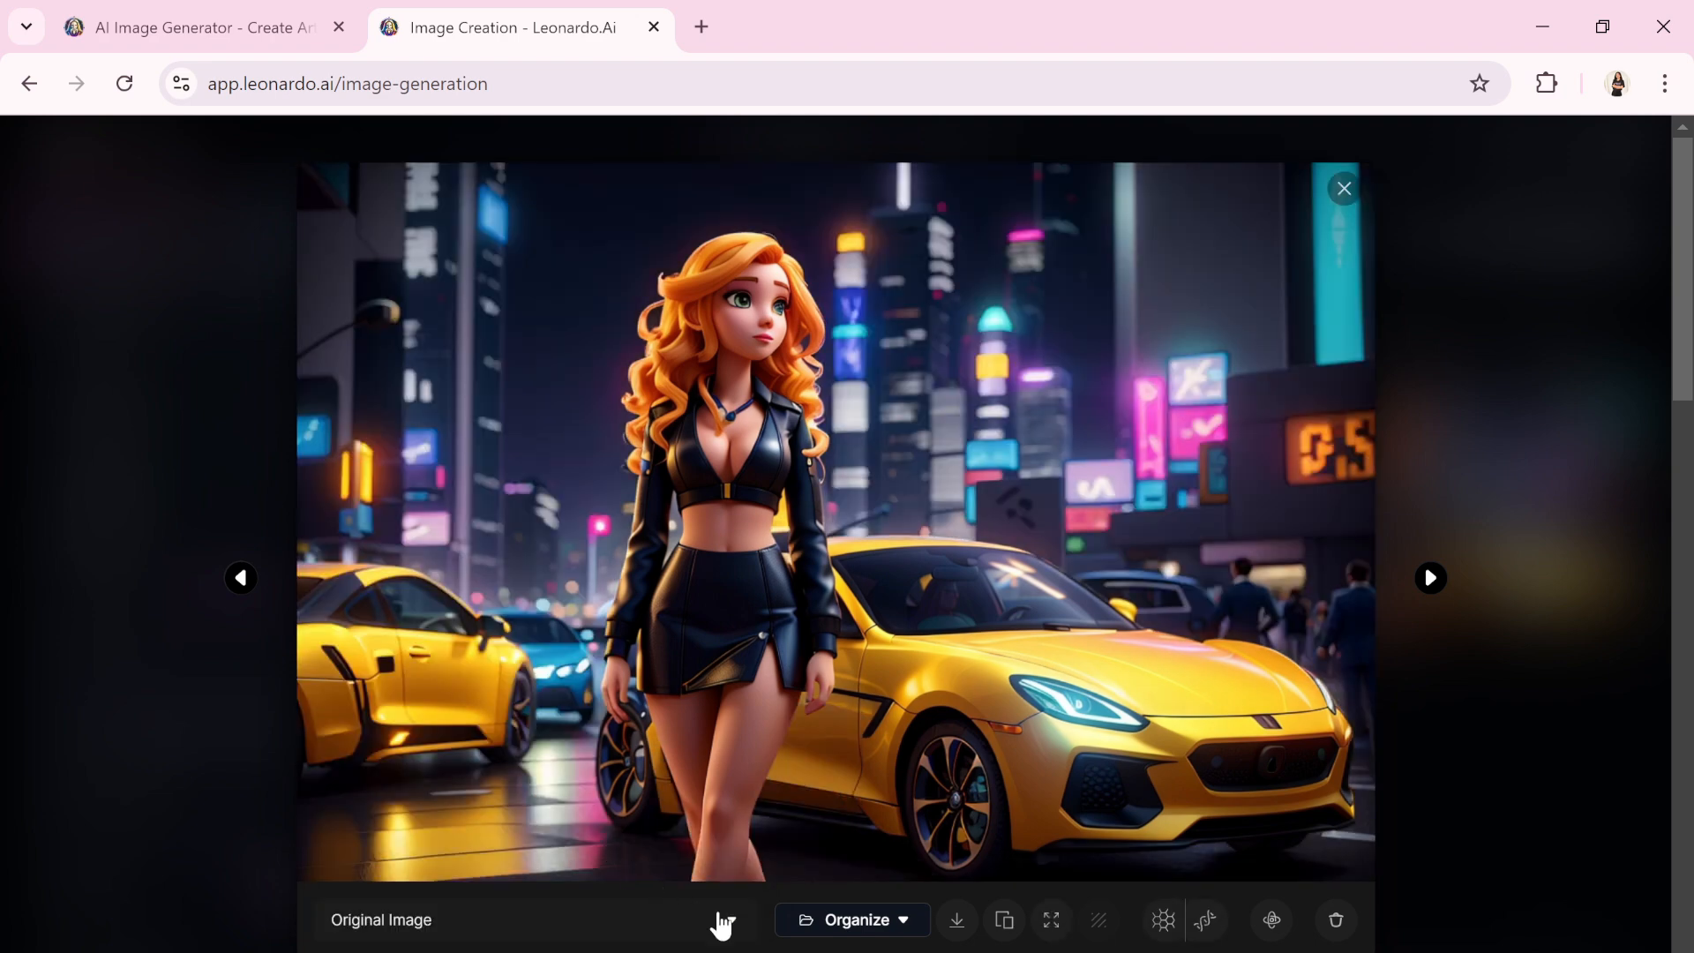
pyautogui.moveTo(1163, 919)
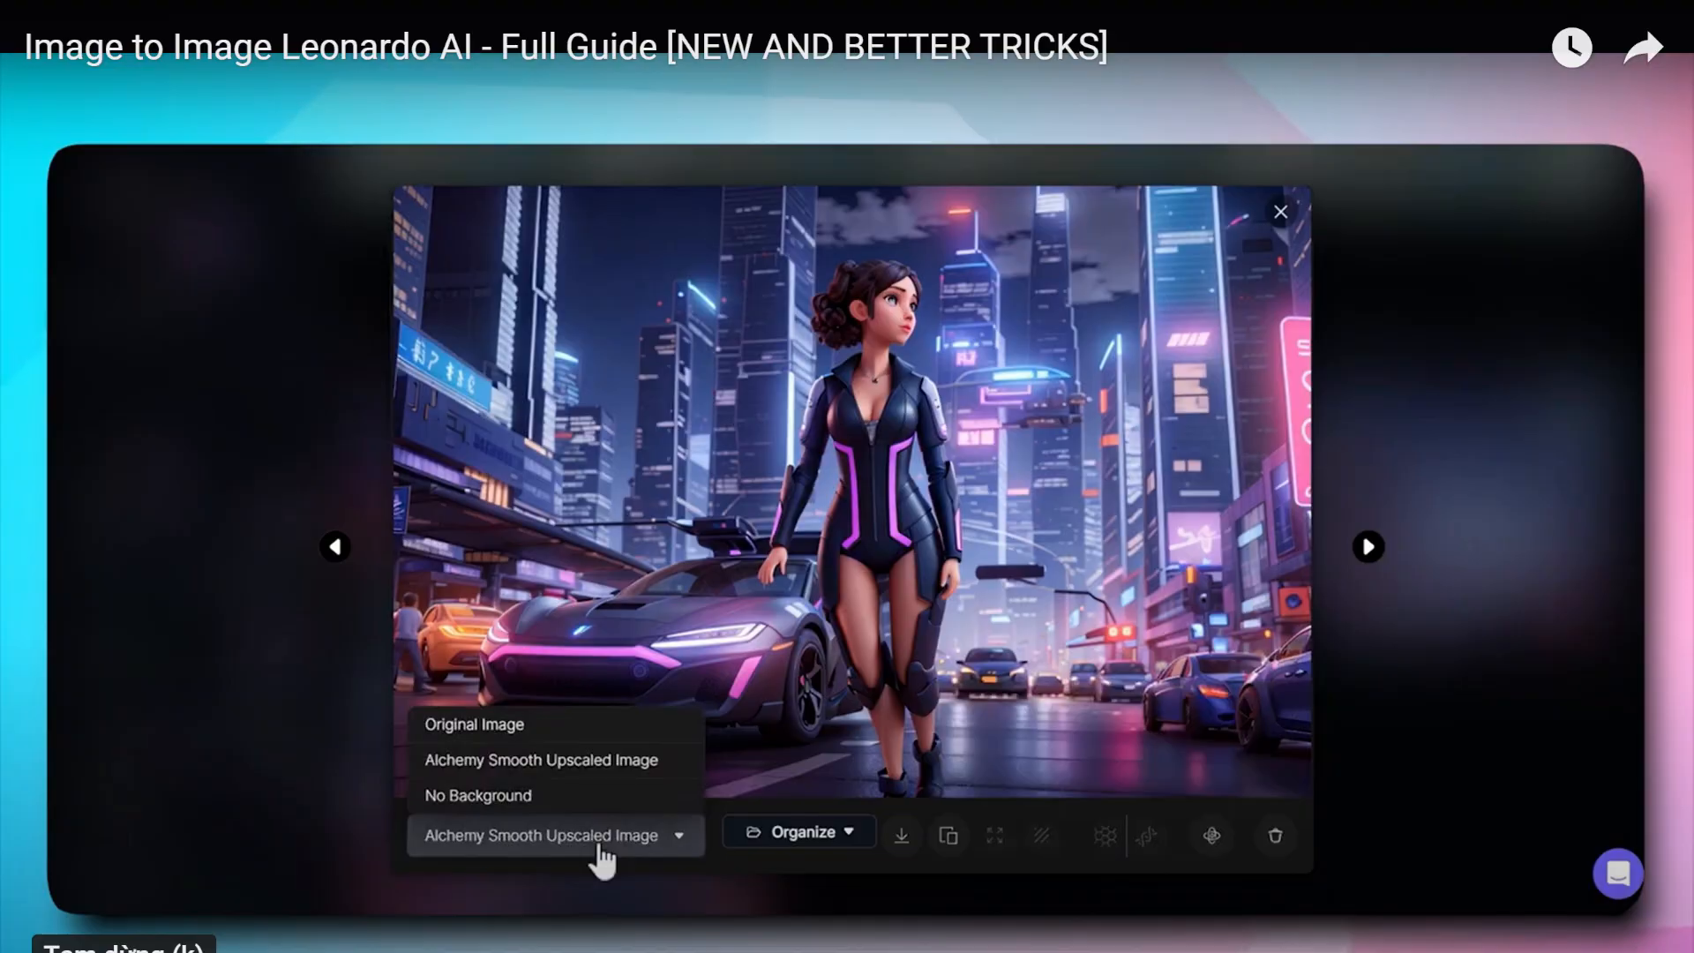
# Pause the tutorial video and download the original 3D-style yellow-car image
pyautogui.click(473, 723)
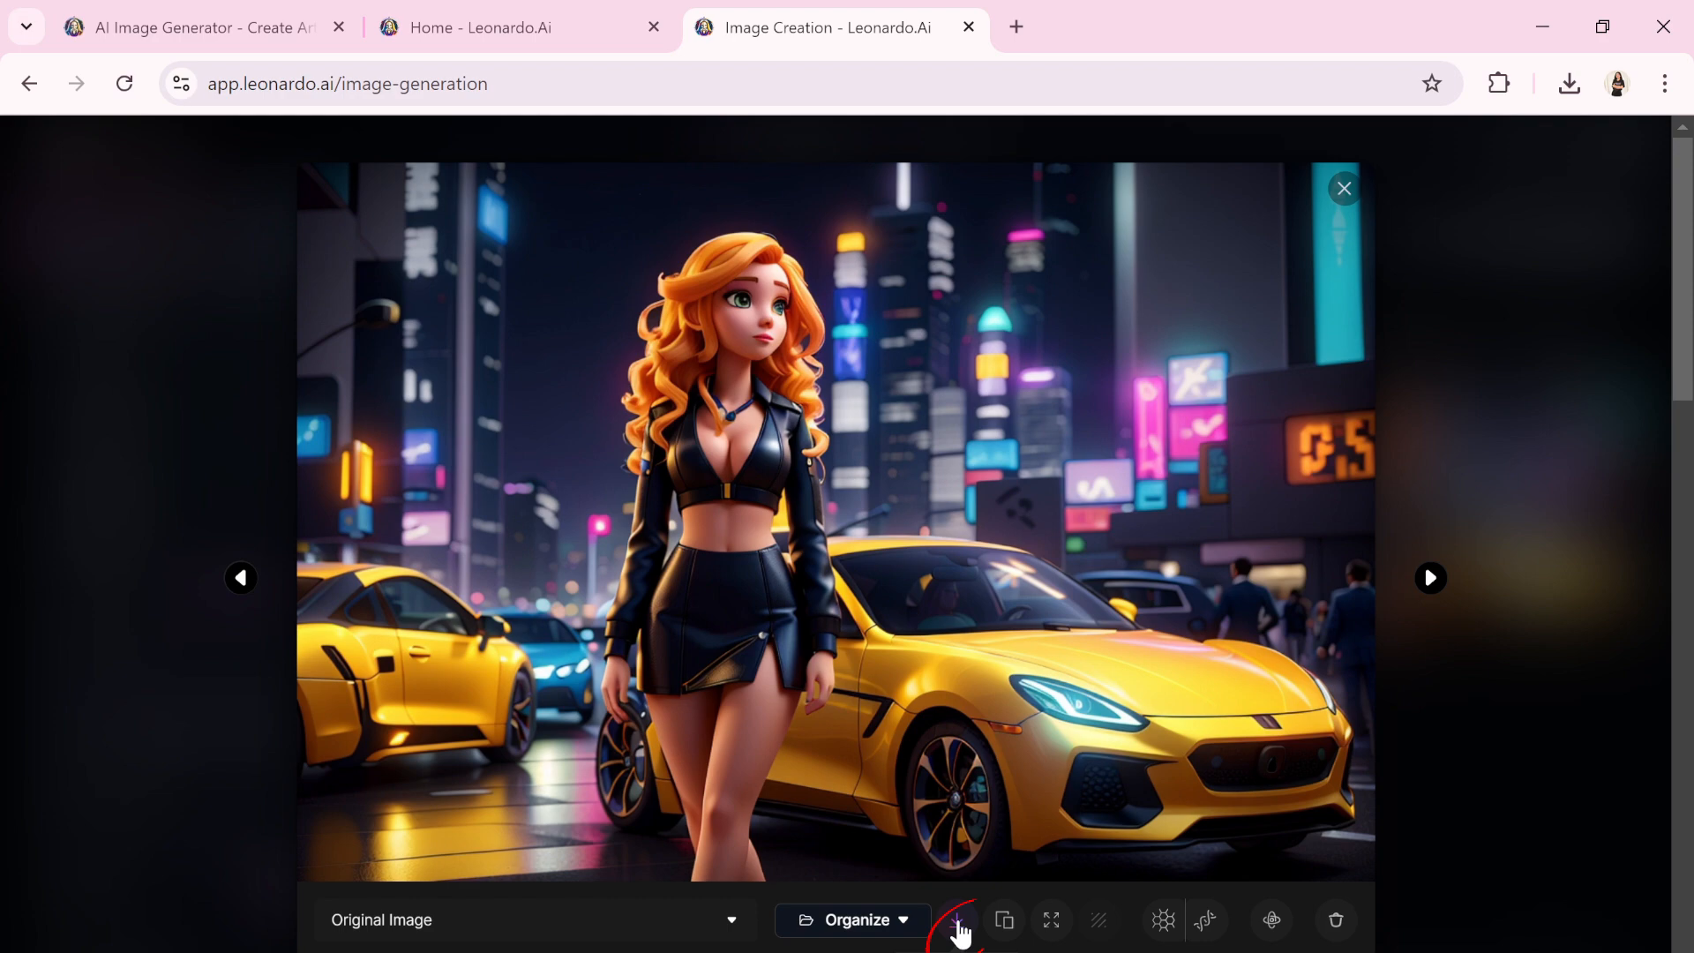
pyautogui.click(954, 919)
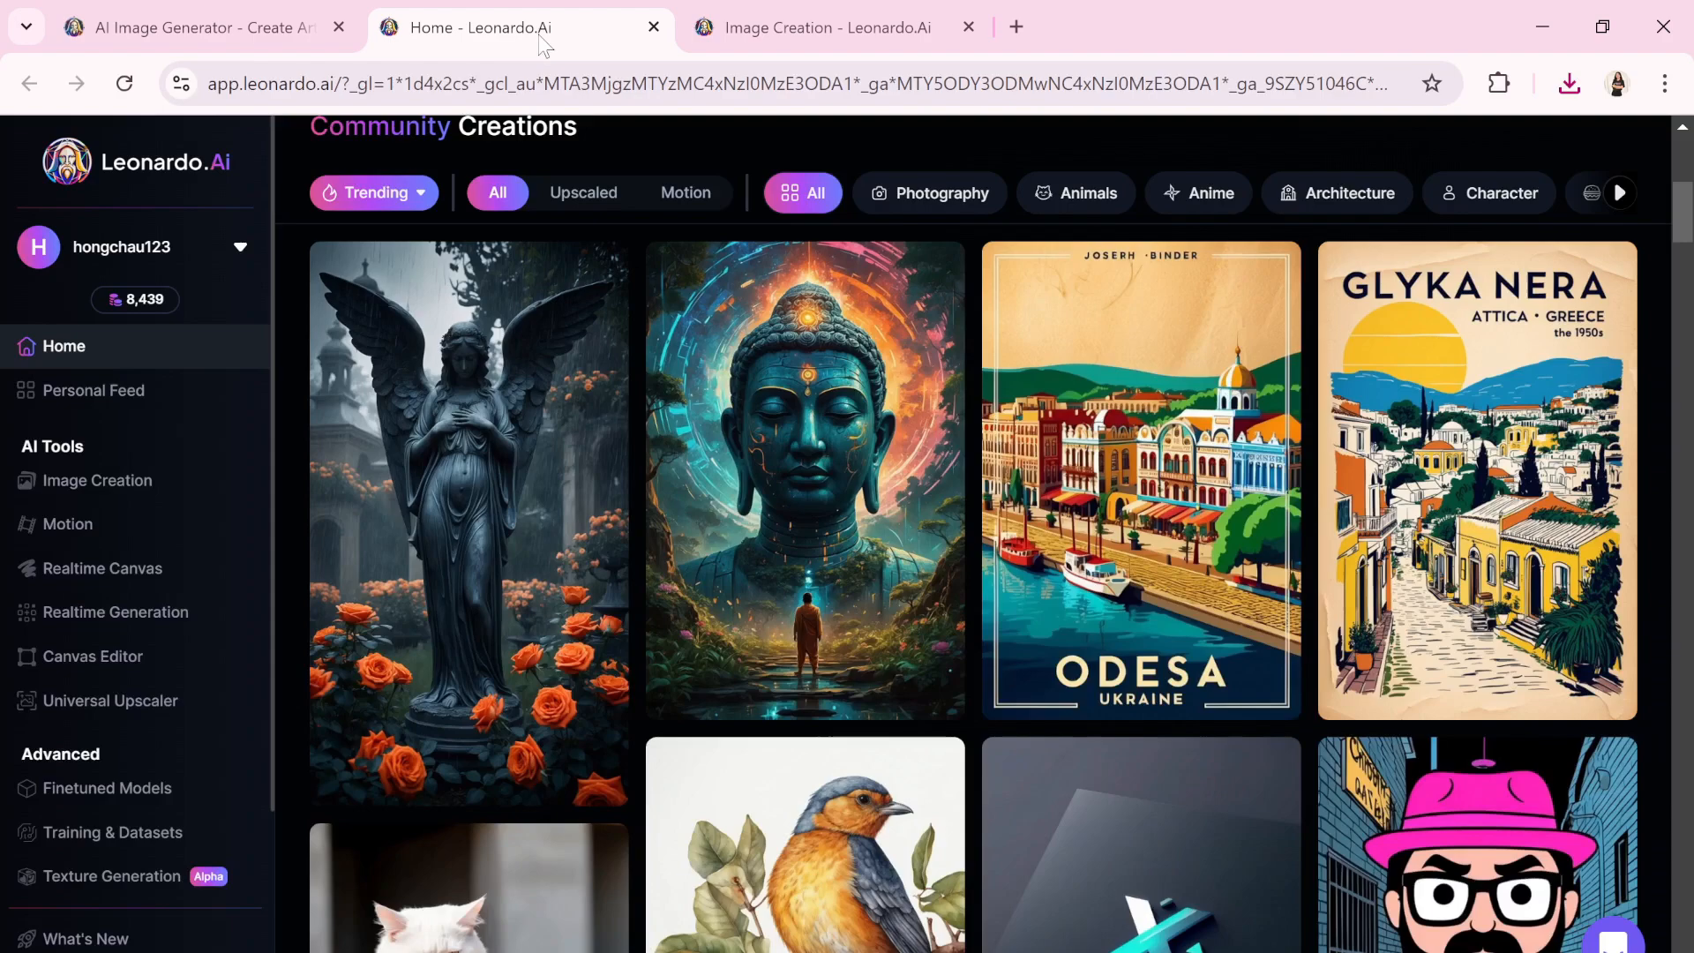
# Scroll through Community Creations on Home, then go to Image Creation
pyautogui.scroll(-3)
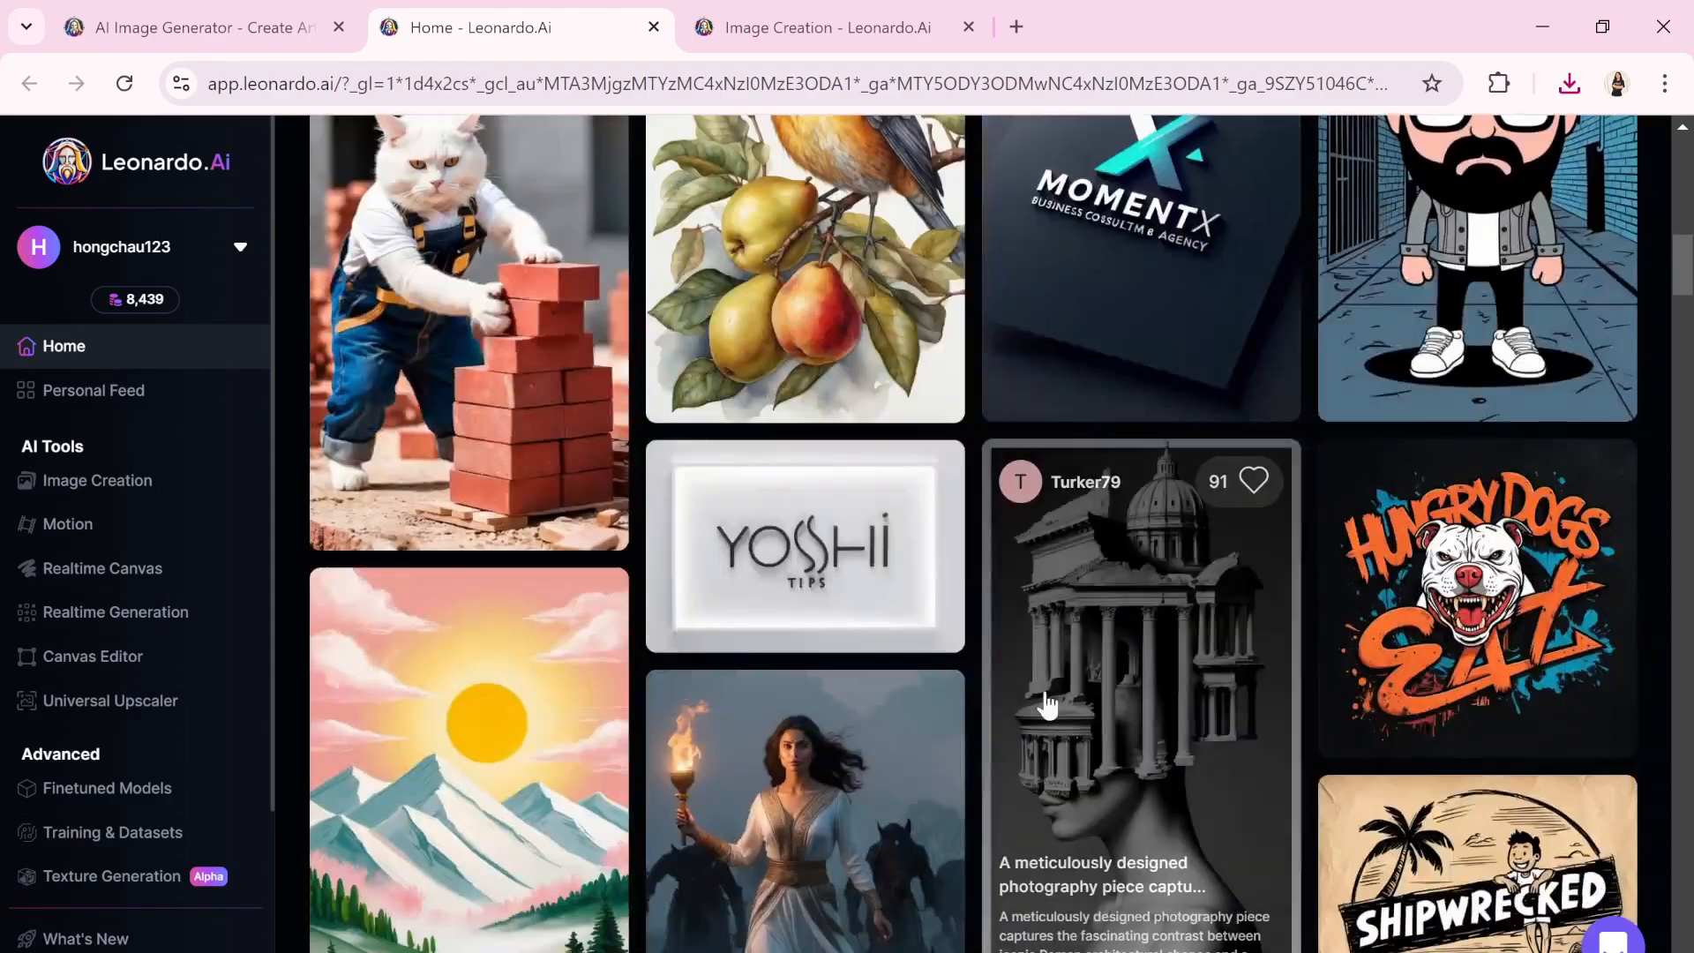
pyautogui.scroll(-3)
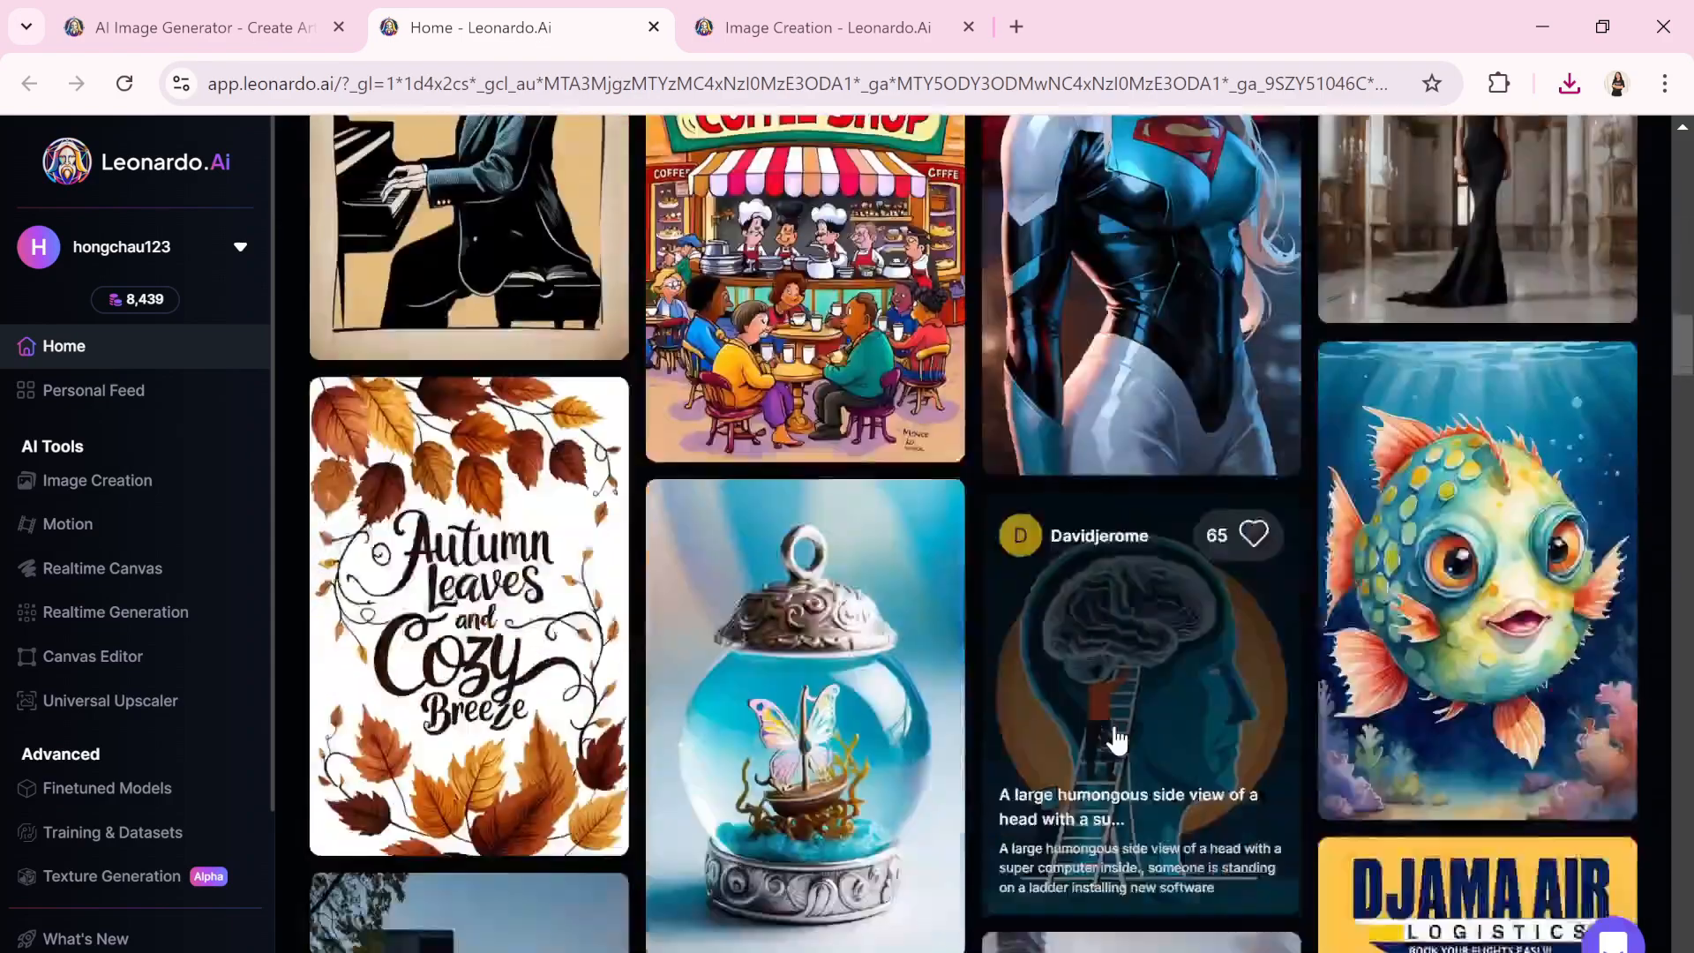
pyautogui.scroll(-3)
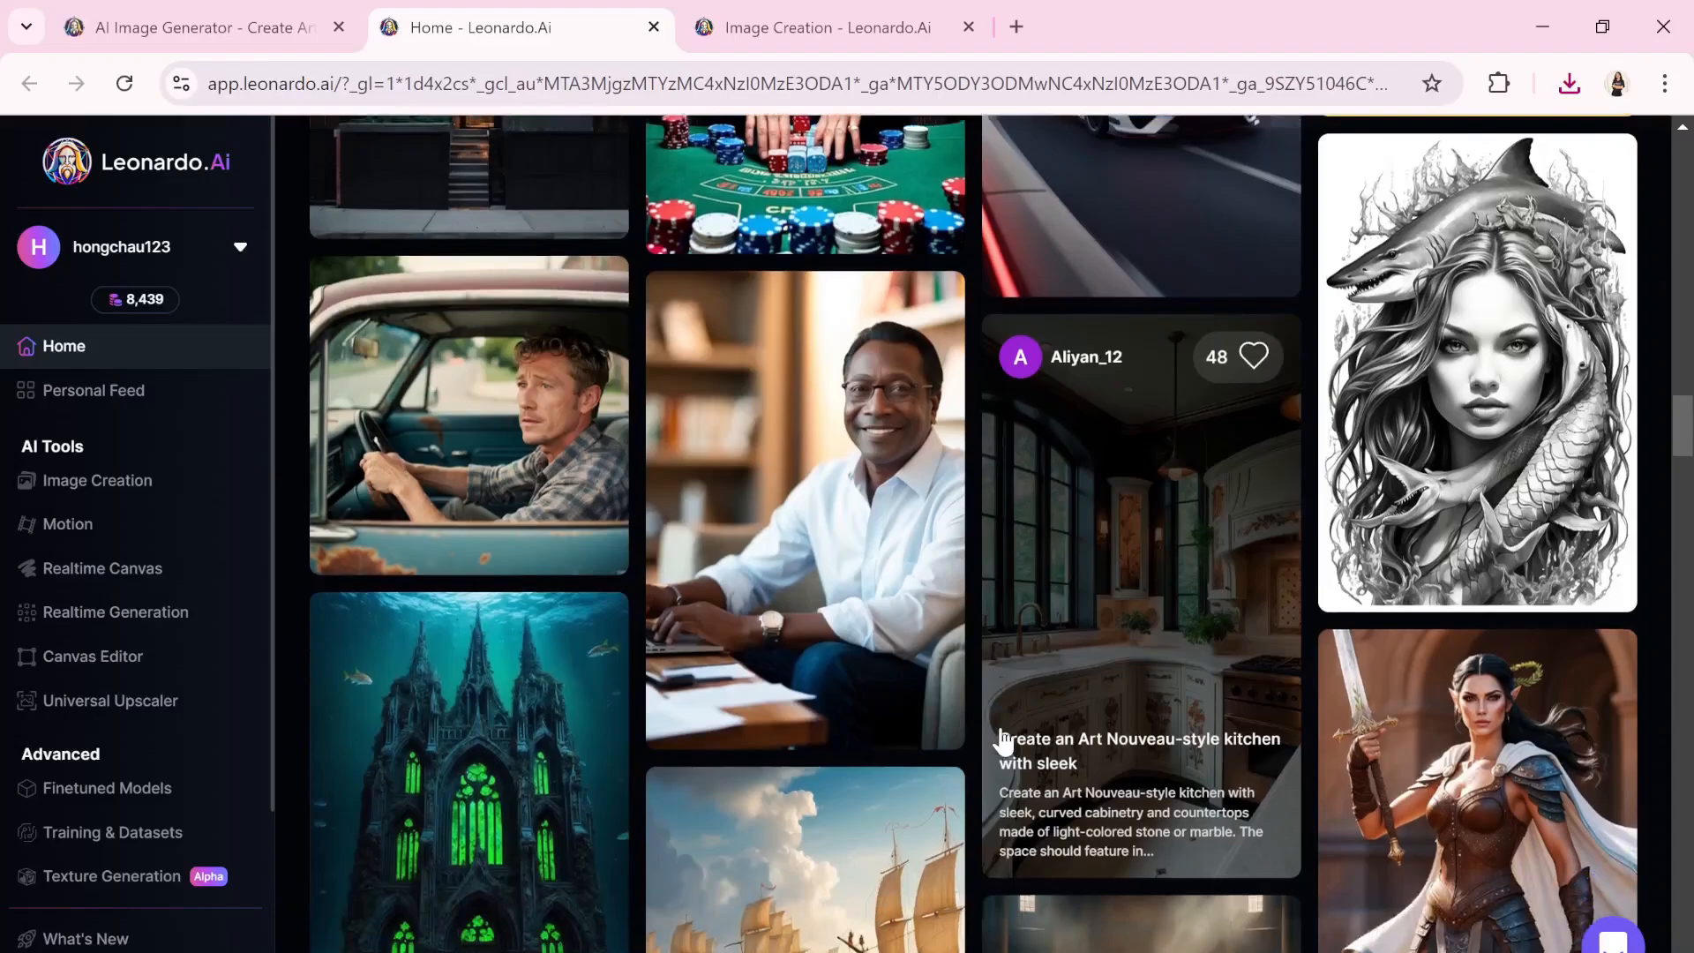
pyautogui.scroll(-3)
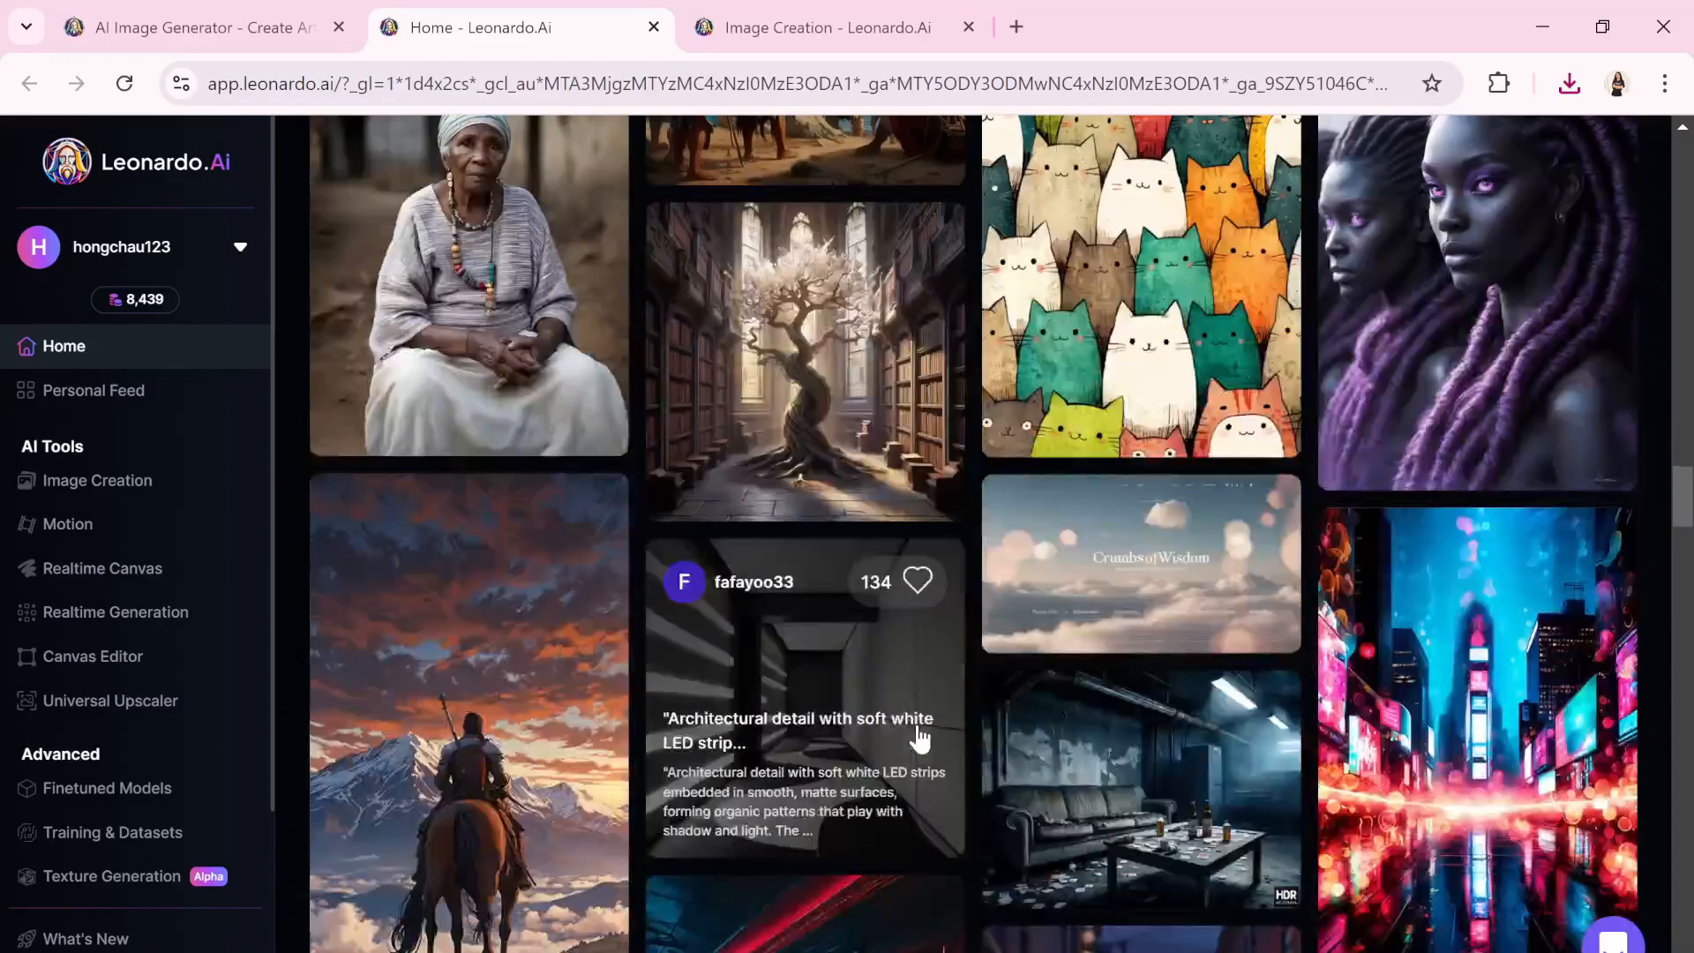
pyautogui.scroll(-3)
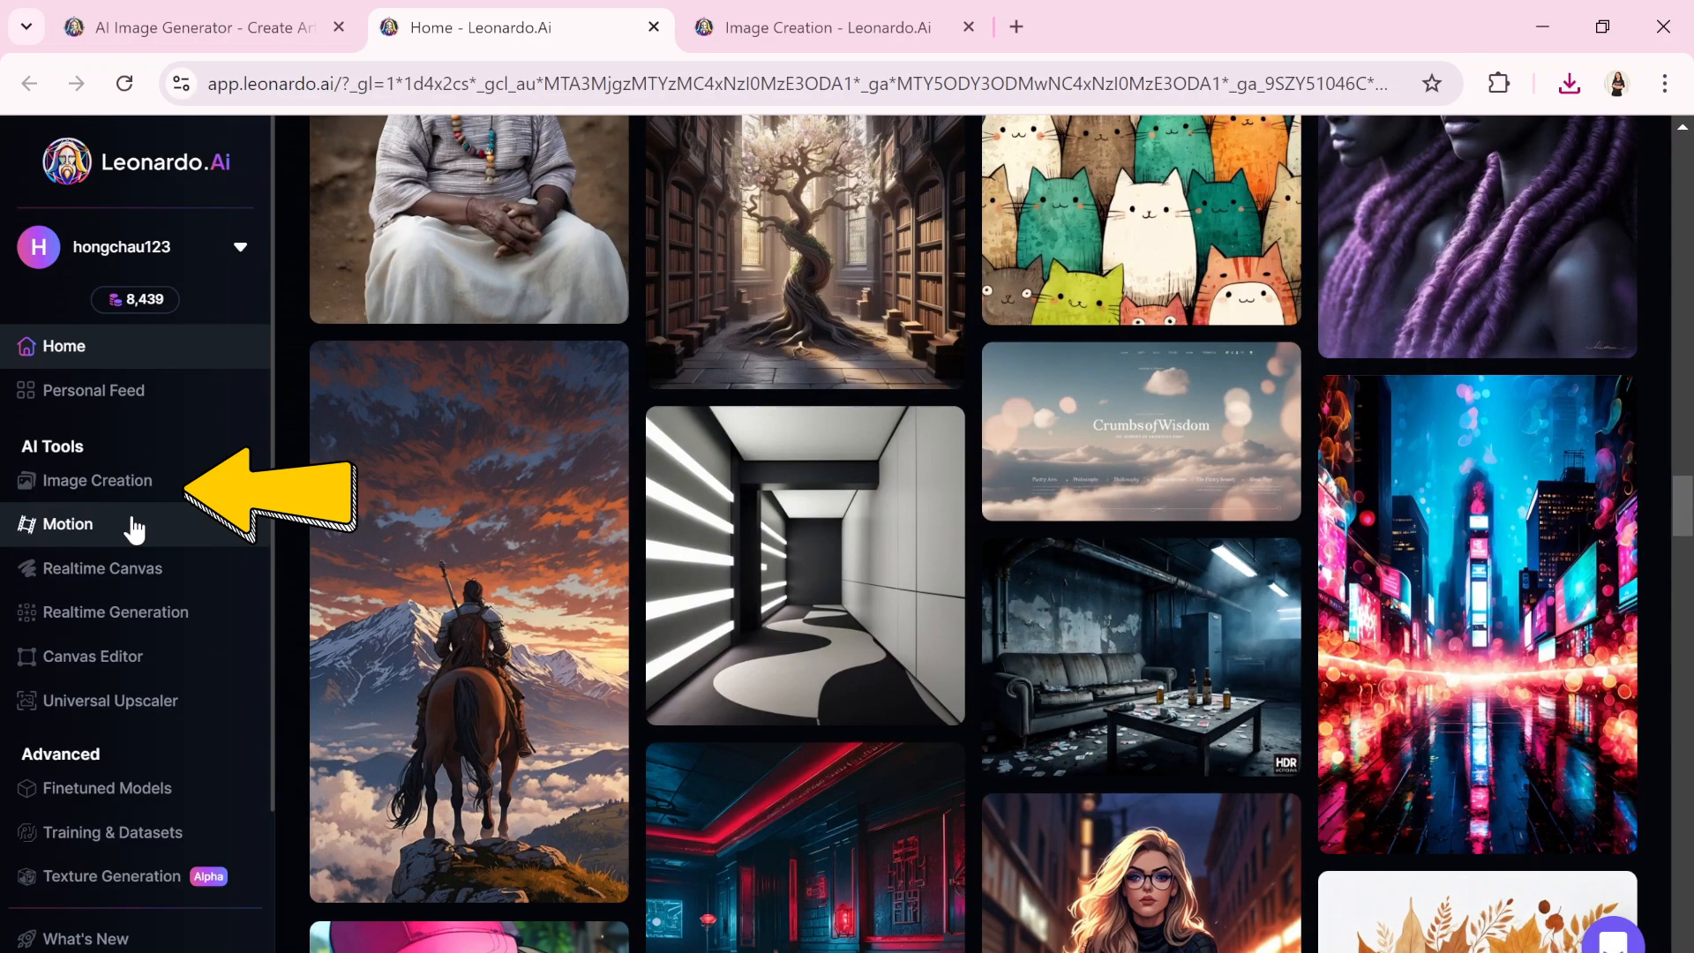
pyautogui.click(1138, 875)
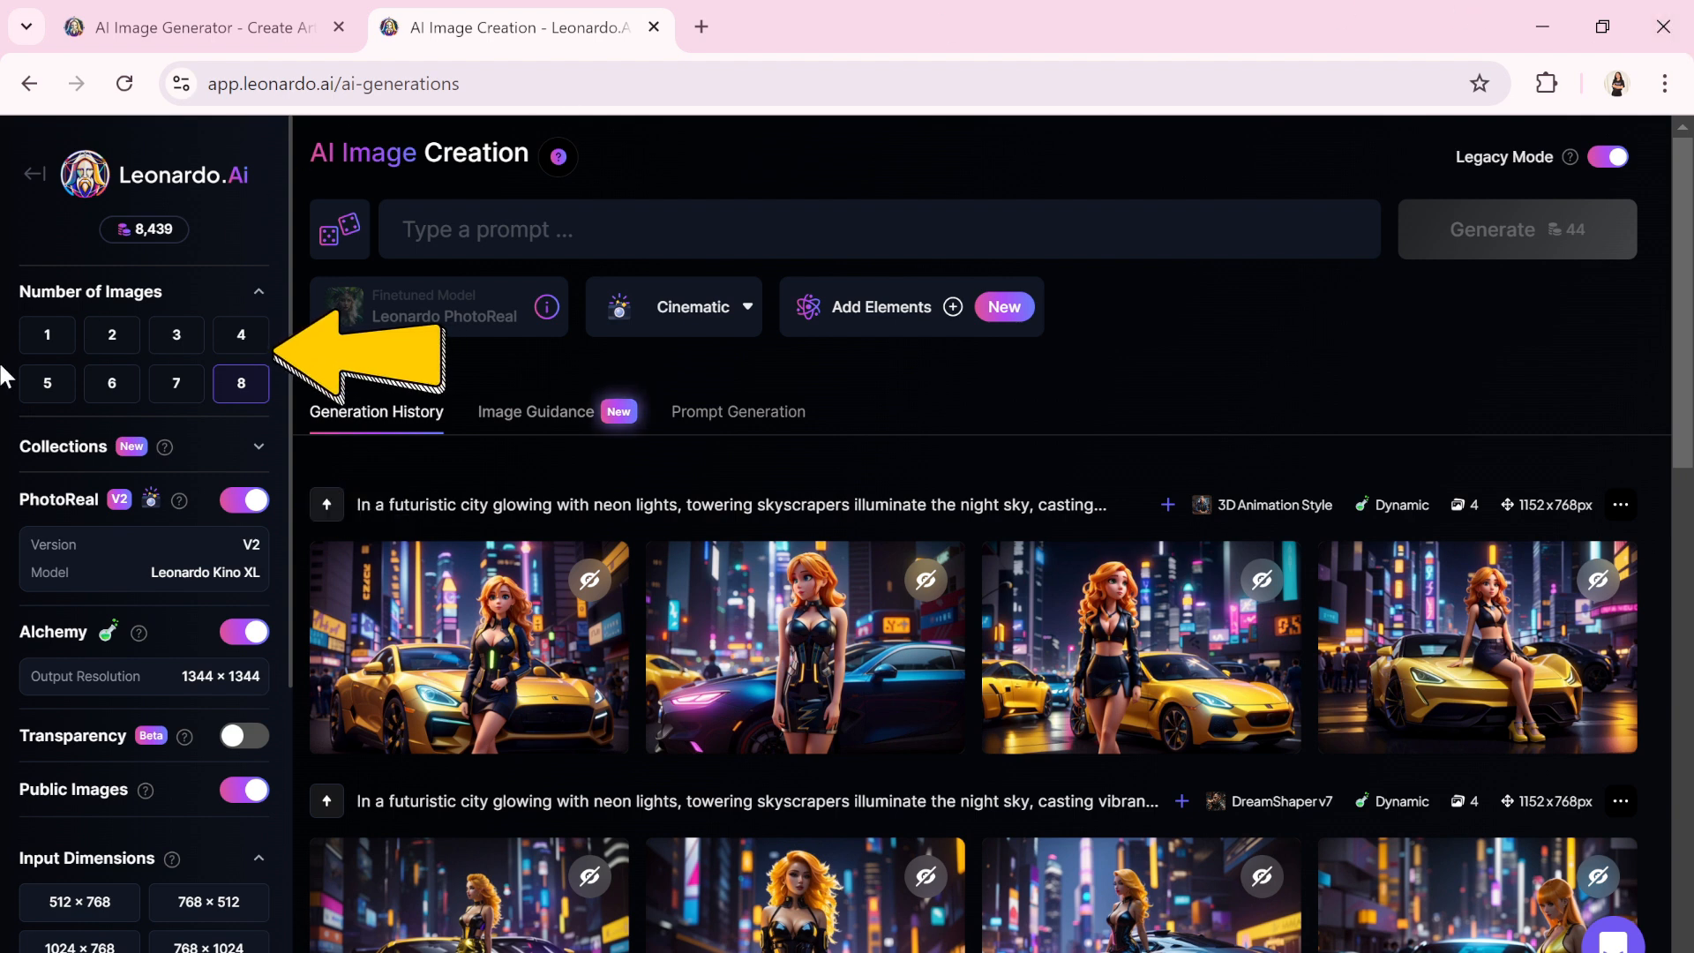
pyautogui.click(240, 334)
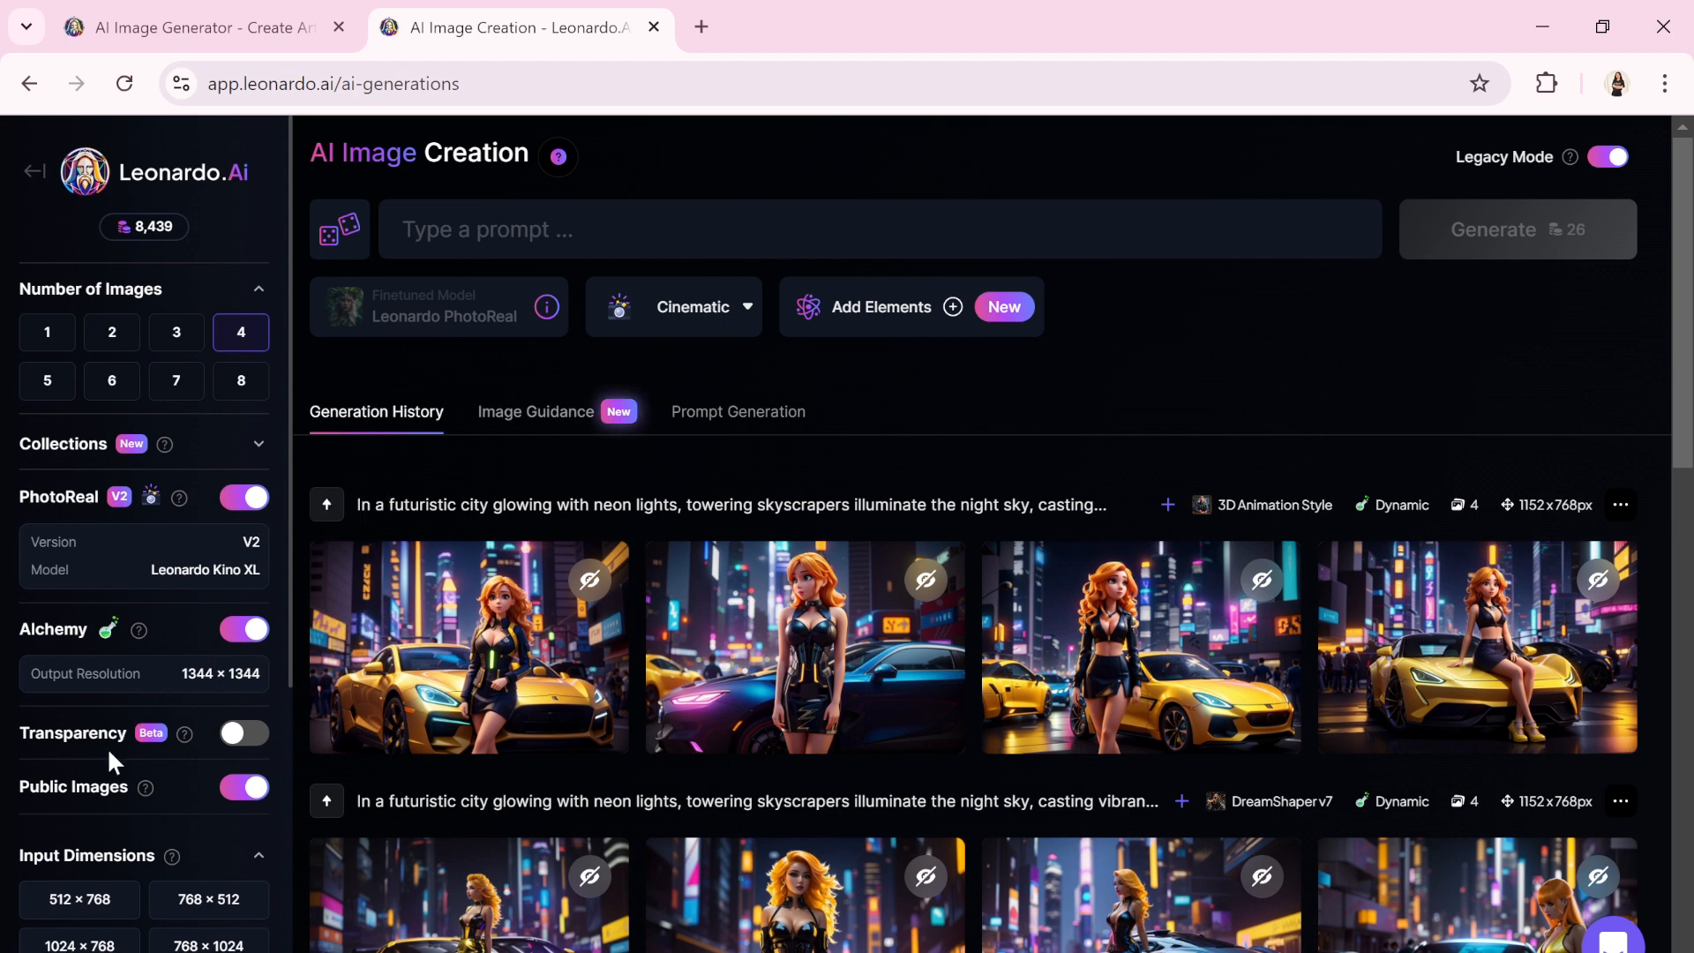
pyautogui.scroll(-3)
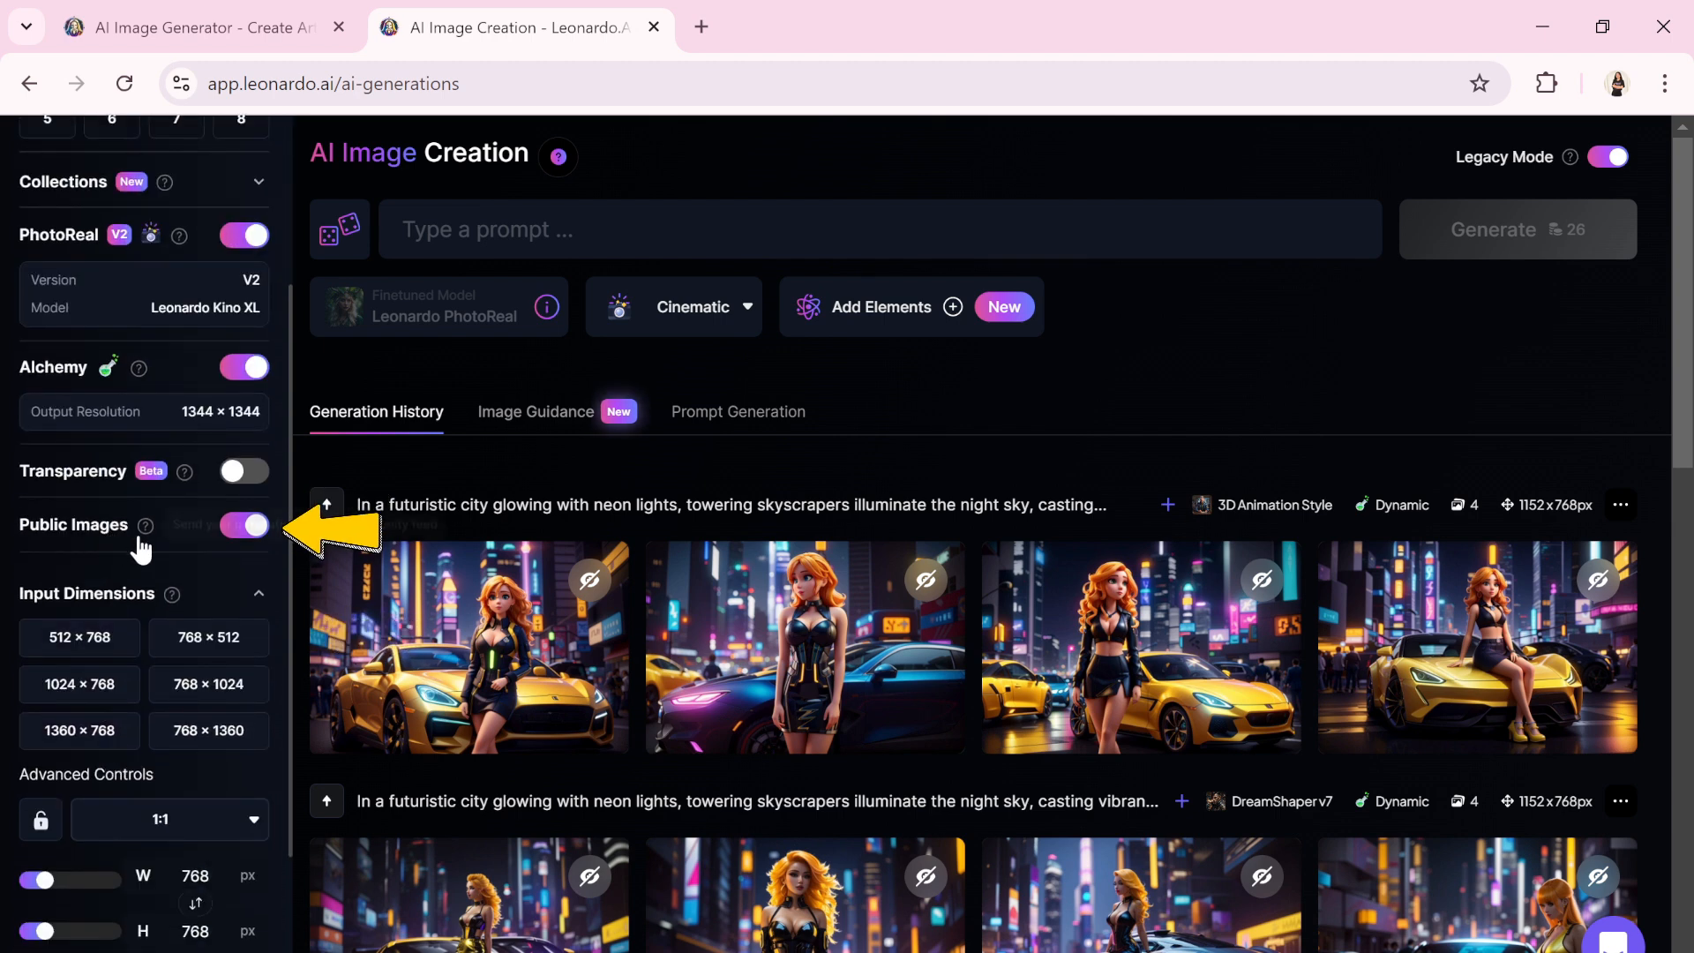
pyautogui.moveTo(143, 526)
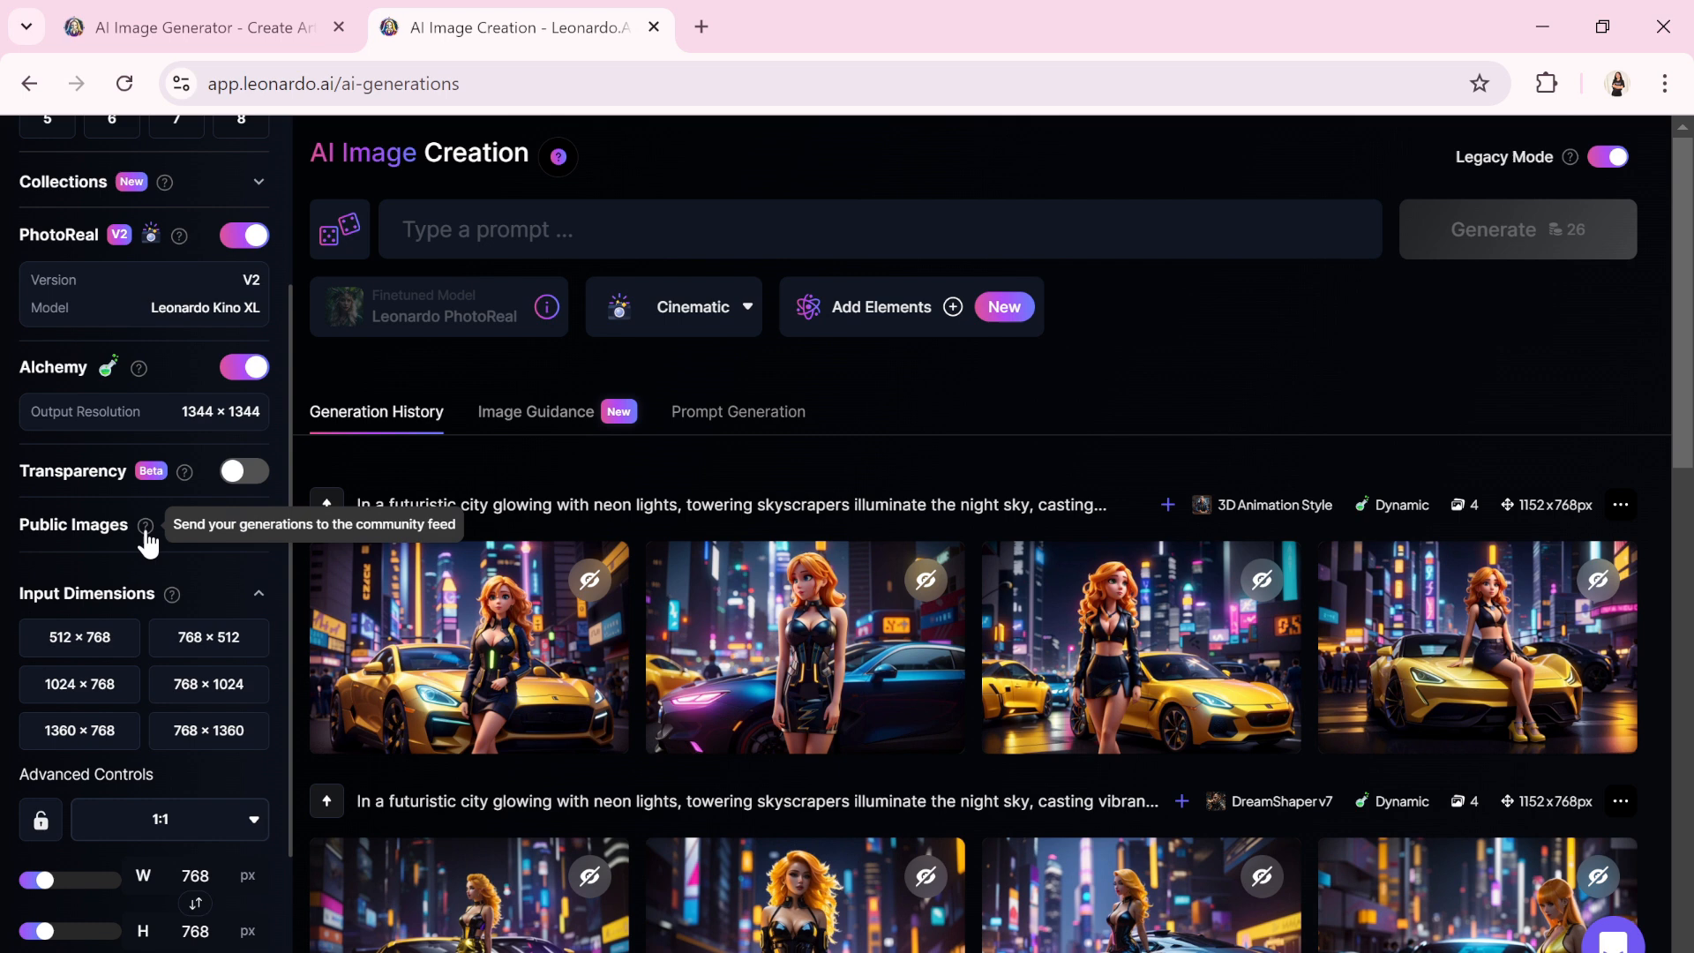
pyautogui.click(242, 525)
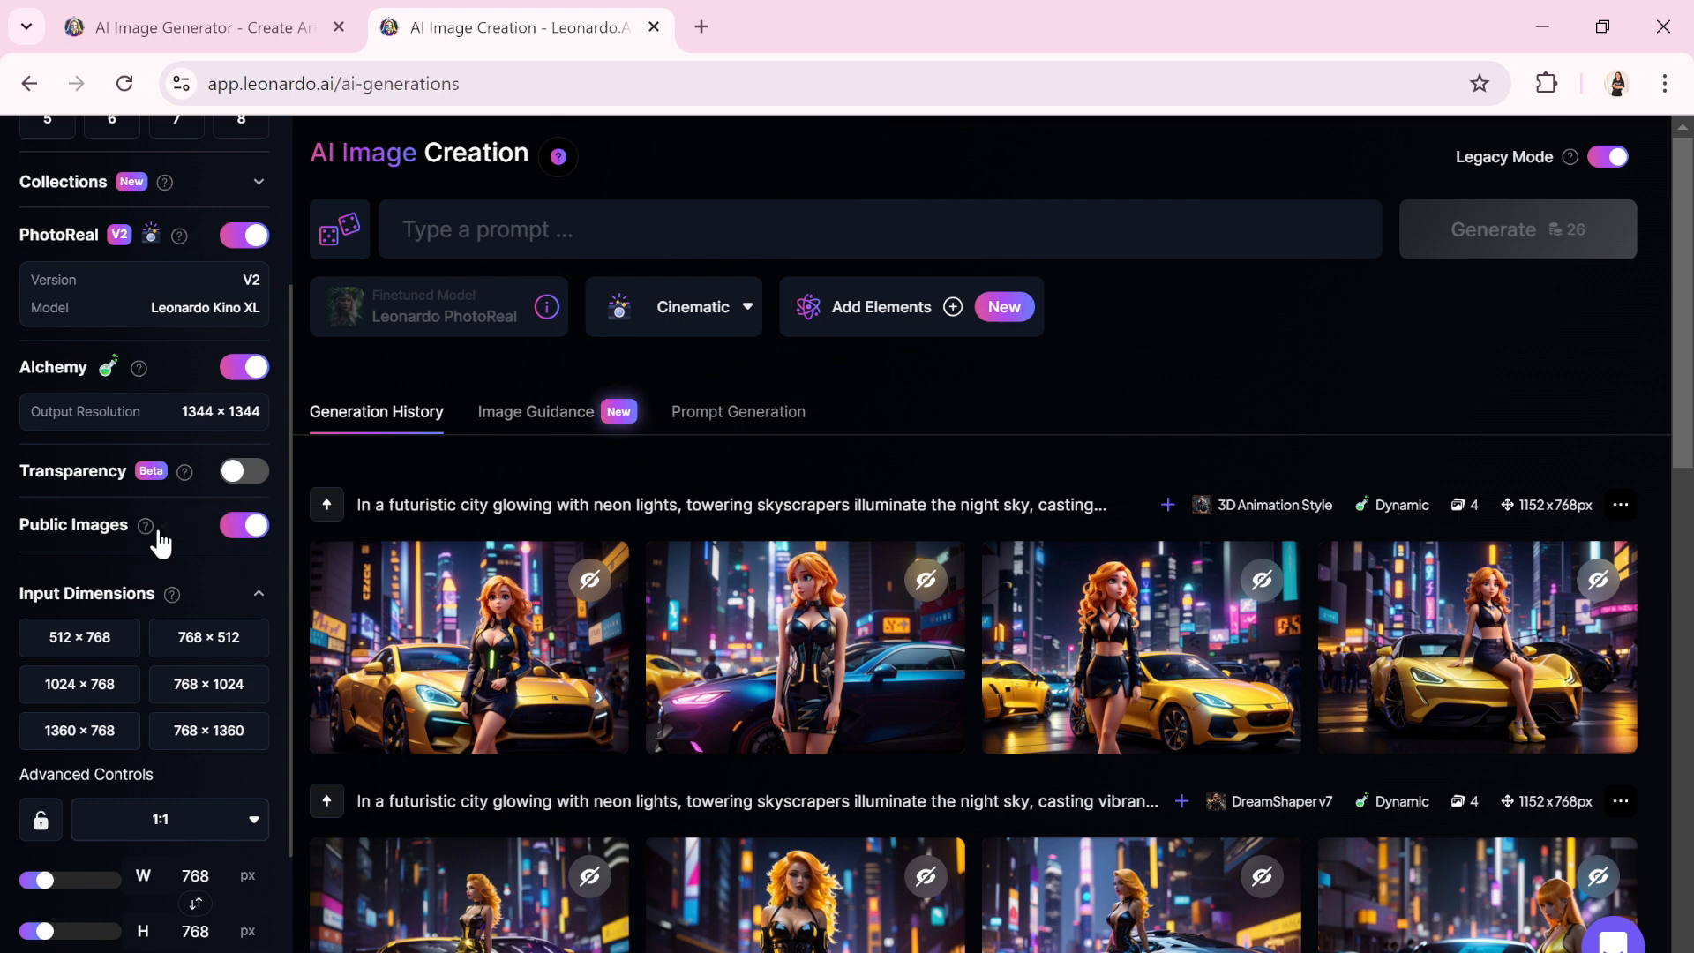
pyautogui.moveTo(147, 535)
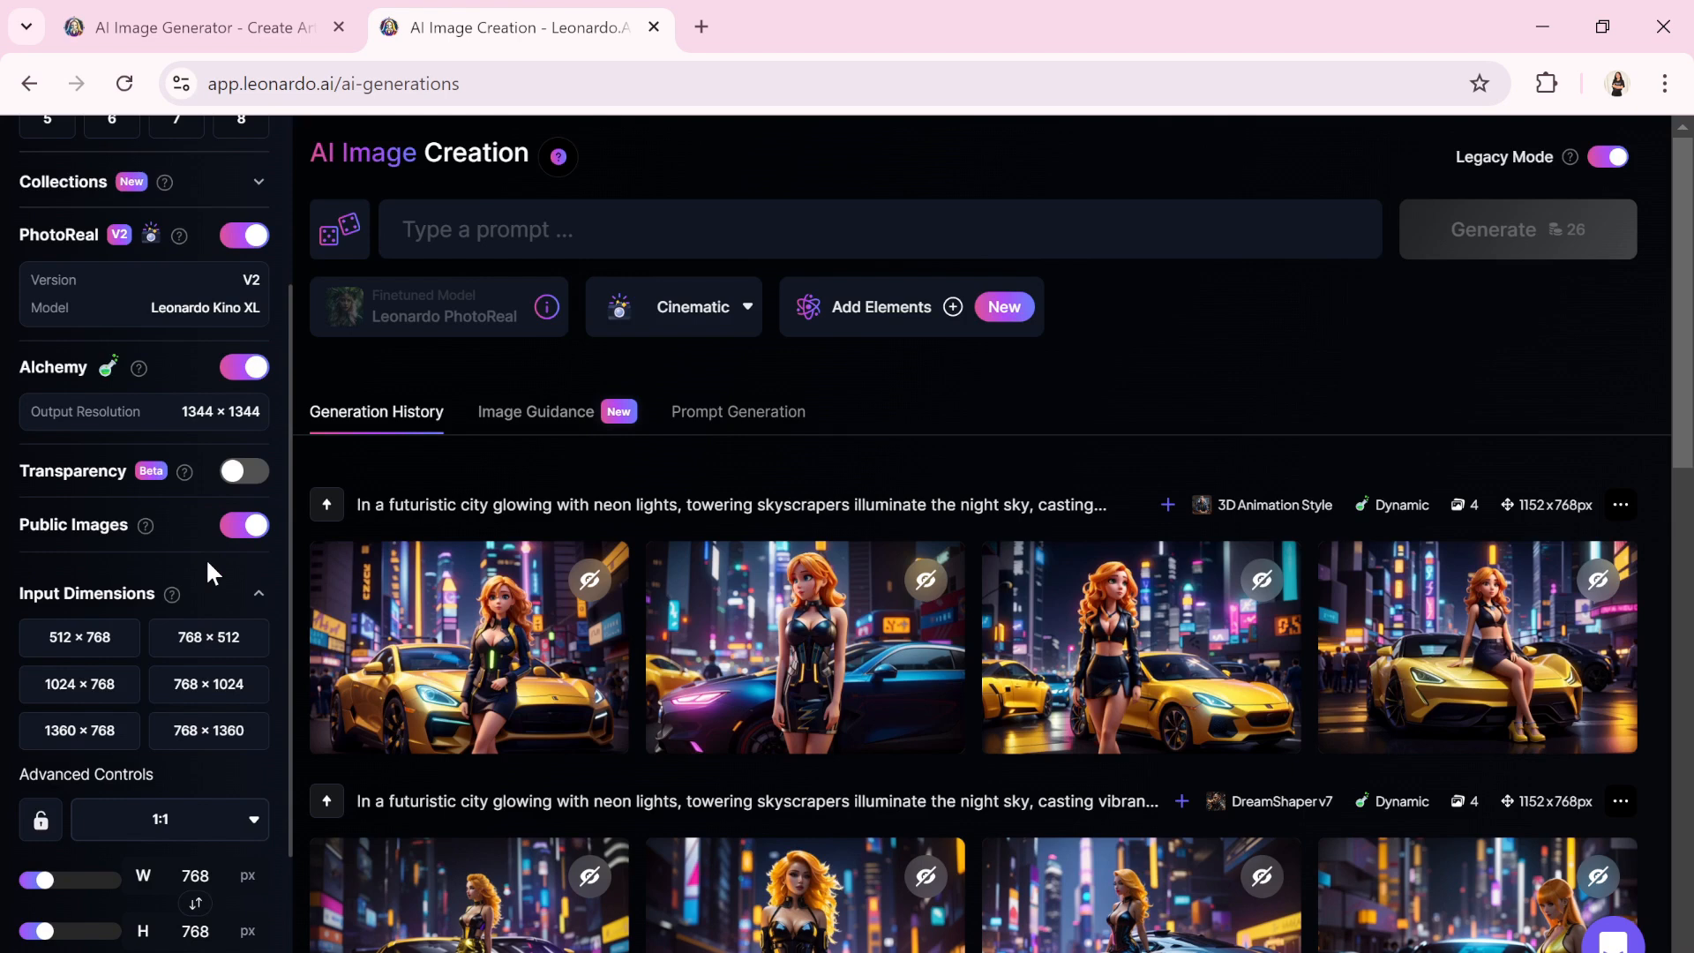
pyautogui.scroll(-3)
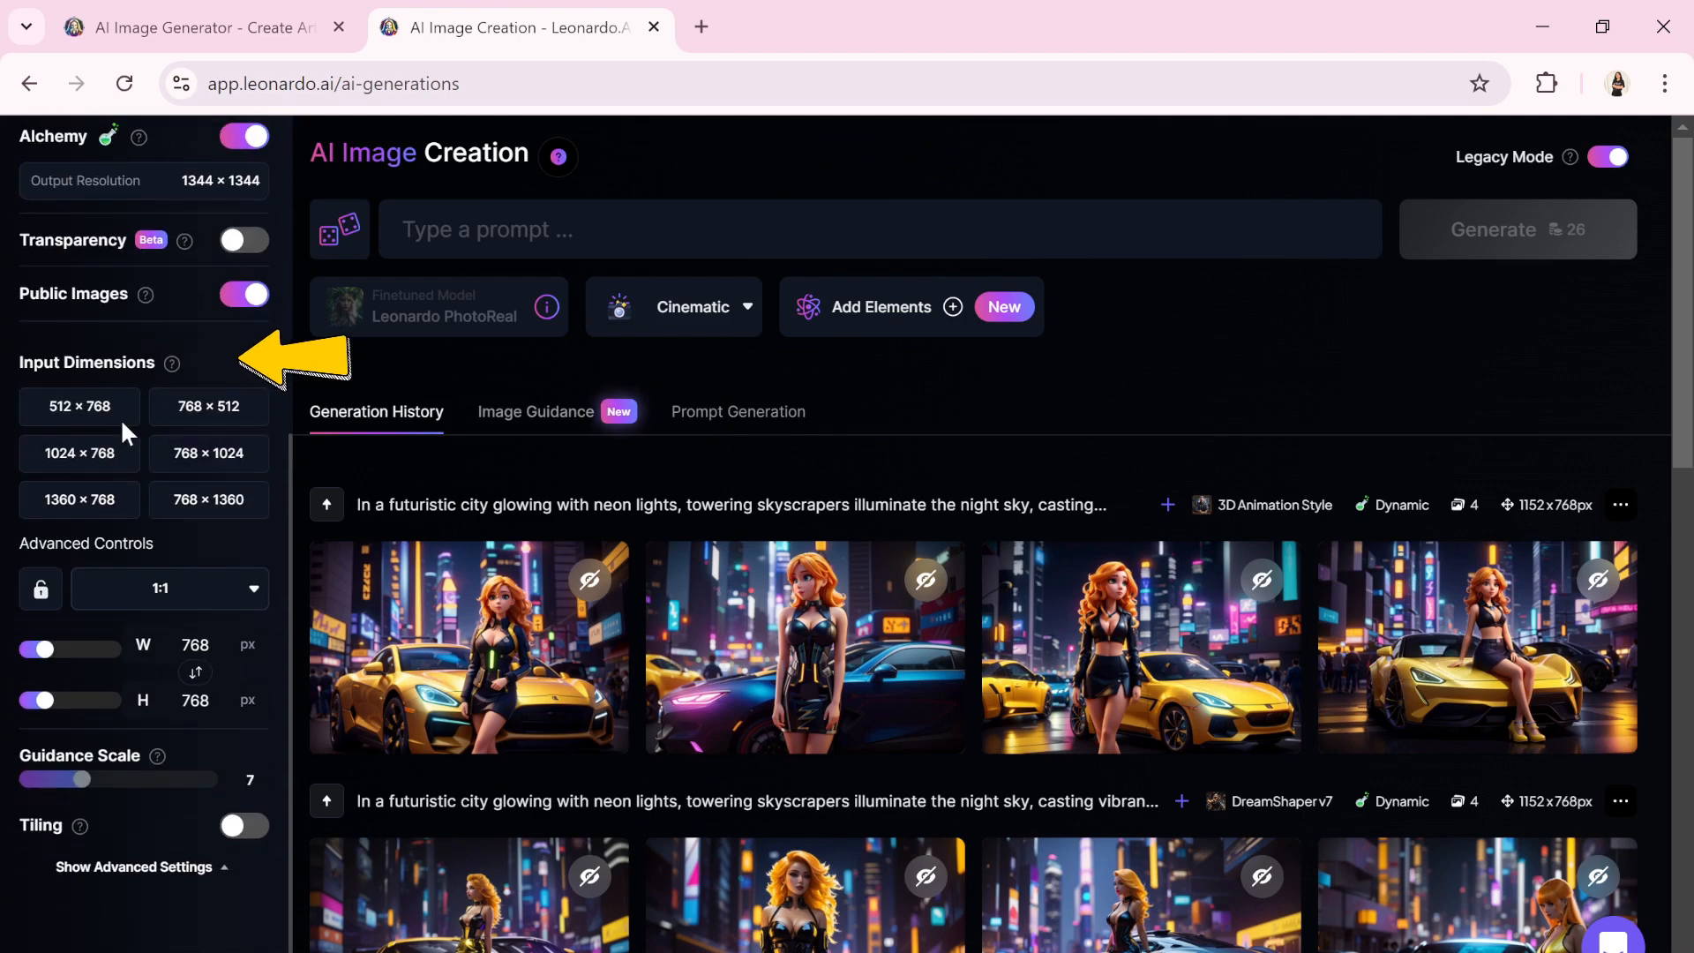
pyautogui.moveTo(91, 487)
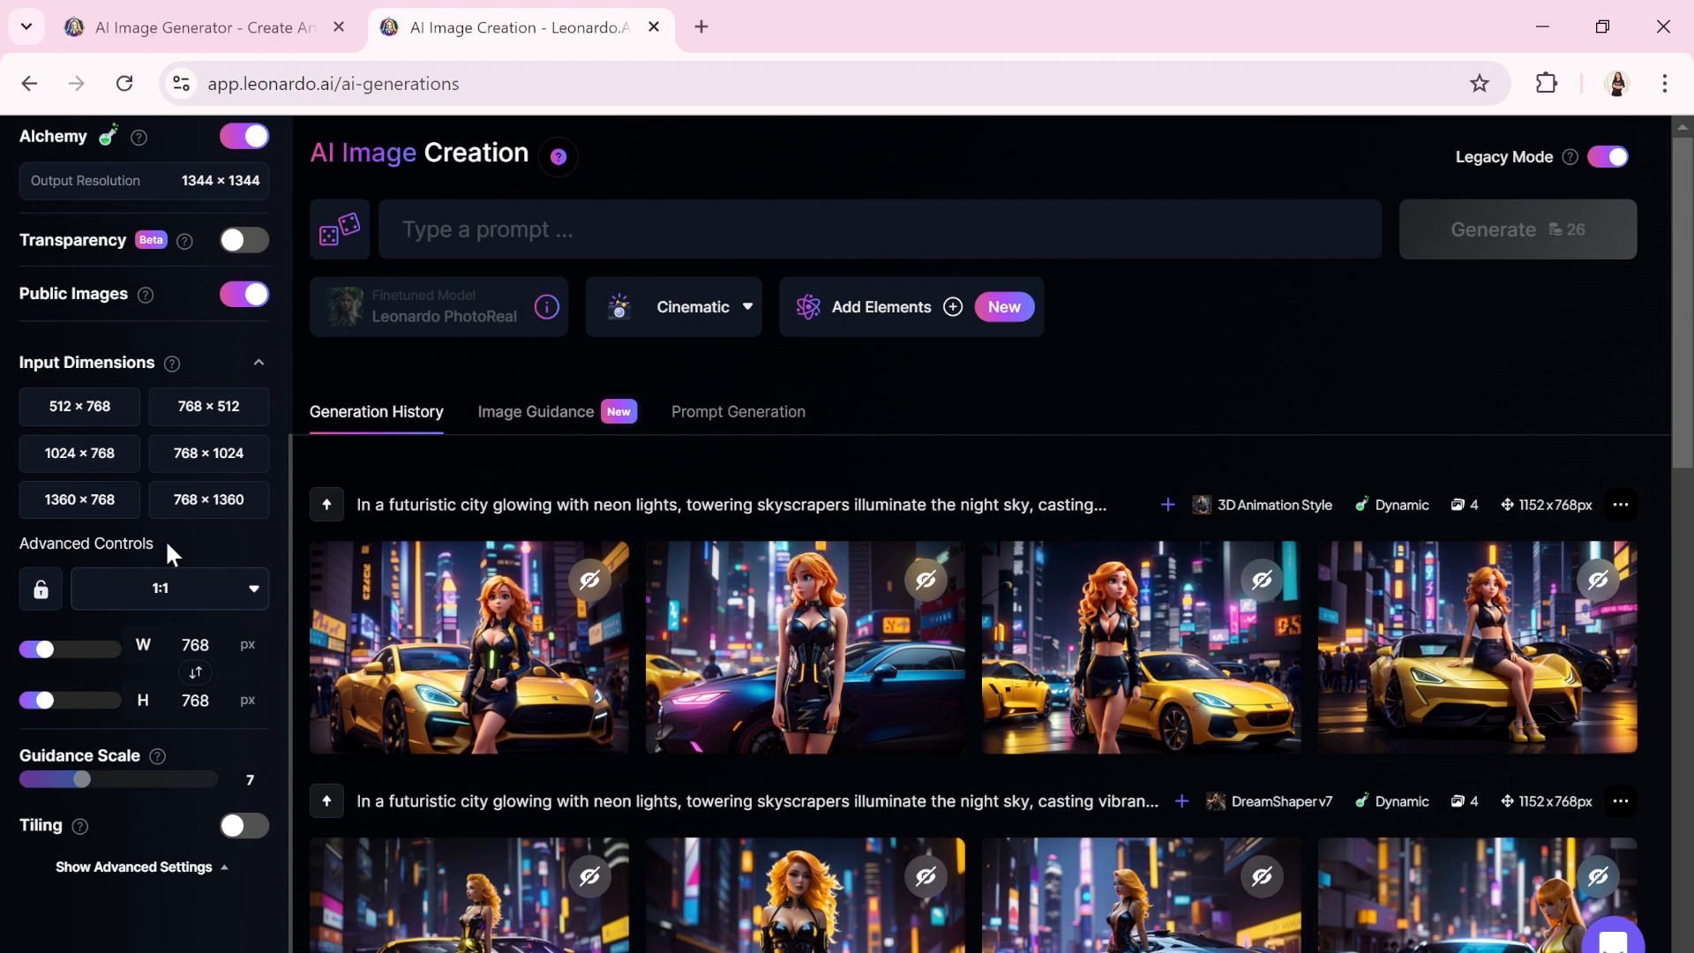
pyautogui.click(170, 588)
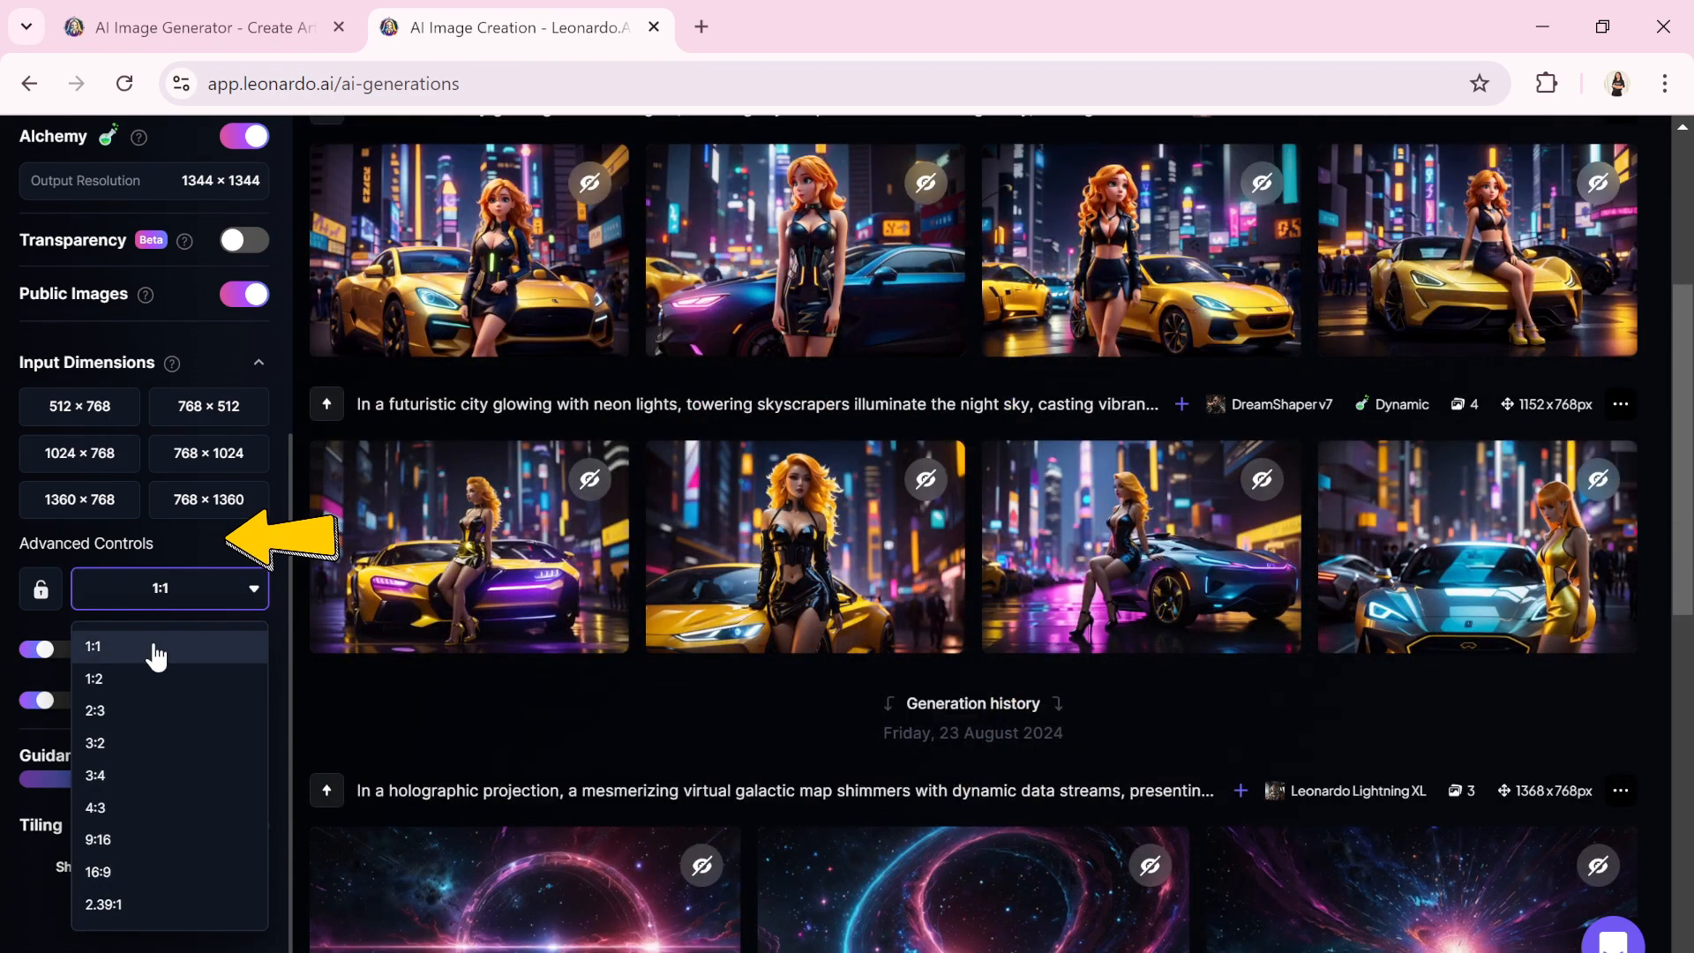
pyautogui.click(93, 646)
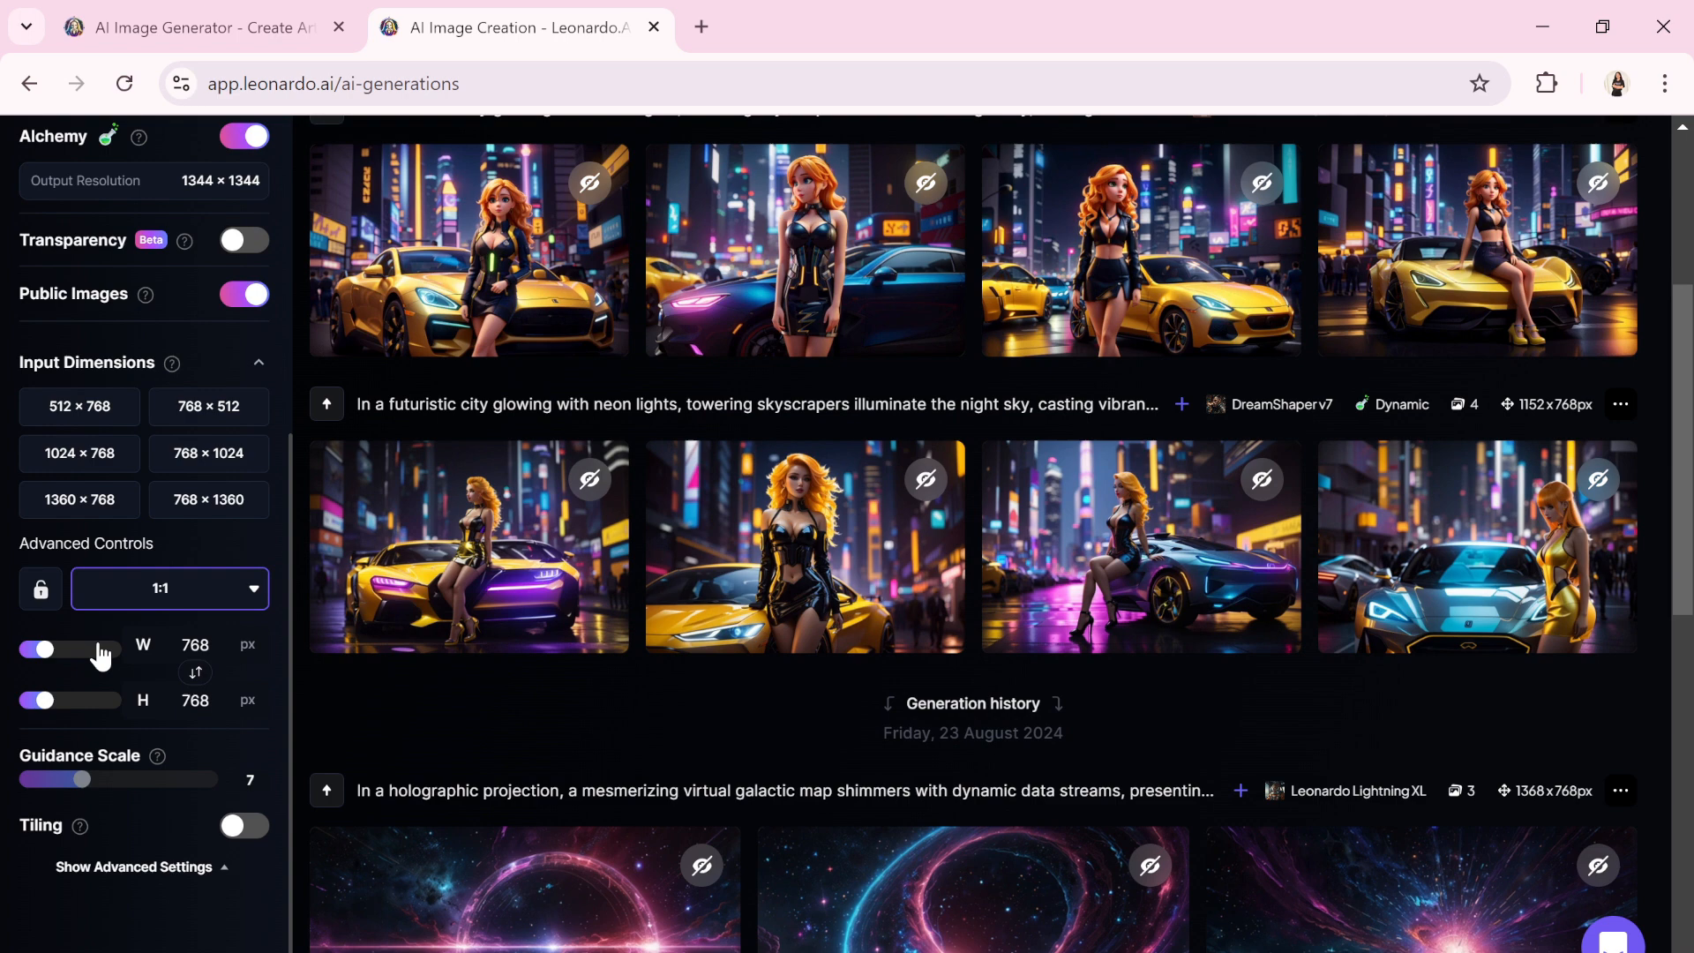
pyautogui.scroll(3)
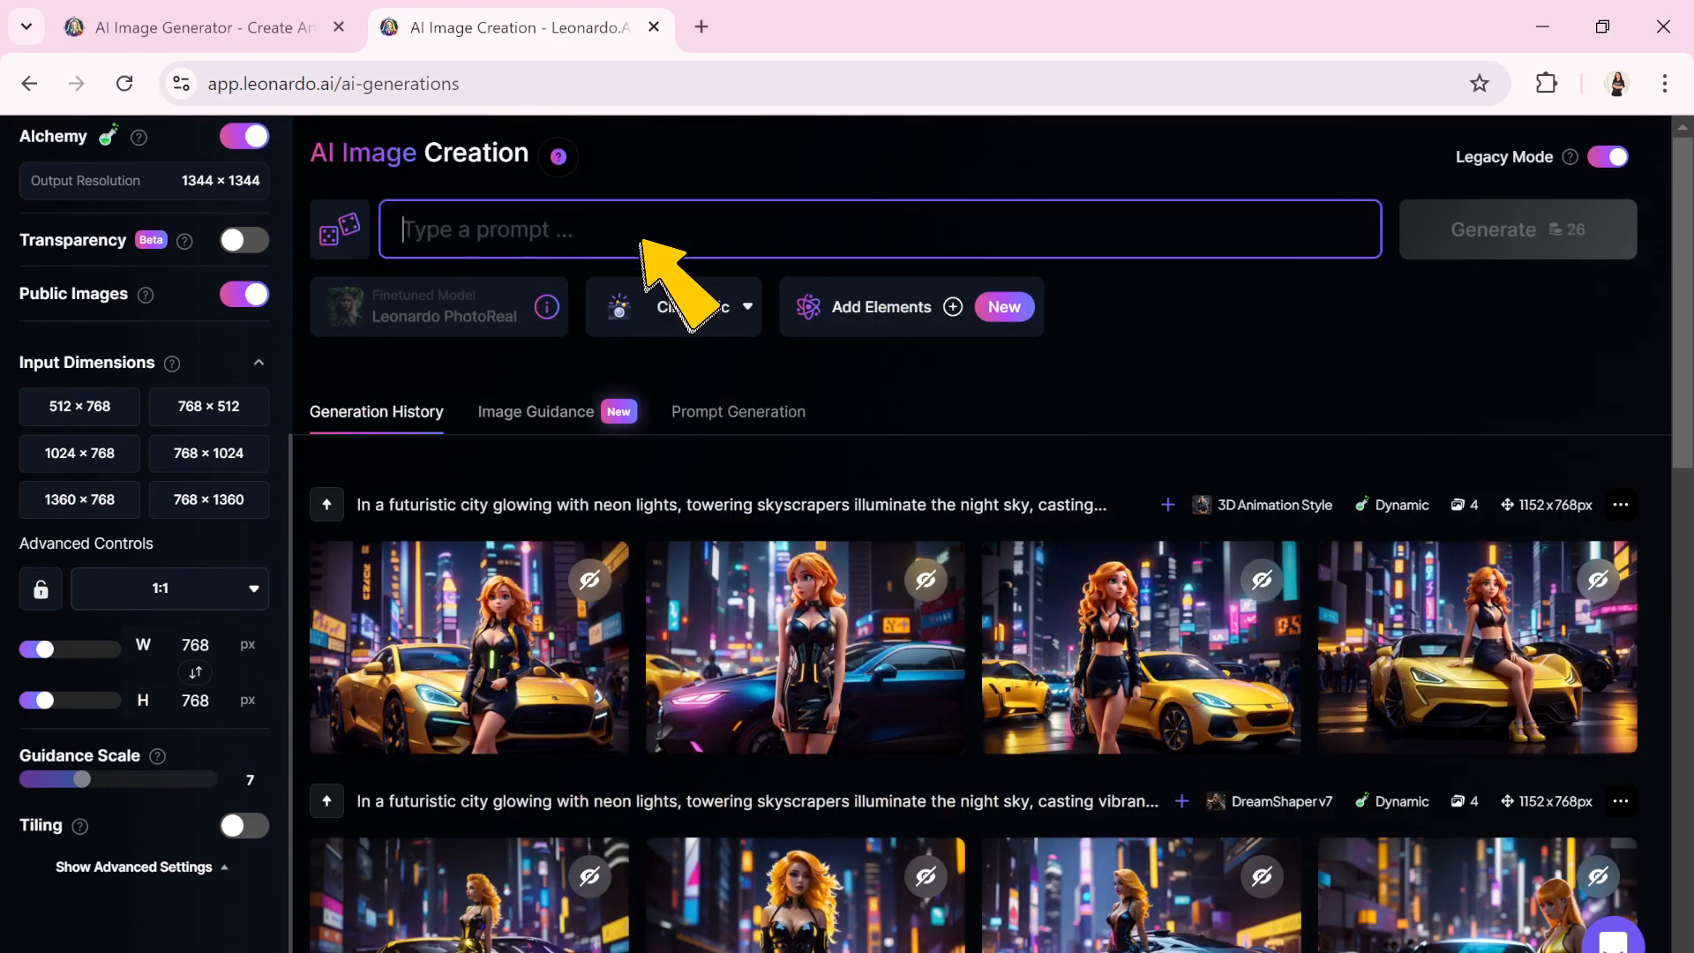
pyautogui.moveTo(676, 285)
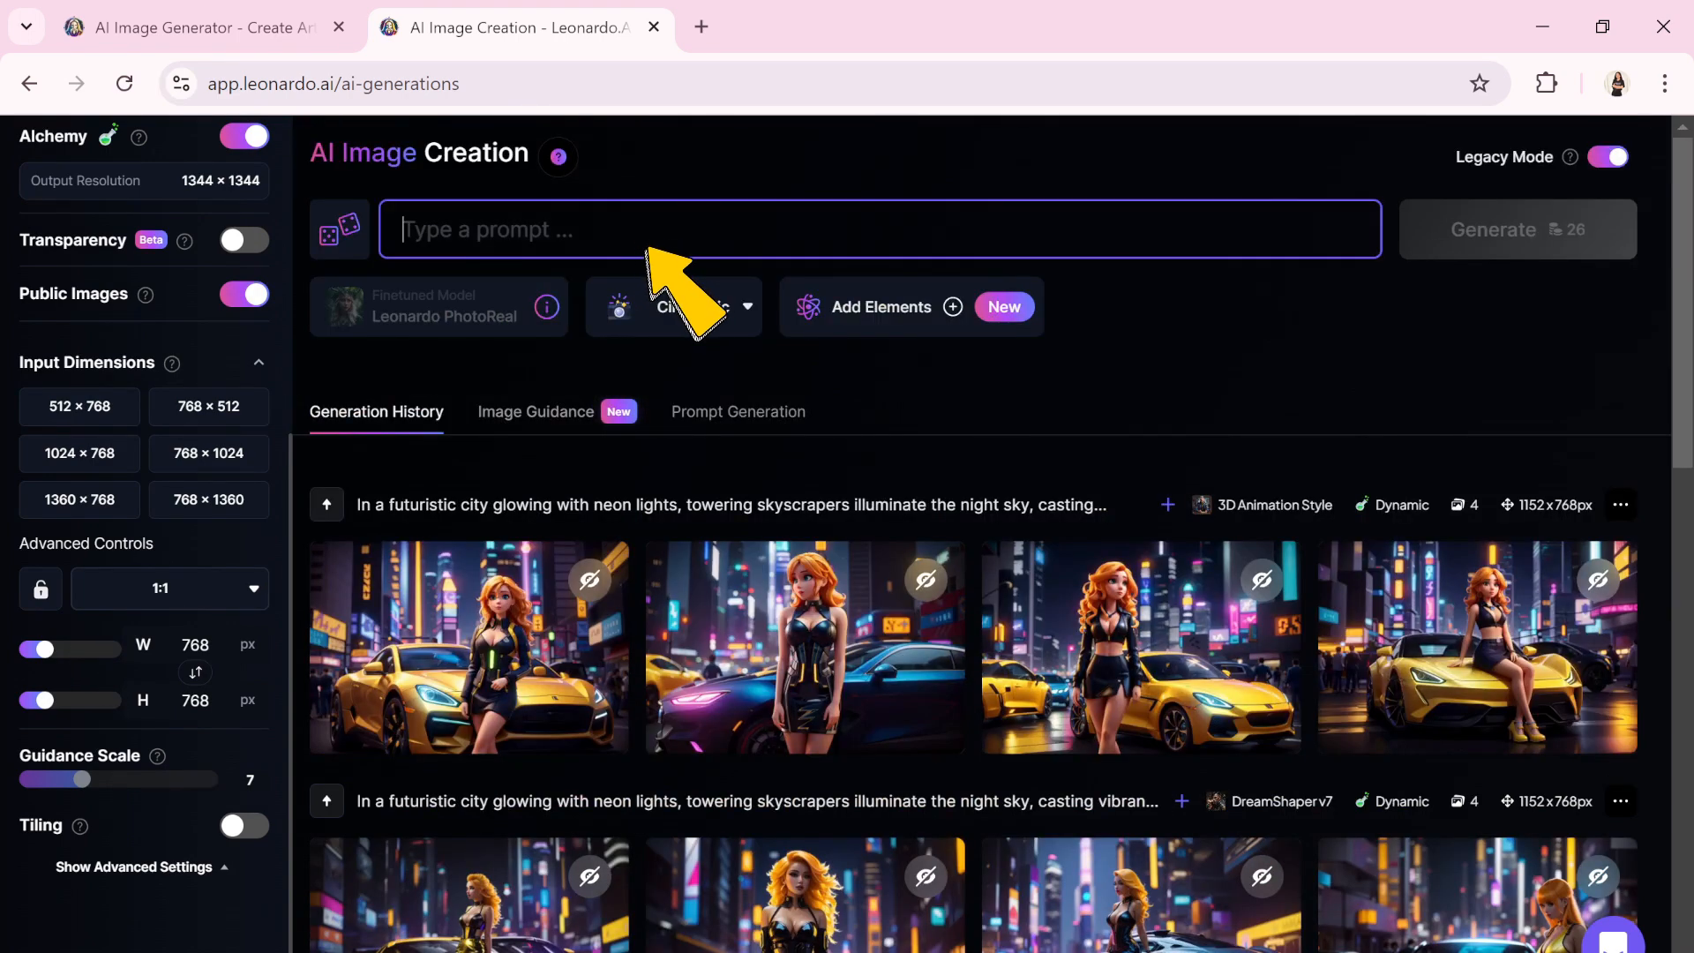
pyautogui.moveTo(681, 270)
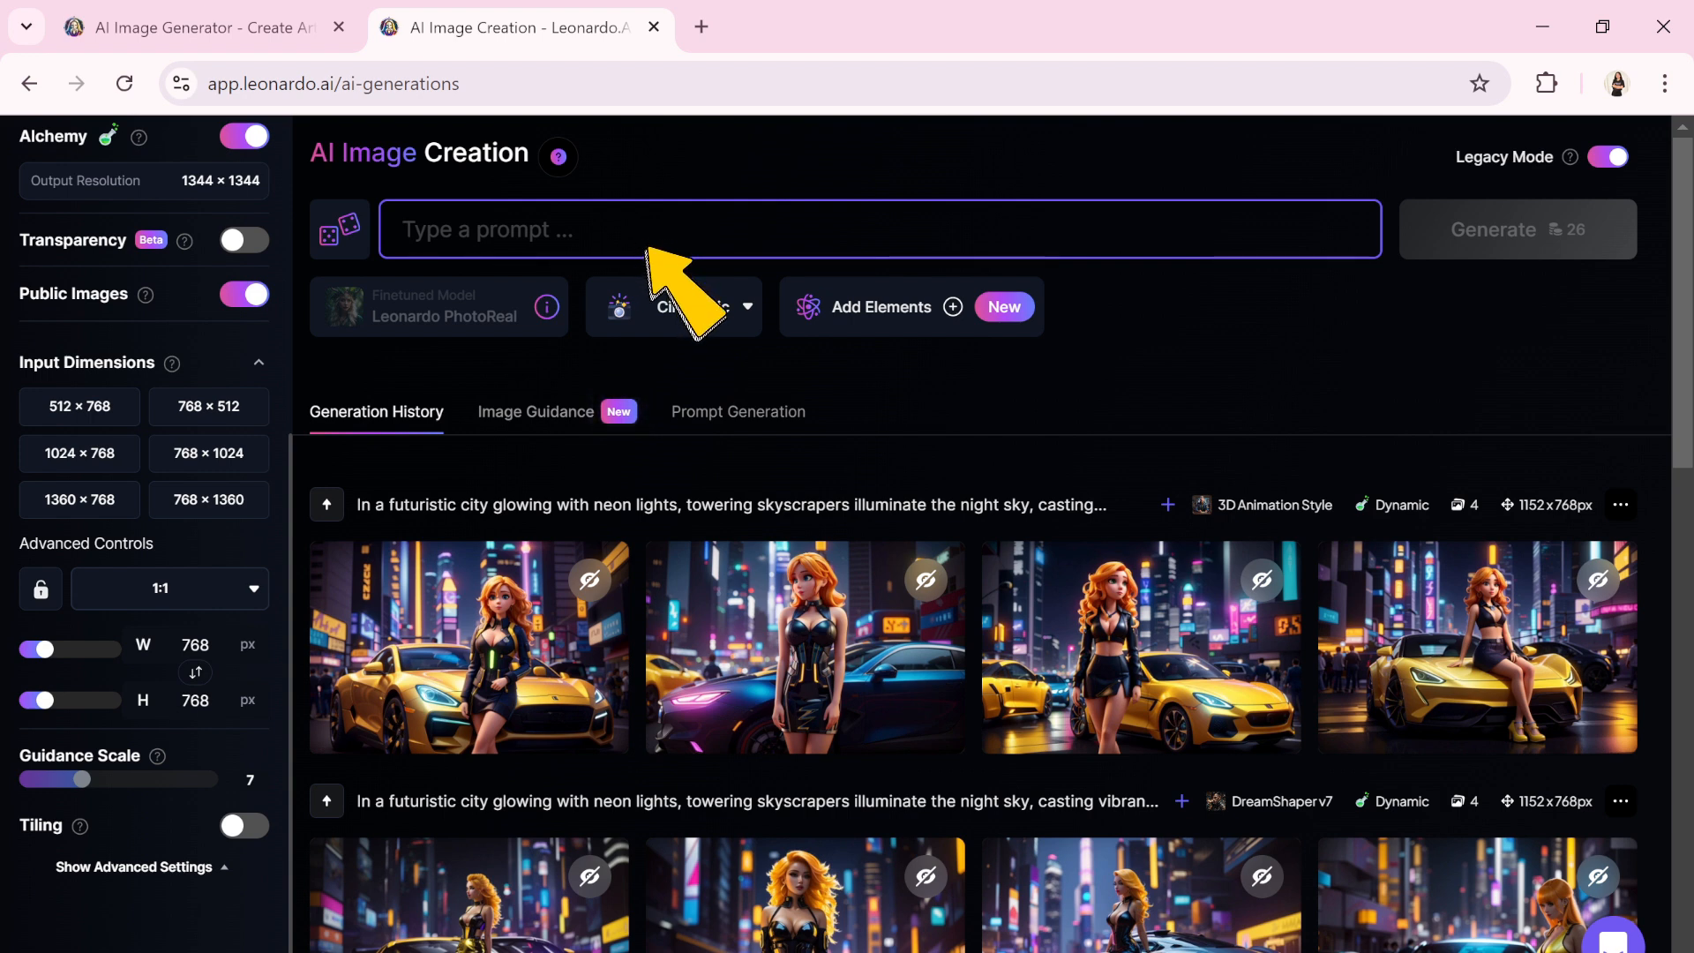
pyautogui.moveTo(670, 259)
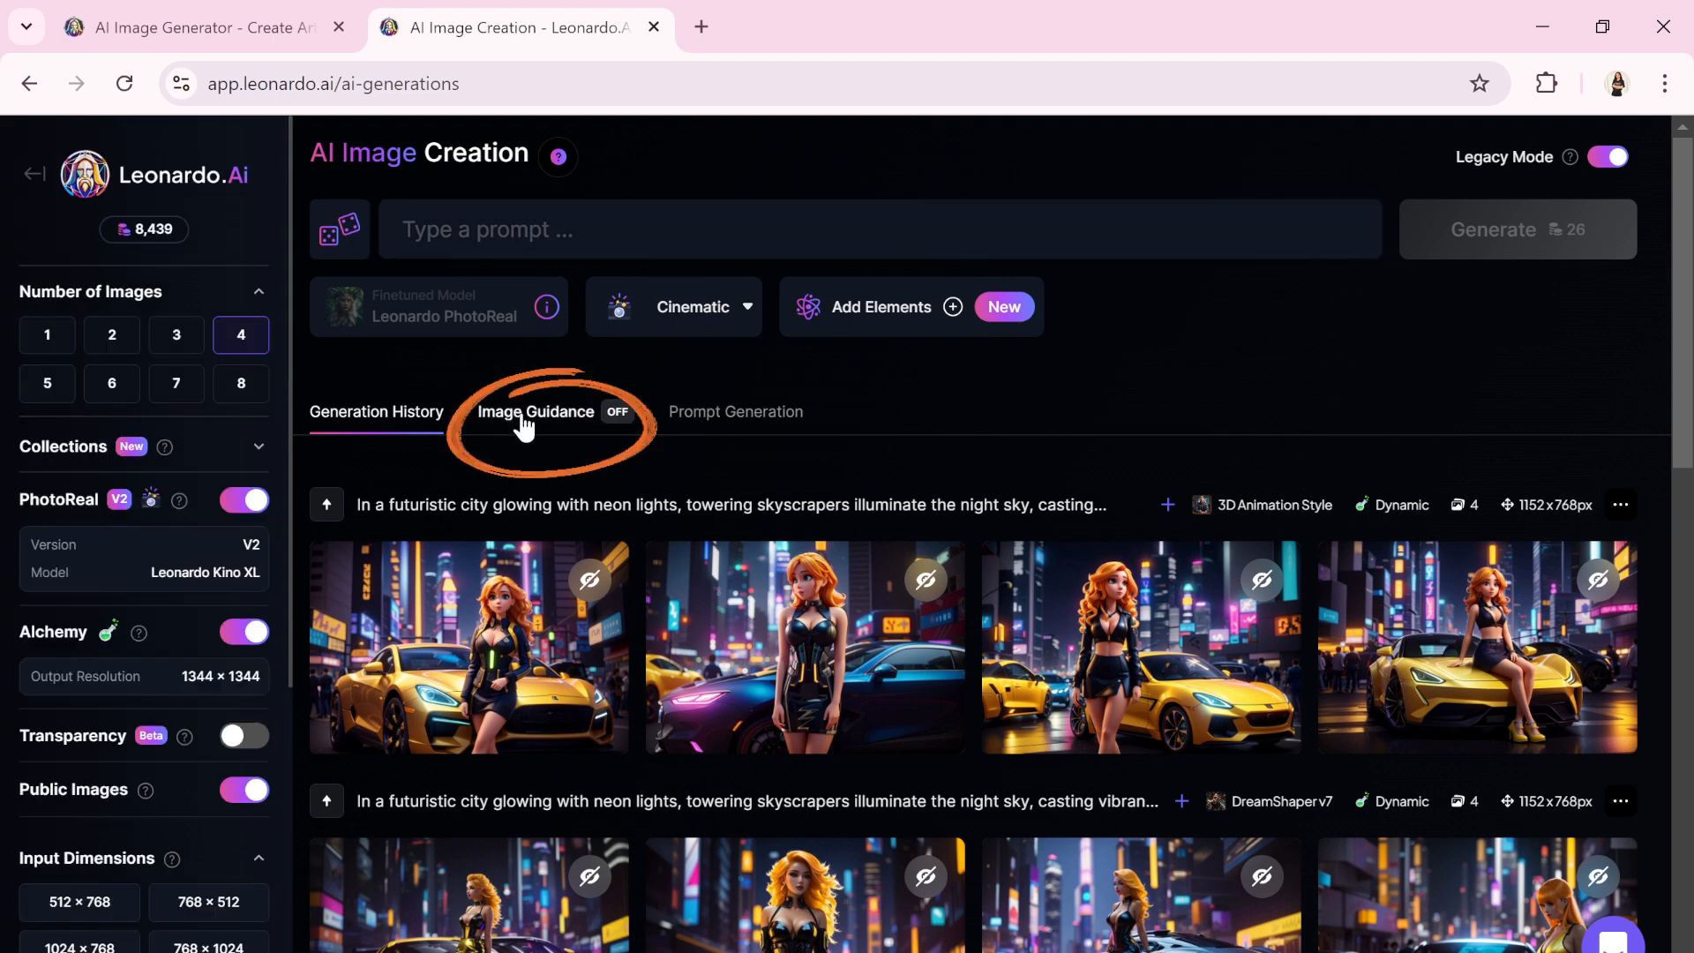
# Upload h3.PNG as the Image Guidance source with type Image to Image
pyautogui.click(535, 411)
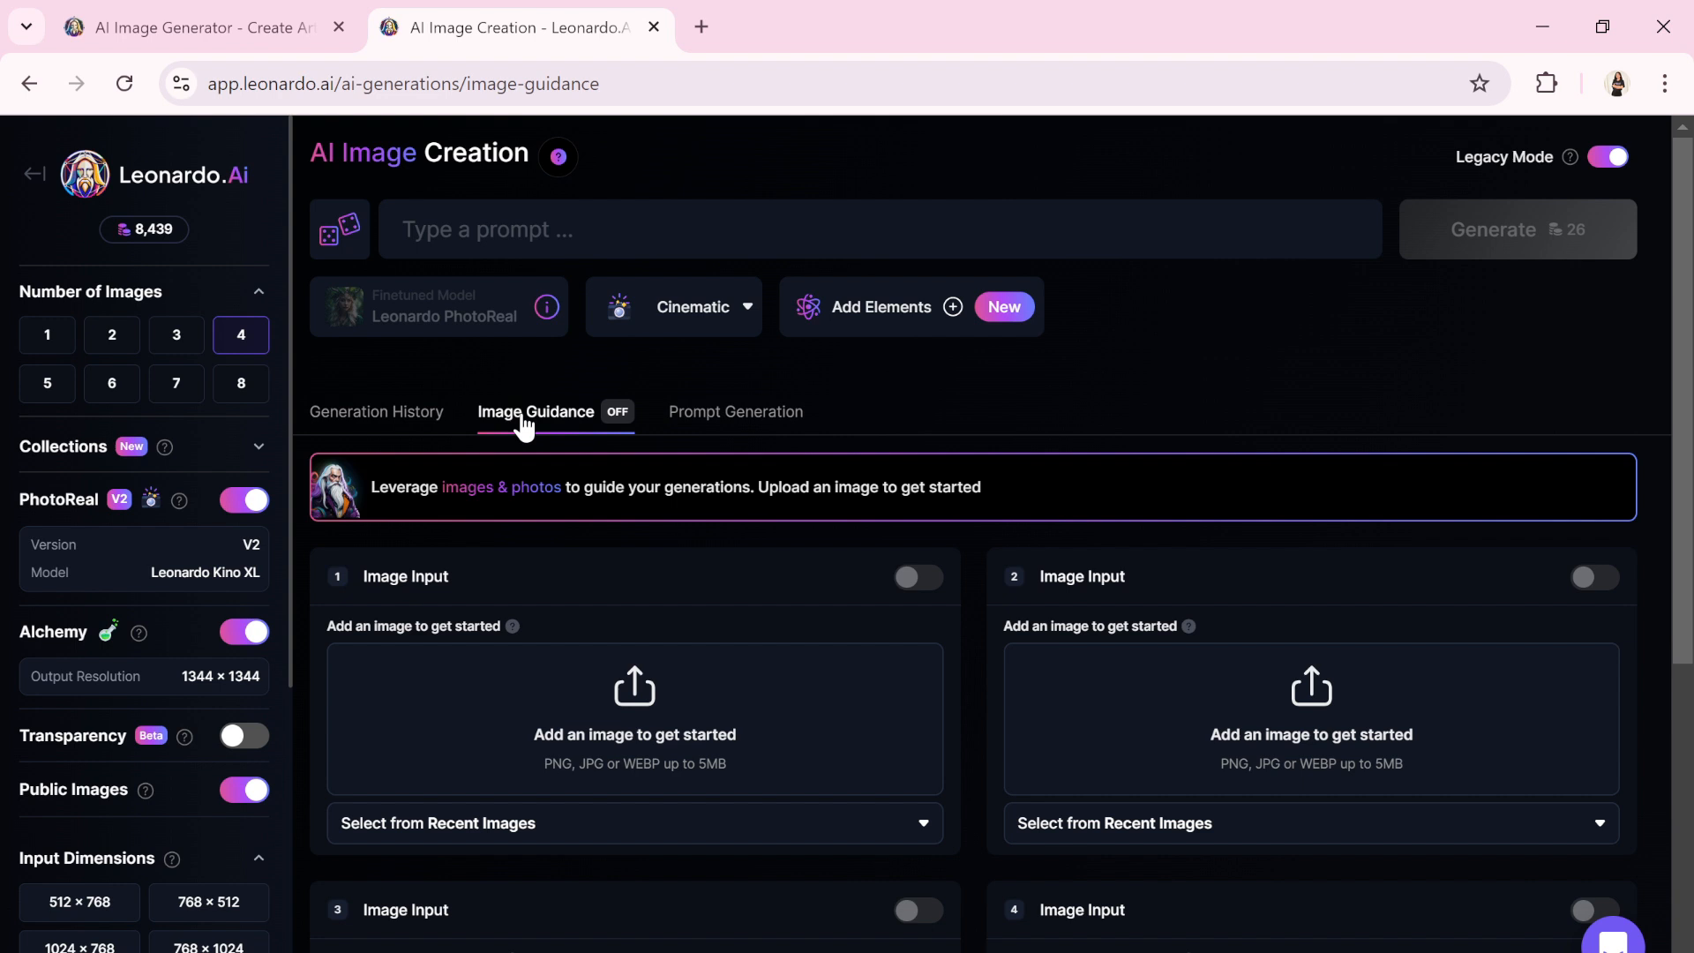
pyautogui.moveTo(633, 691)
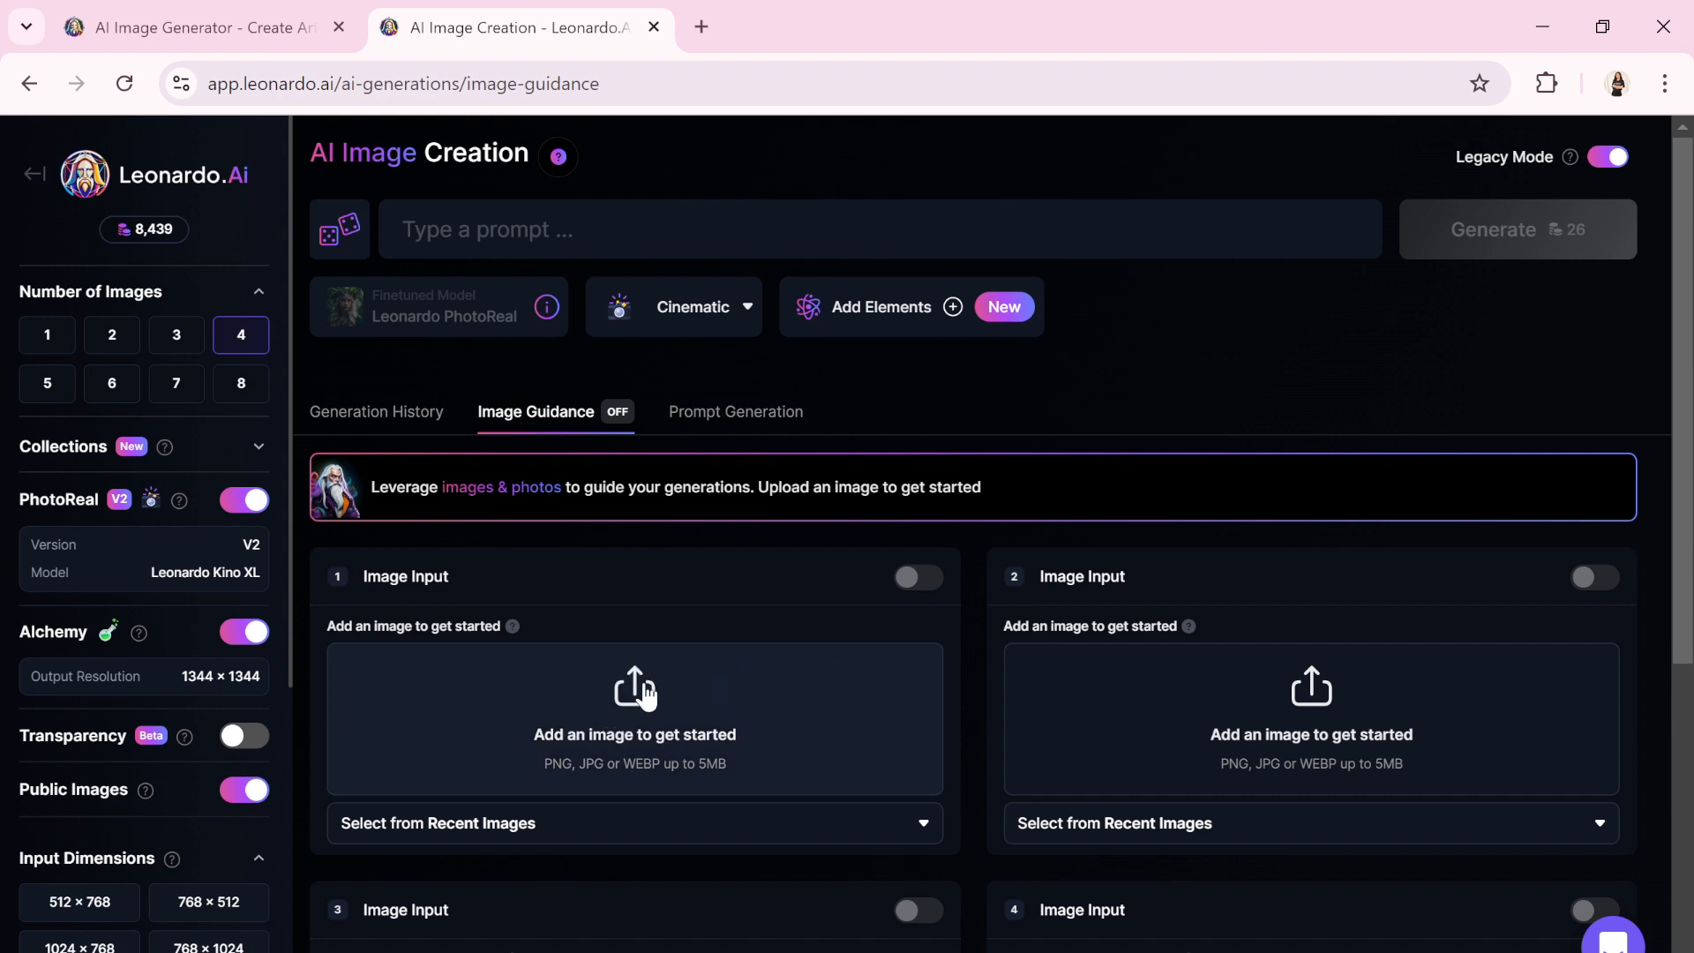
pyautogui.click(633, 718)
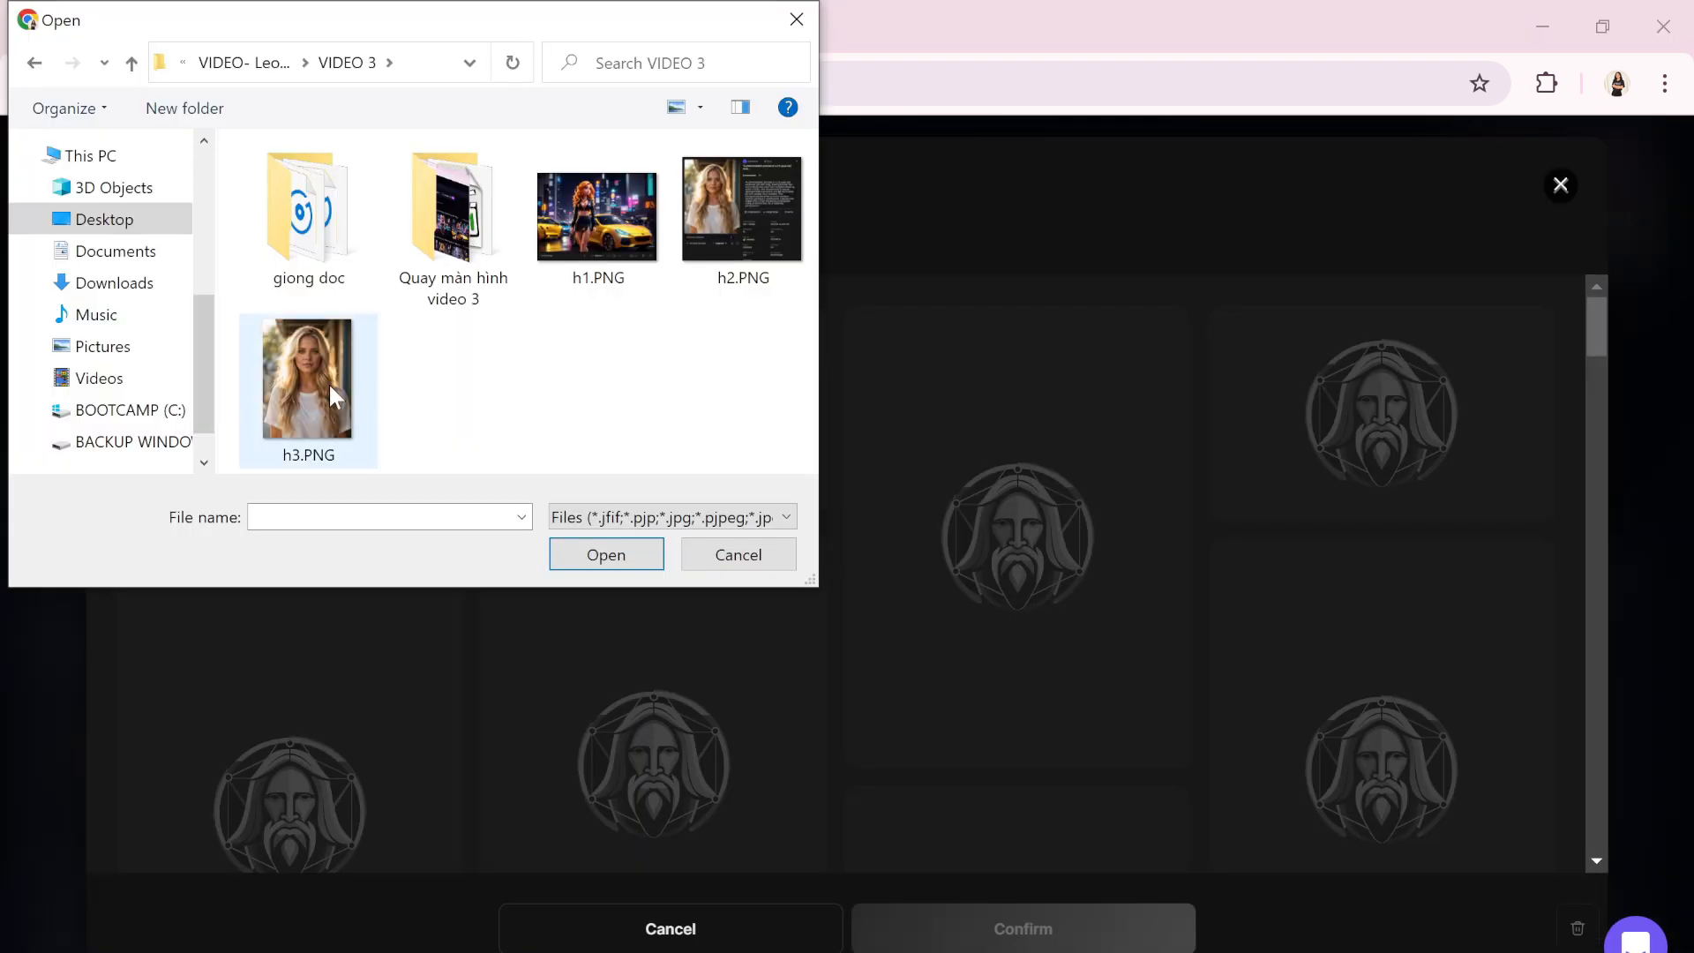
pyautogui.doubleClick(307, 378)
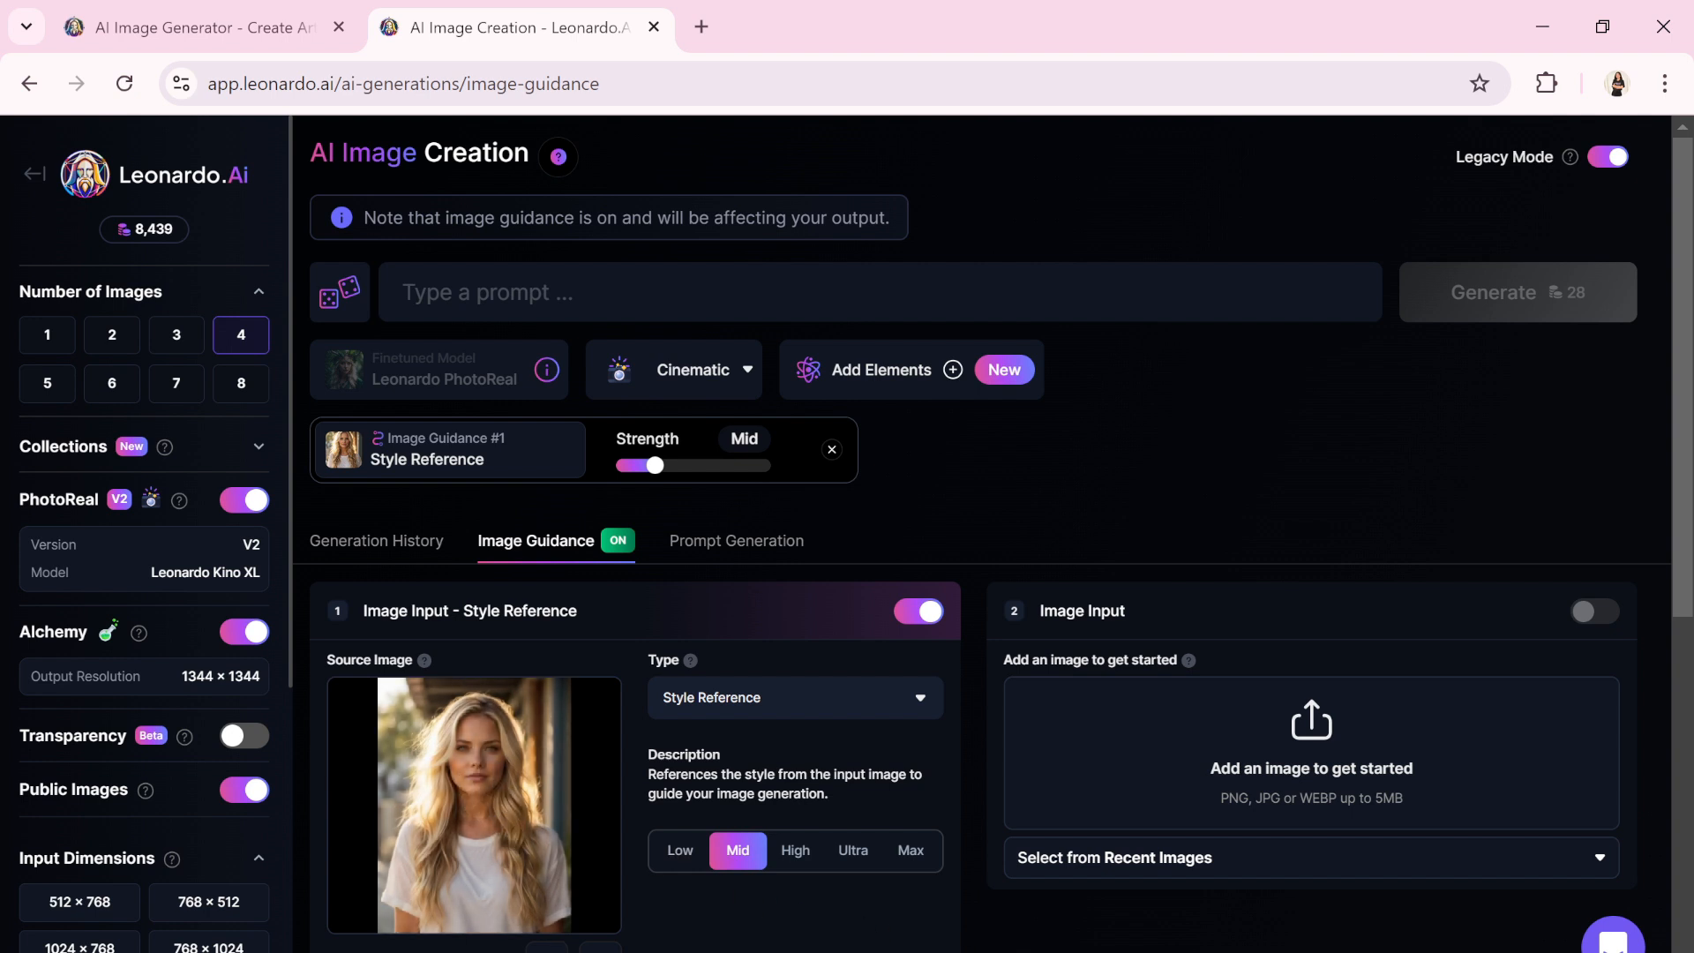
pyautogui.click(794, 696)
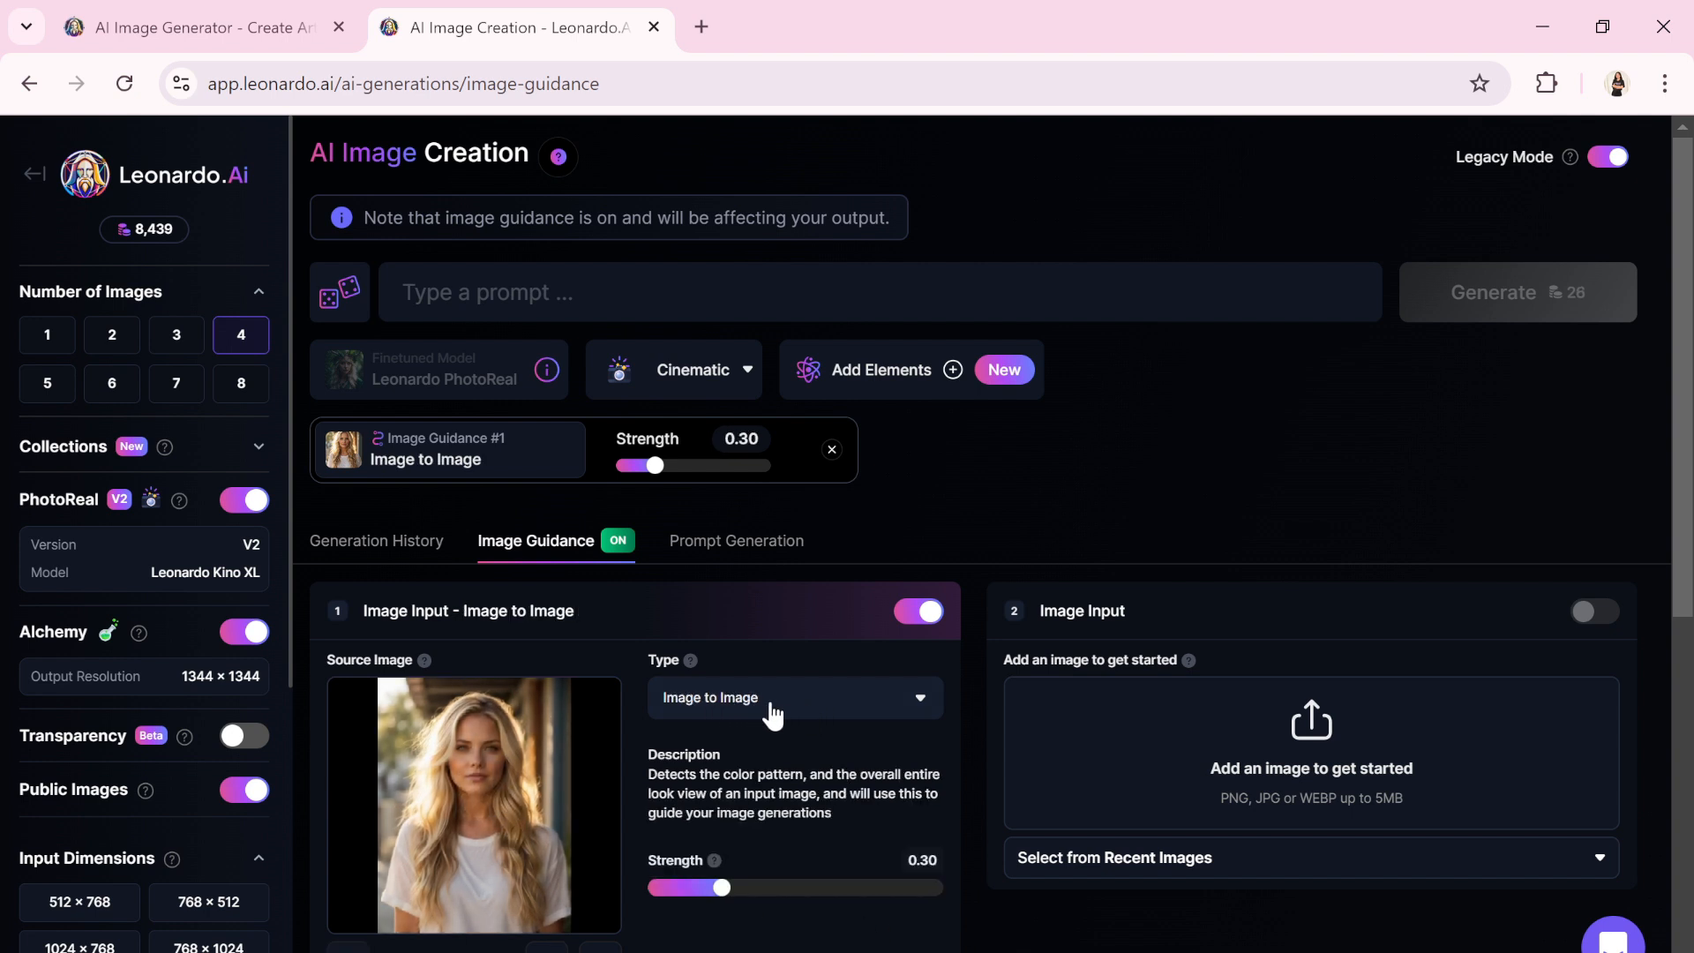
pyautogui.click(794, 697)
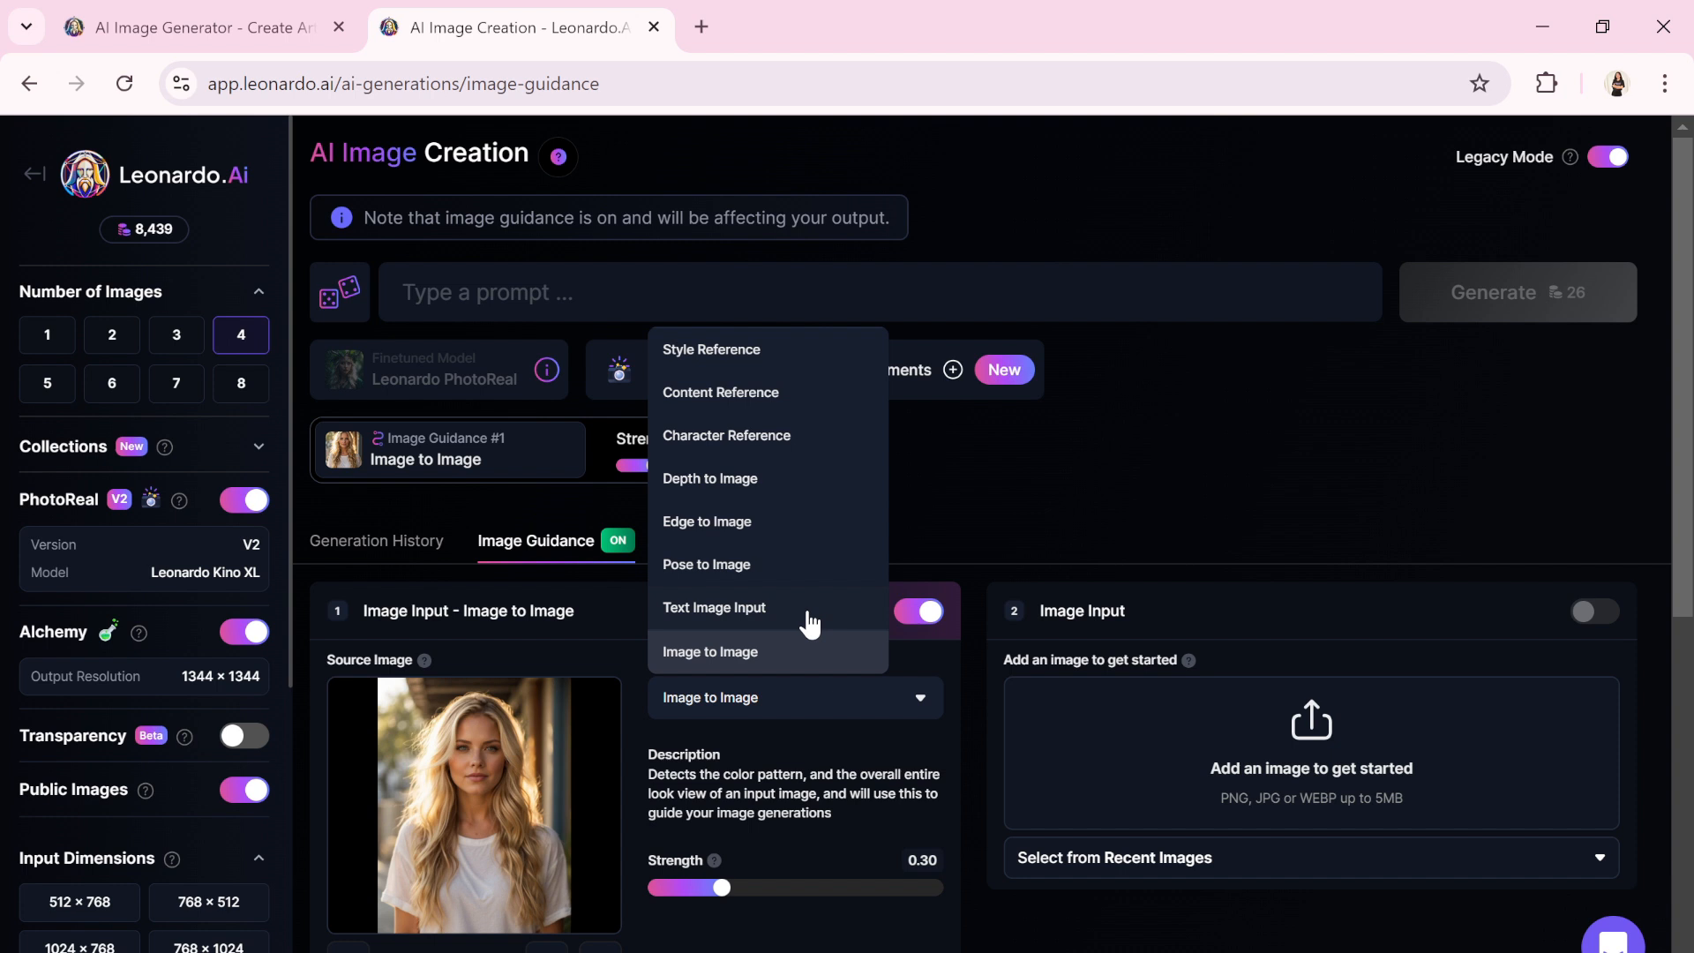
pyautogui.click(709, 651)
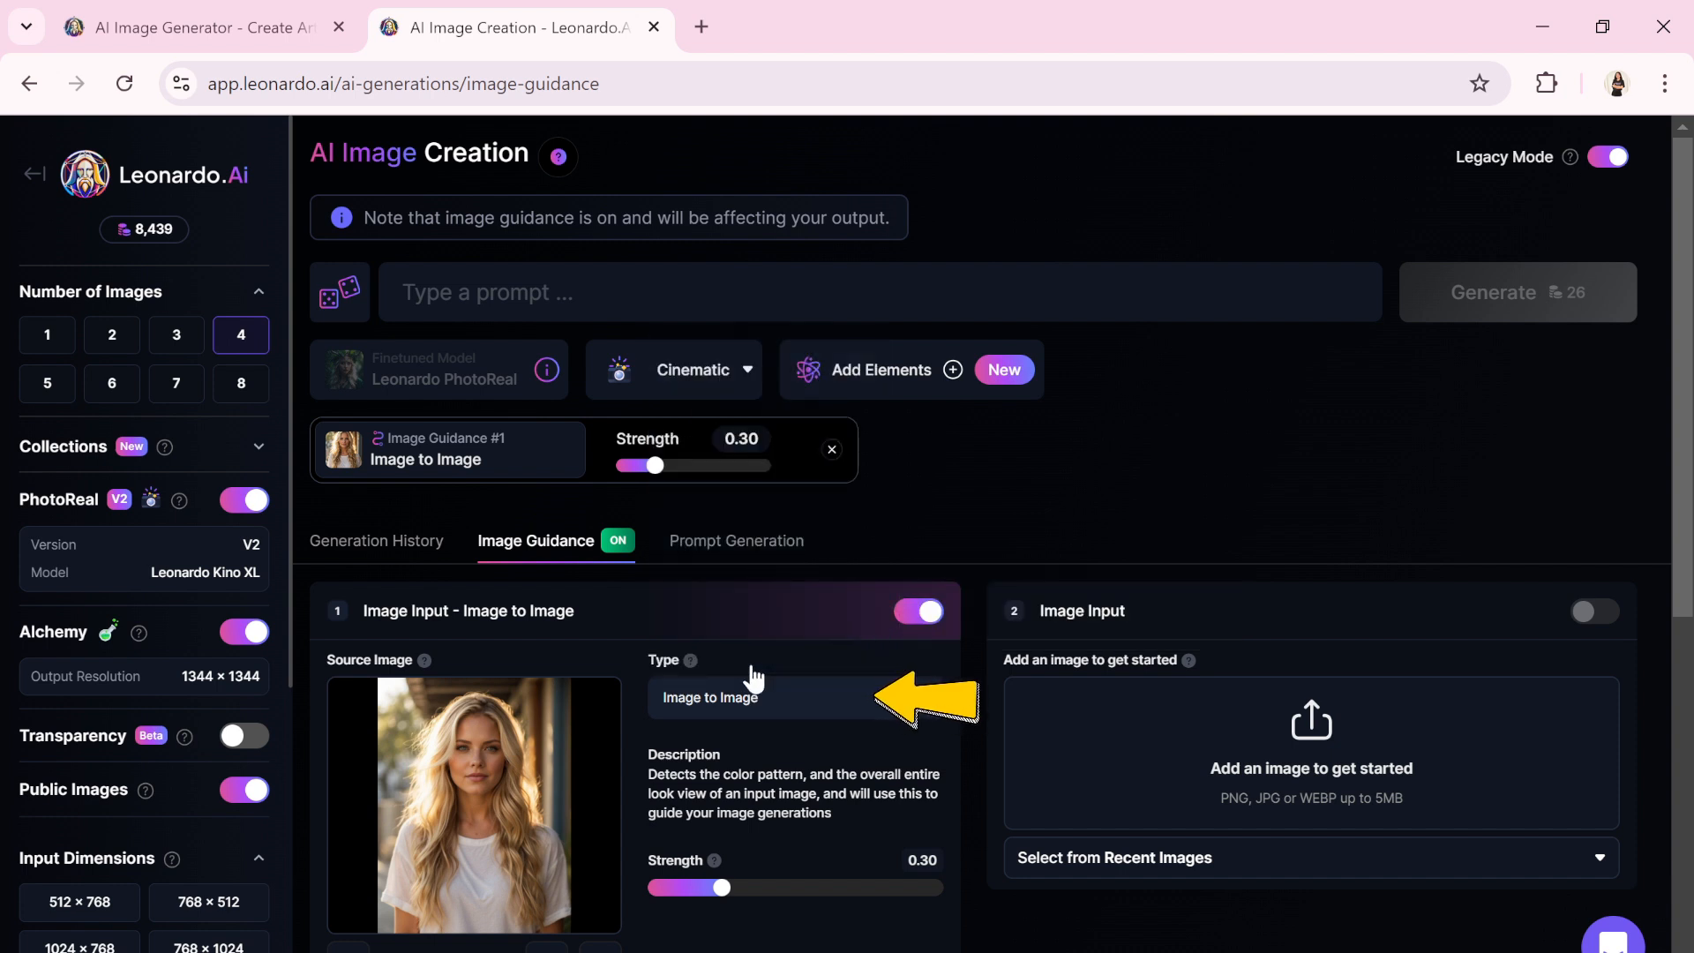
pyautogui.moveTo(711, 524)
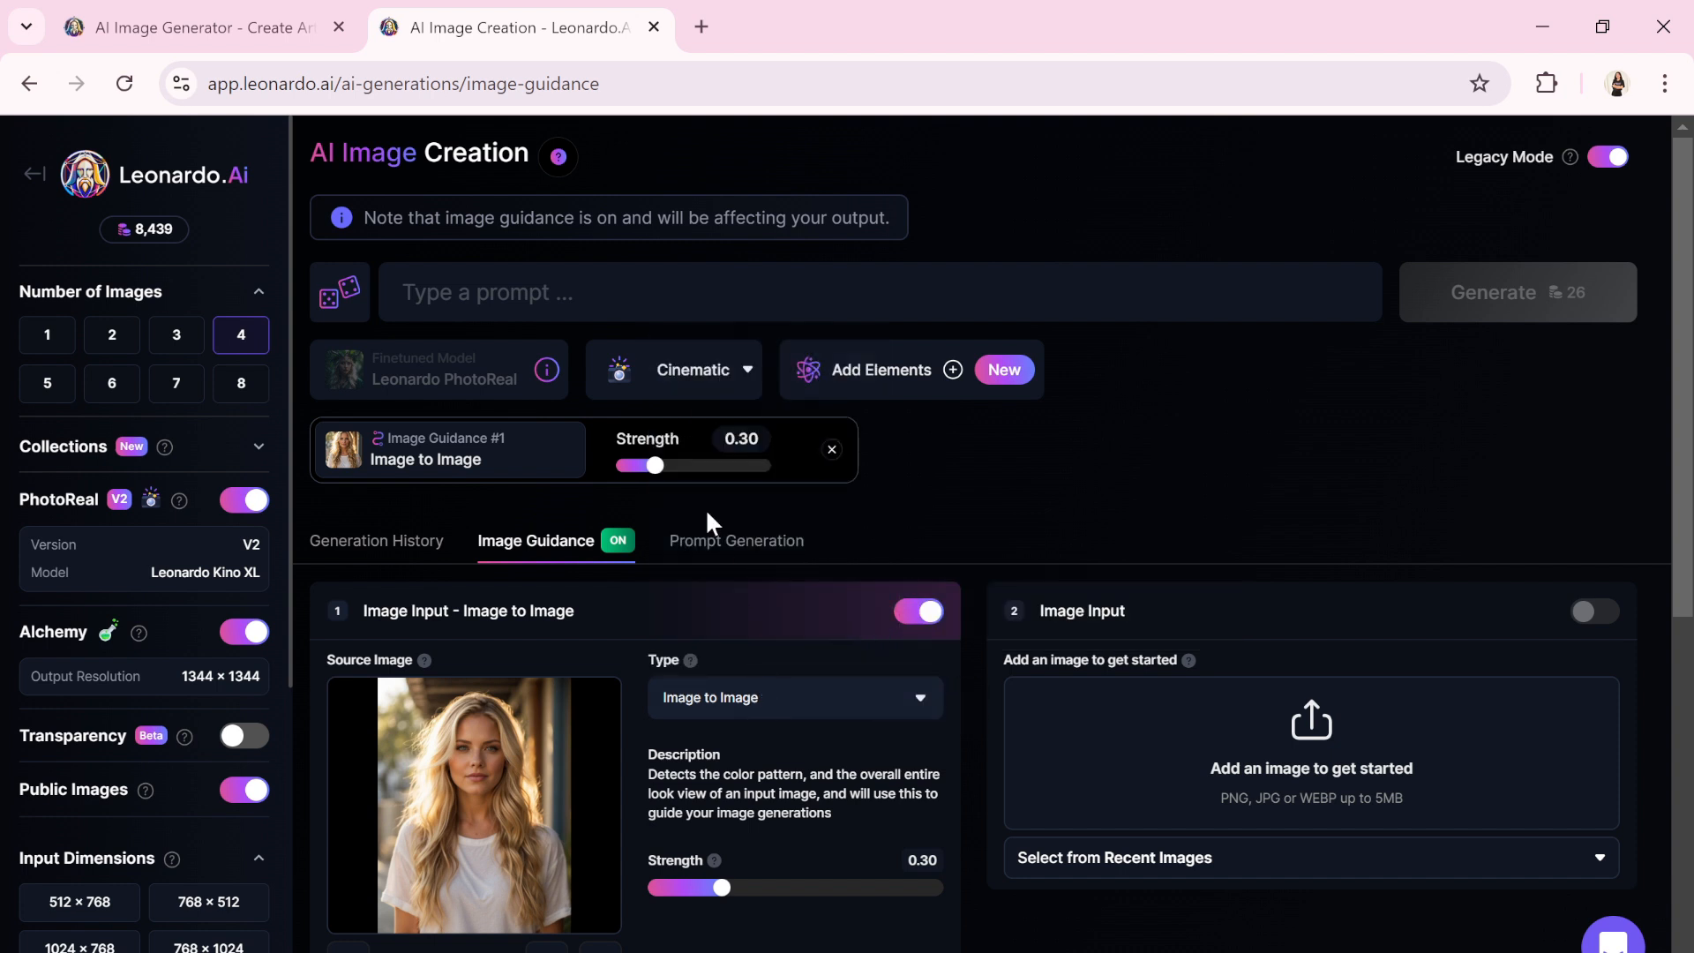
pyautogui.moveTo(711, 523)
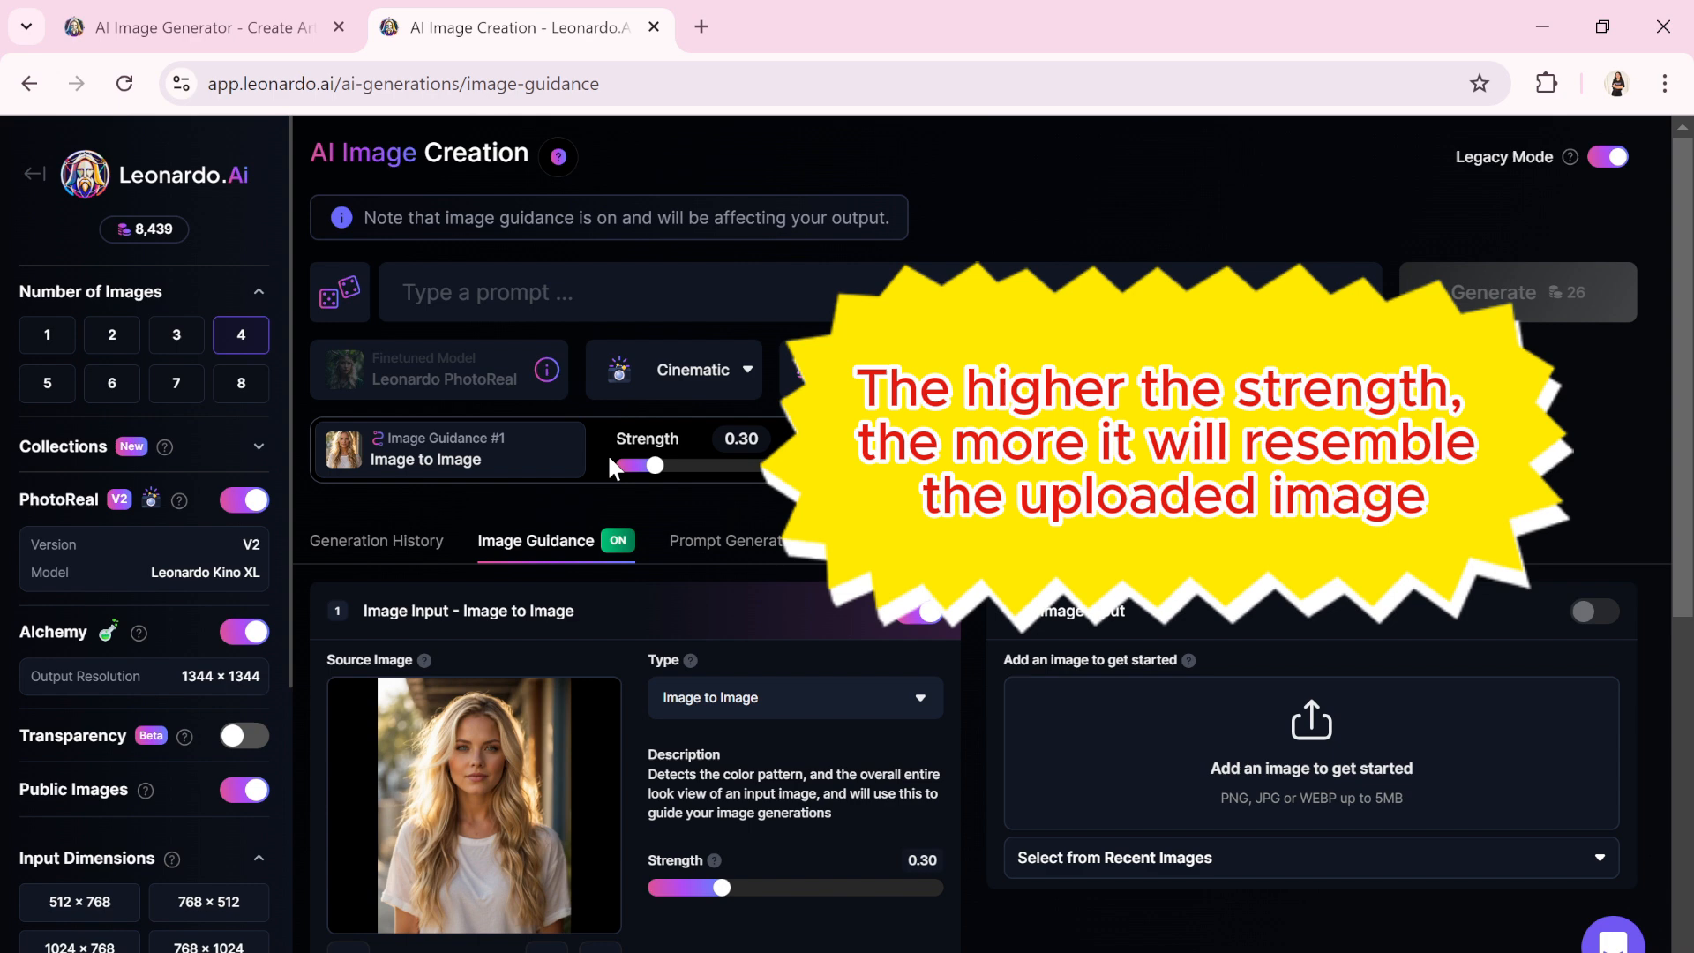
pyautogui.moveTo(681, 478)
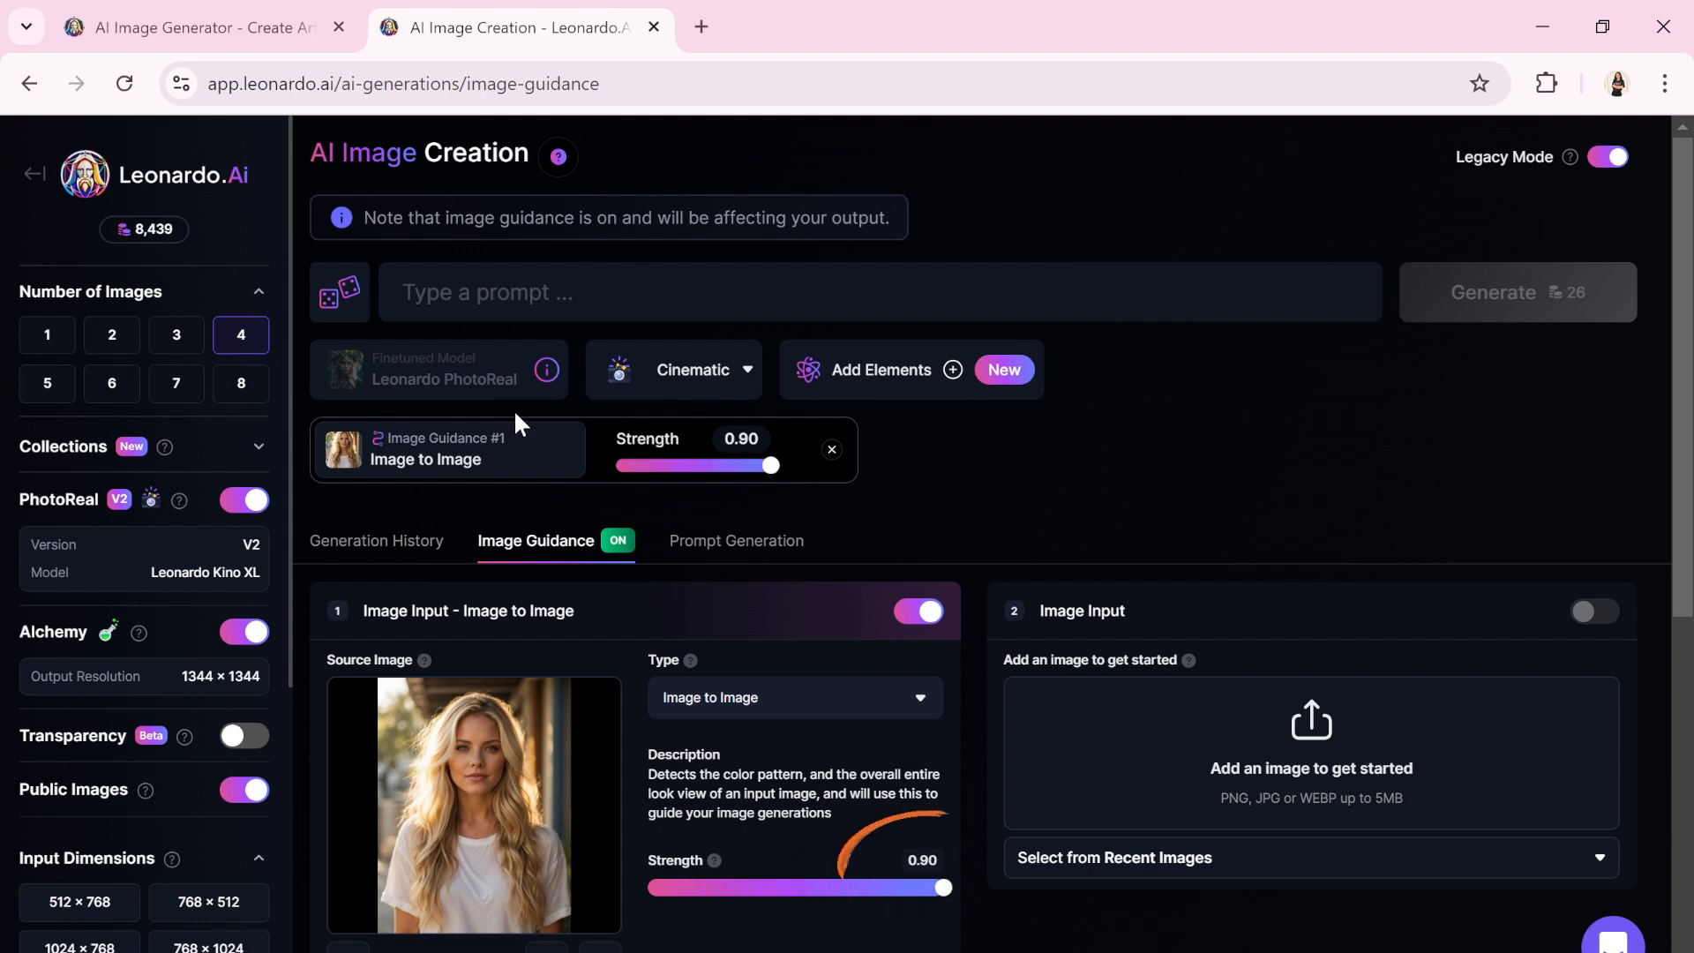
# Generate the twilight red-gown umbrella prompt and step through the enlarged portrait results
pyautogui.write('A woman standing on a lively city street at twilight, dressed in a red gown and holding an umbrella, surrounded by the glow of neon lights')
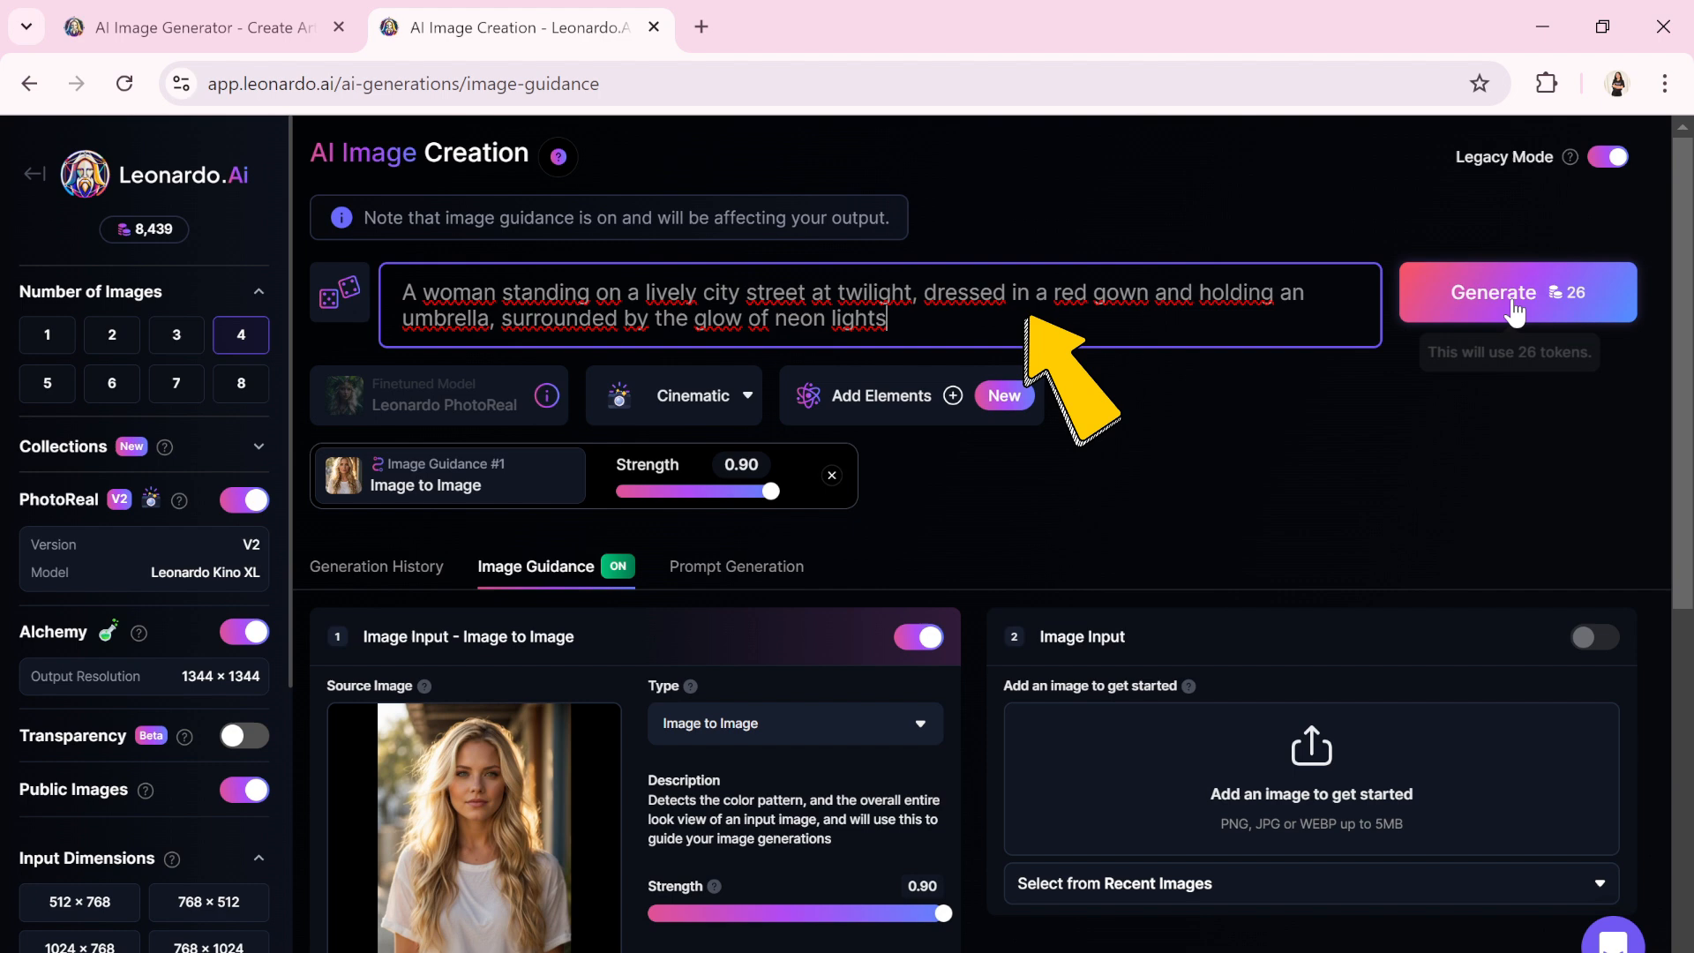
pyautogui.click(1517, 291)
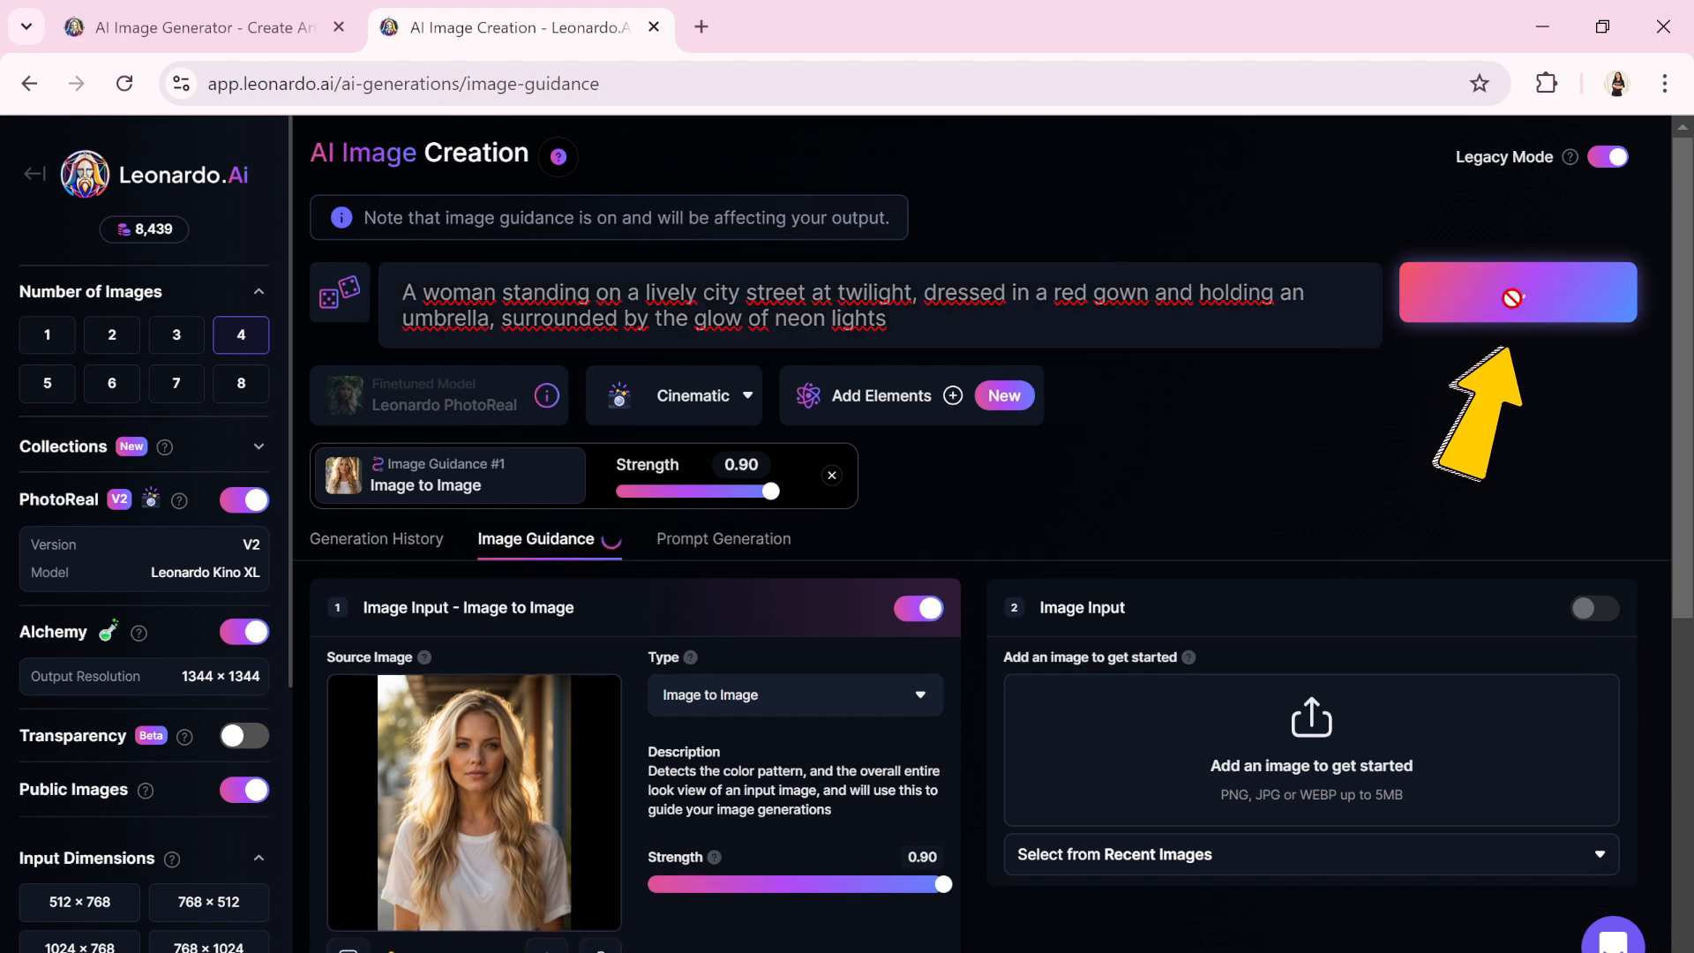
pyautogui.moveTo(1518, 293)
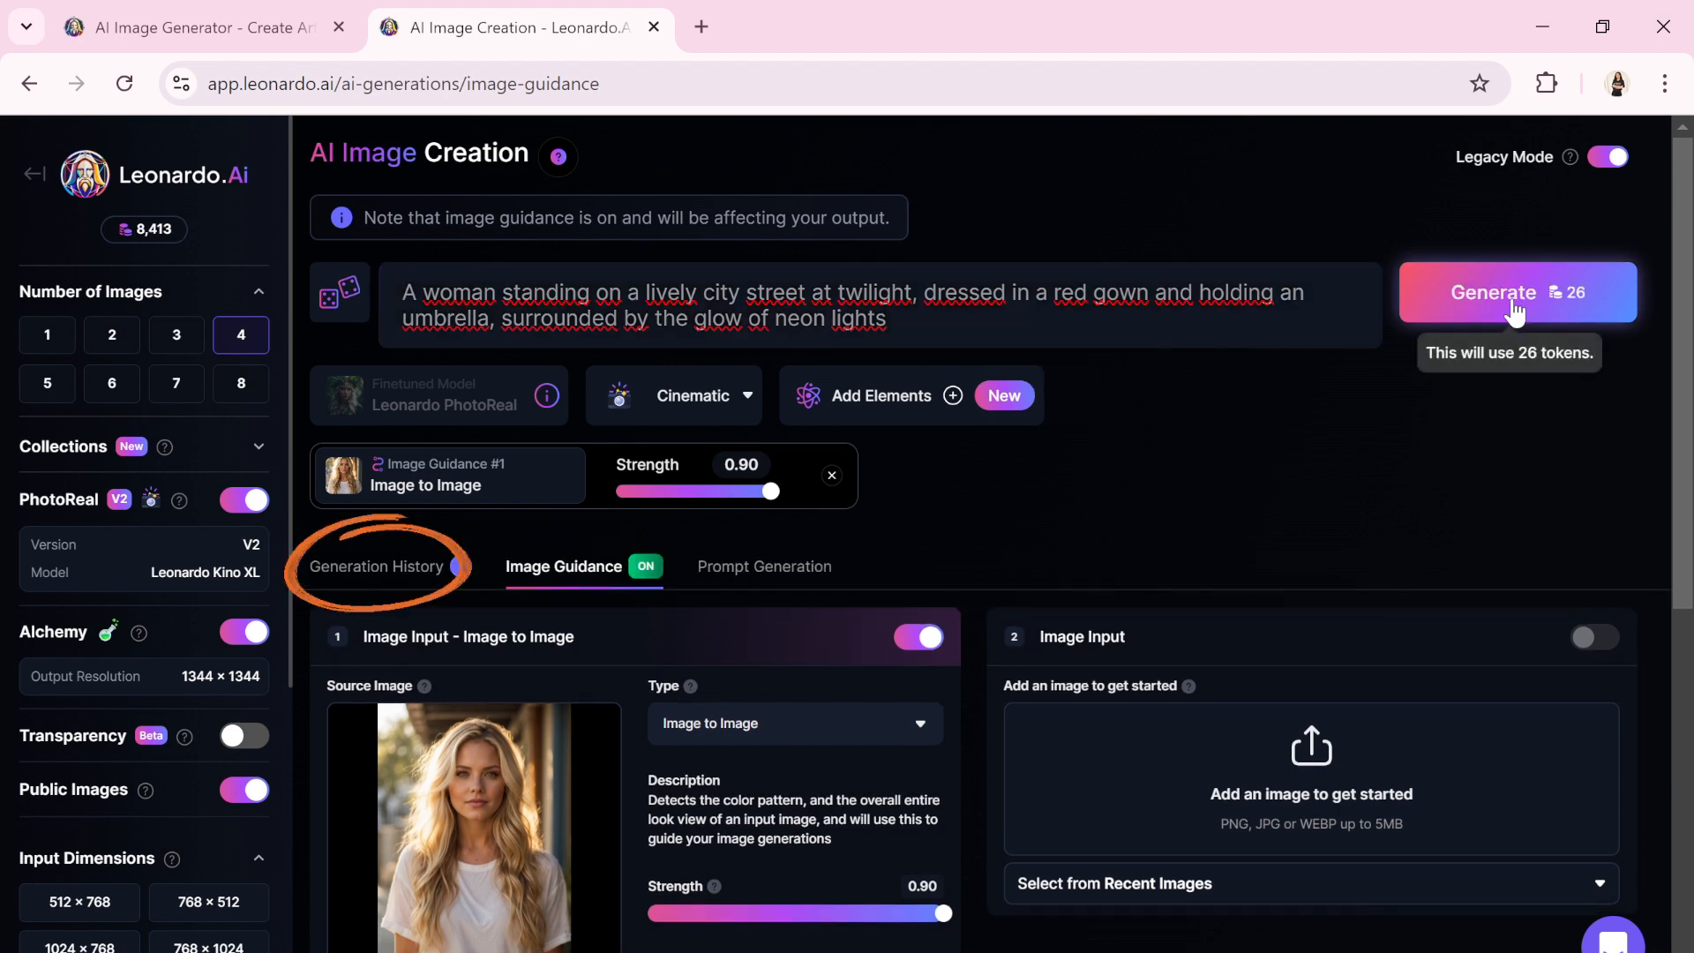
pyautogui.click(378, 567)
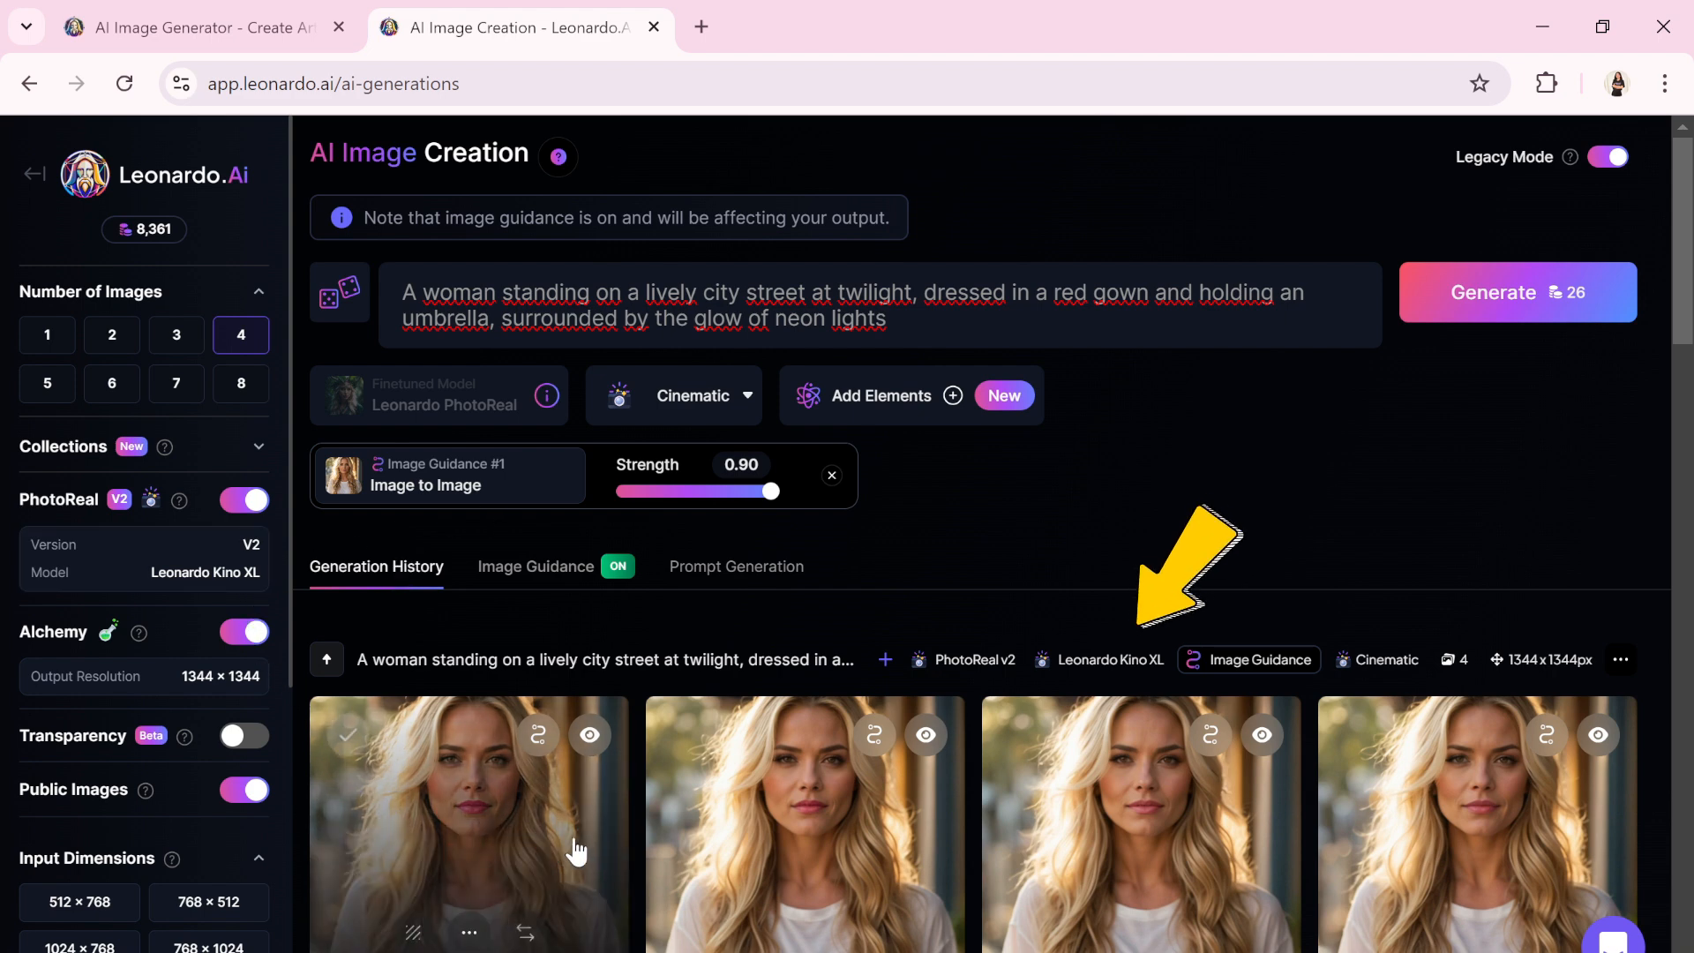
pyautogui.moveTo(574, 838)
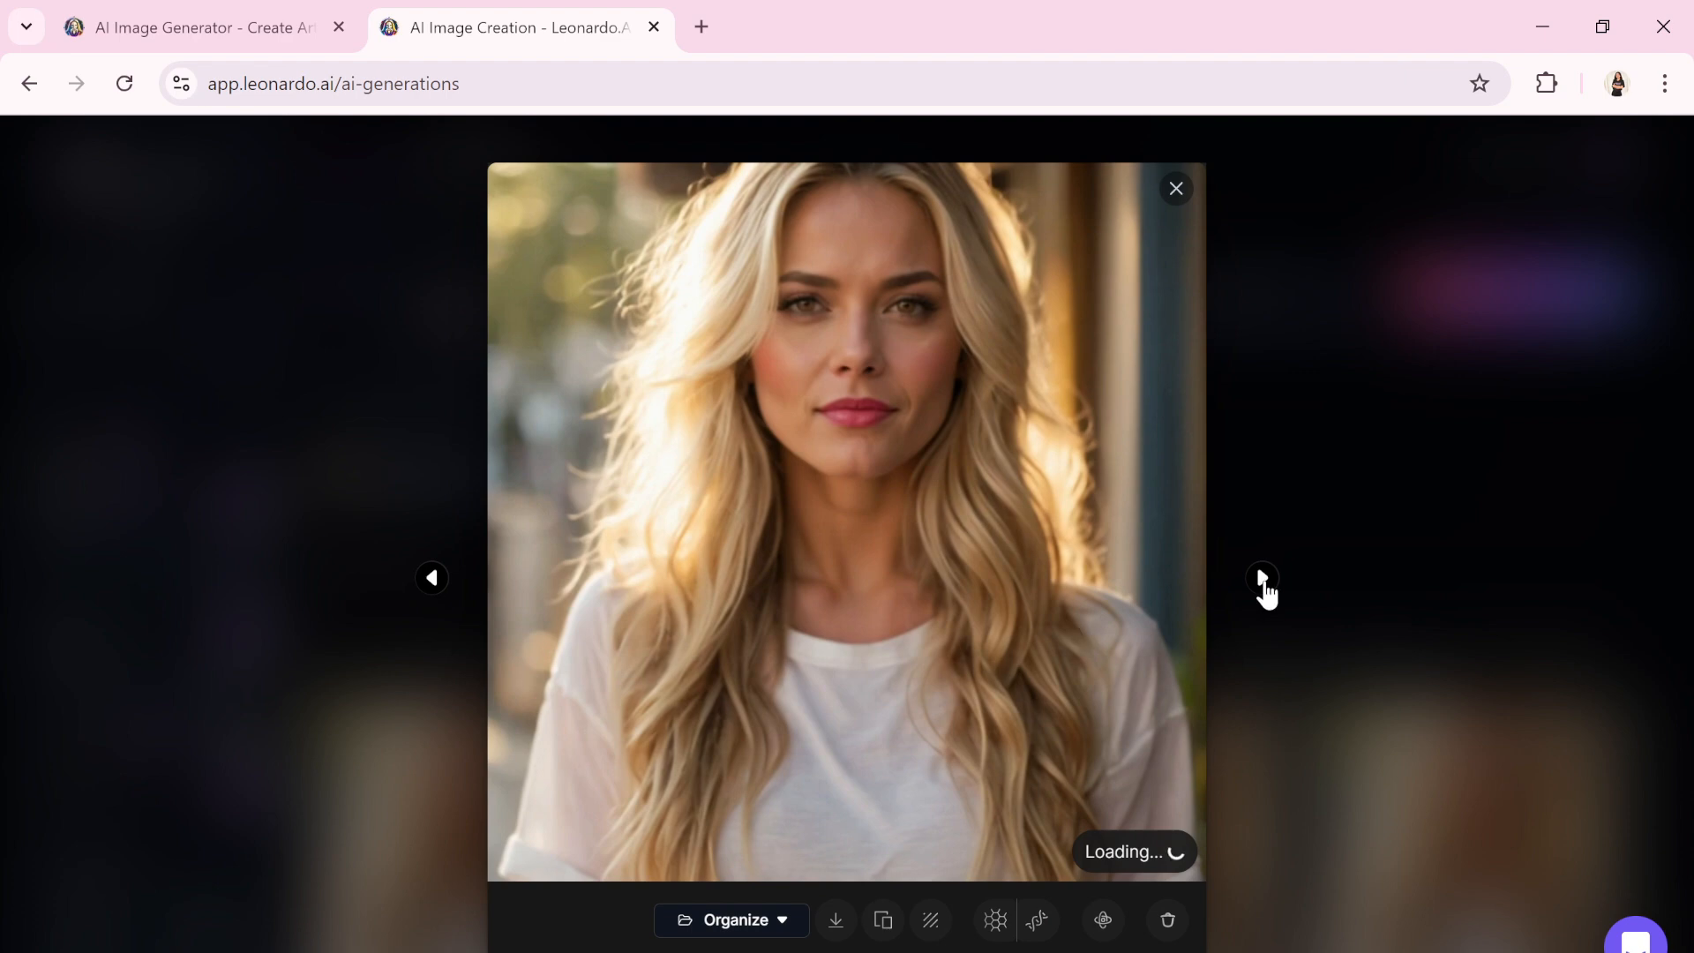
pyautogui.click(1259, 579)
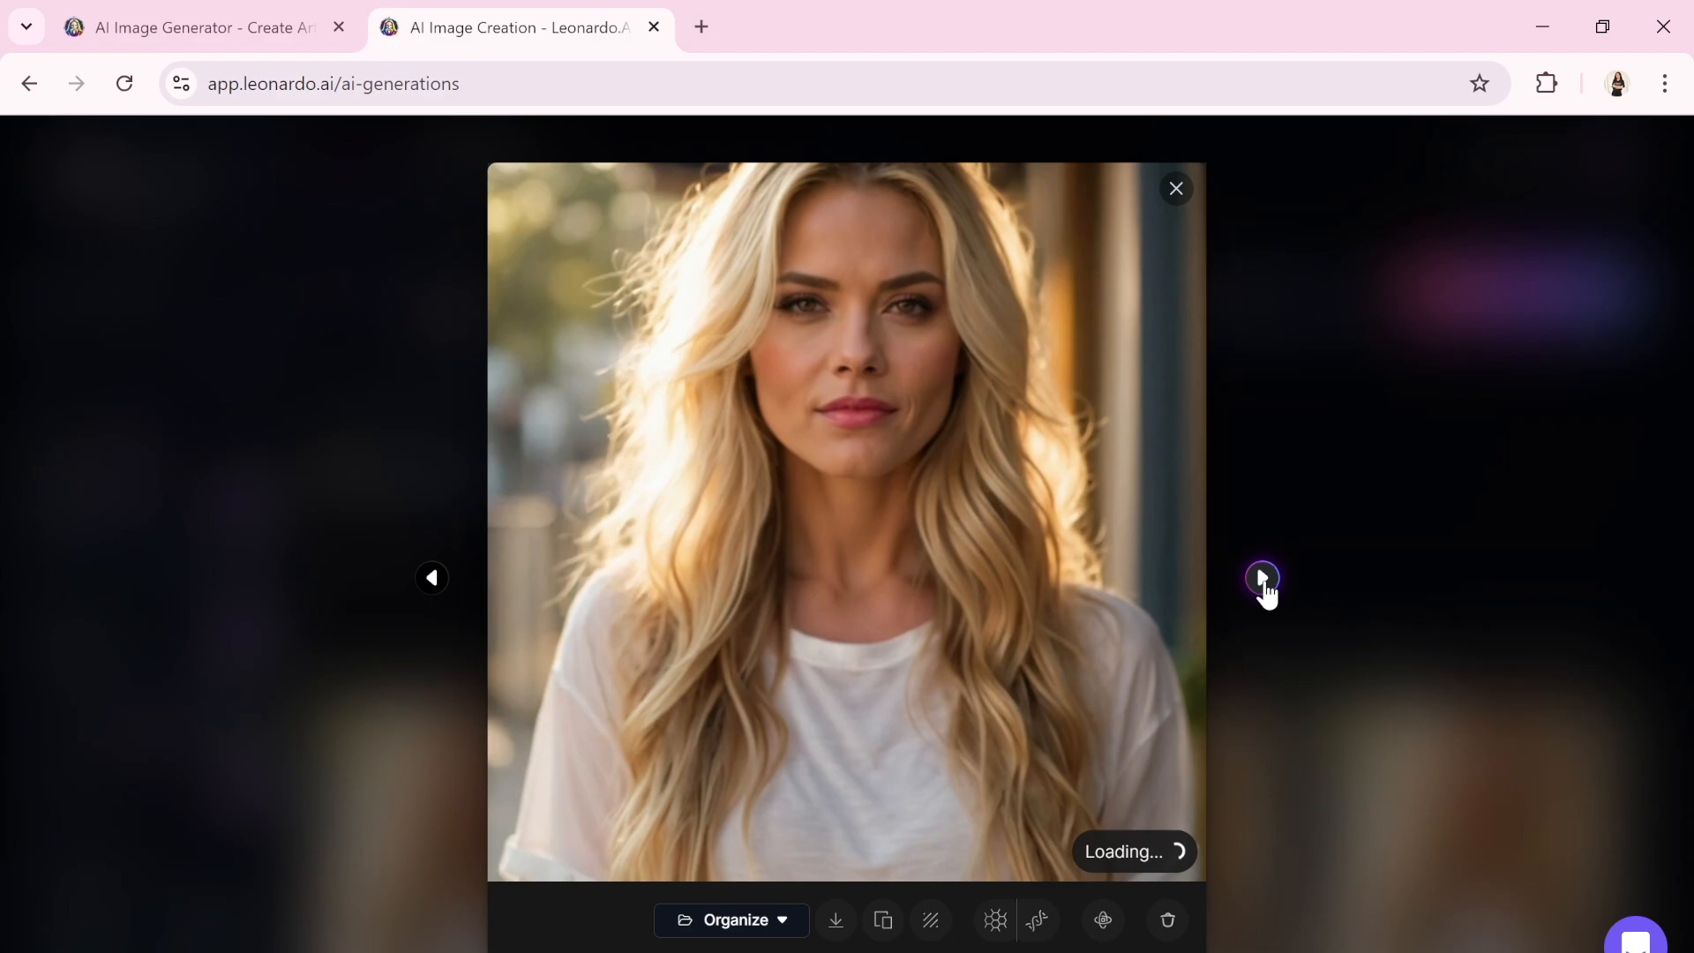
pyautogui.click(1175, 188)
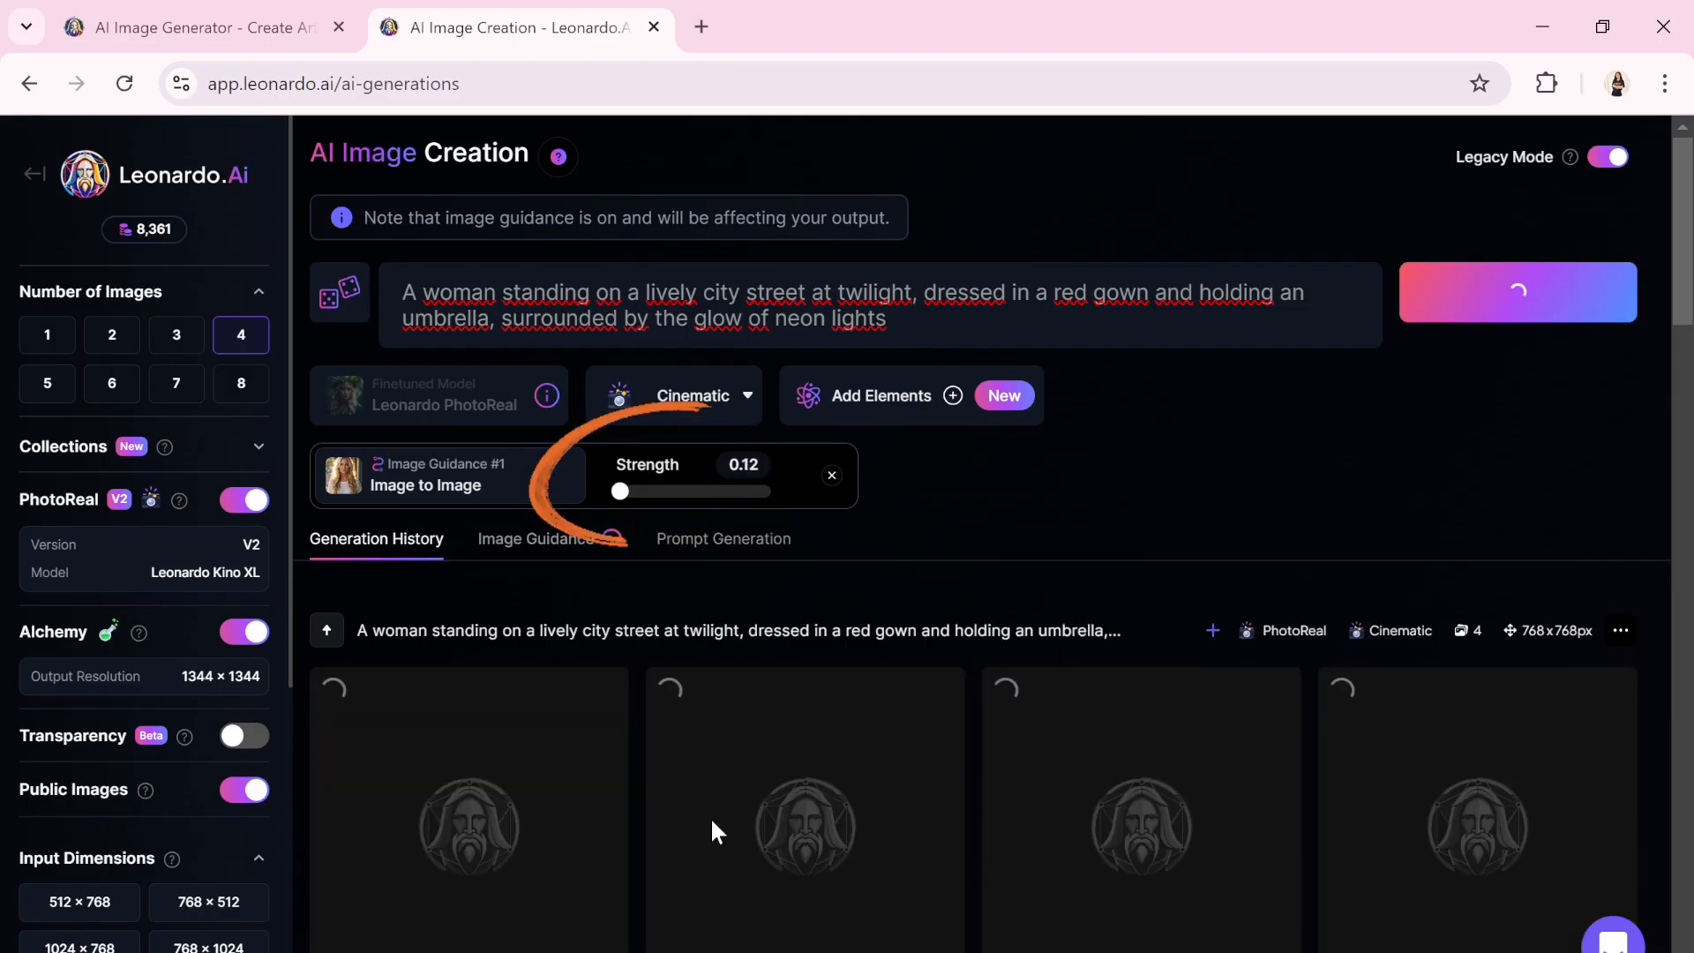
# Generate the red-gown batch at 0.12 strength and step through its enlarged results
pyautogui.click(1514, 291)
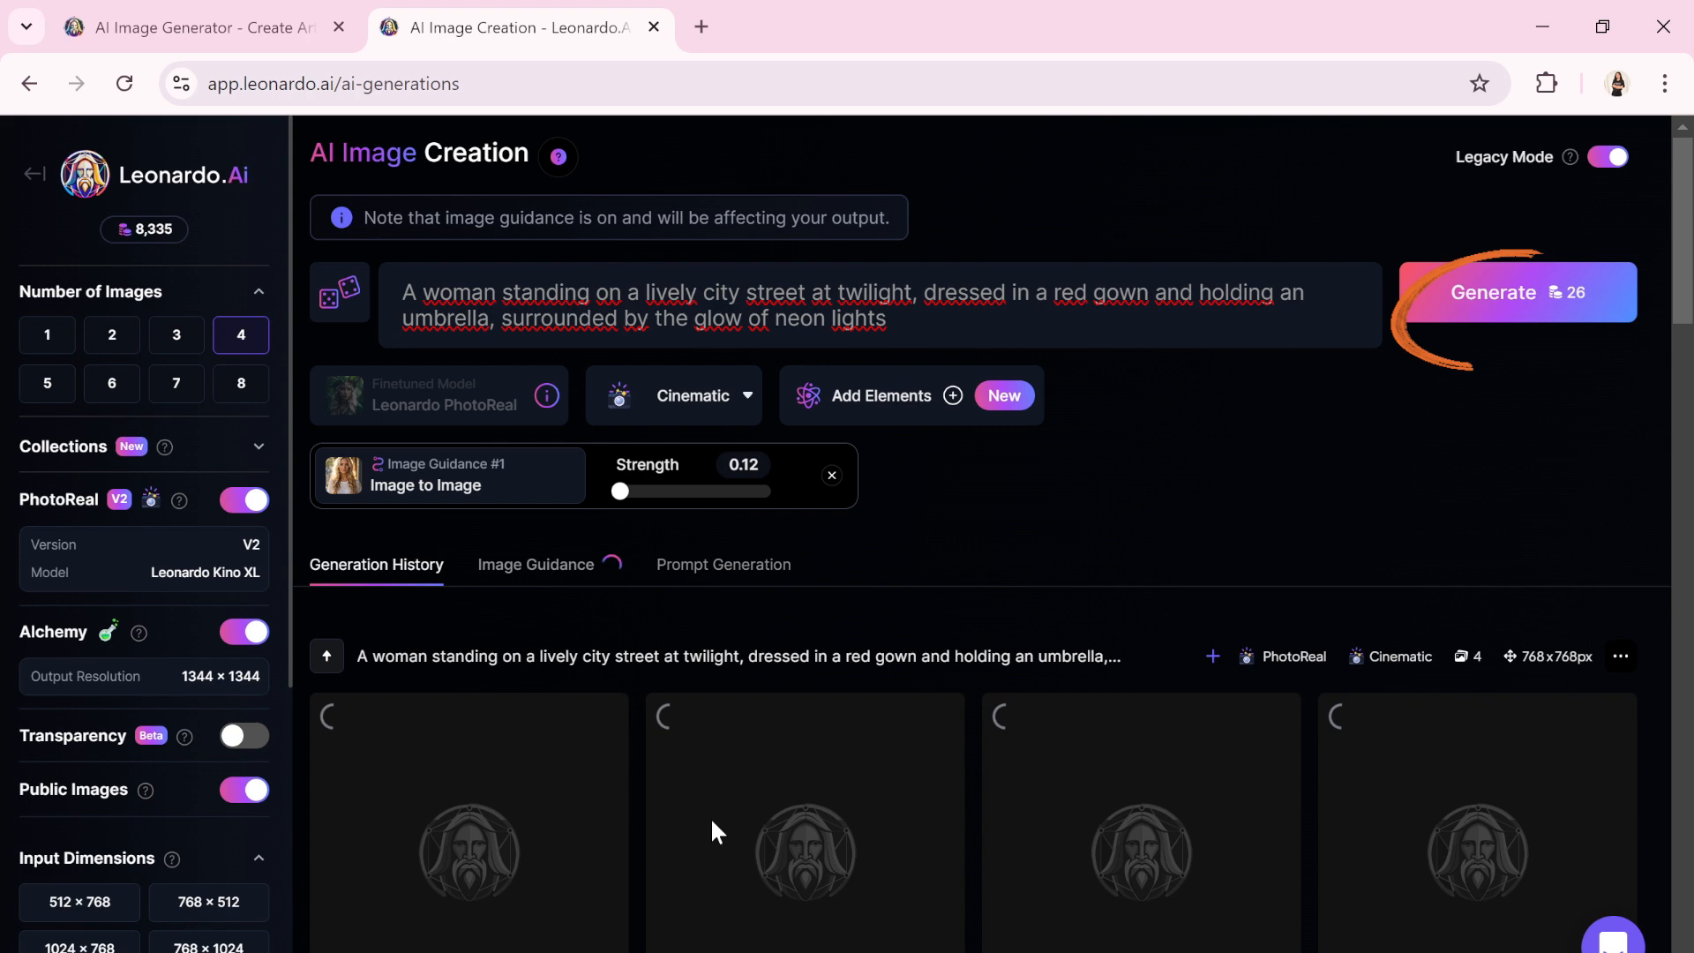
pyautogui.click(1512, 291)
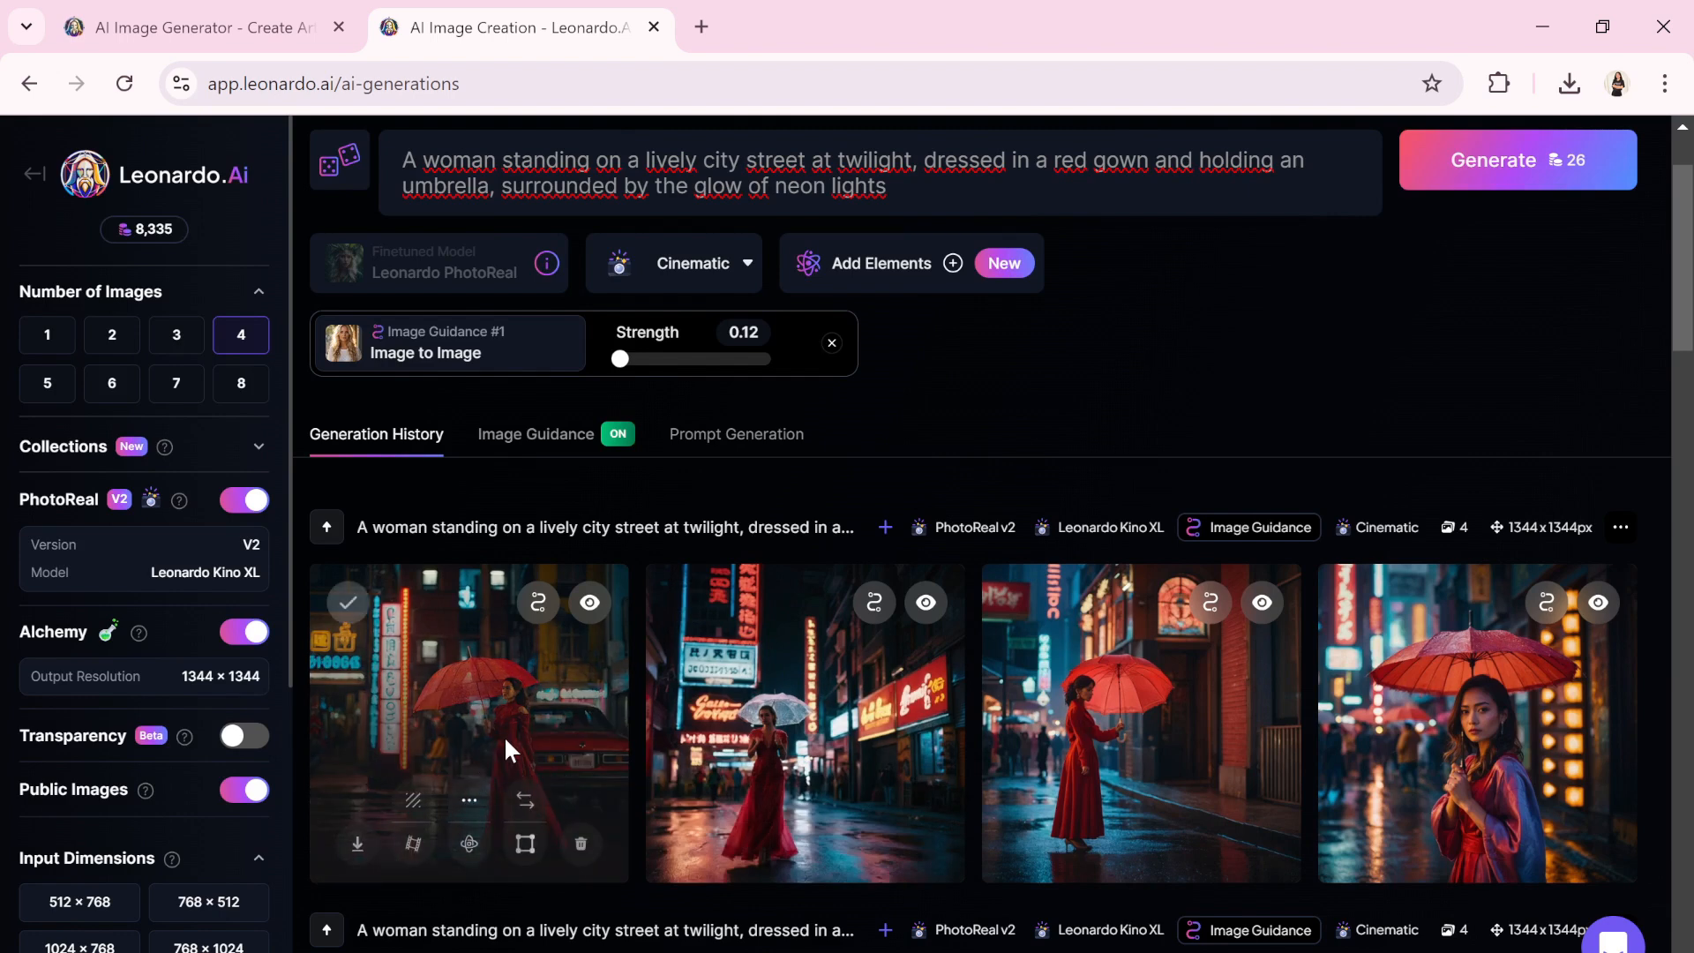
pyautogui.click(805, 721)
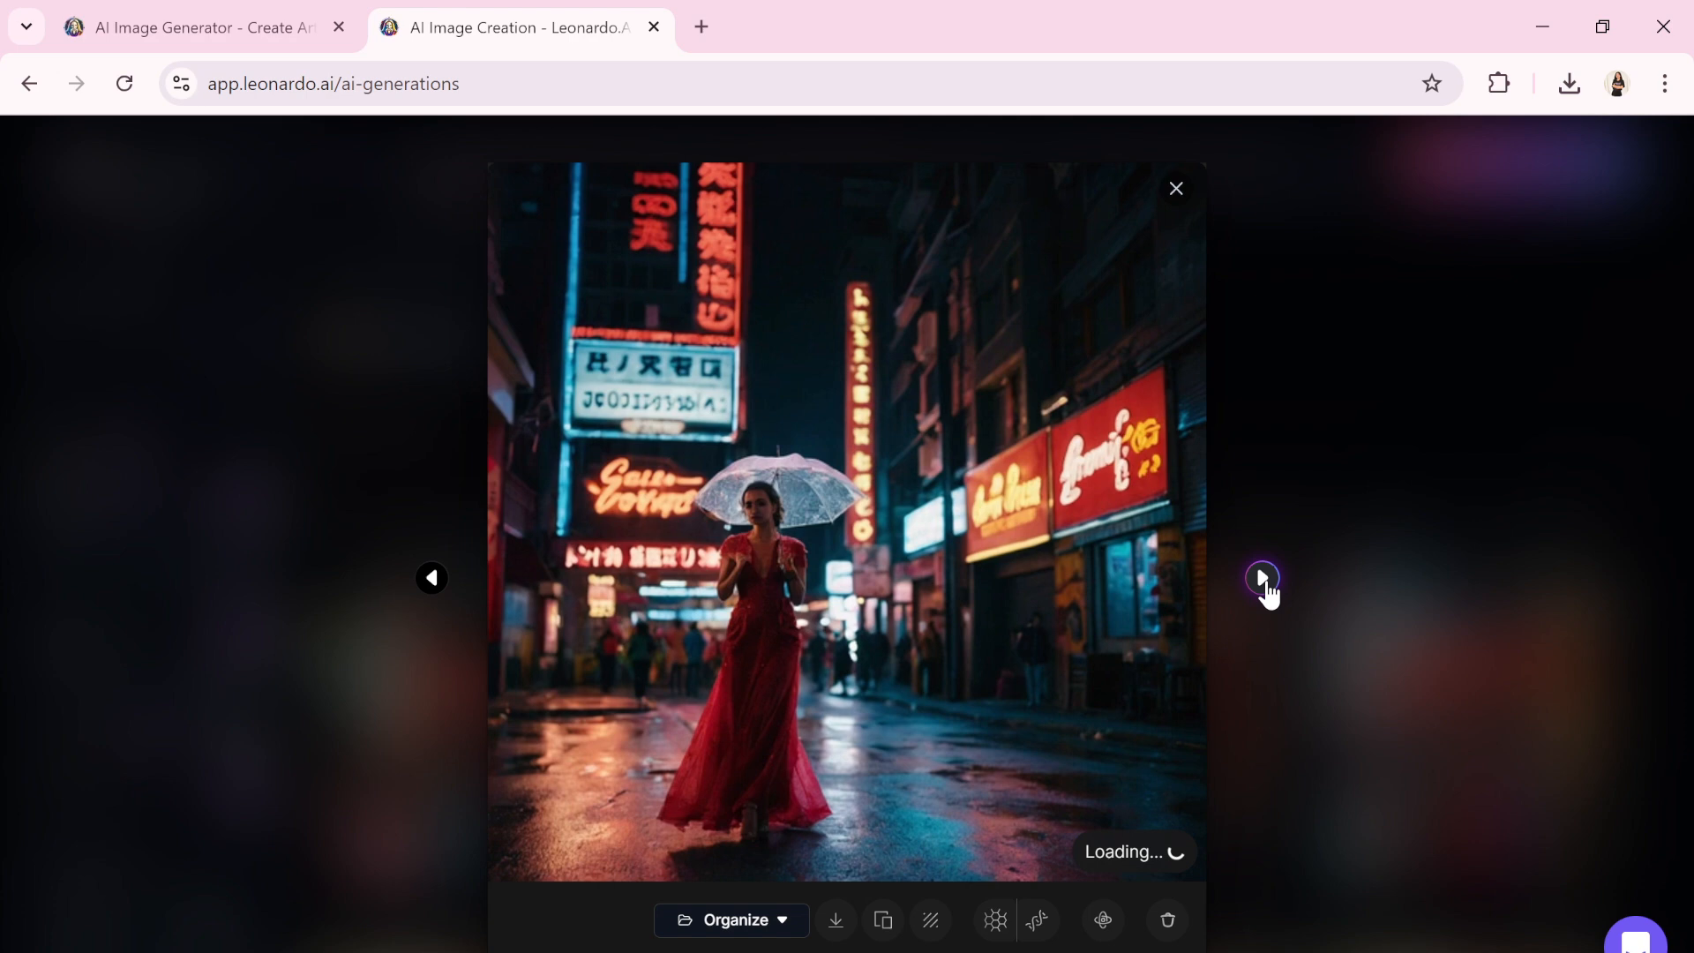
pyautogui.click(1260, 579)
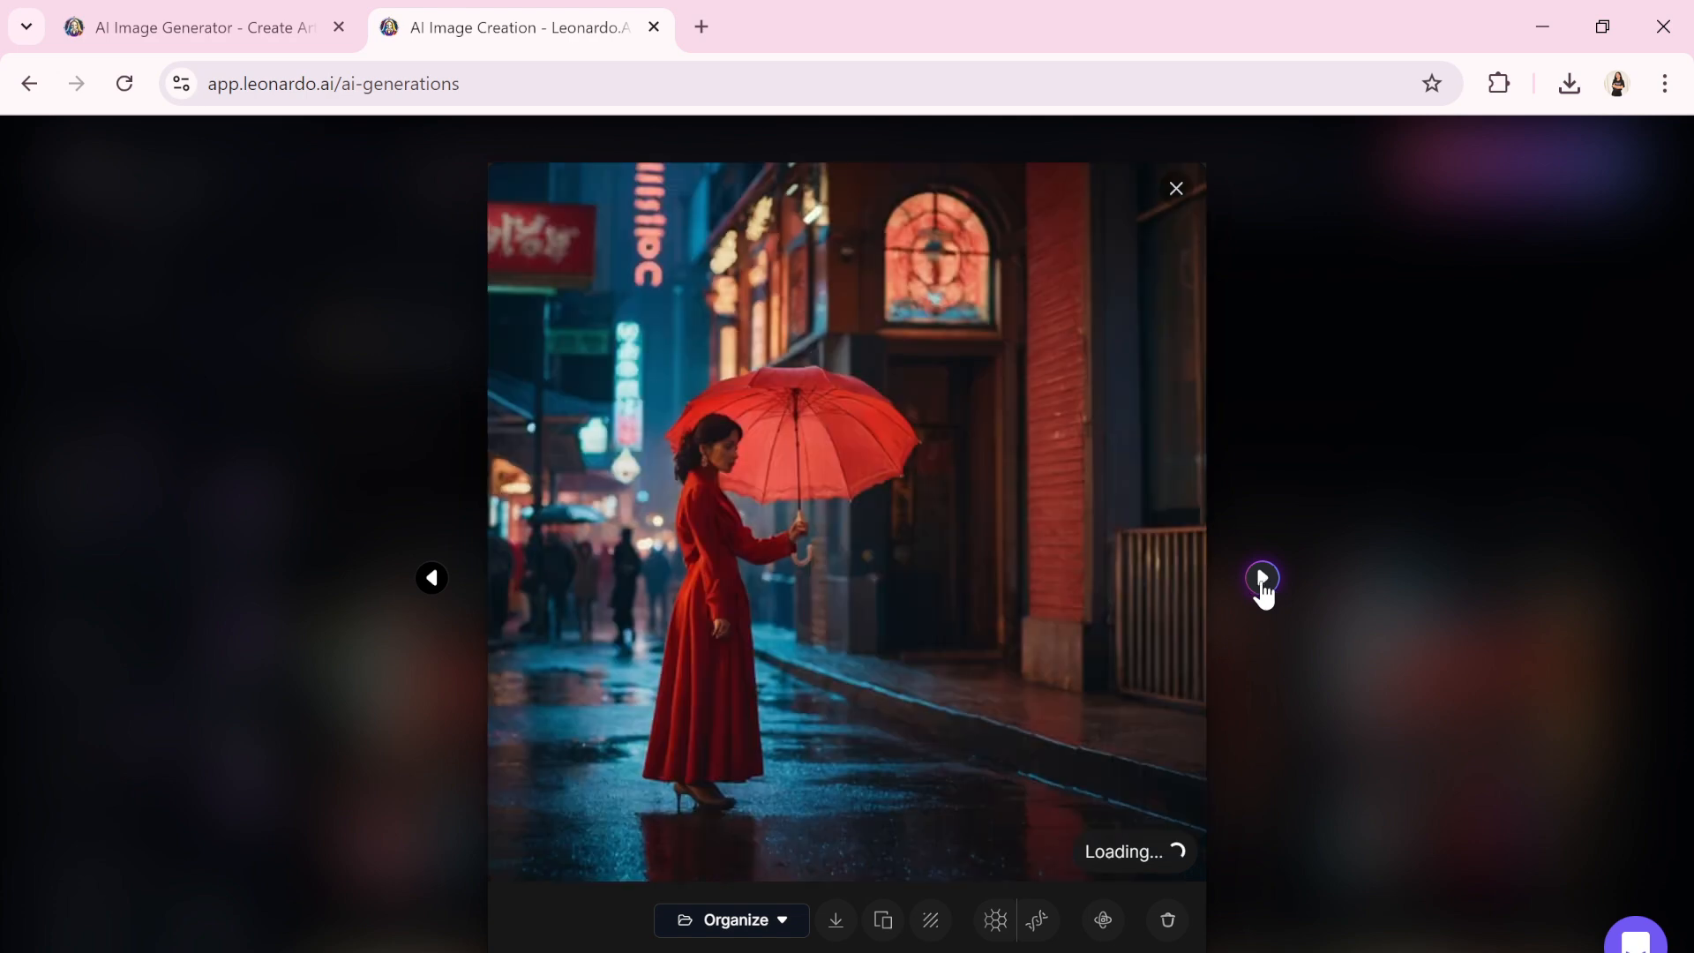
pyautogui.click(1260, 578)
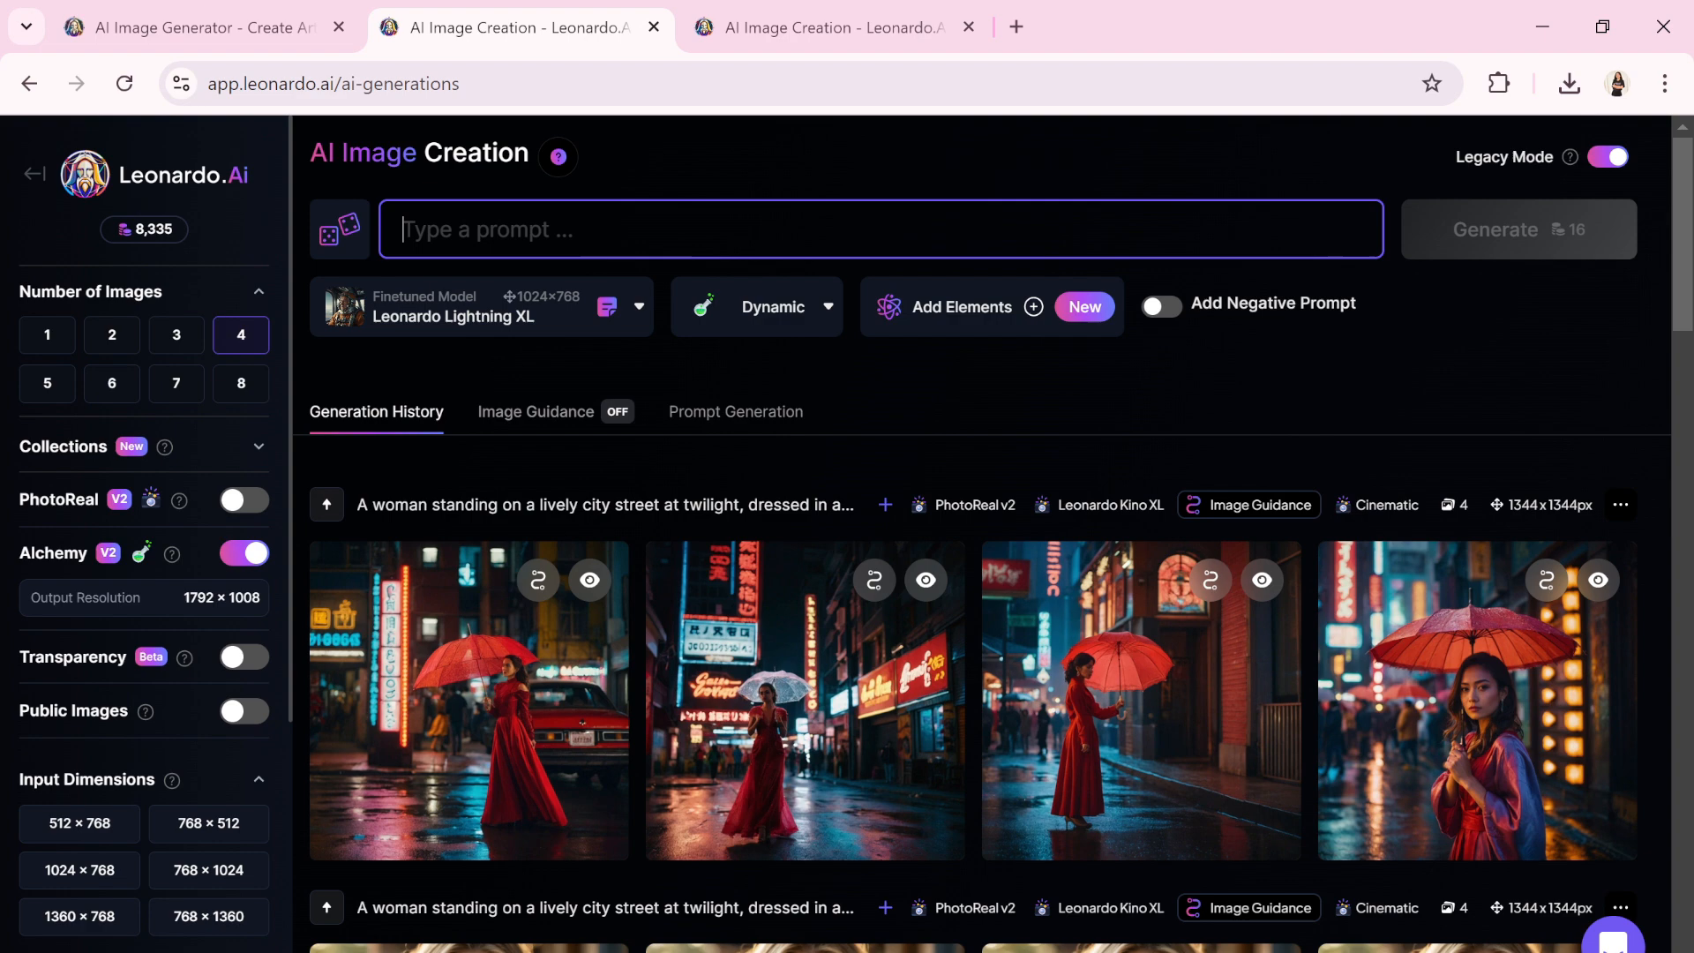
# Paste the EcoTech Solutions logo prompt and generate it with the DreamShaper v7 model
pyautogui.rightClick(757, 228)
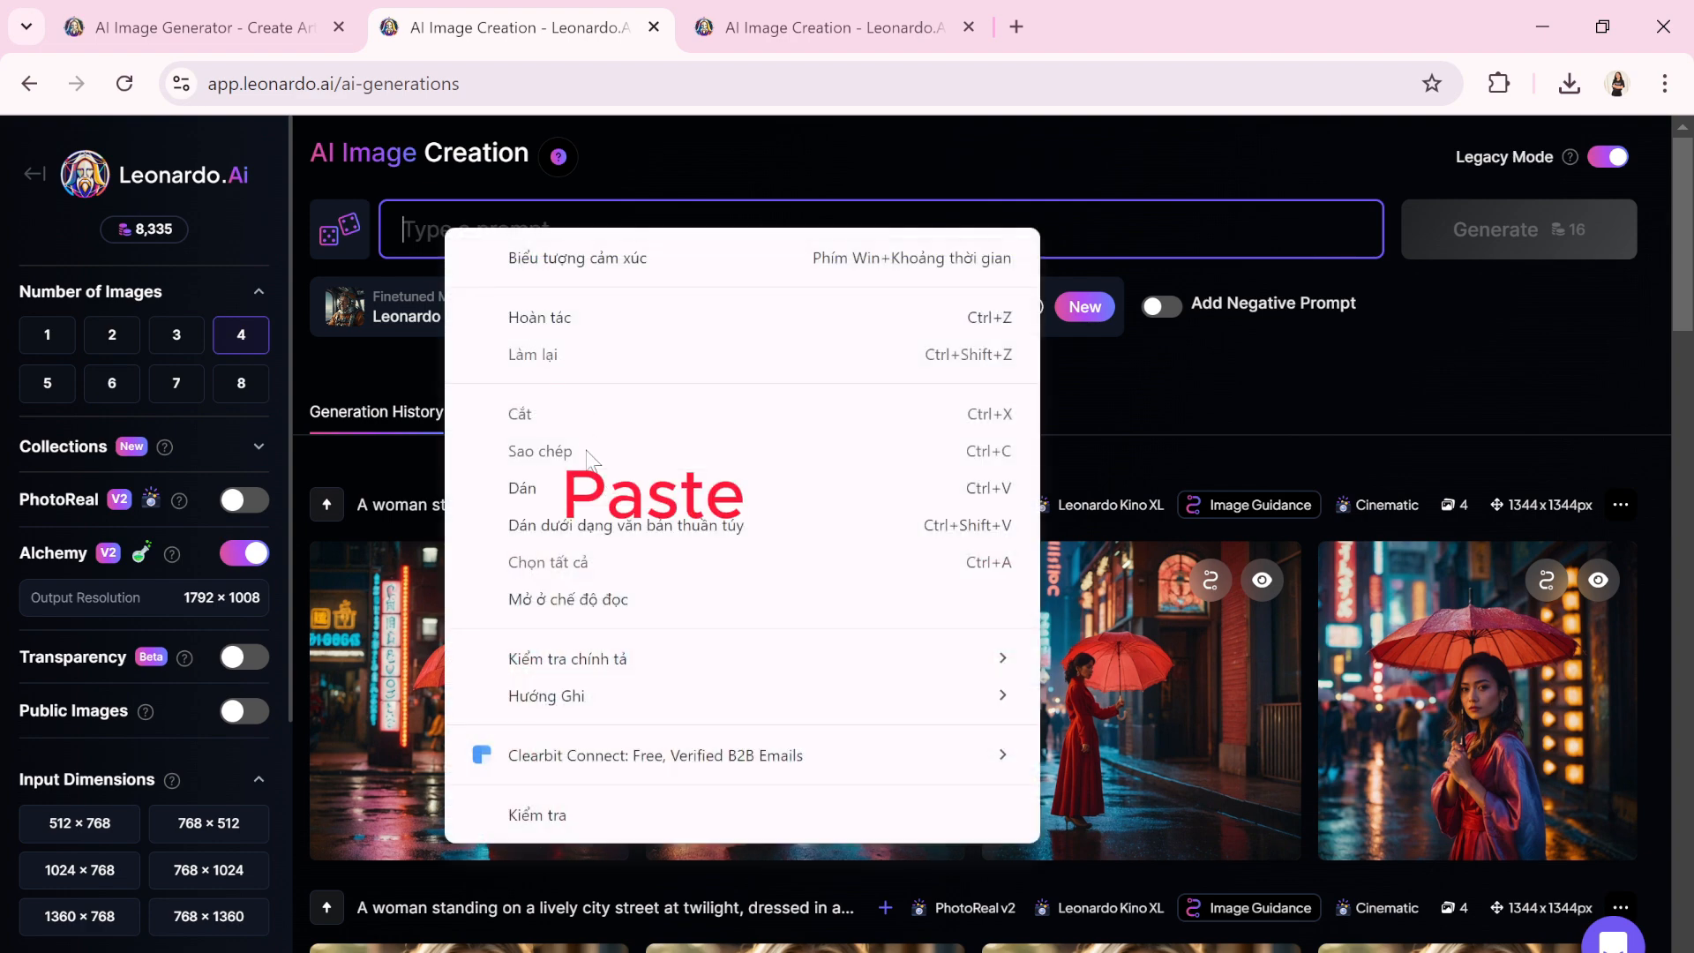
pyautogui.click(522, 489)
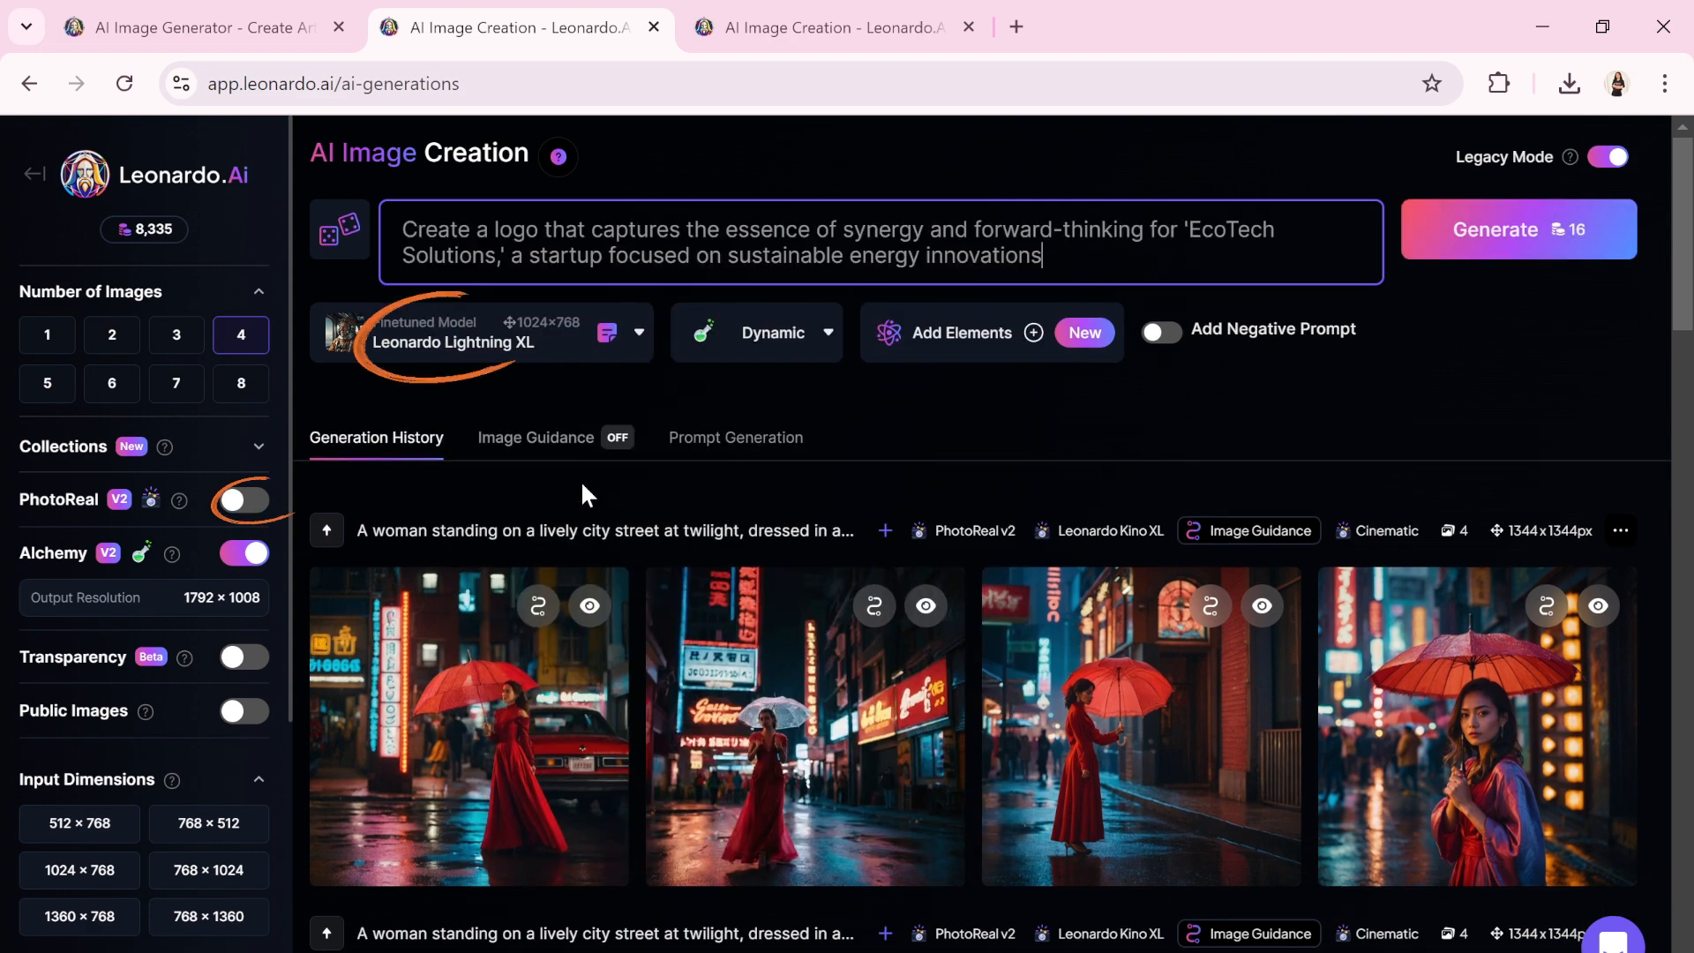
pyautogui.click(480, 333)
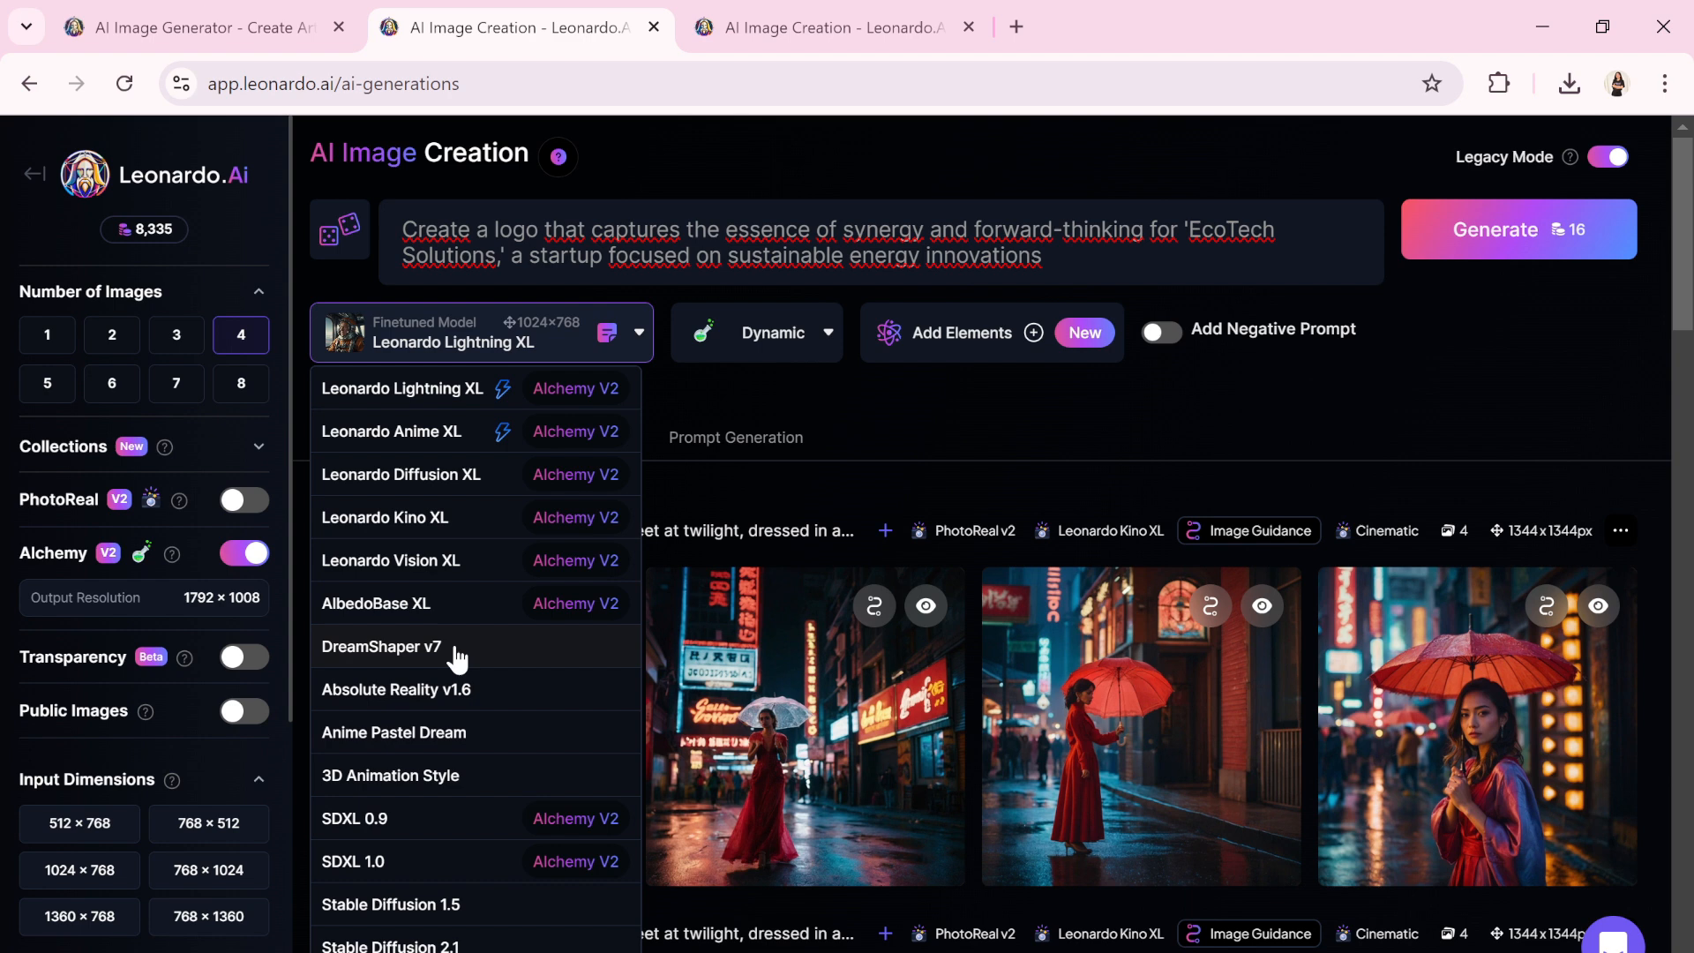
pyautogui.click(381, 645)
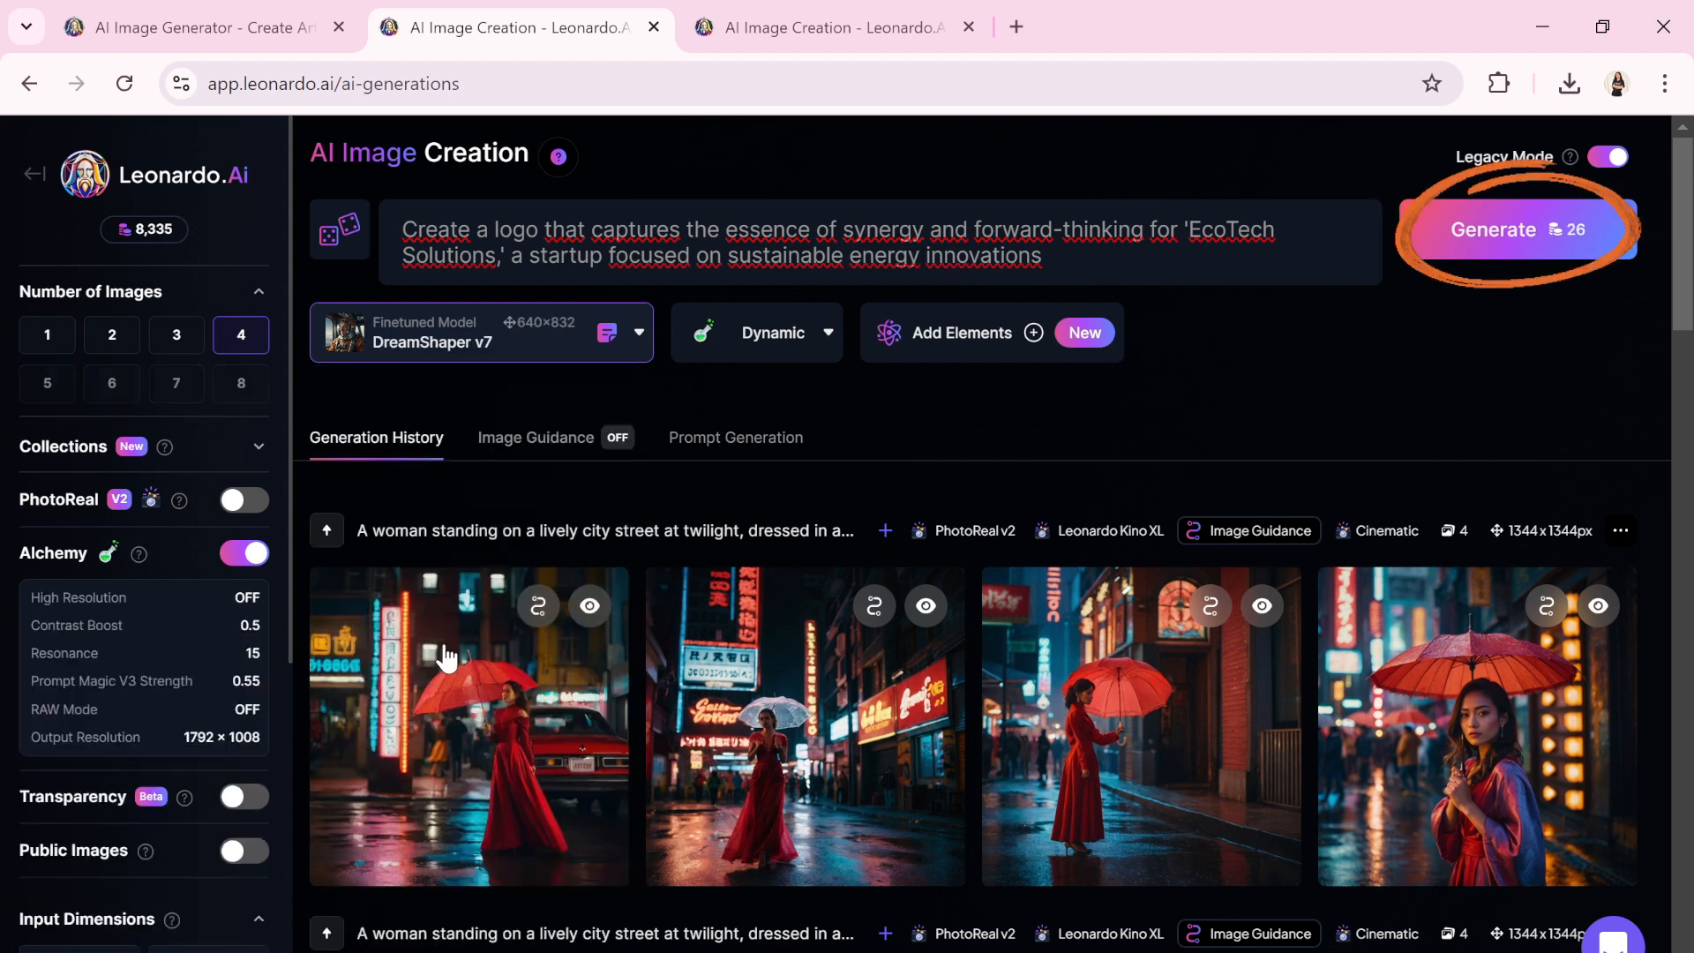
pyautogui.click(1517, 229)
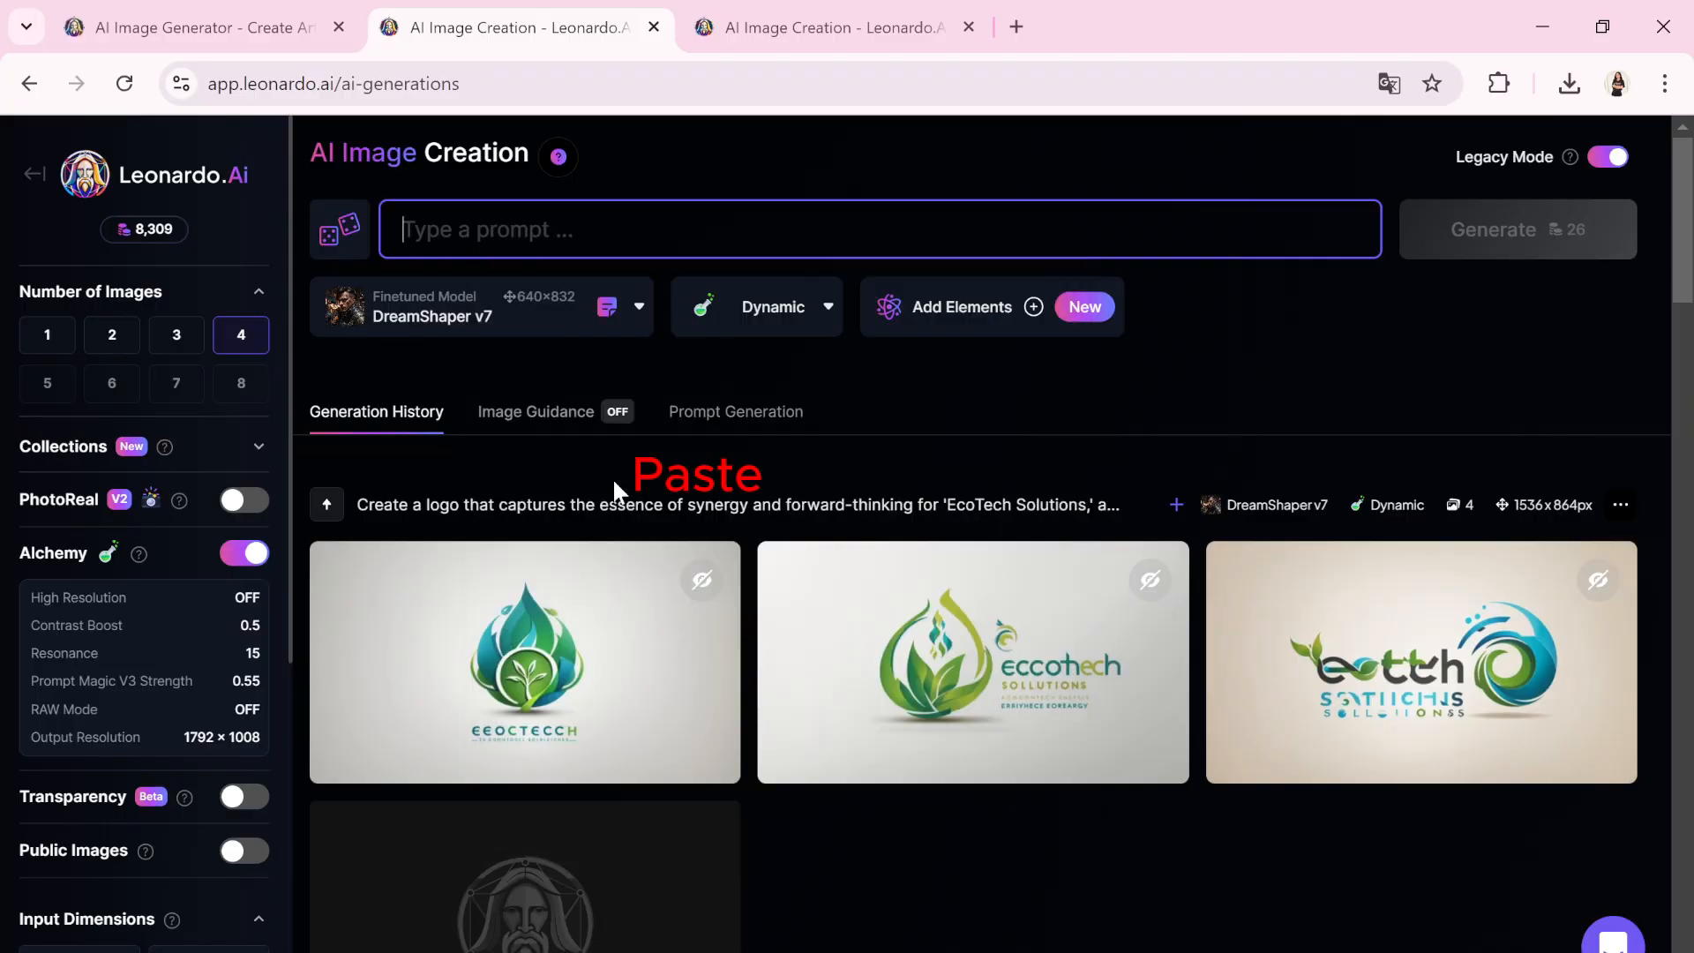
# Generate 'Provide me with logo design concepts for a pet care business.' and preview the first result
pyautogui.write('Provide me with logo design concepts for a pet care business.')
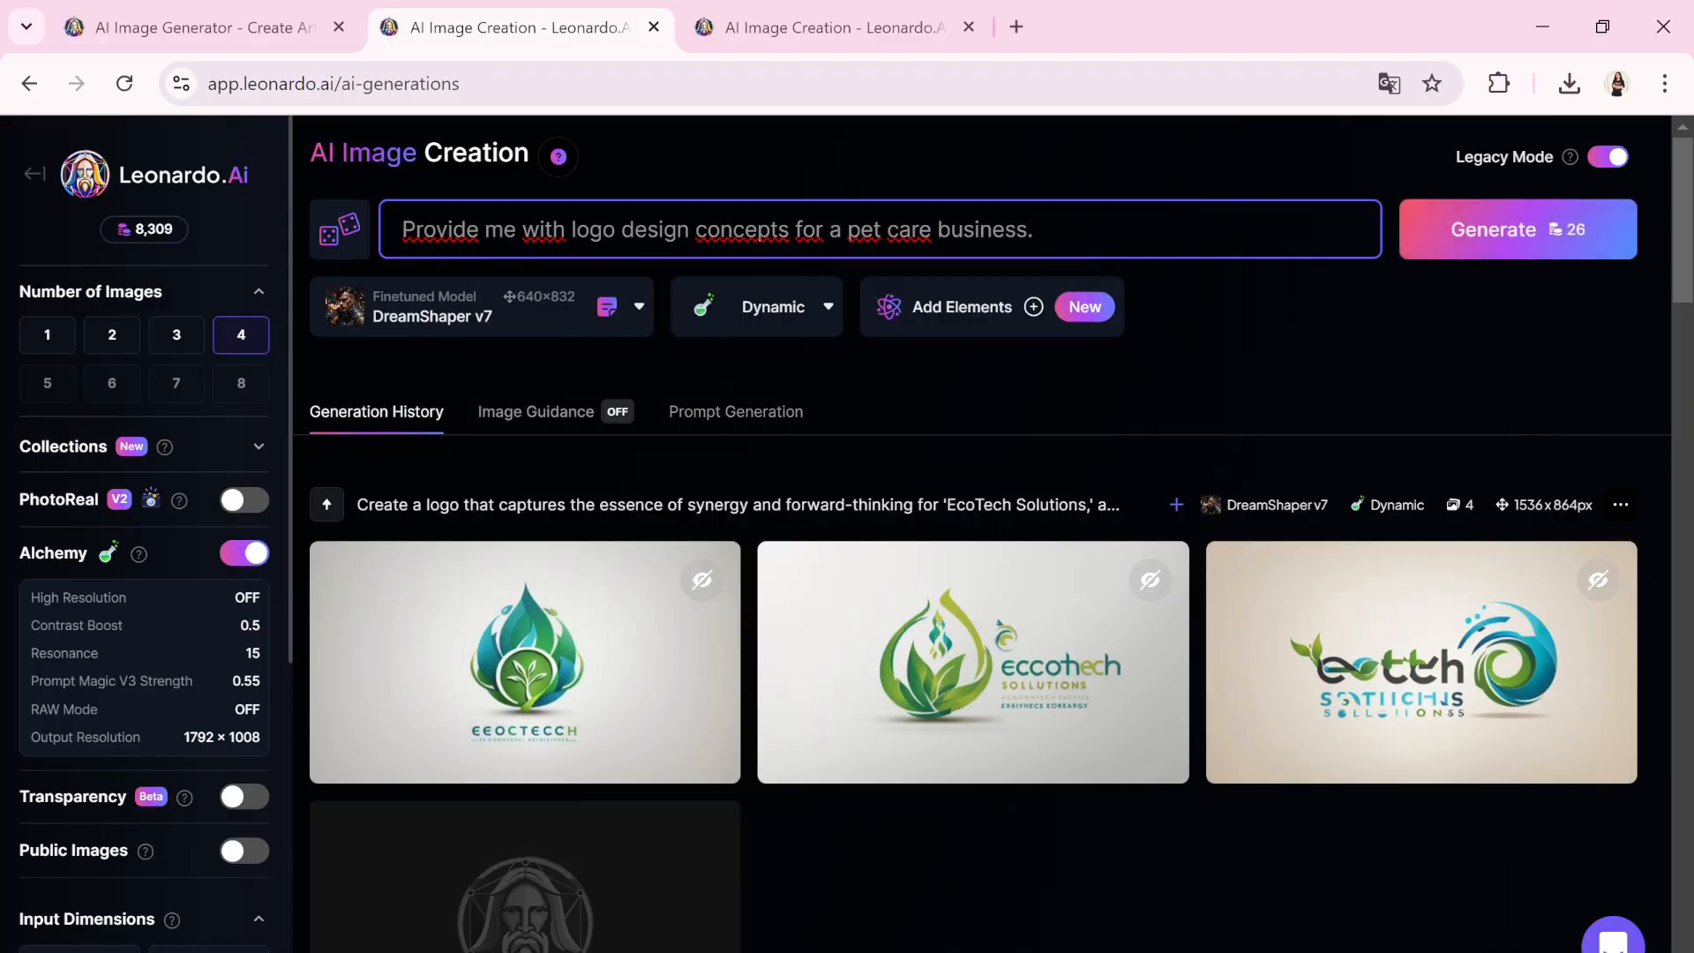
pyautogui.moveTo(1517, 243)
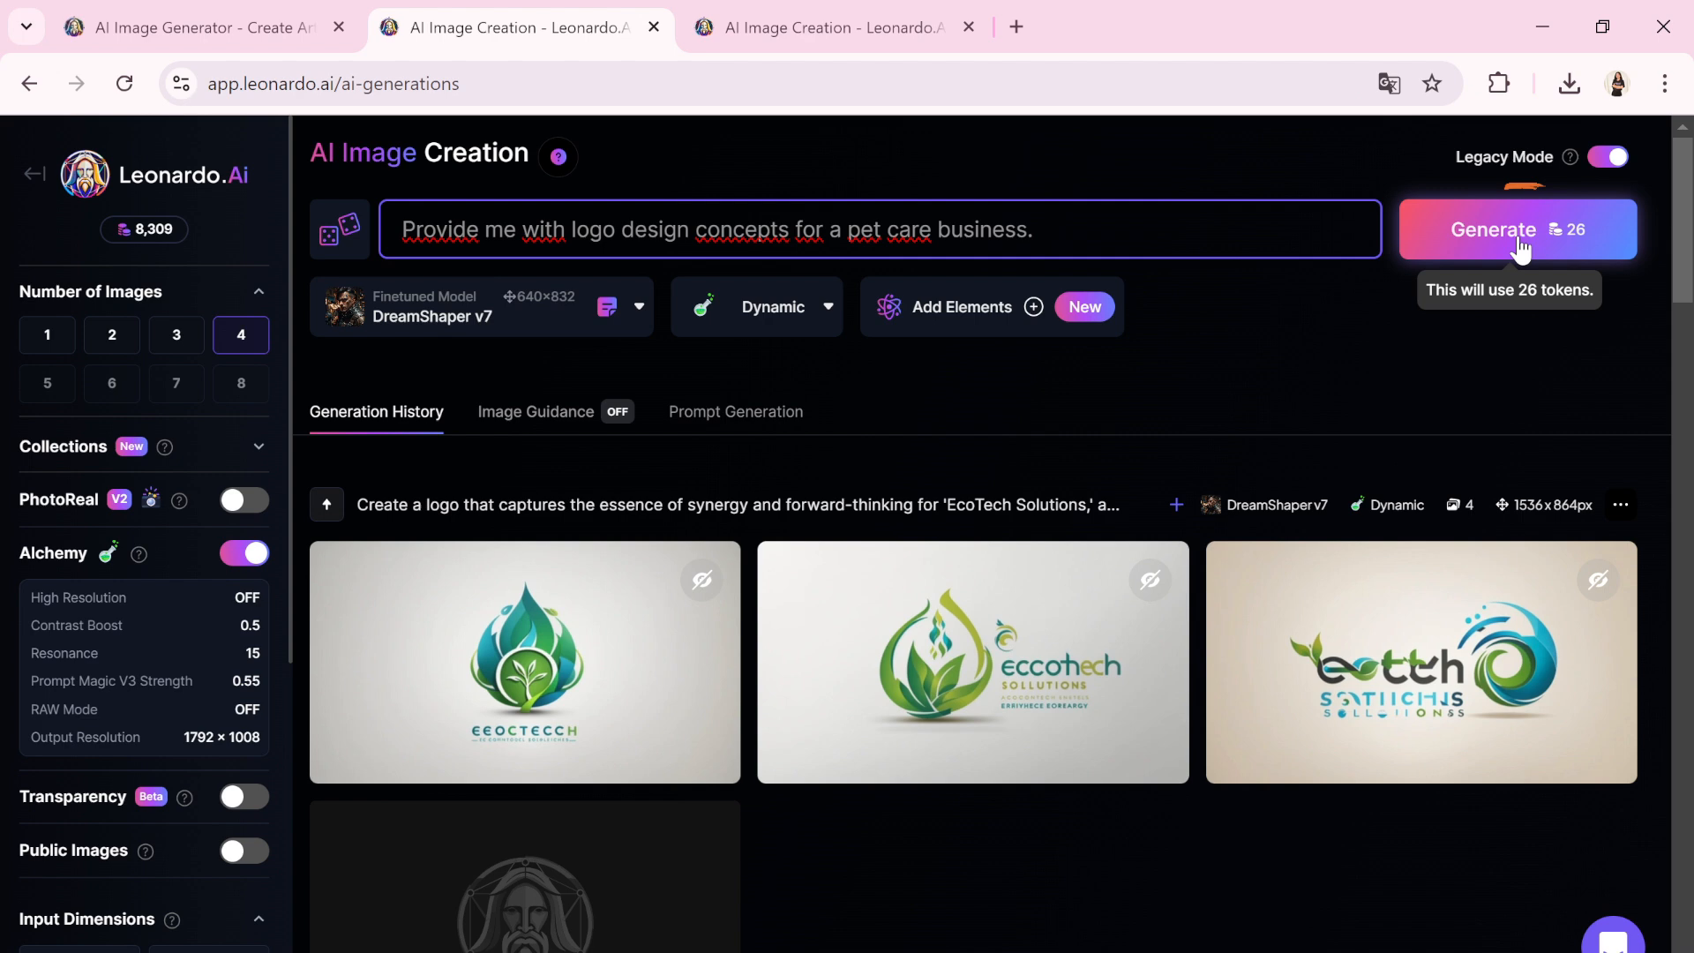
pyautogui.click(1492, 229)
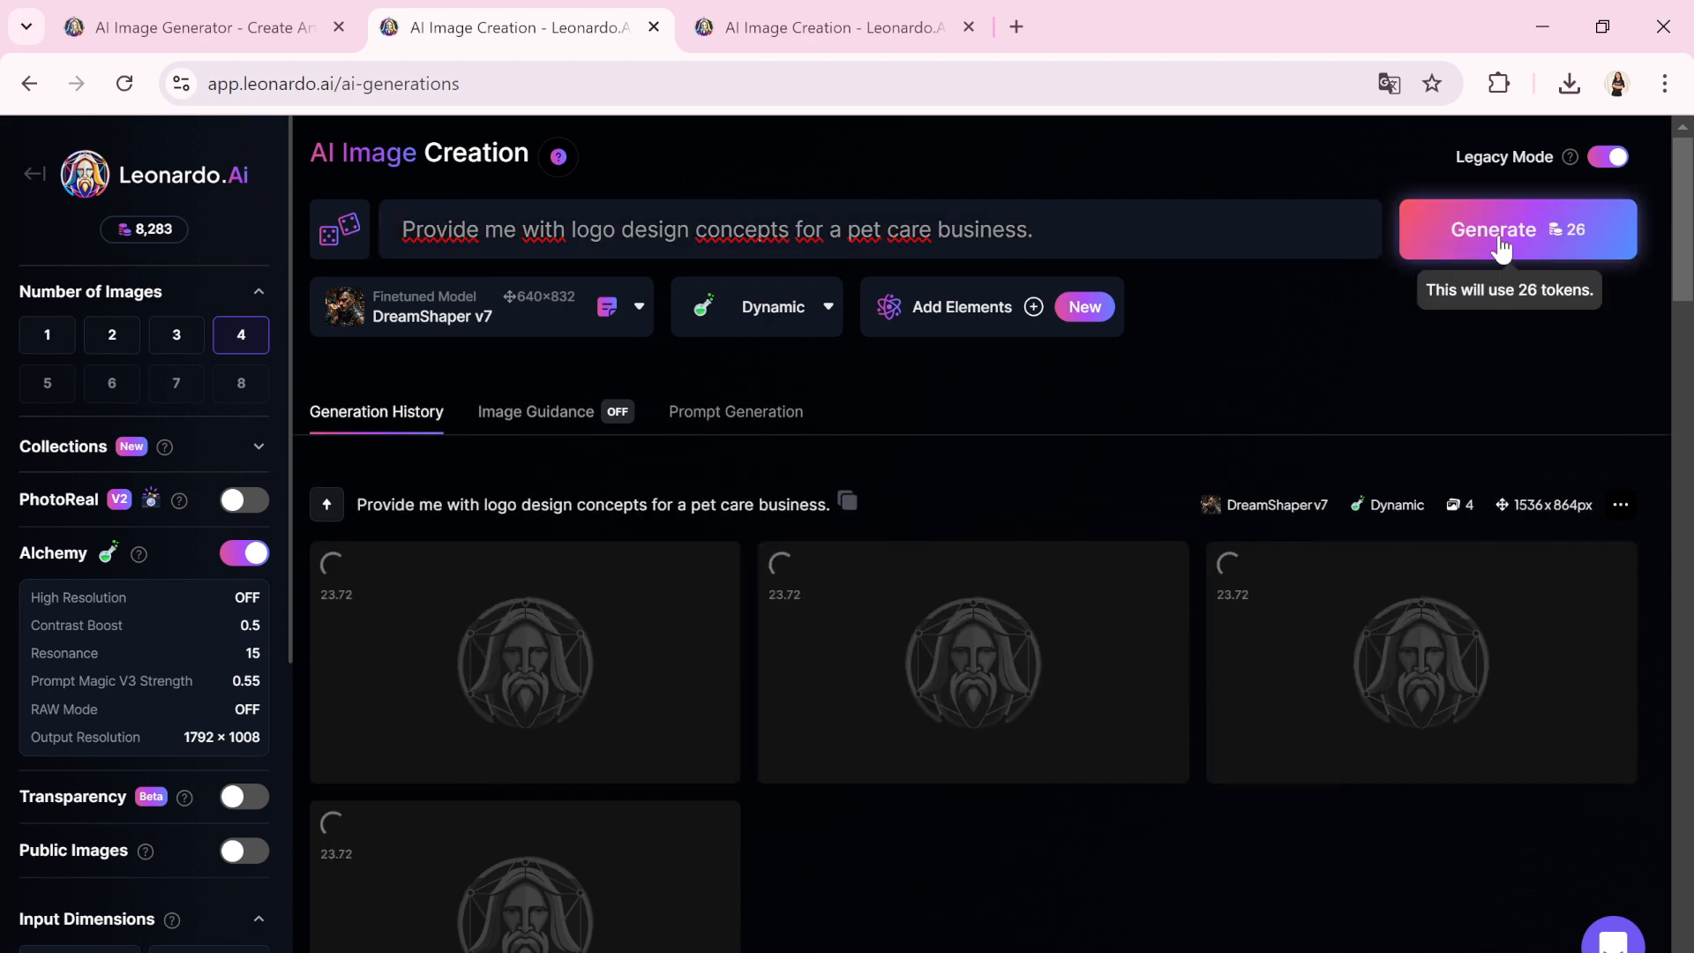
pyautogui.click(524, 662)
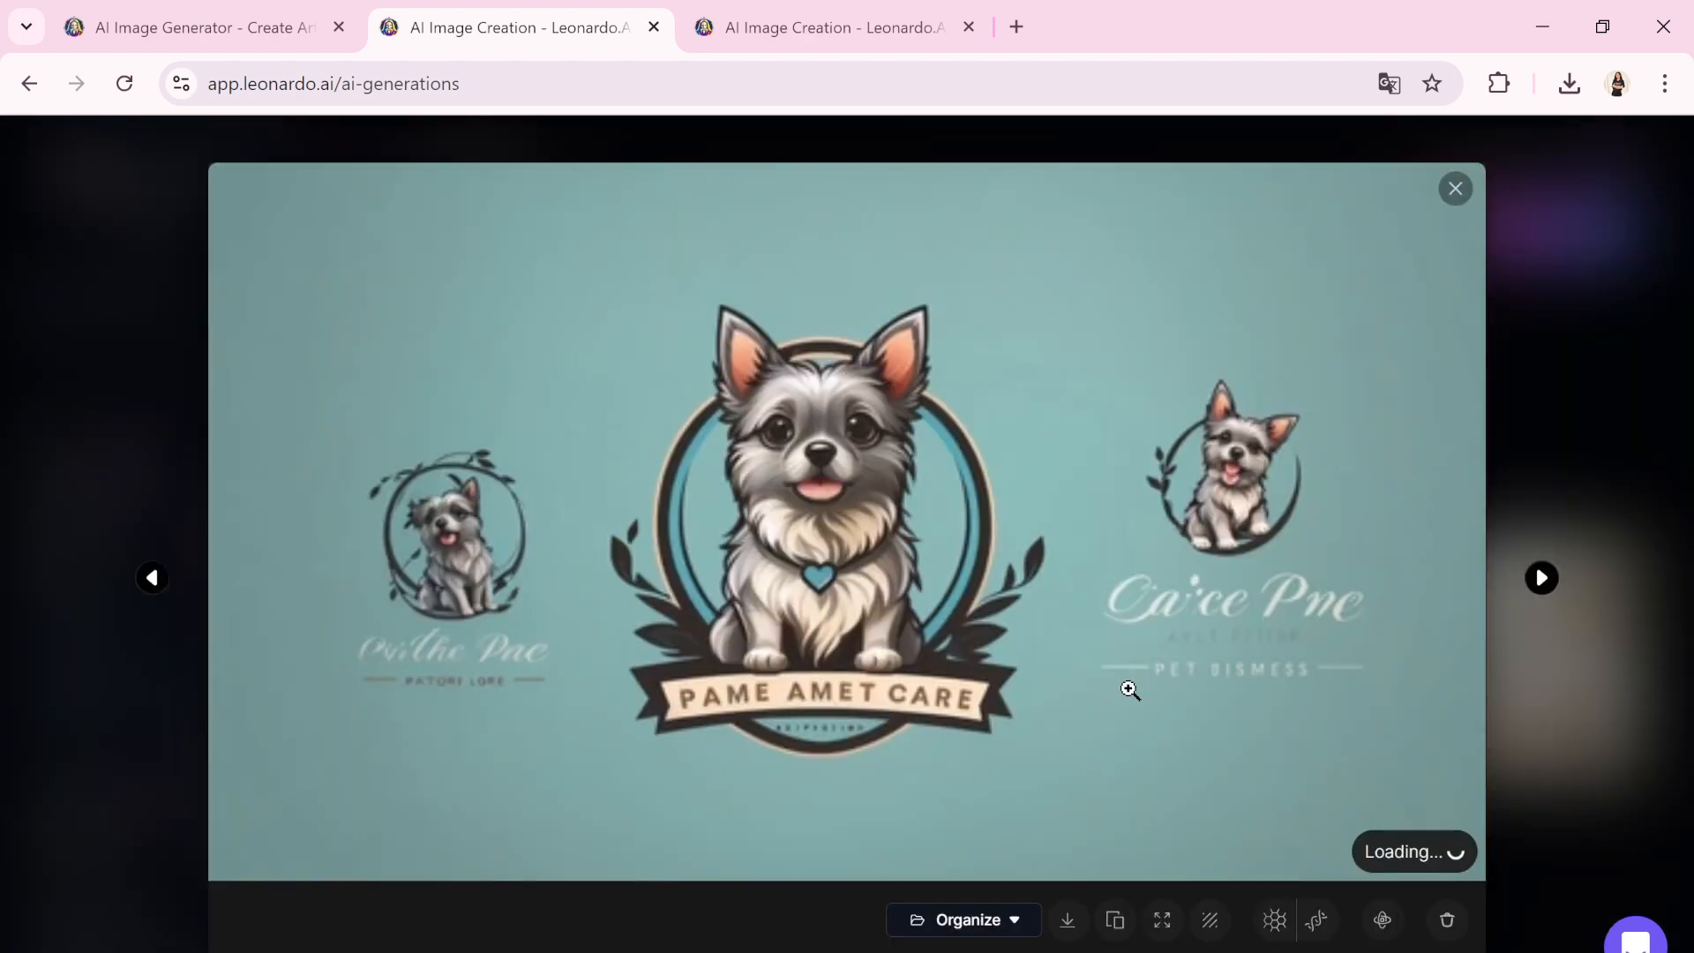
pyautogui.click(1456, 189)
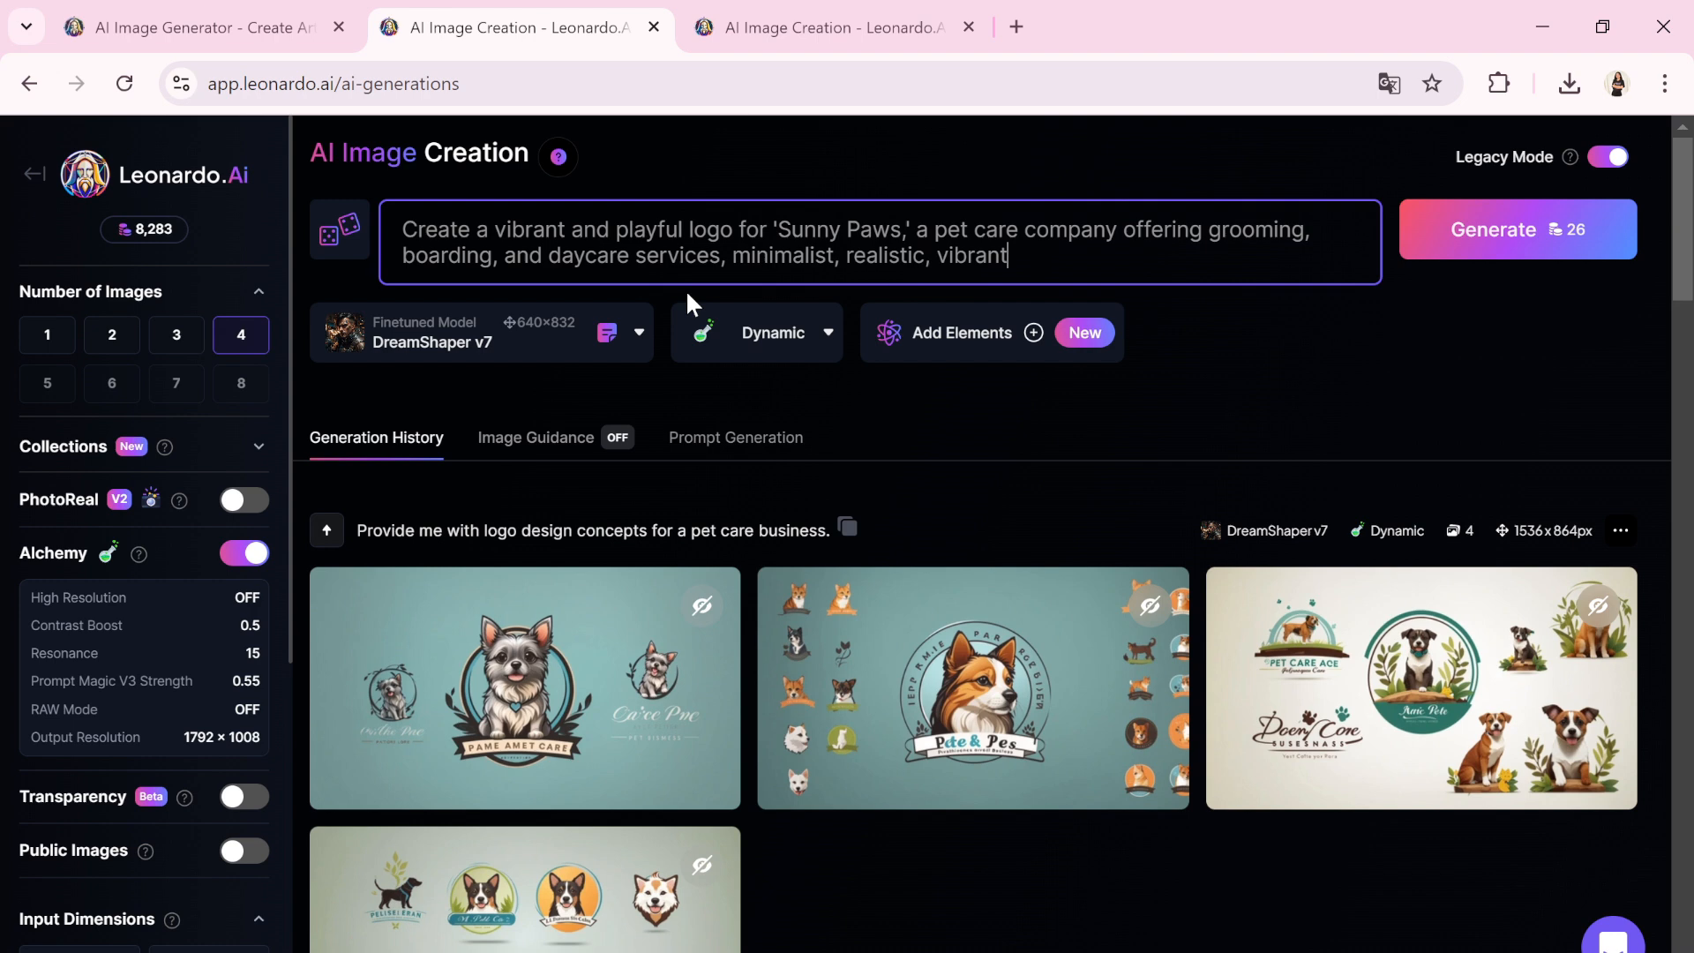
pyautogui.moveTo(1500, 248)
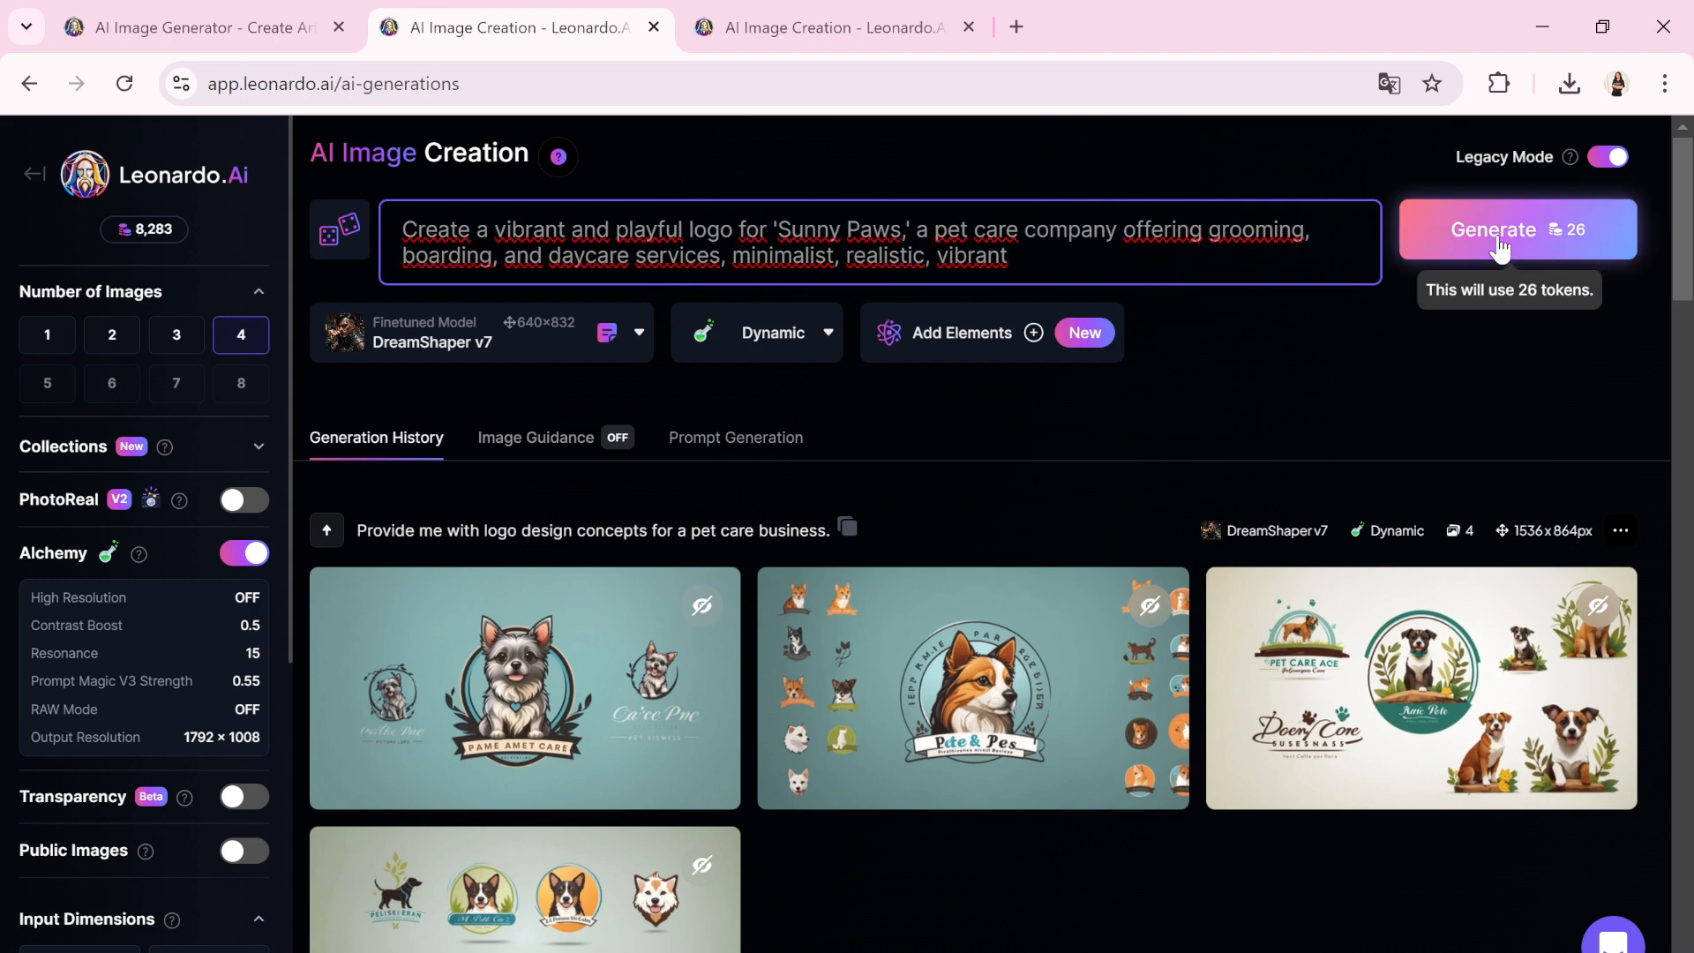
# Generate the Sunny Paws logo batch and browse its results
pyautogui.click(1493, 229)
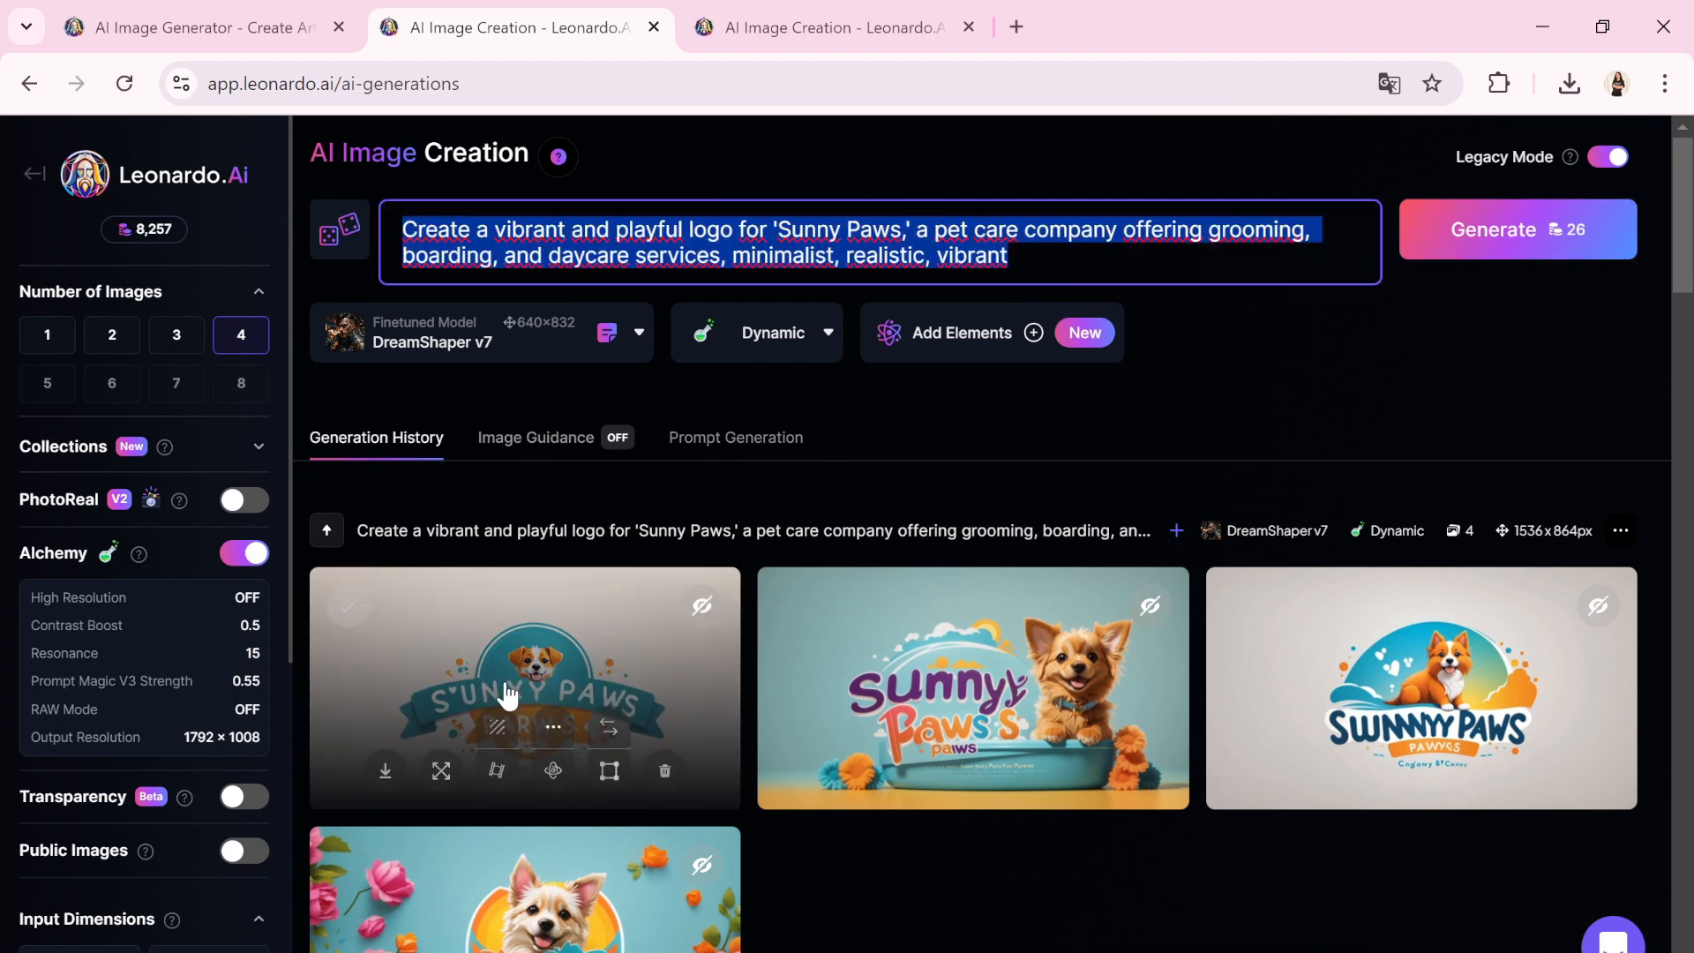
pyautogui.click(524, 687)
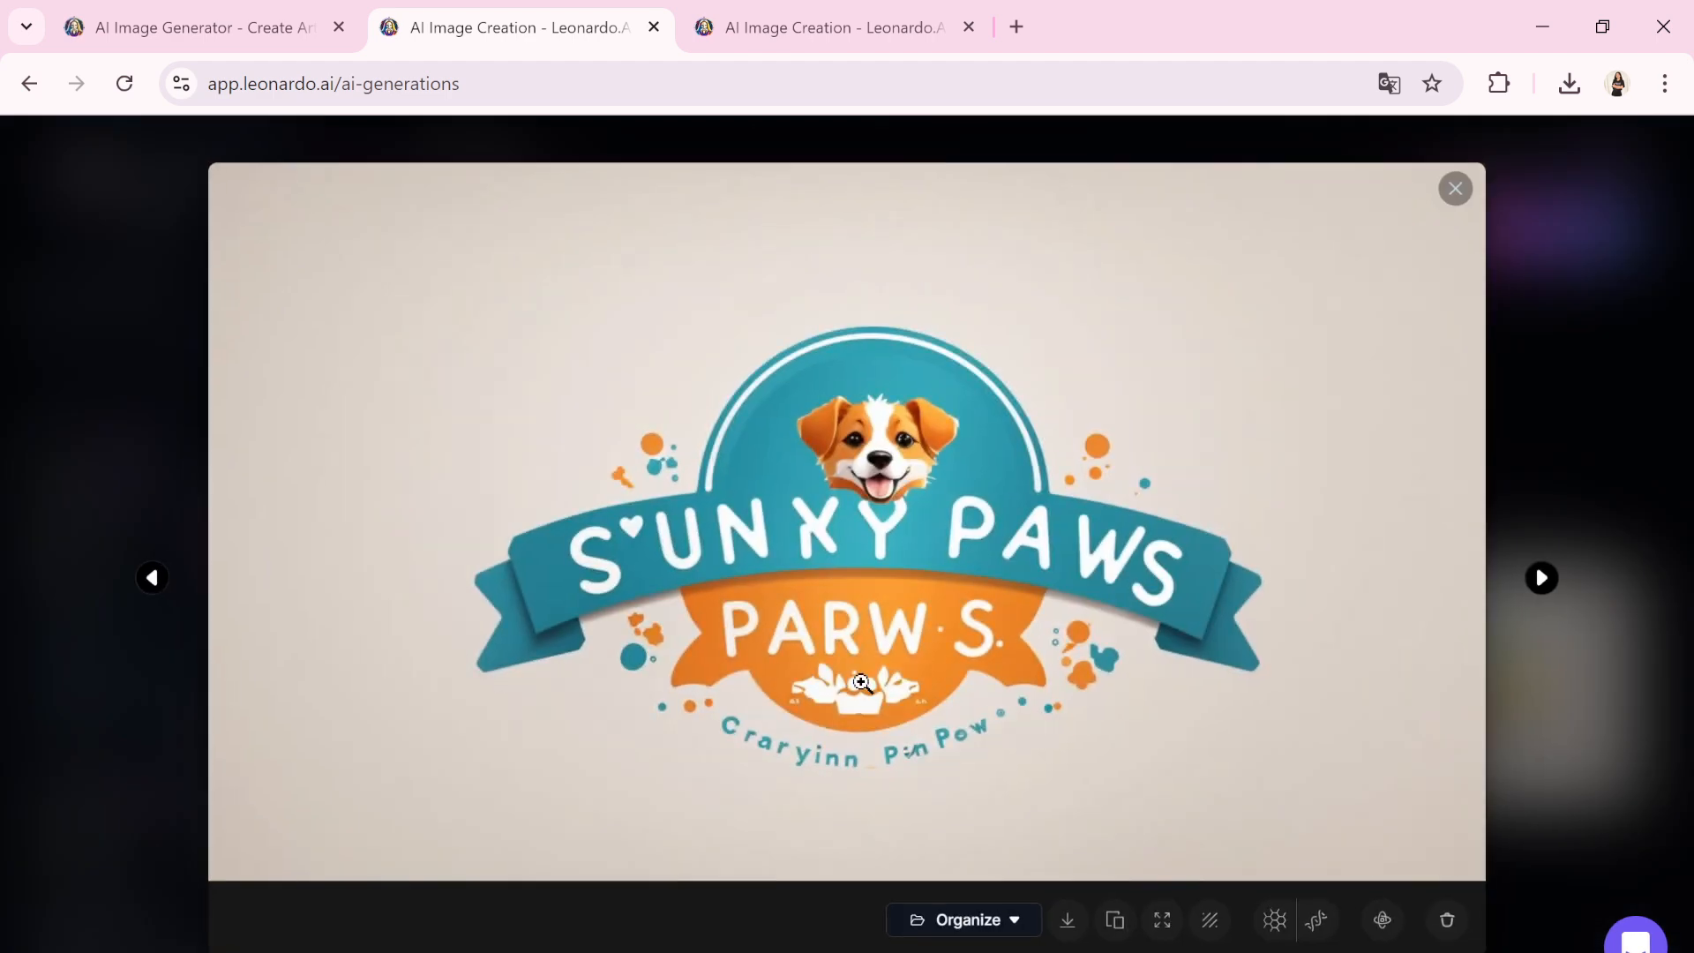
pyautogui.click(1539, 577)
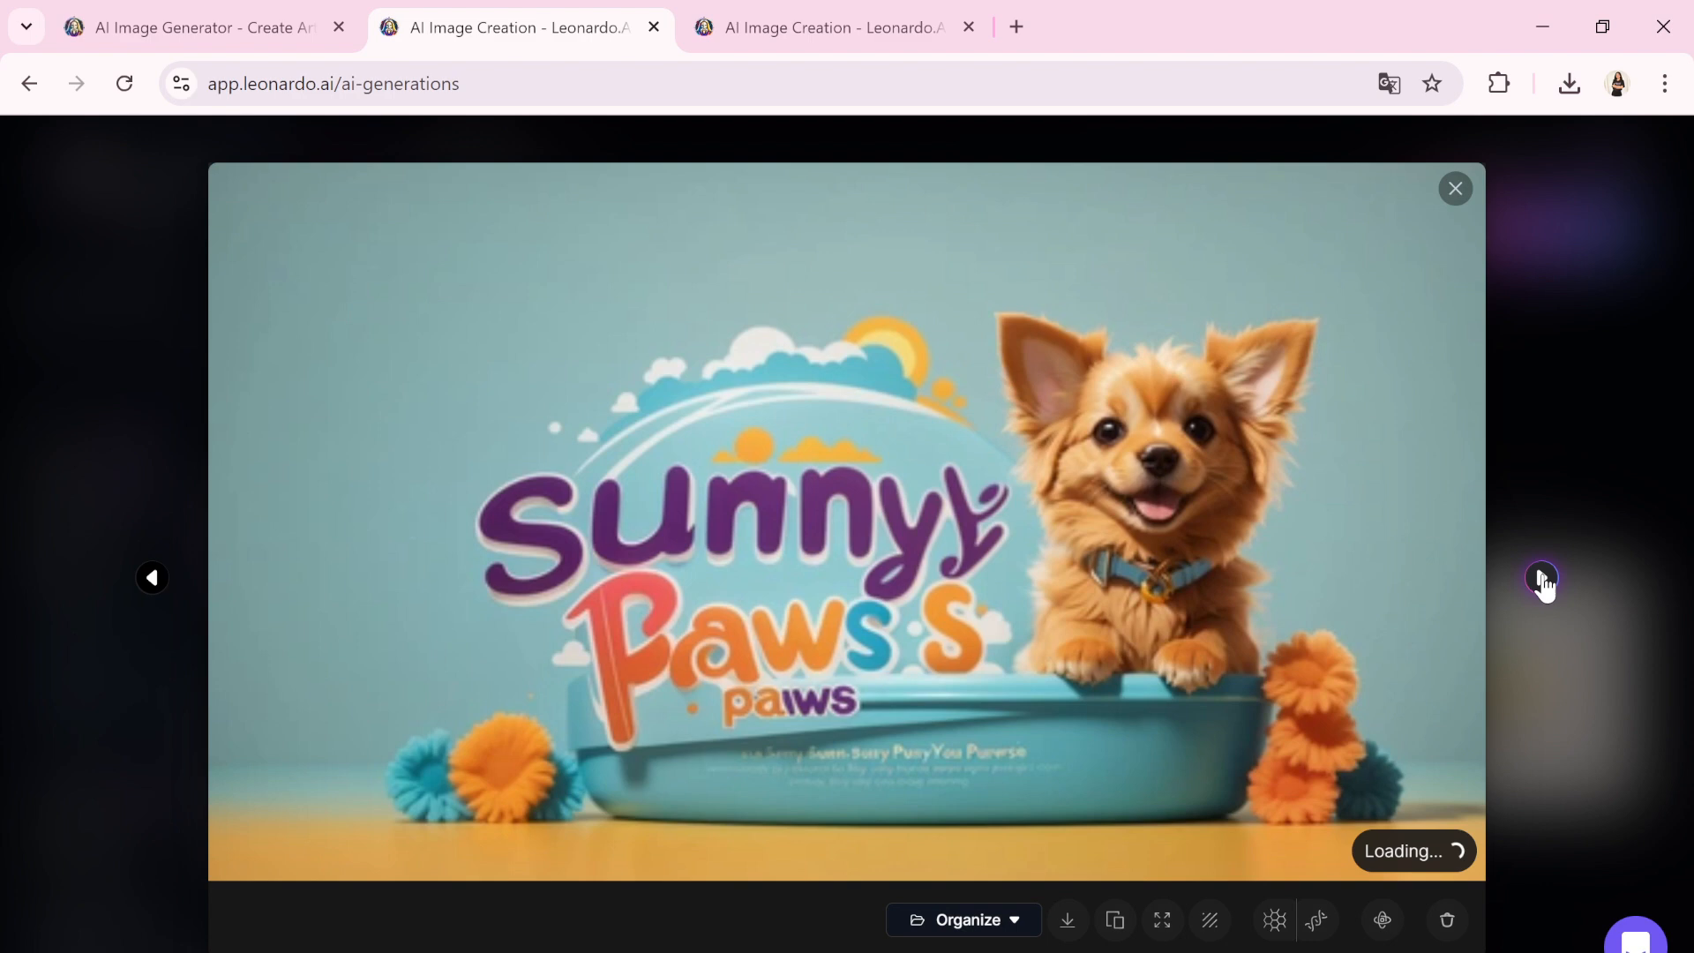
pyautogui.click(1454, 189)
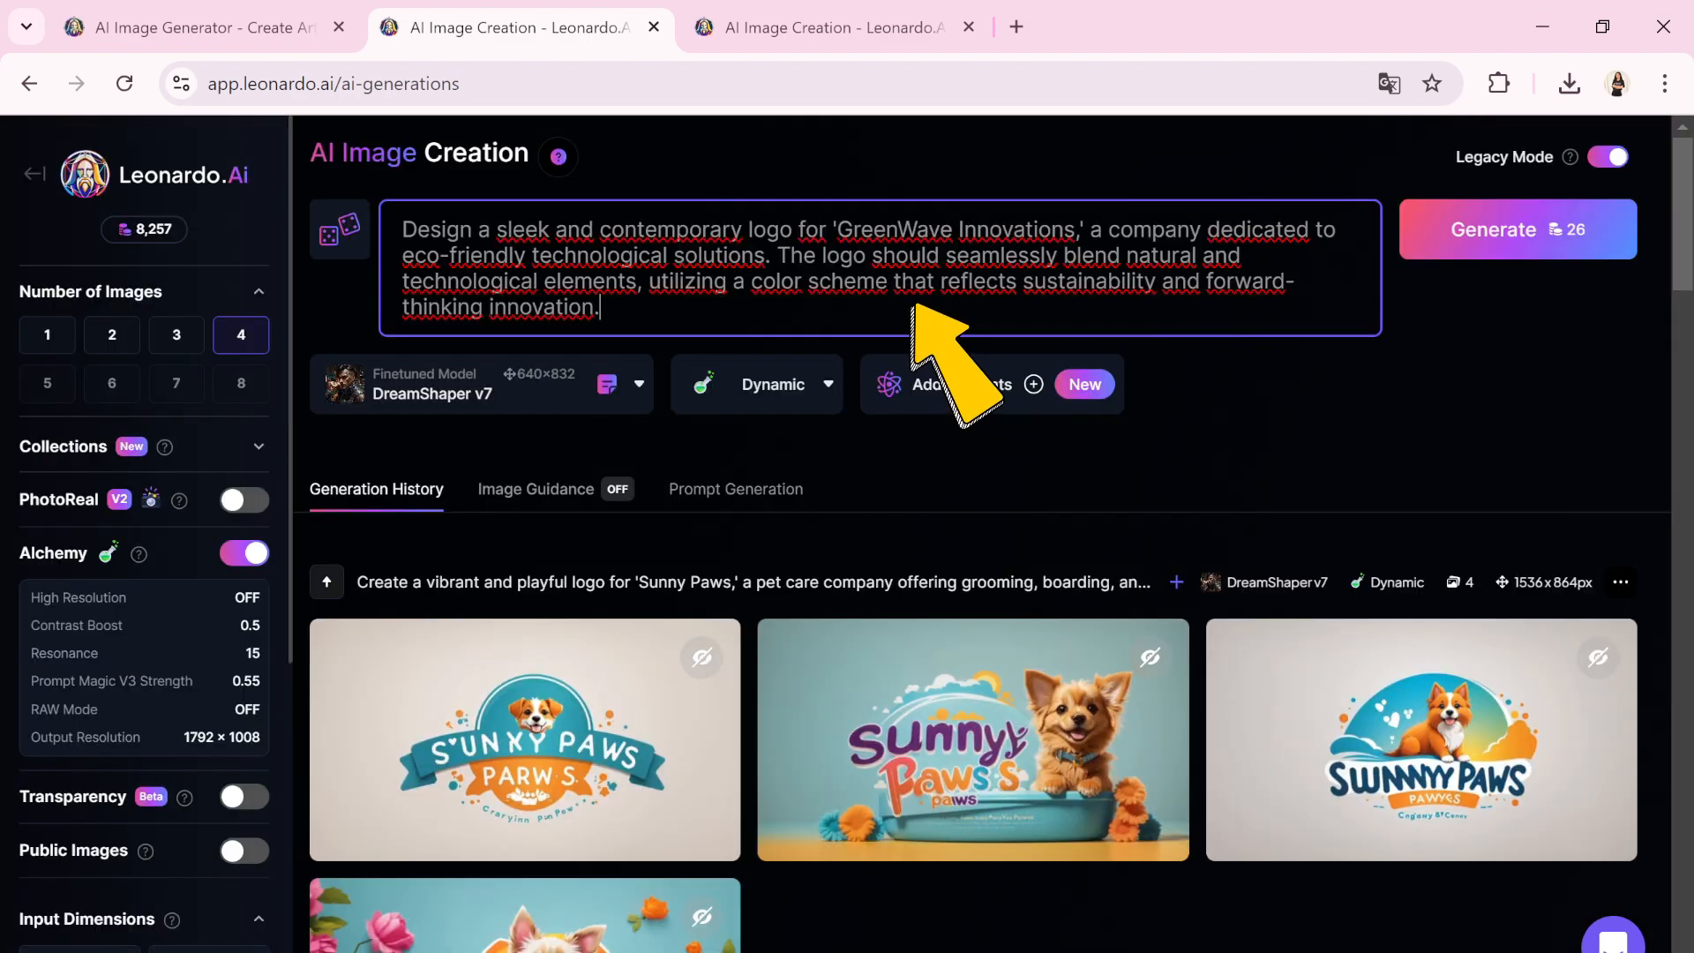
pyautogui.moveTo(723, 349)
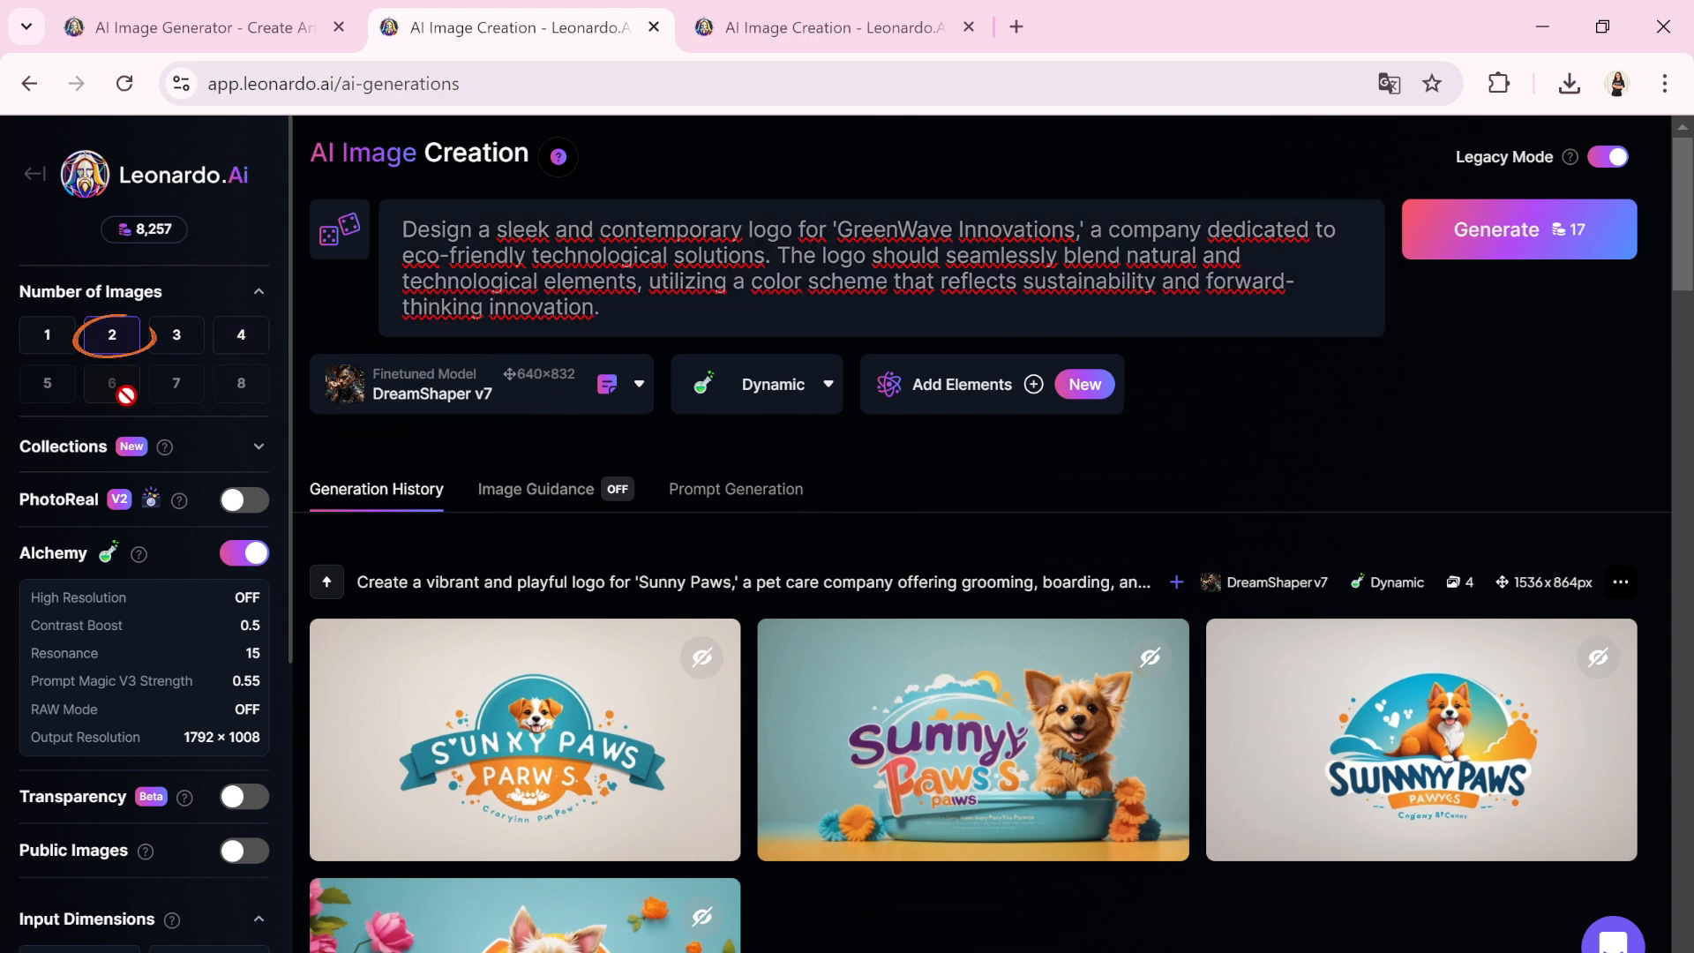
# Choose the 768×1024 portrait image size for the GreenWave batch
pyautogui.scroll(-3)
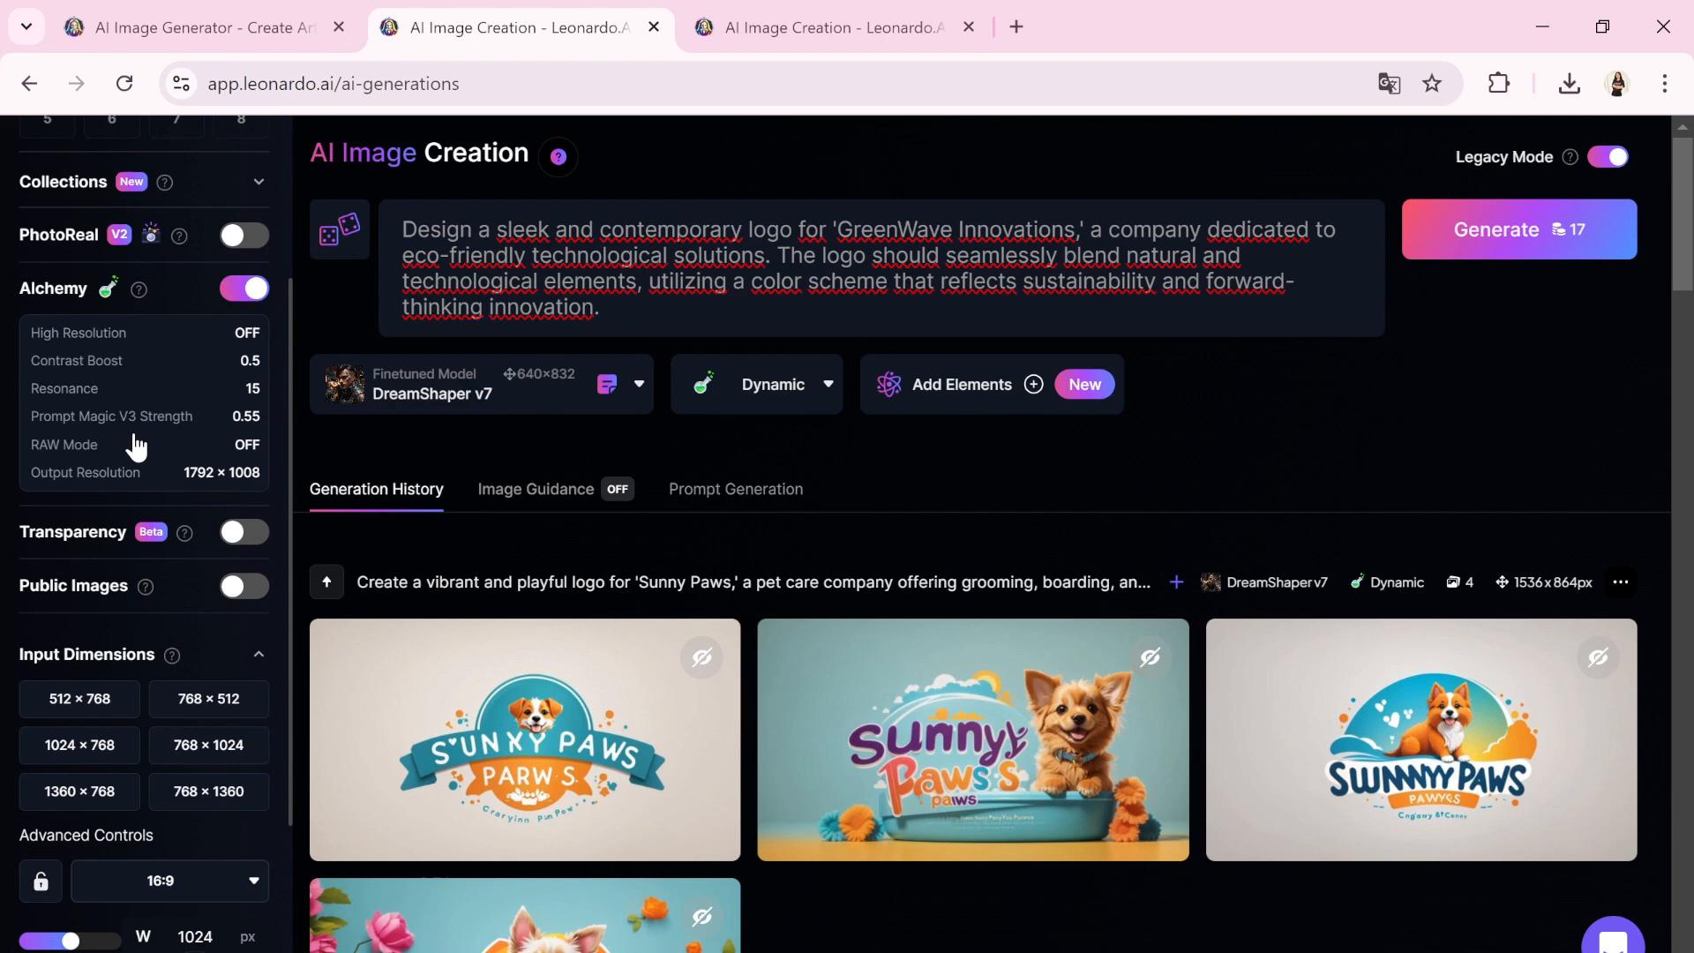
pyautogui.scroll(-3)
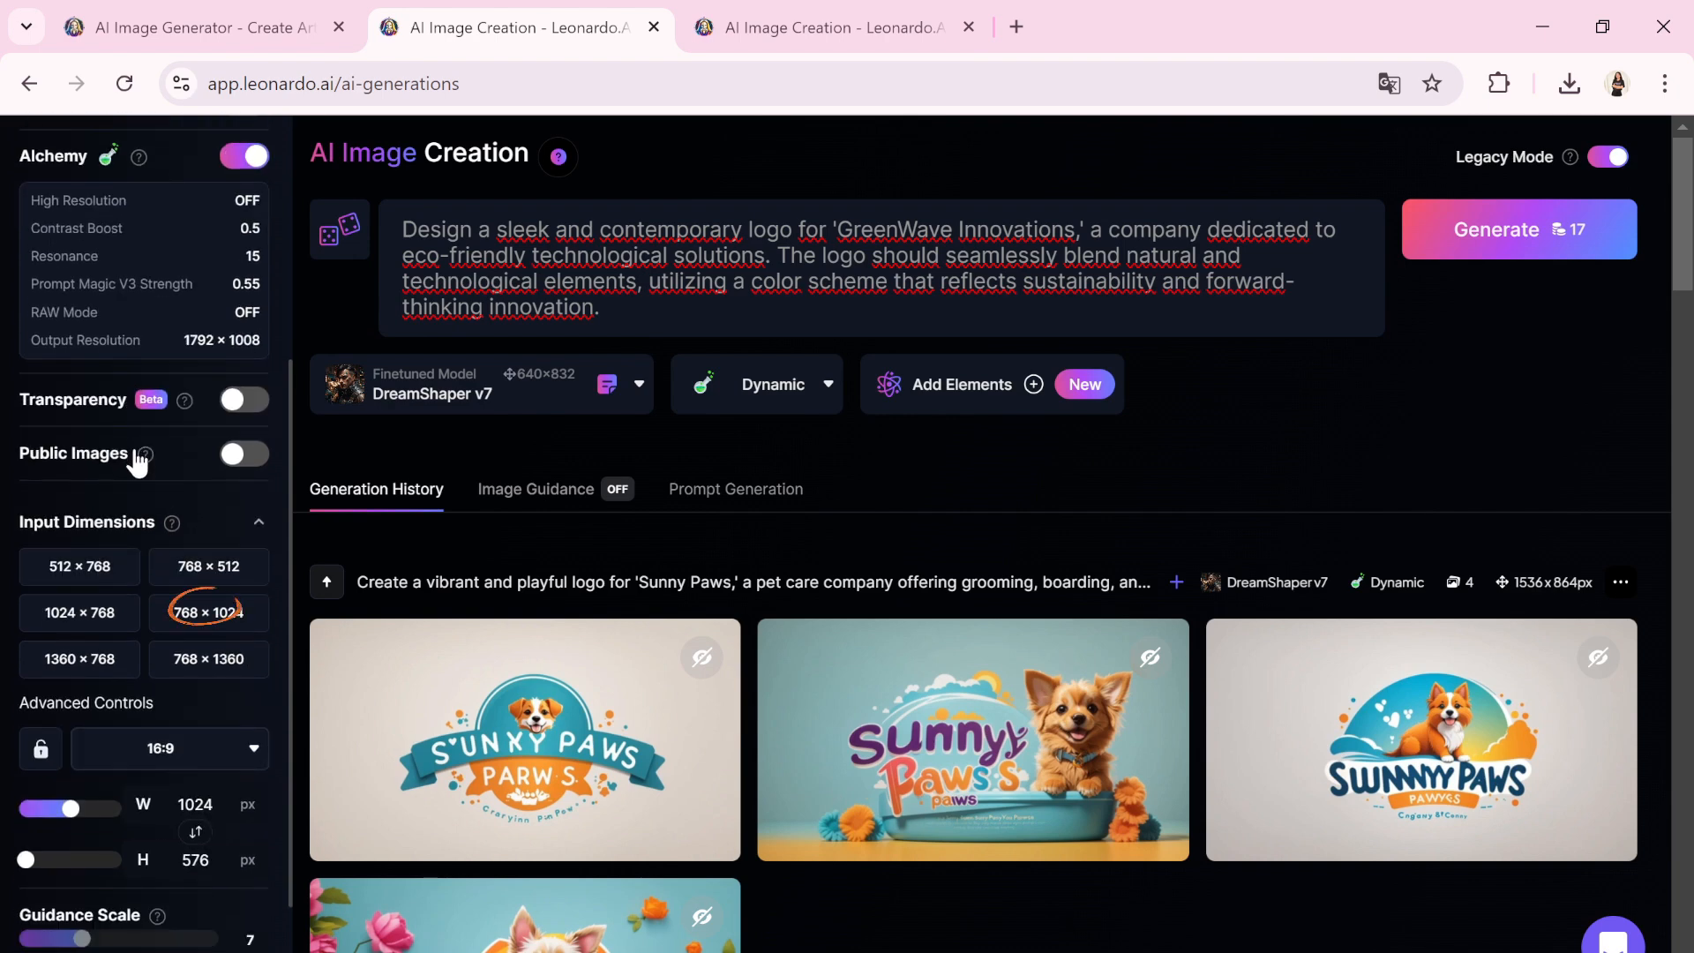
pyautogui.click(167, 585)
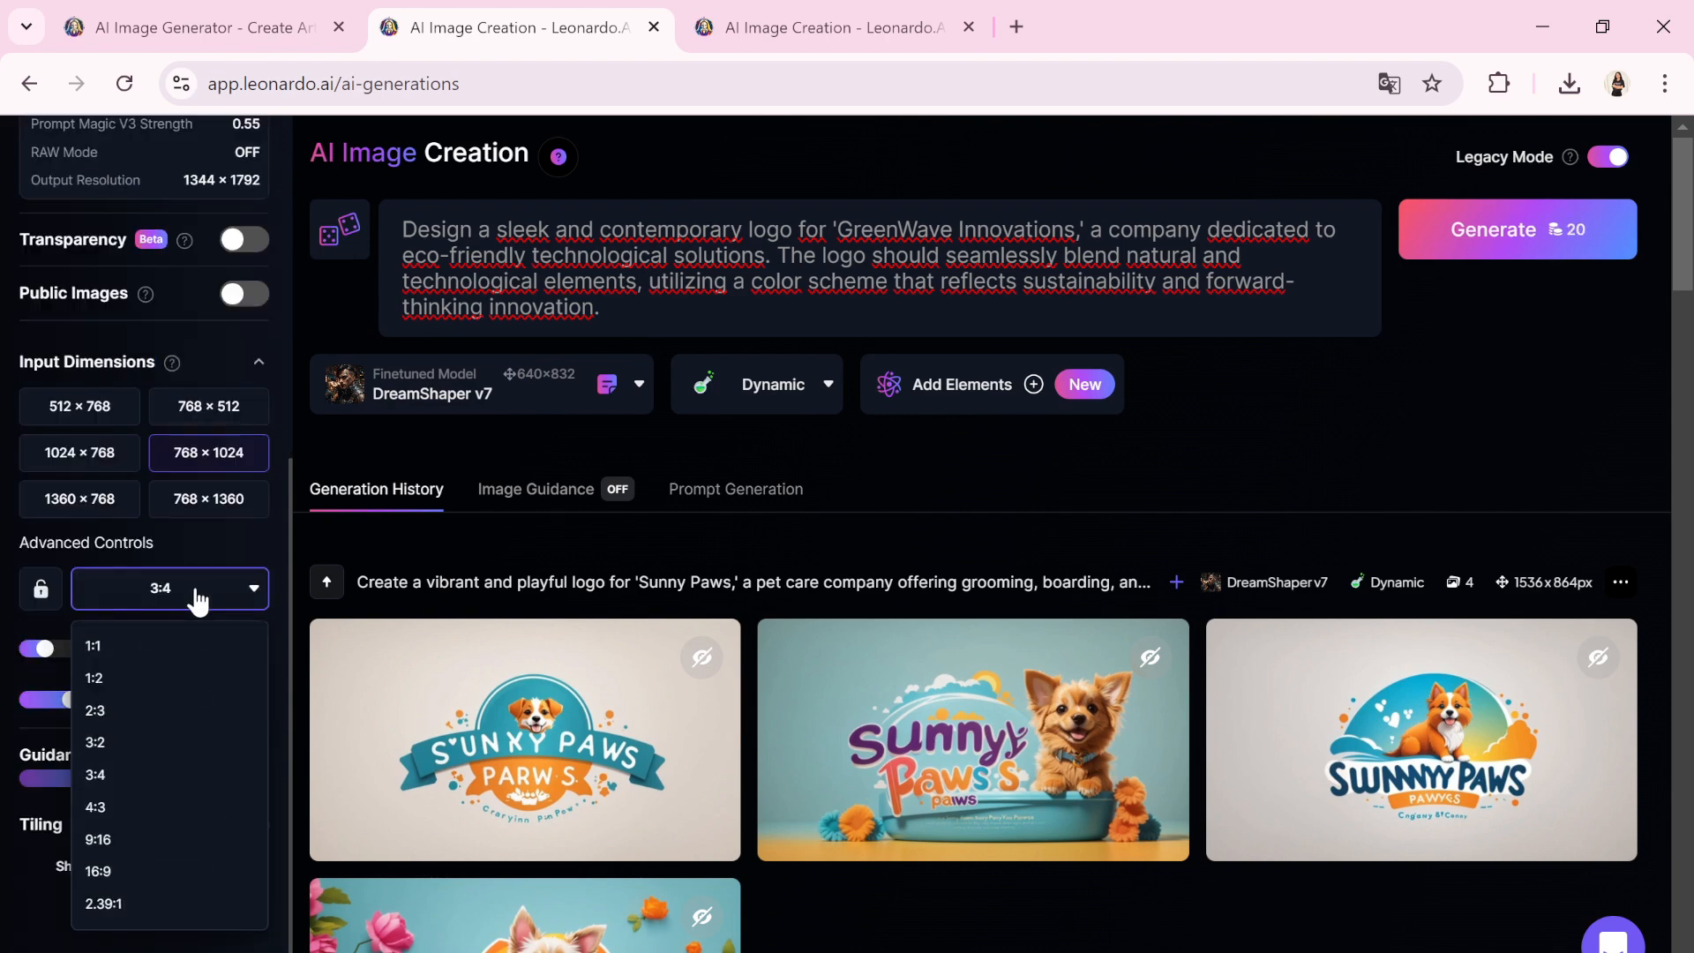